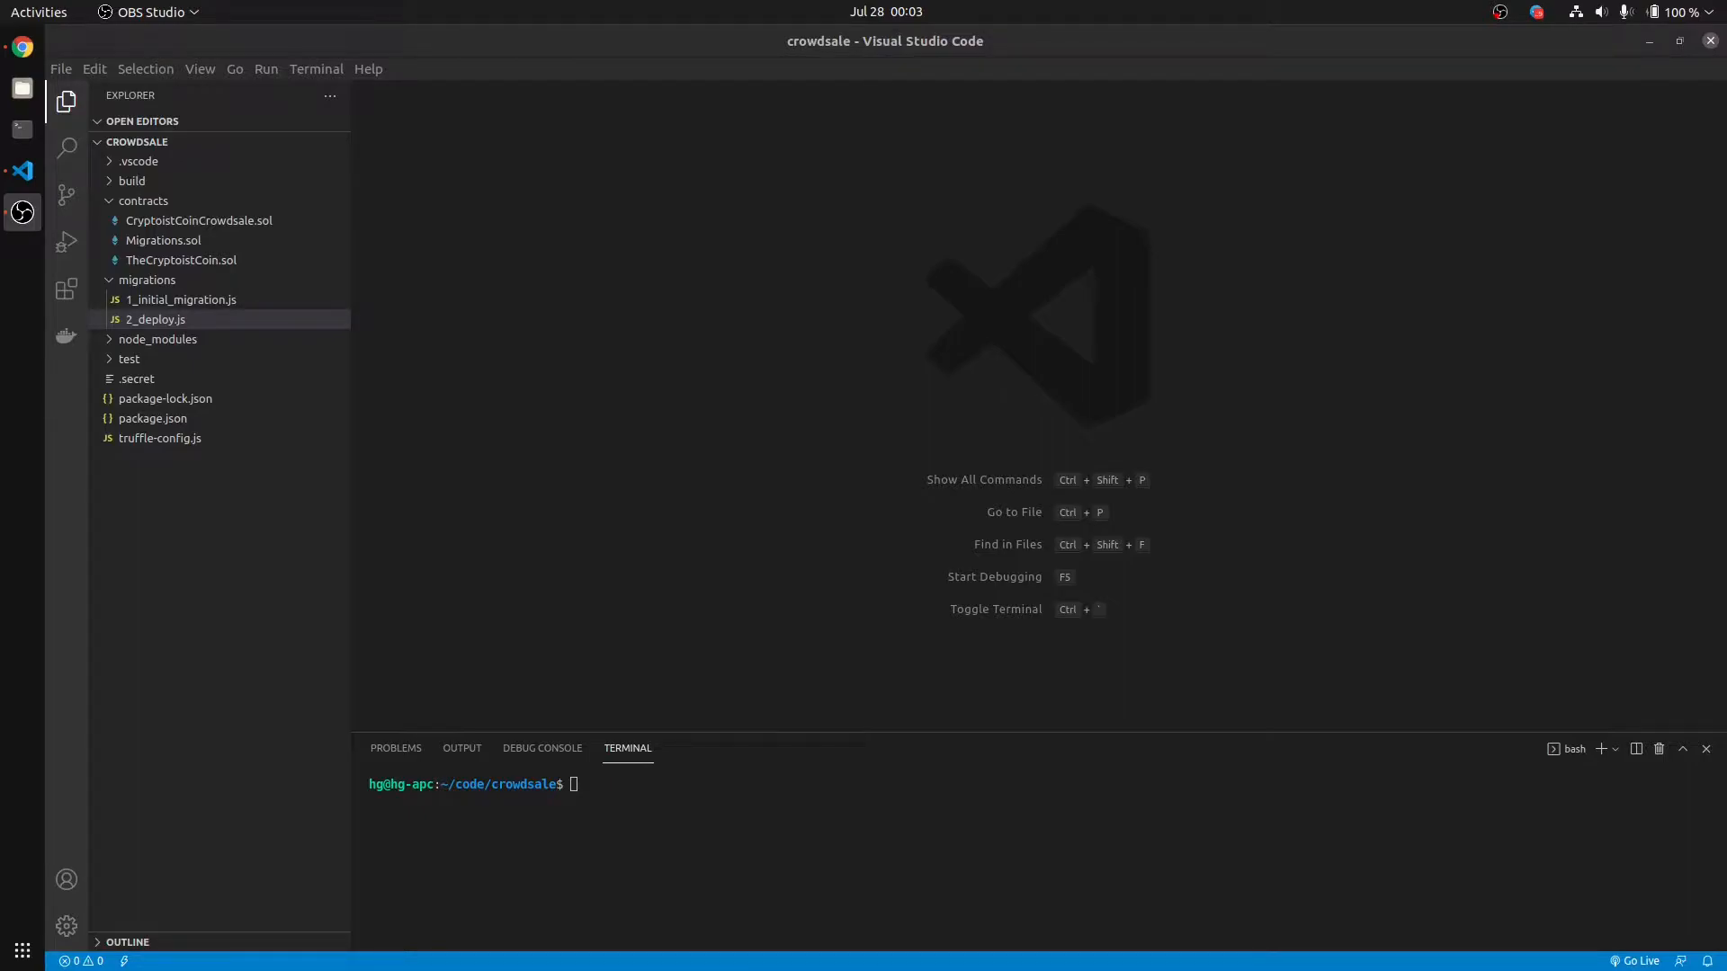
mouse_move(946, 410)
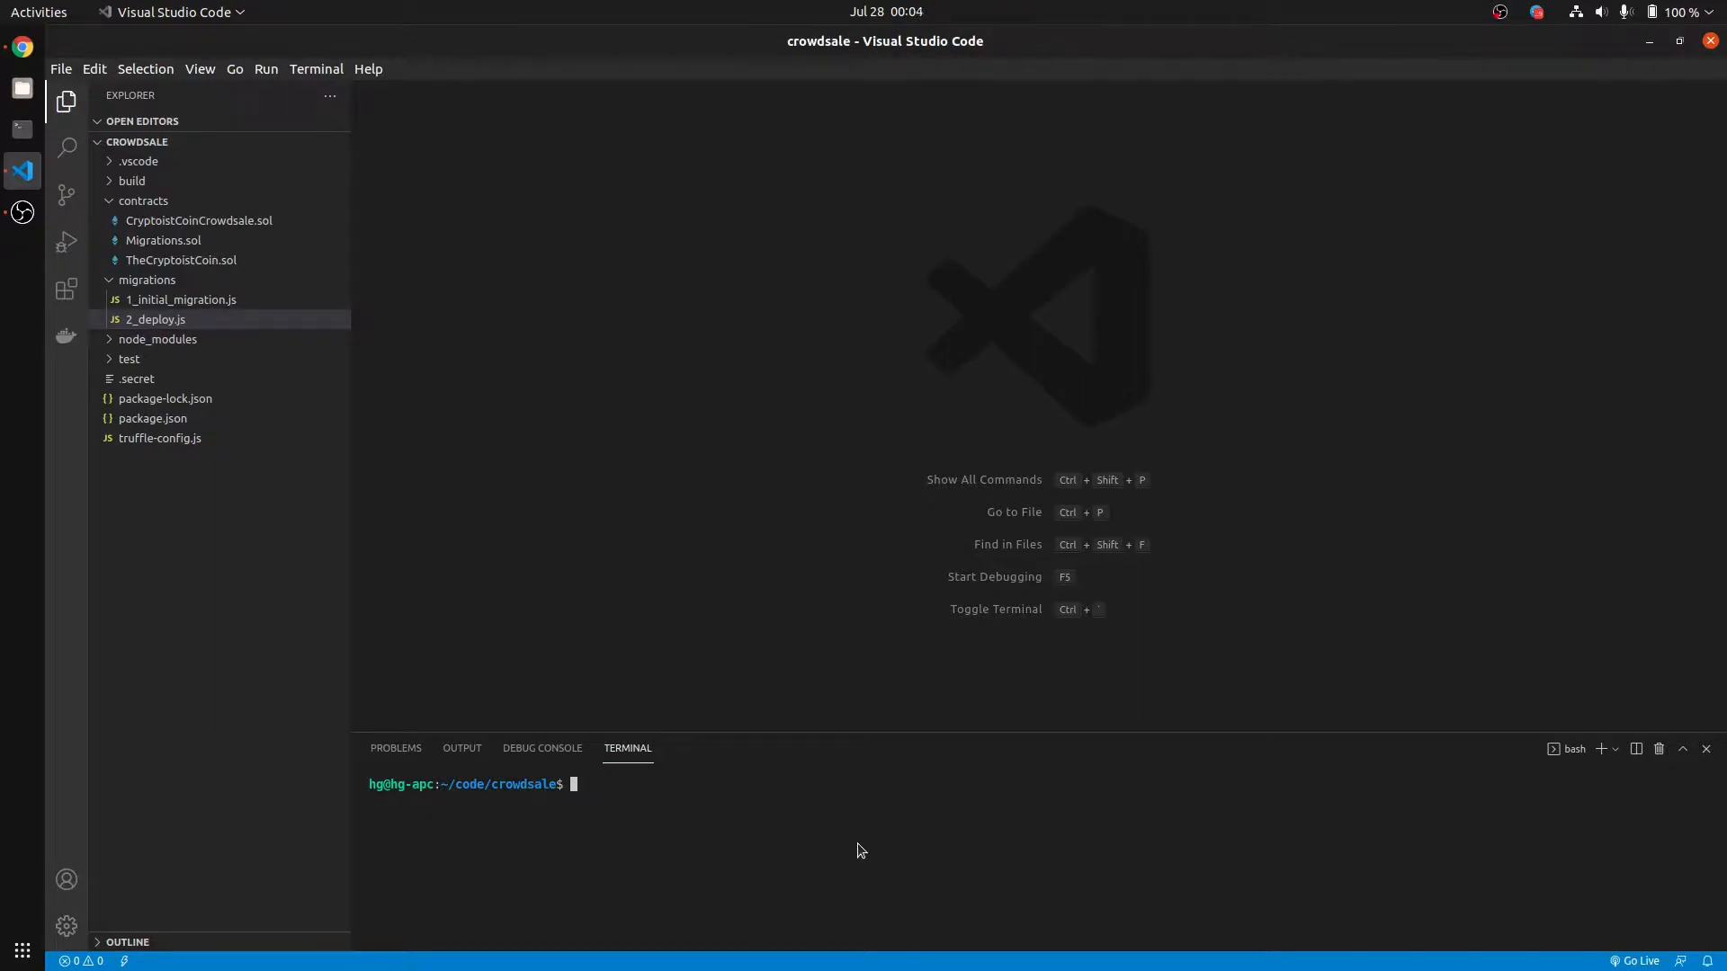
mouse_move(435, 277)
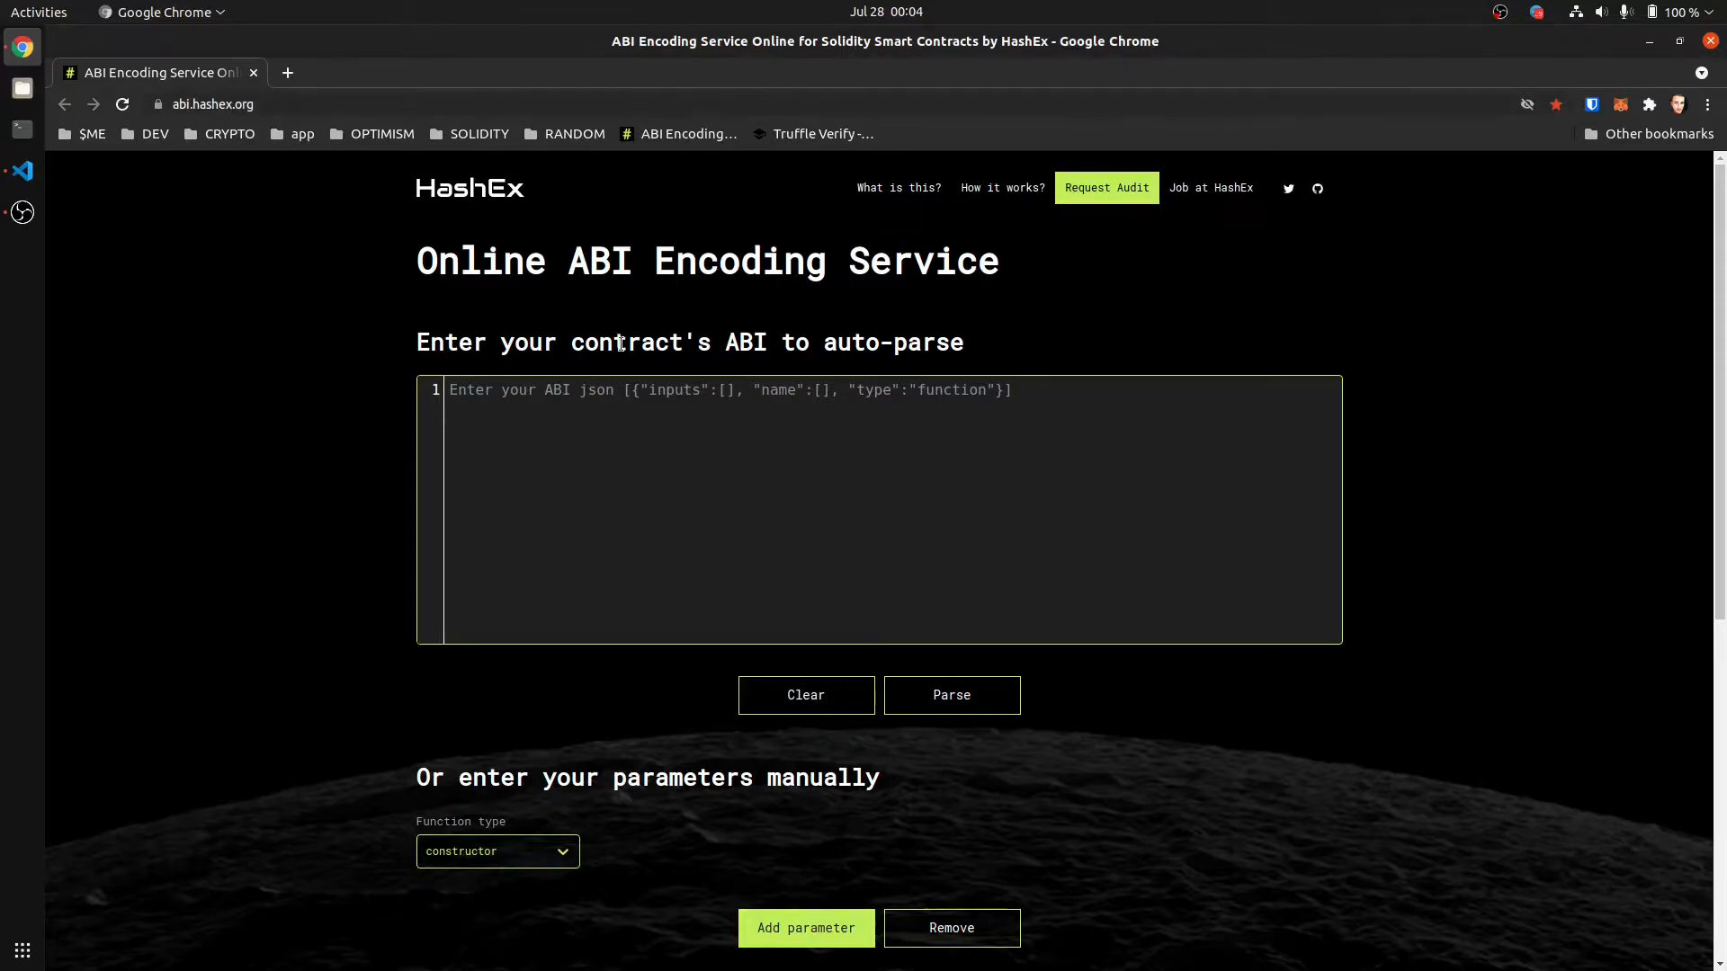
mouse_move(989, 471)
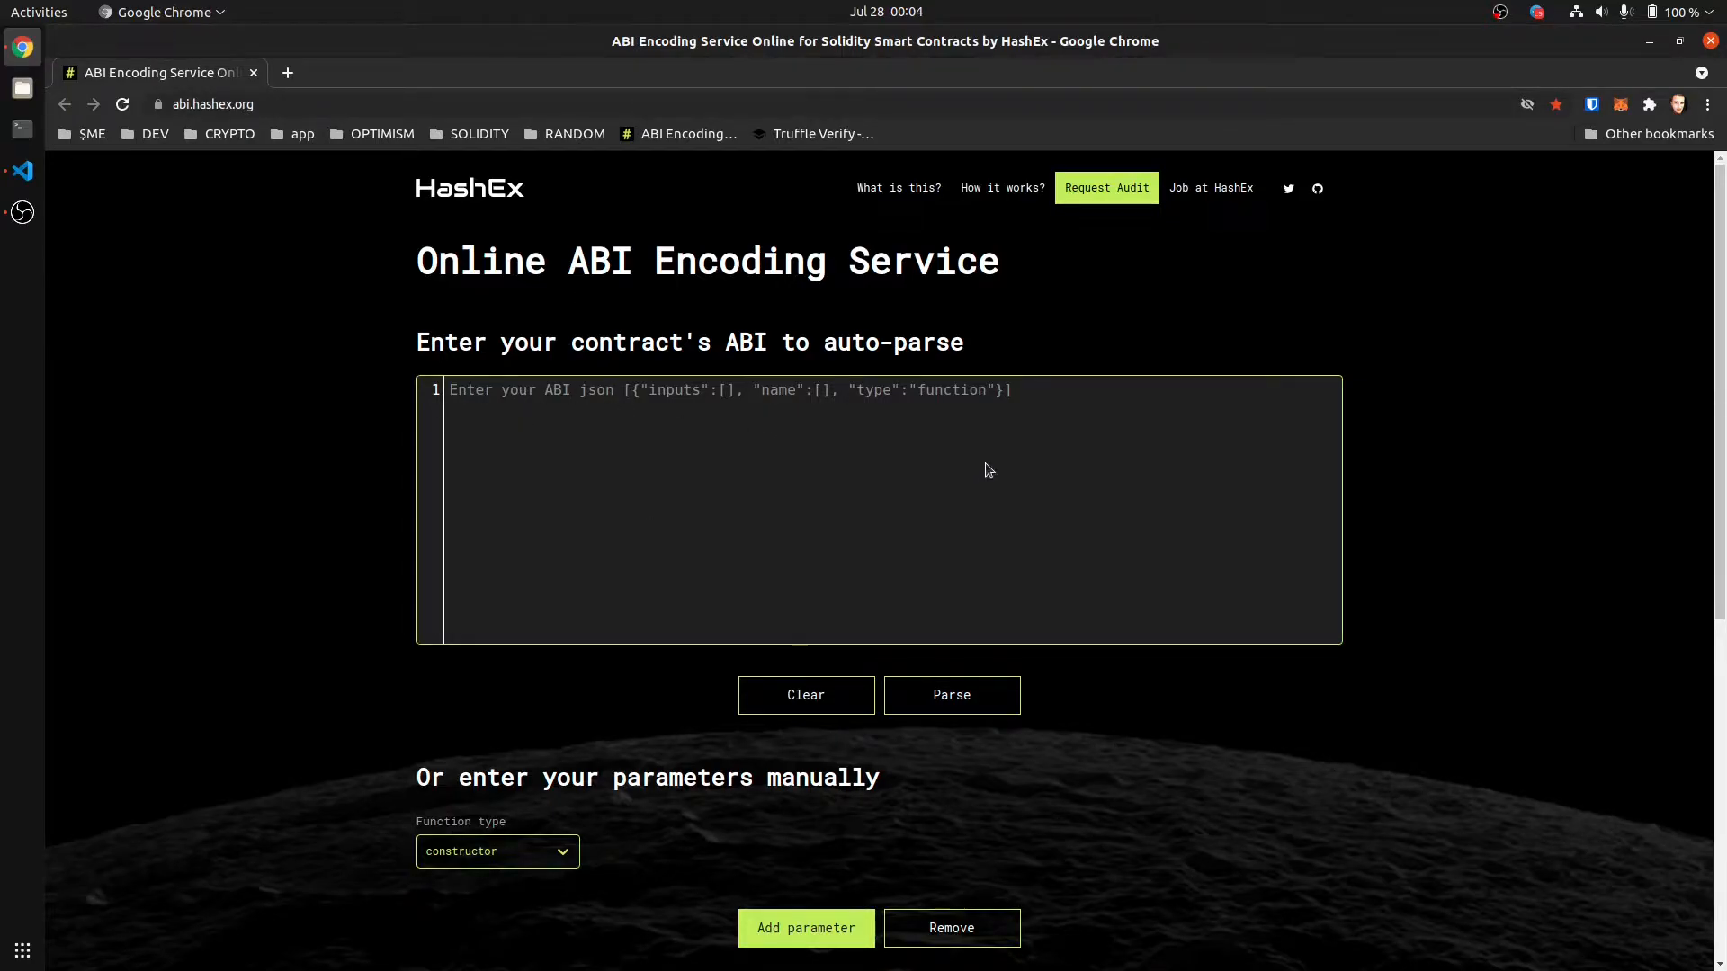
mouse_move(1011, 466)
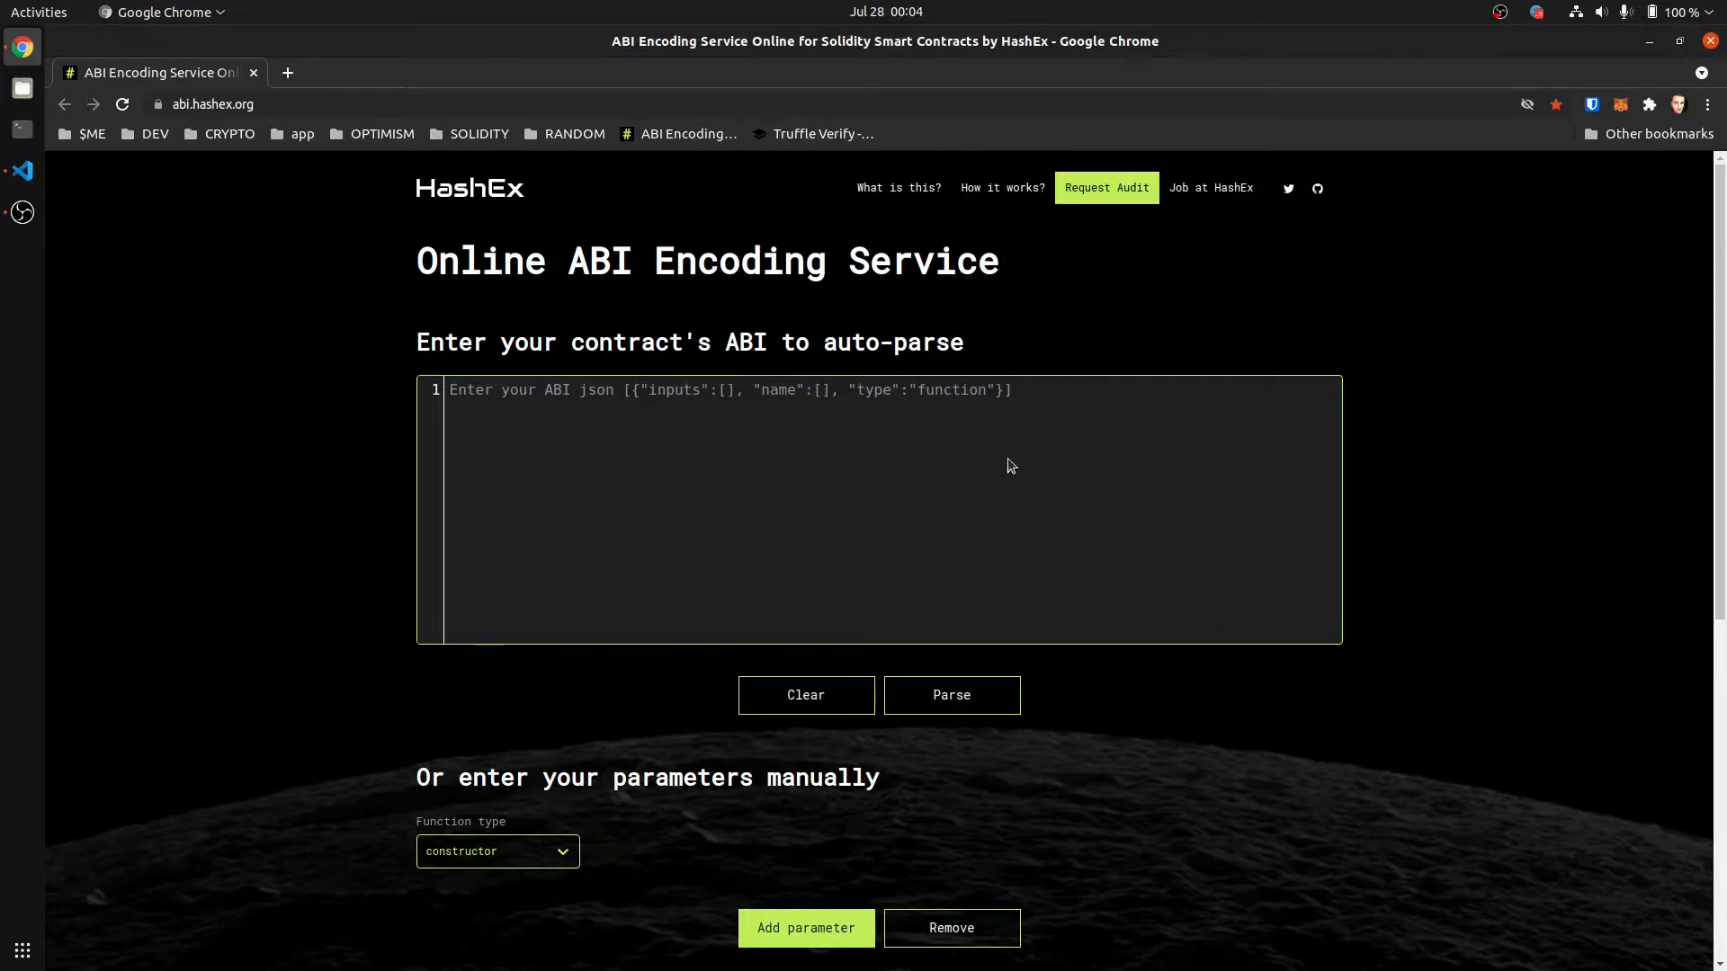
Step: Switch to the crowdsale project in VS Code and view truffle-config.js with its bscTestnet network
scroll(down, 3)
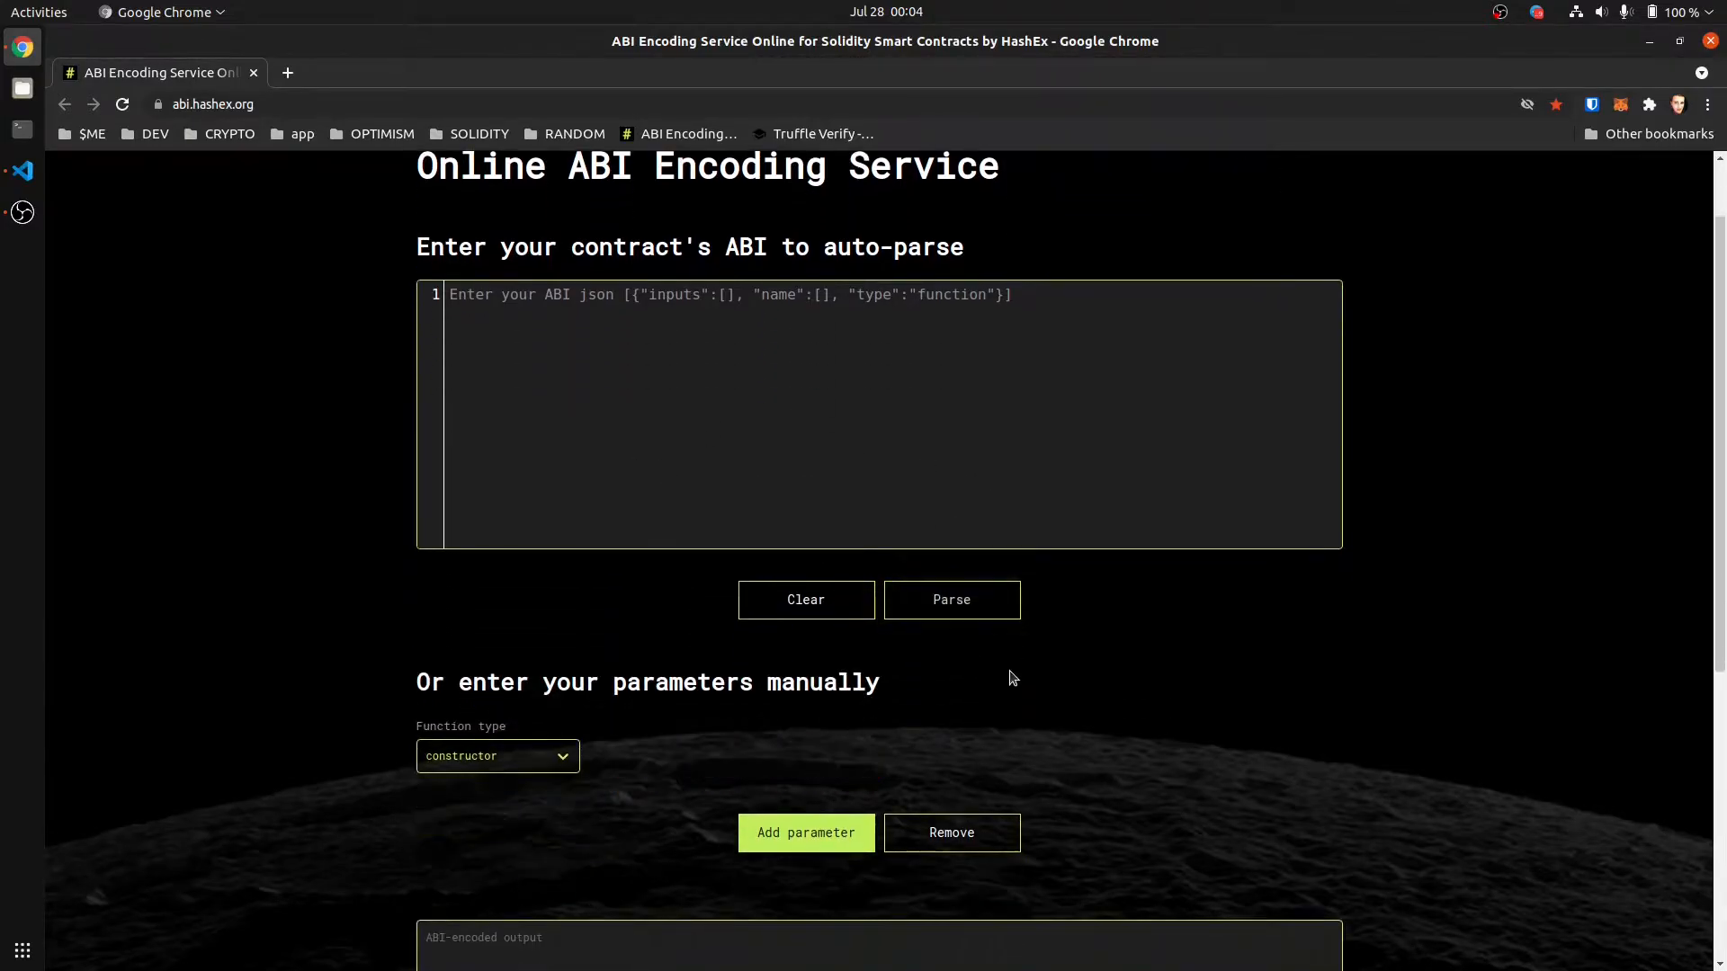
scroll(down, 3)
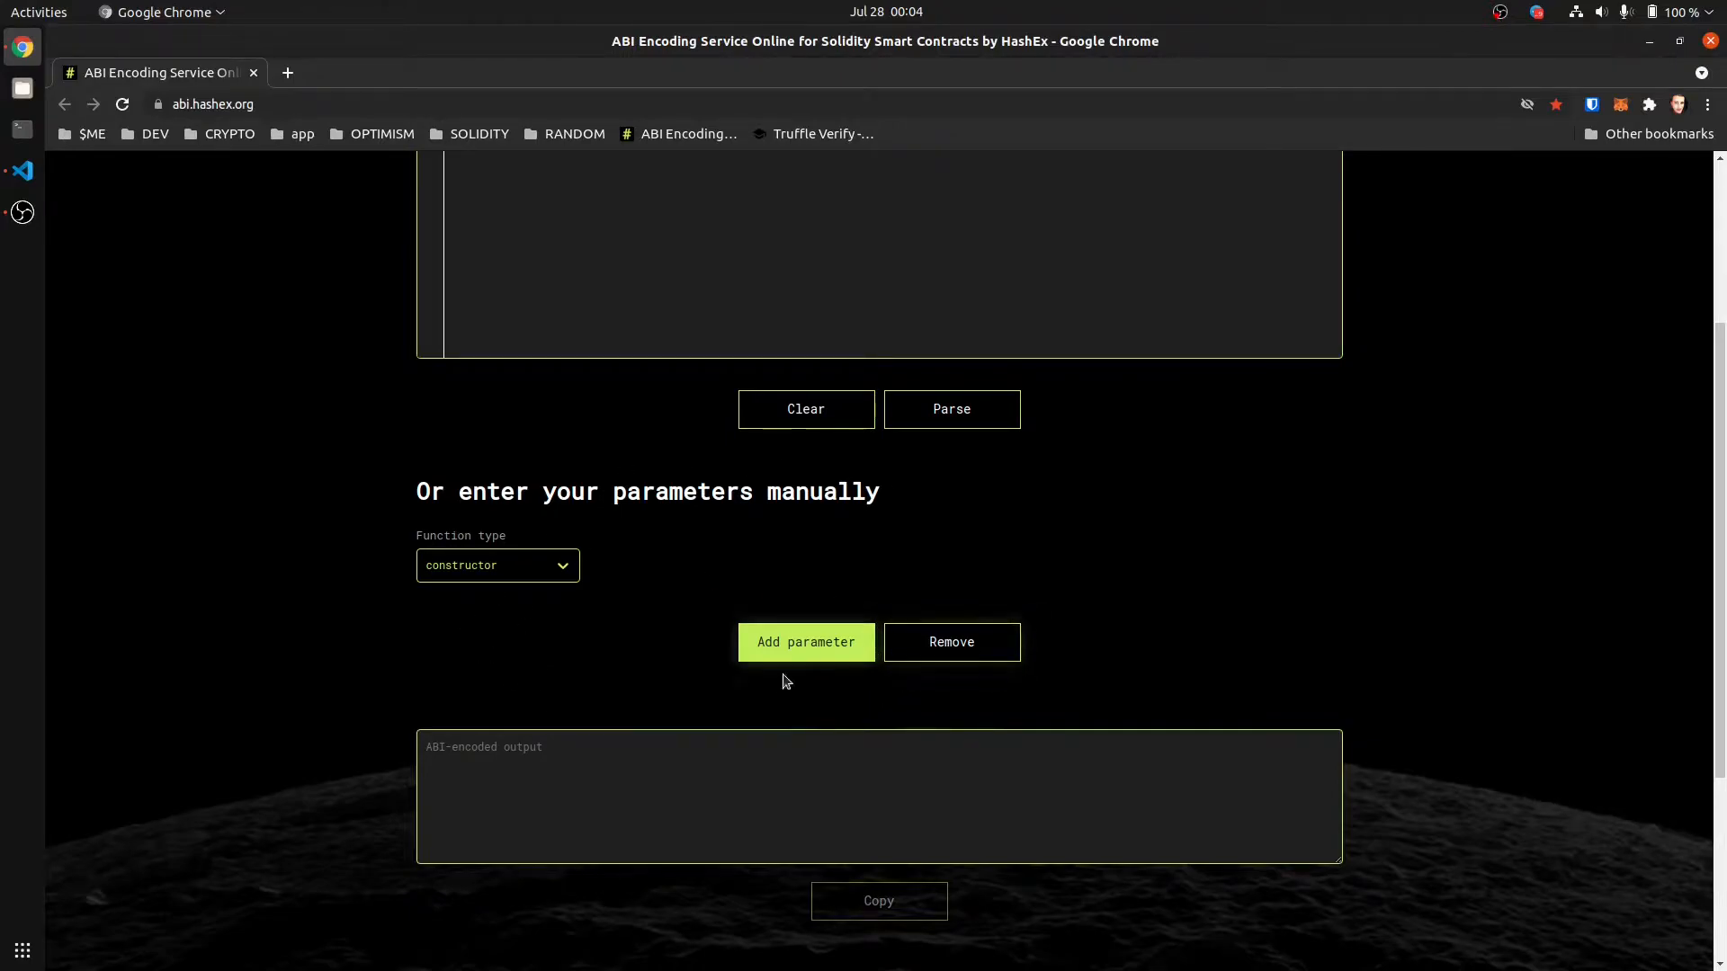
mouse_move(874, 741)
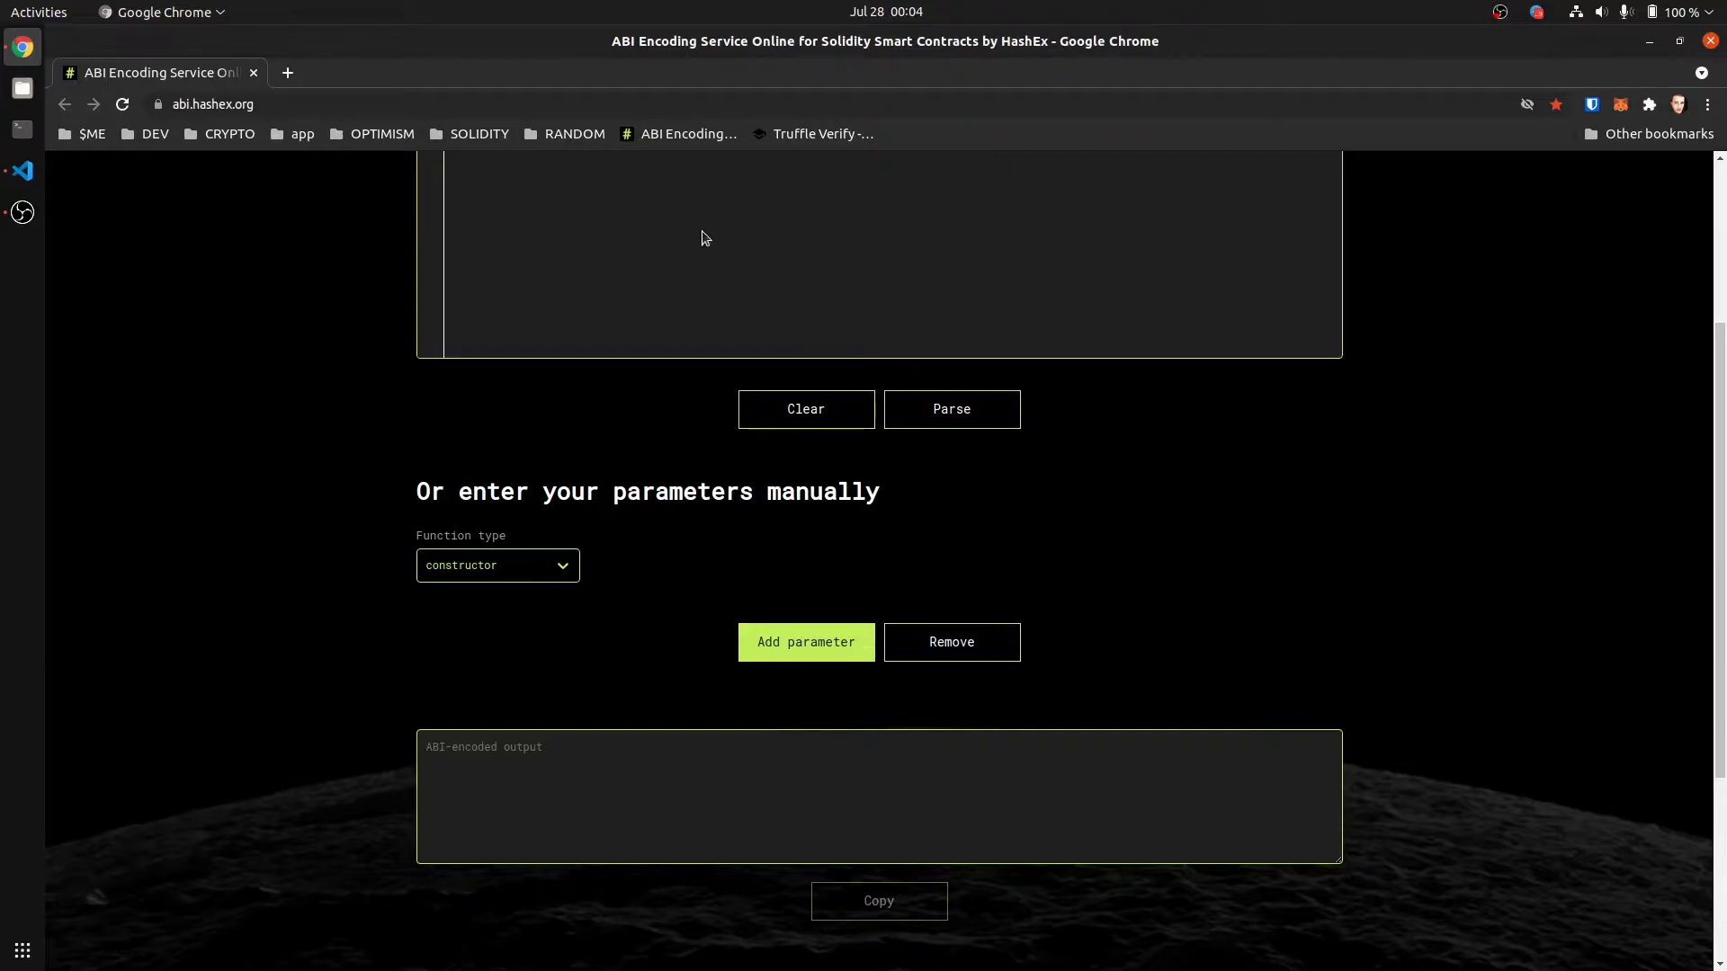
mouse_move(362, 792)
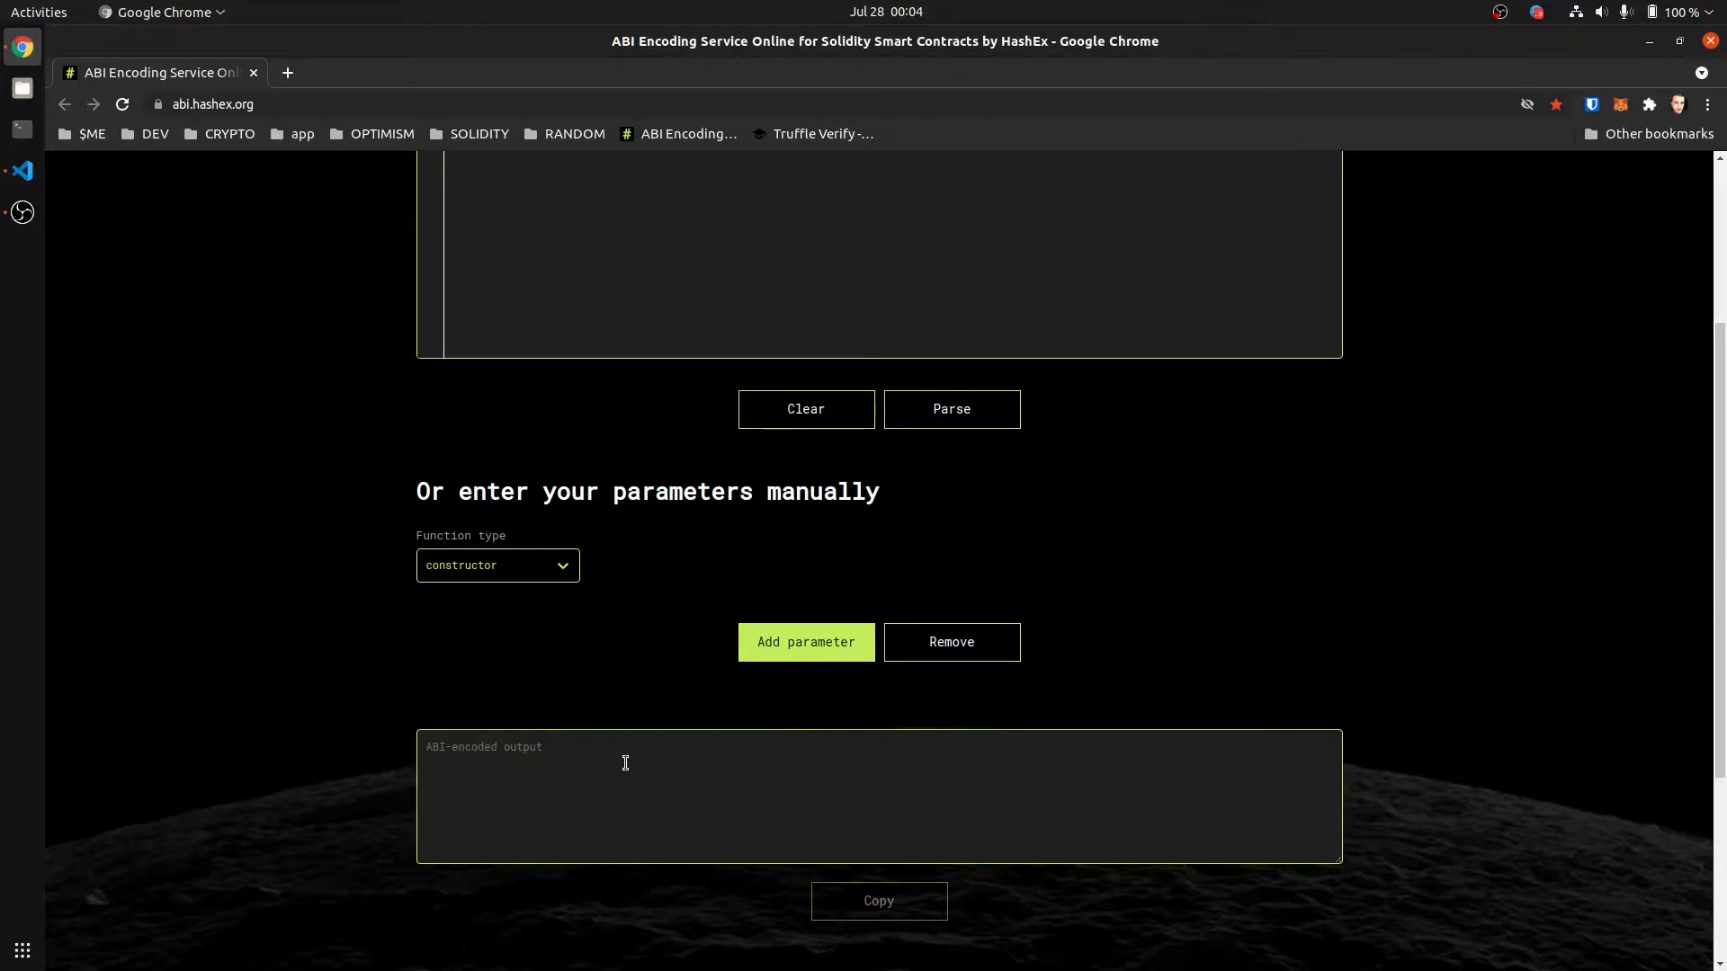
mouse_move(684, 561)
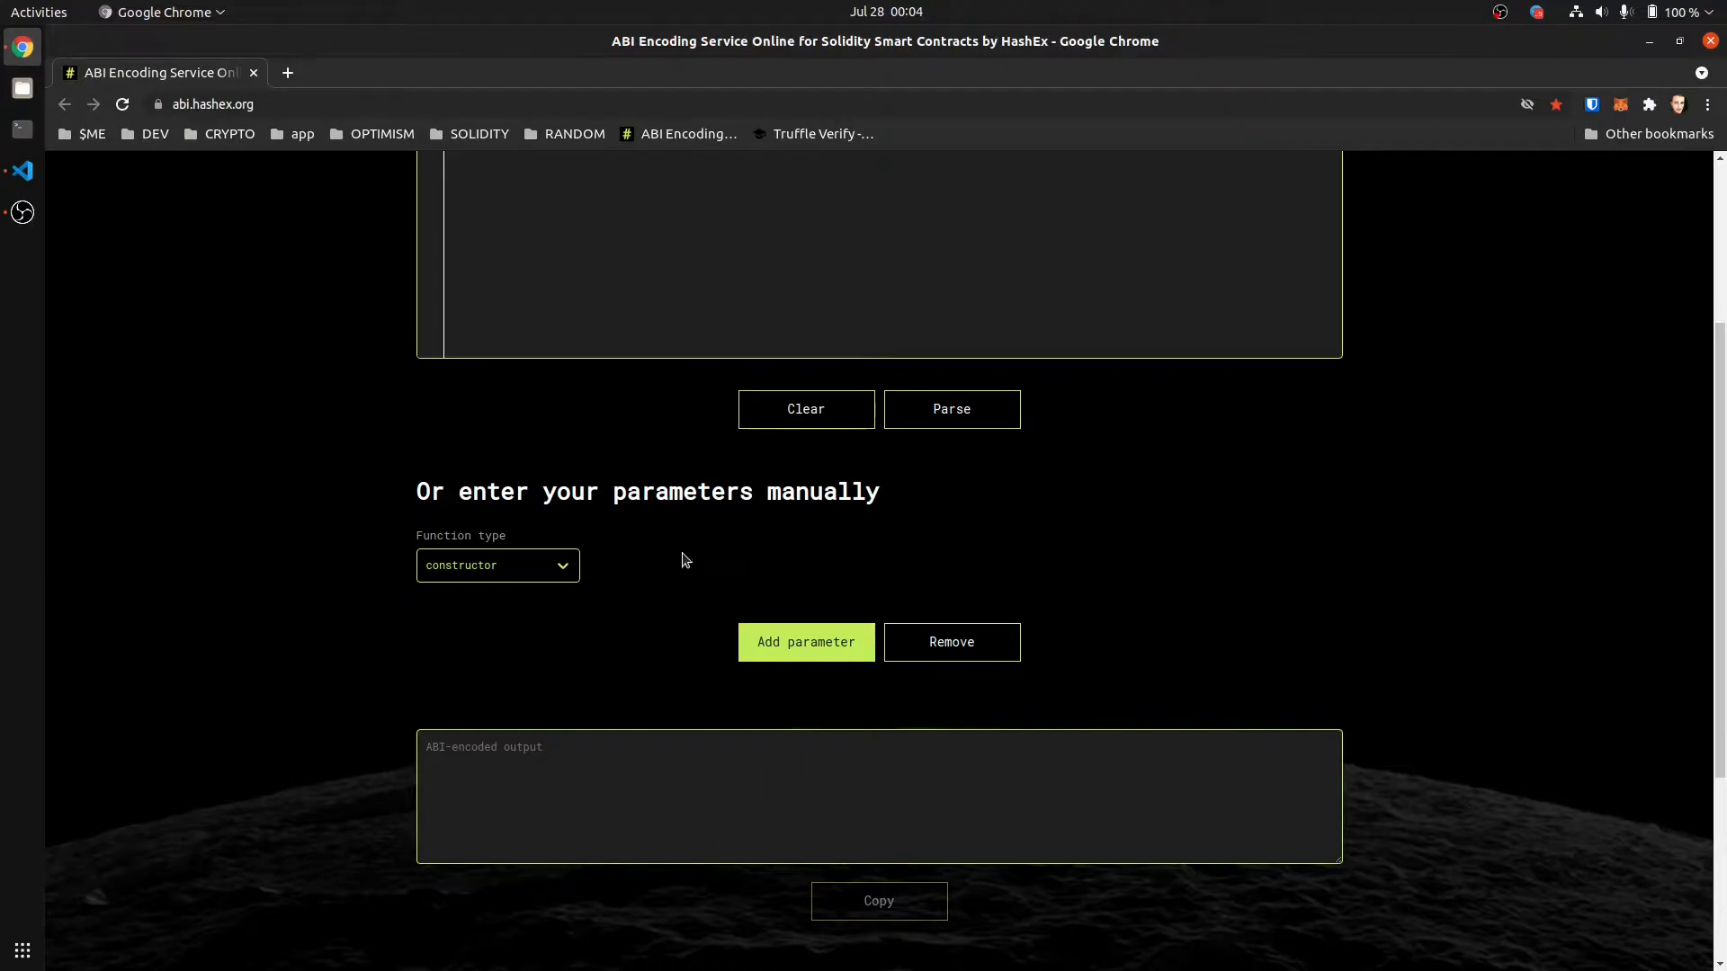
mouse_move(741, 717)
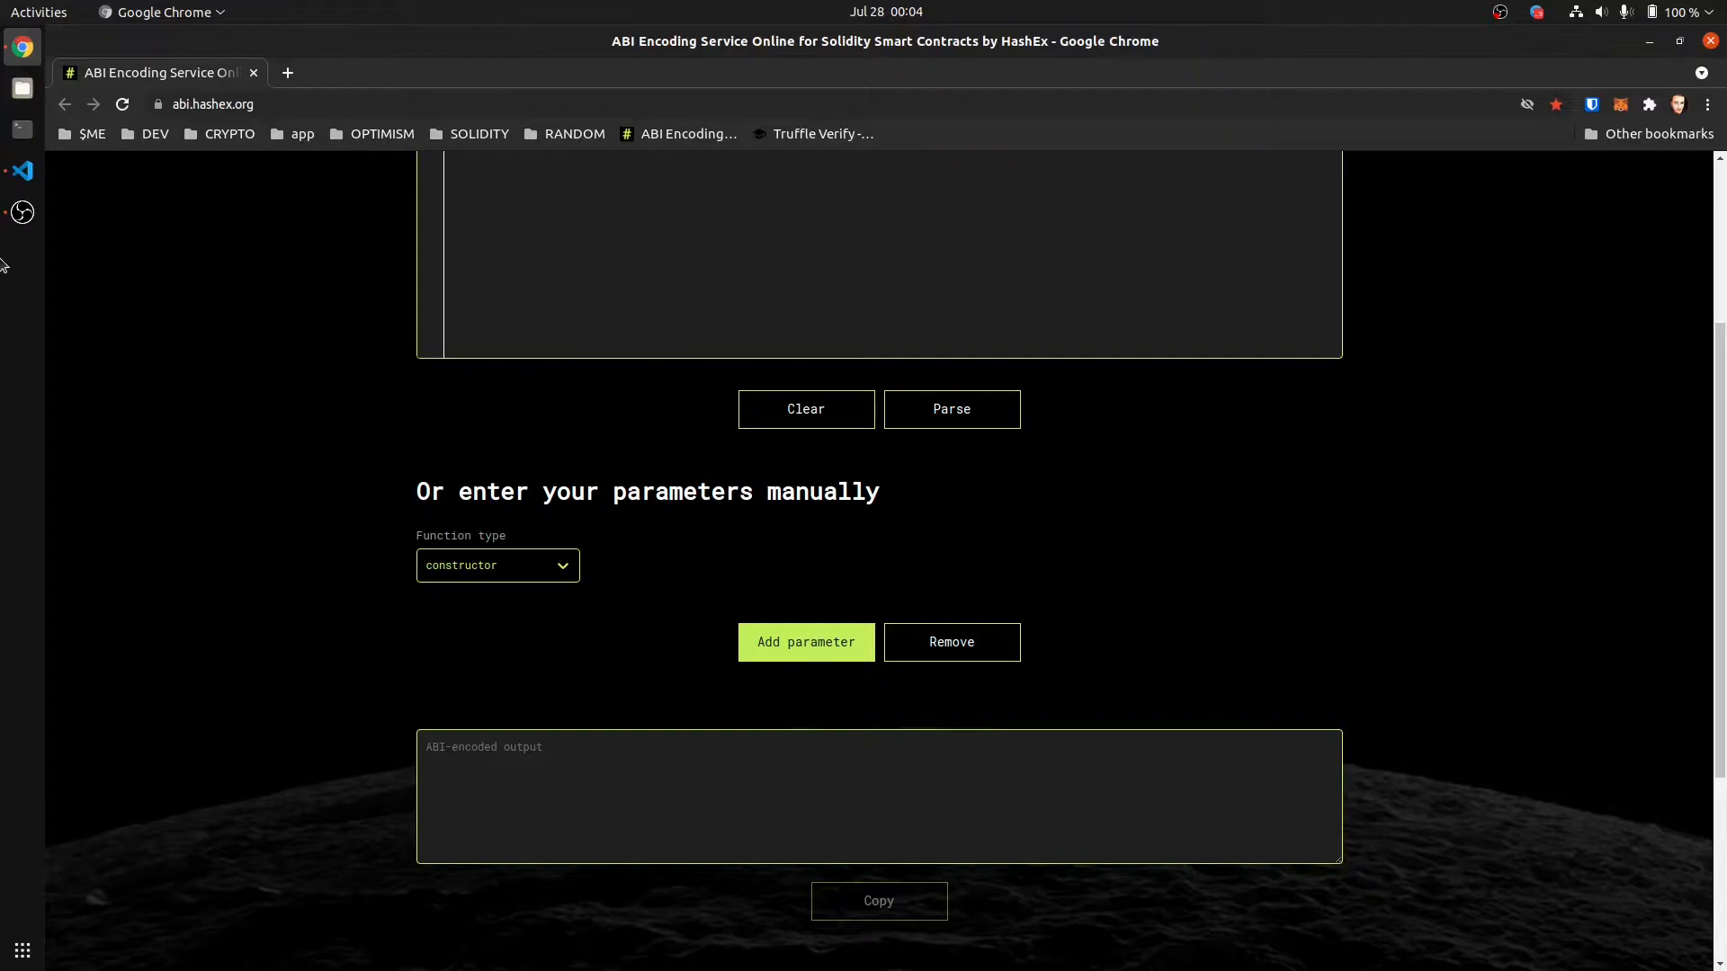
mouse_move(22, 171)
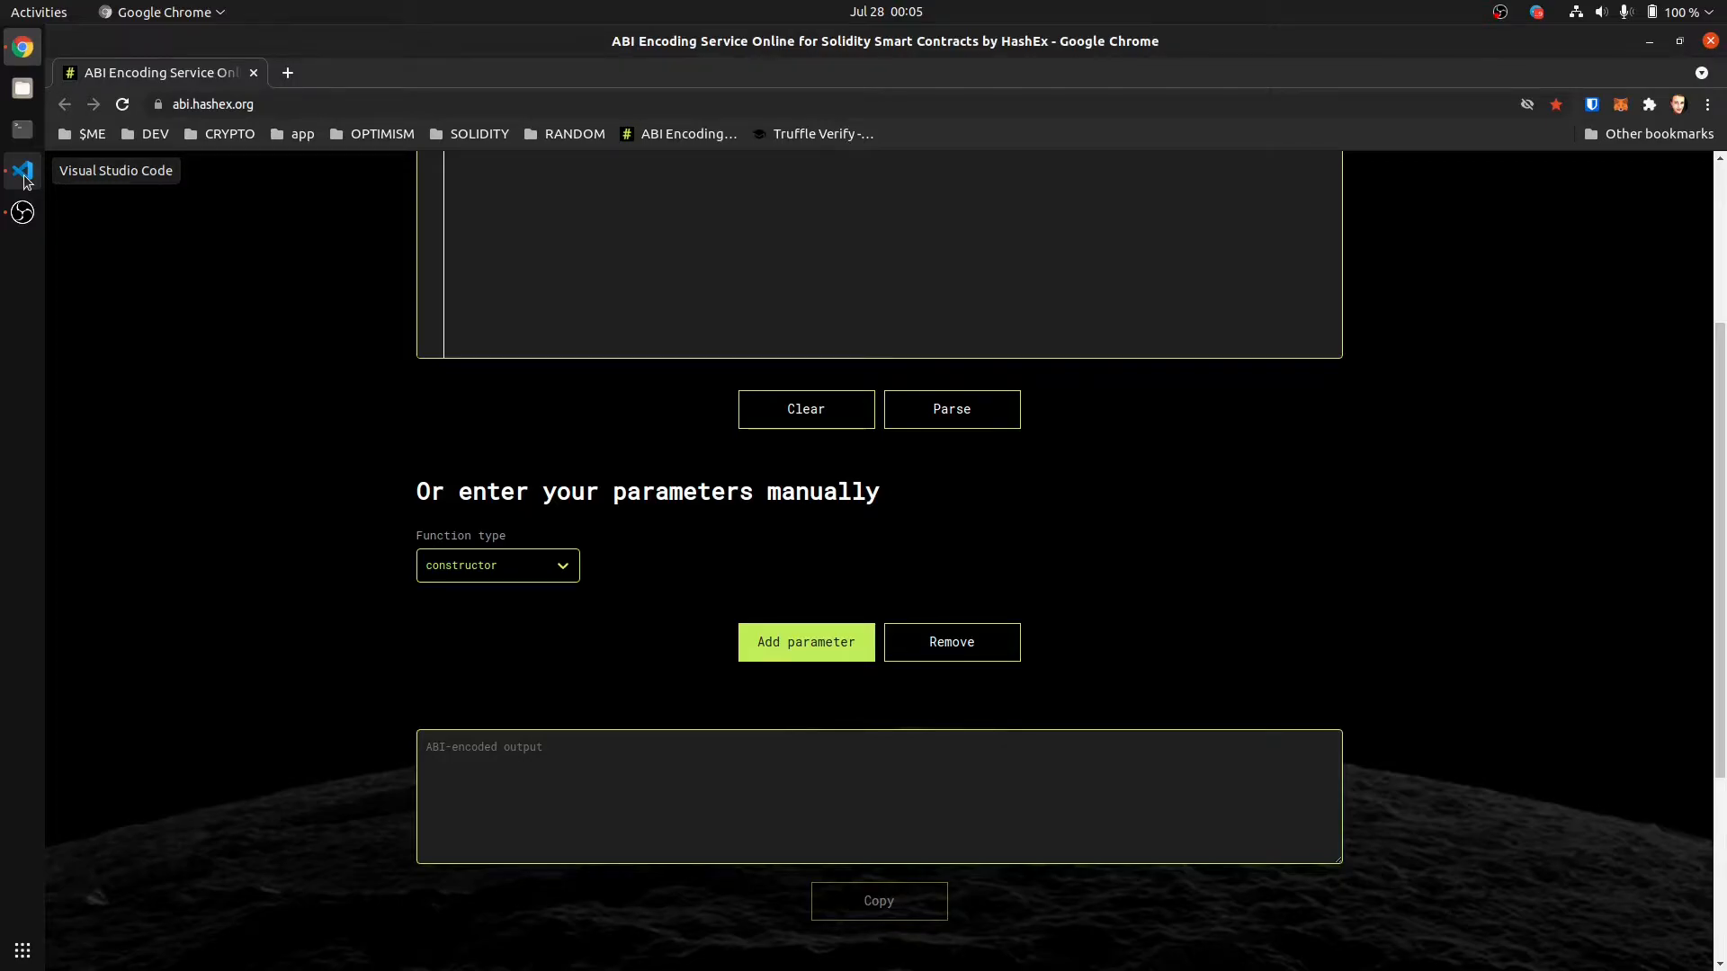
click(21, 169)
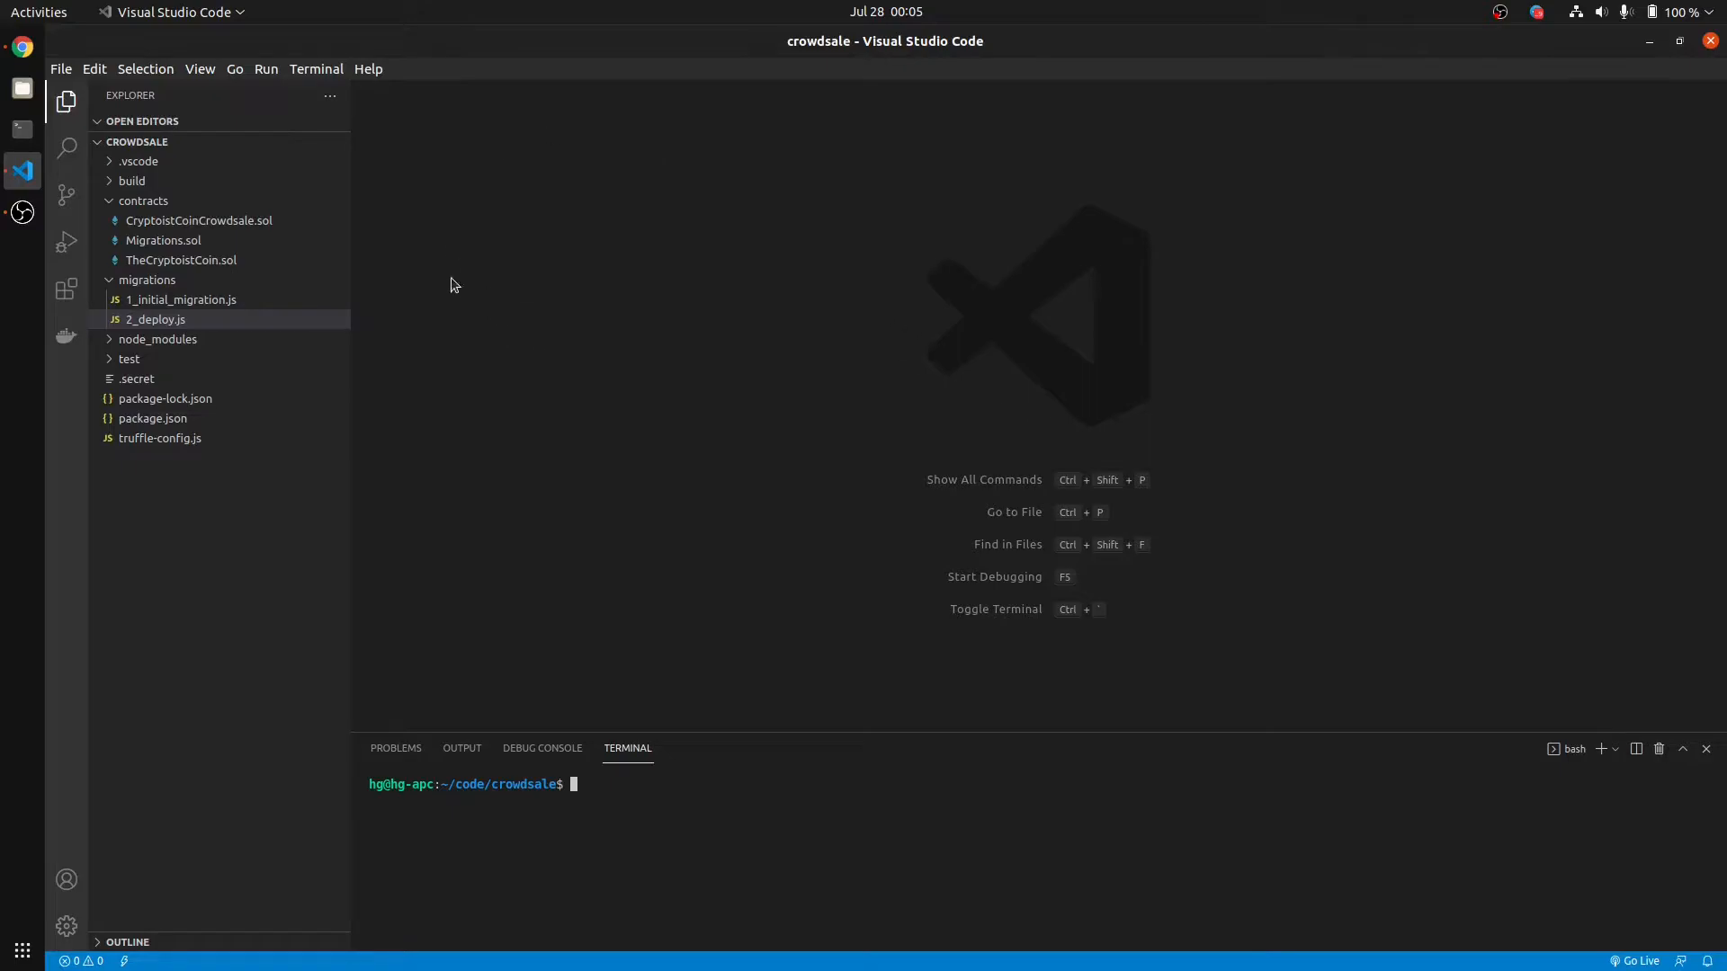
click(317, 68)
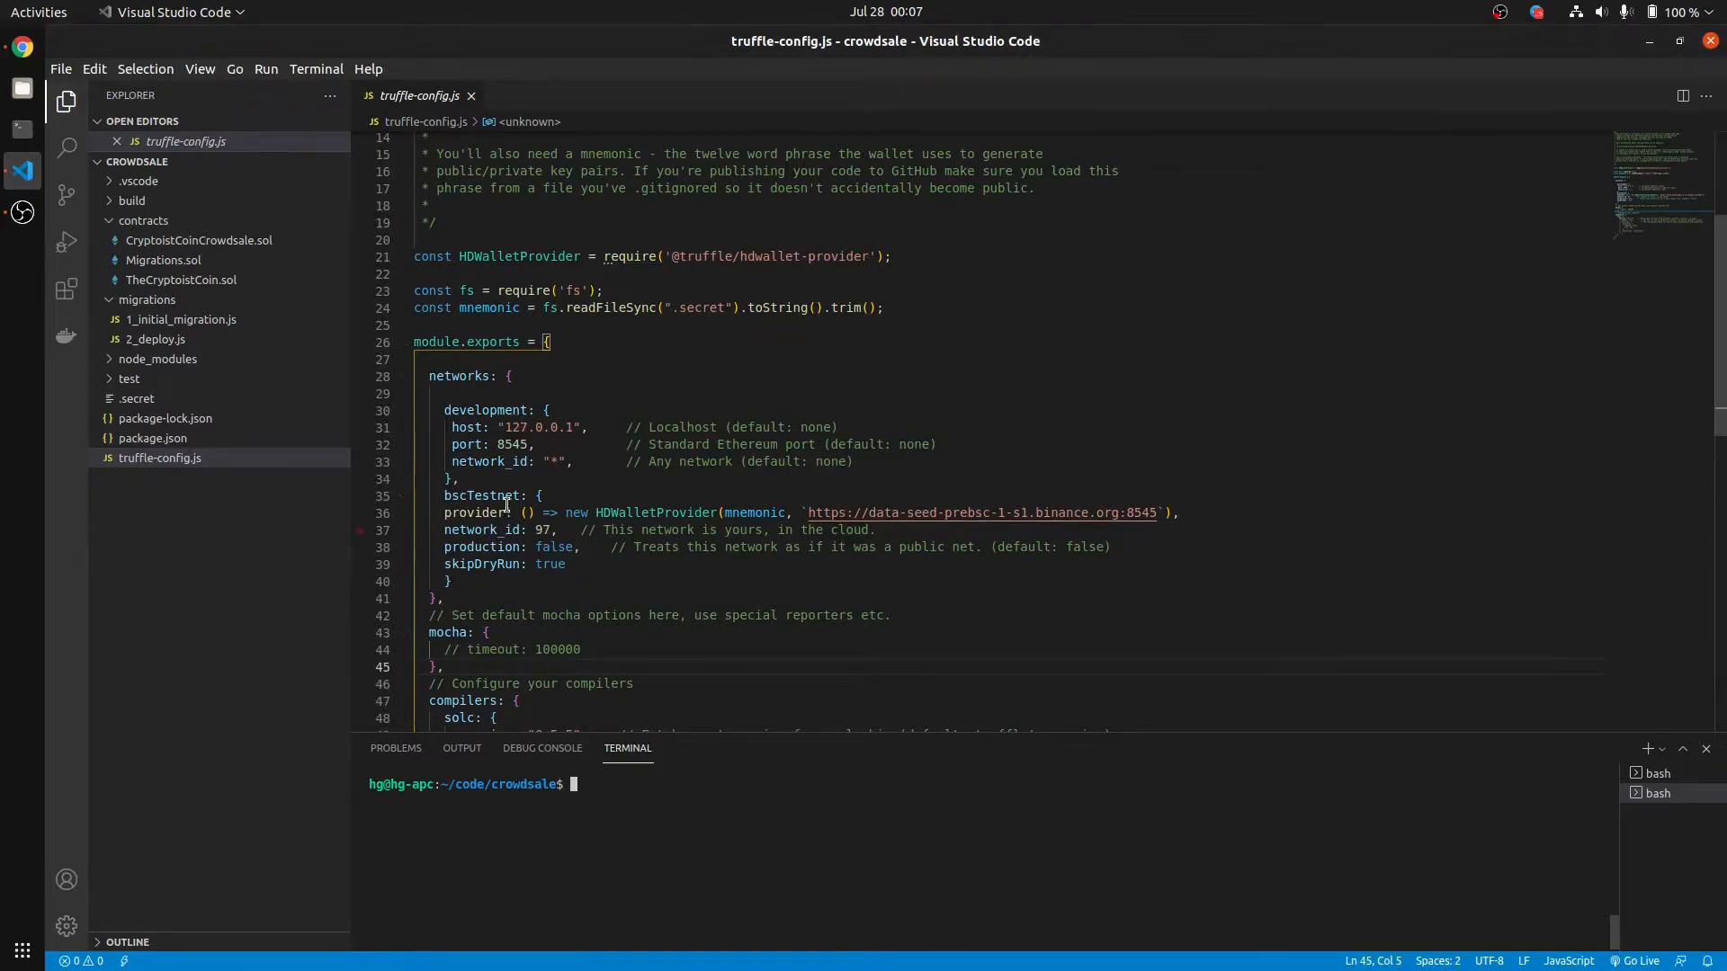
mouse_move(491, 496)
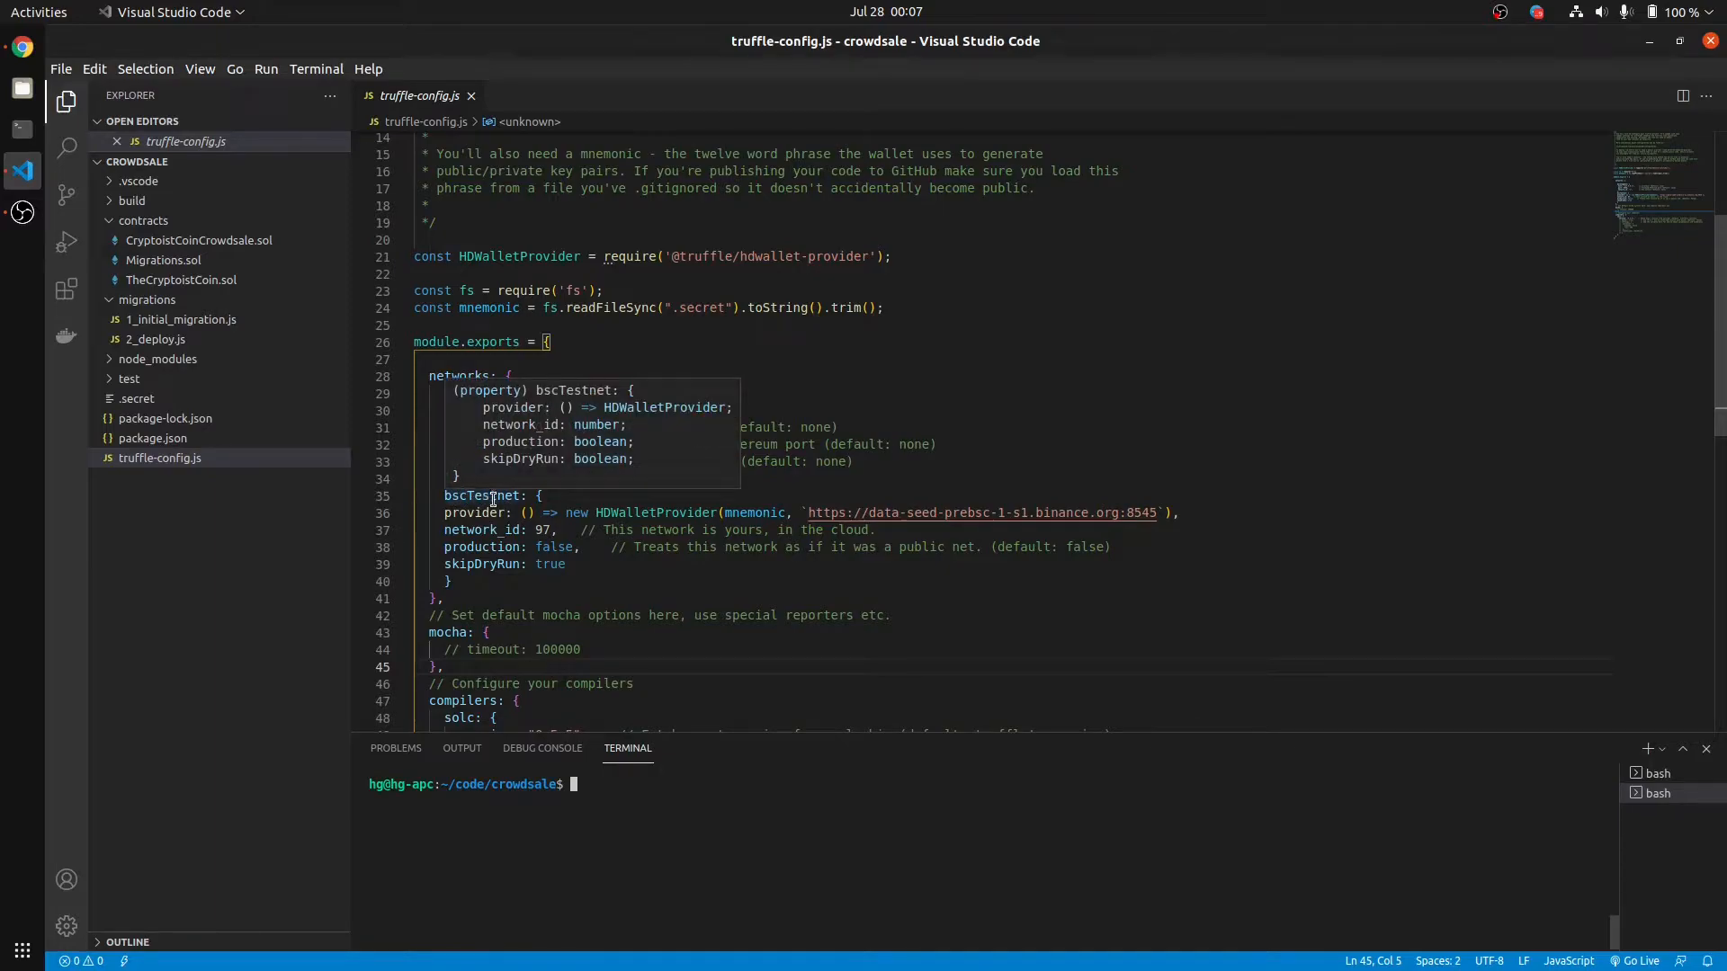
Step: Launch a Truffle console with 'truffle console --network bscTestnet' in the terminal
text(truffle console)
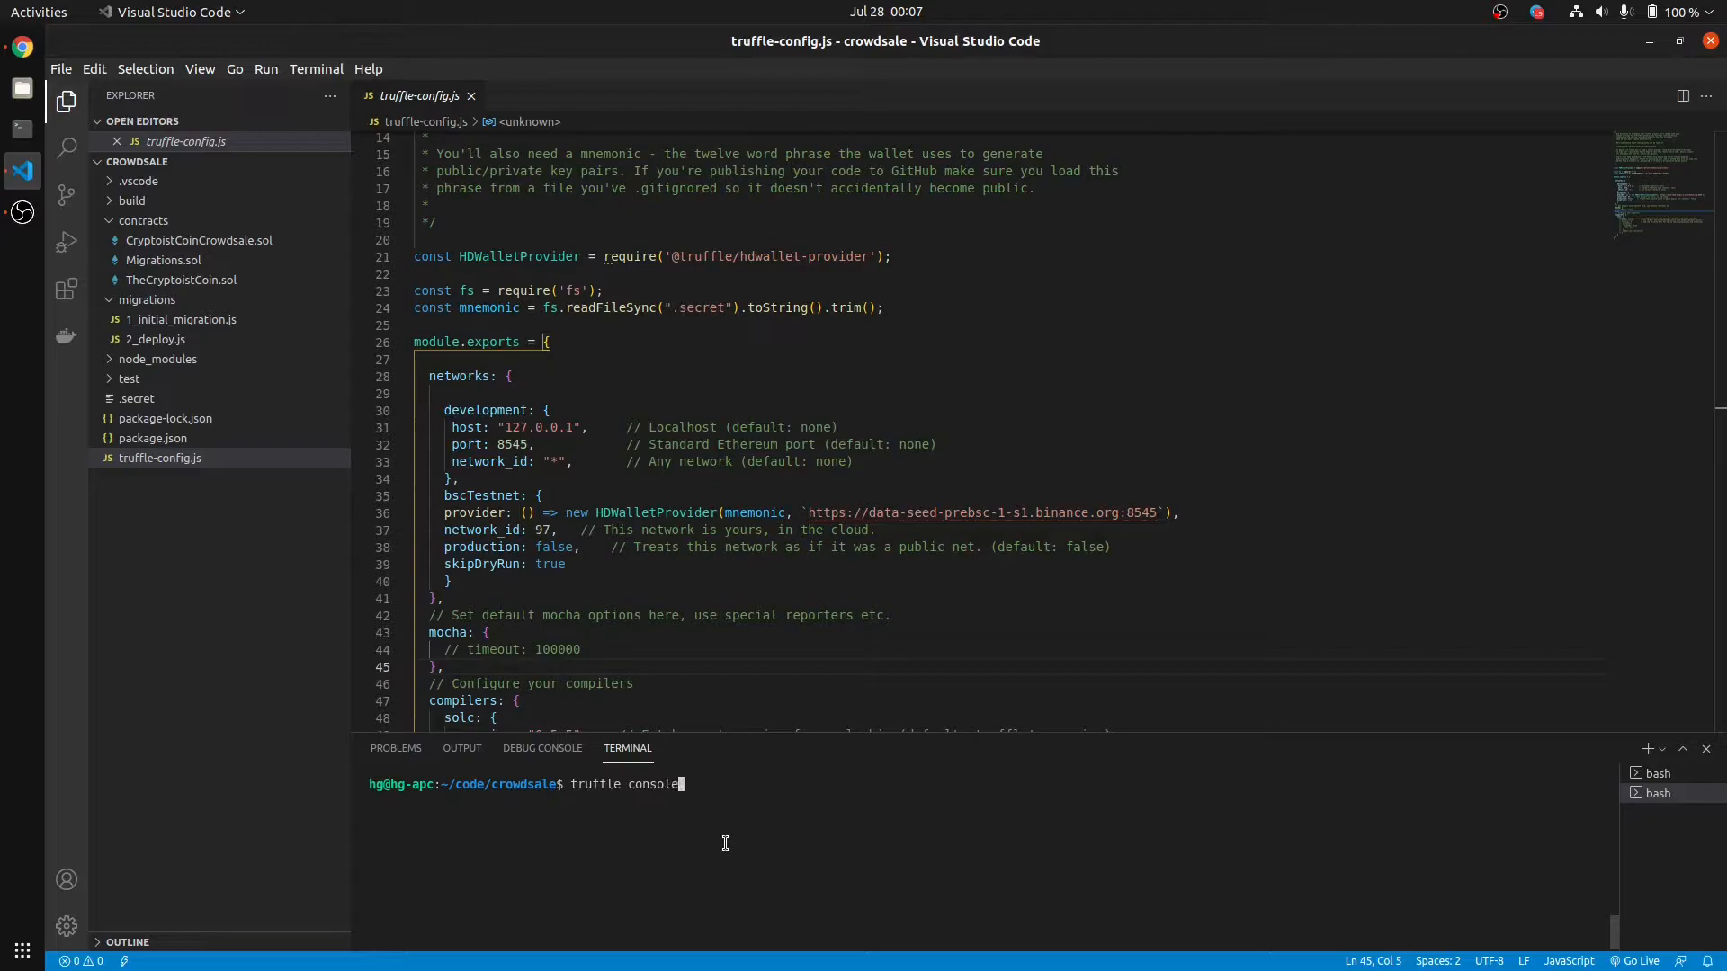
text(--network)
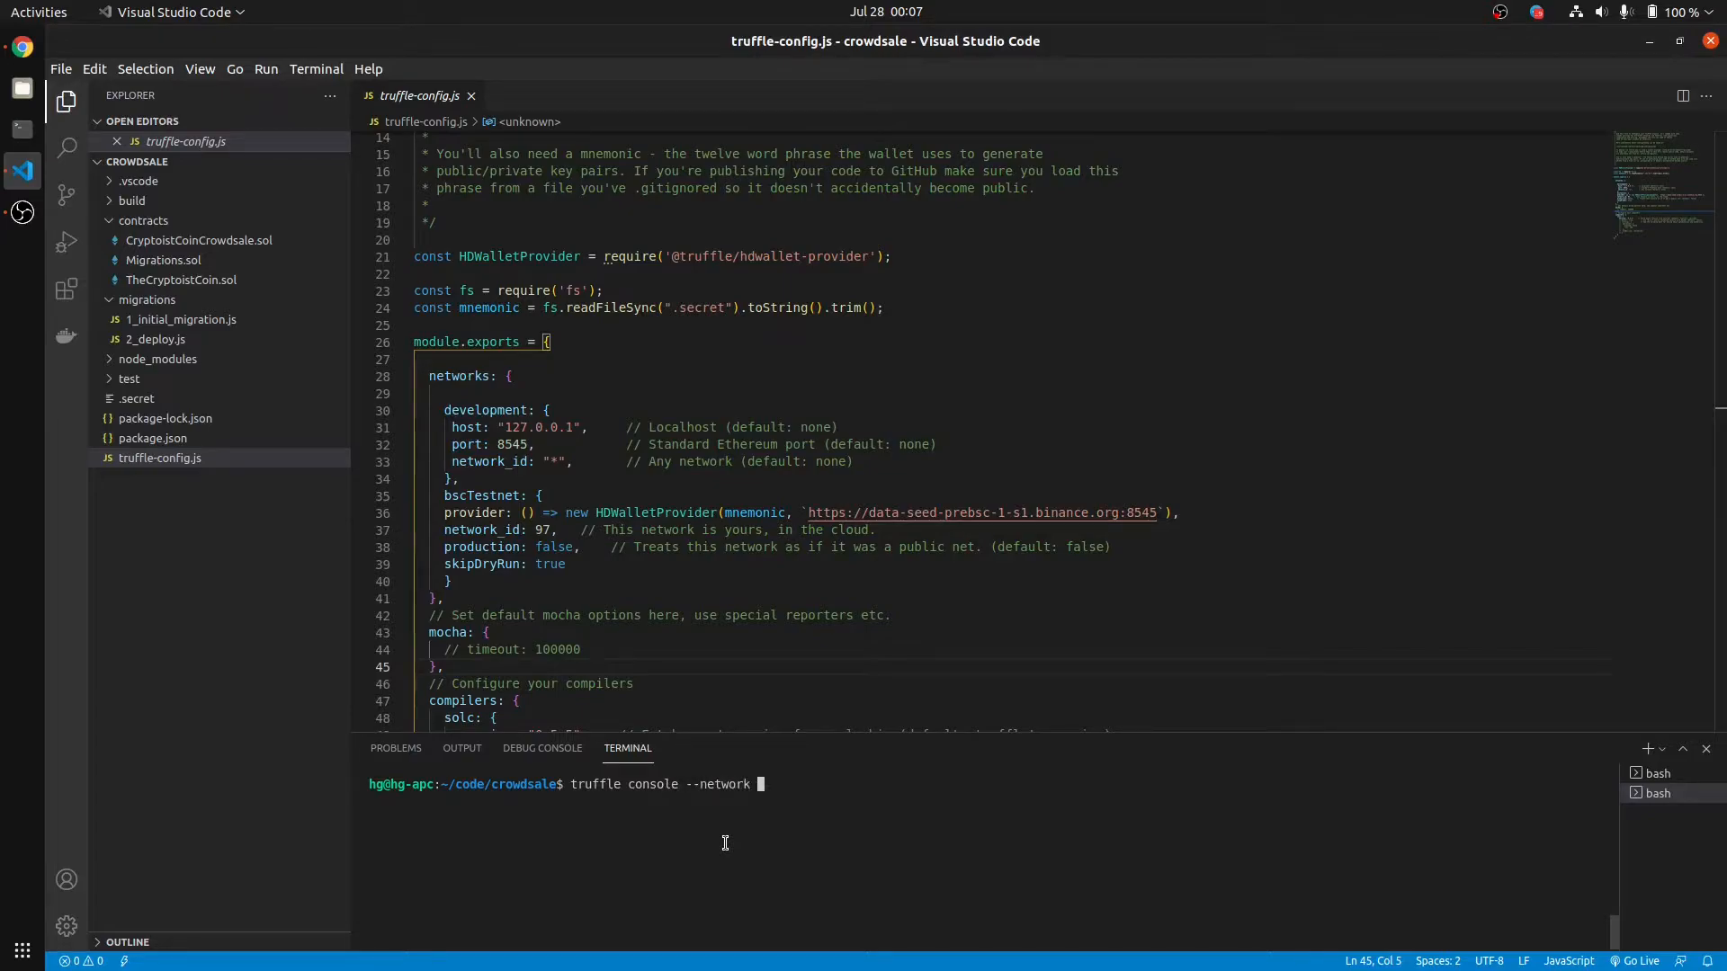
text(bscTst)
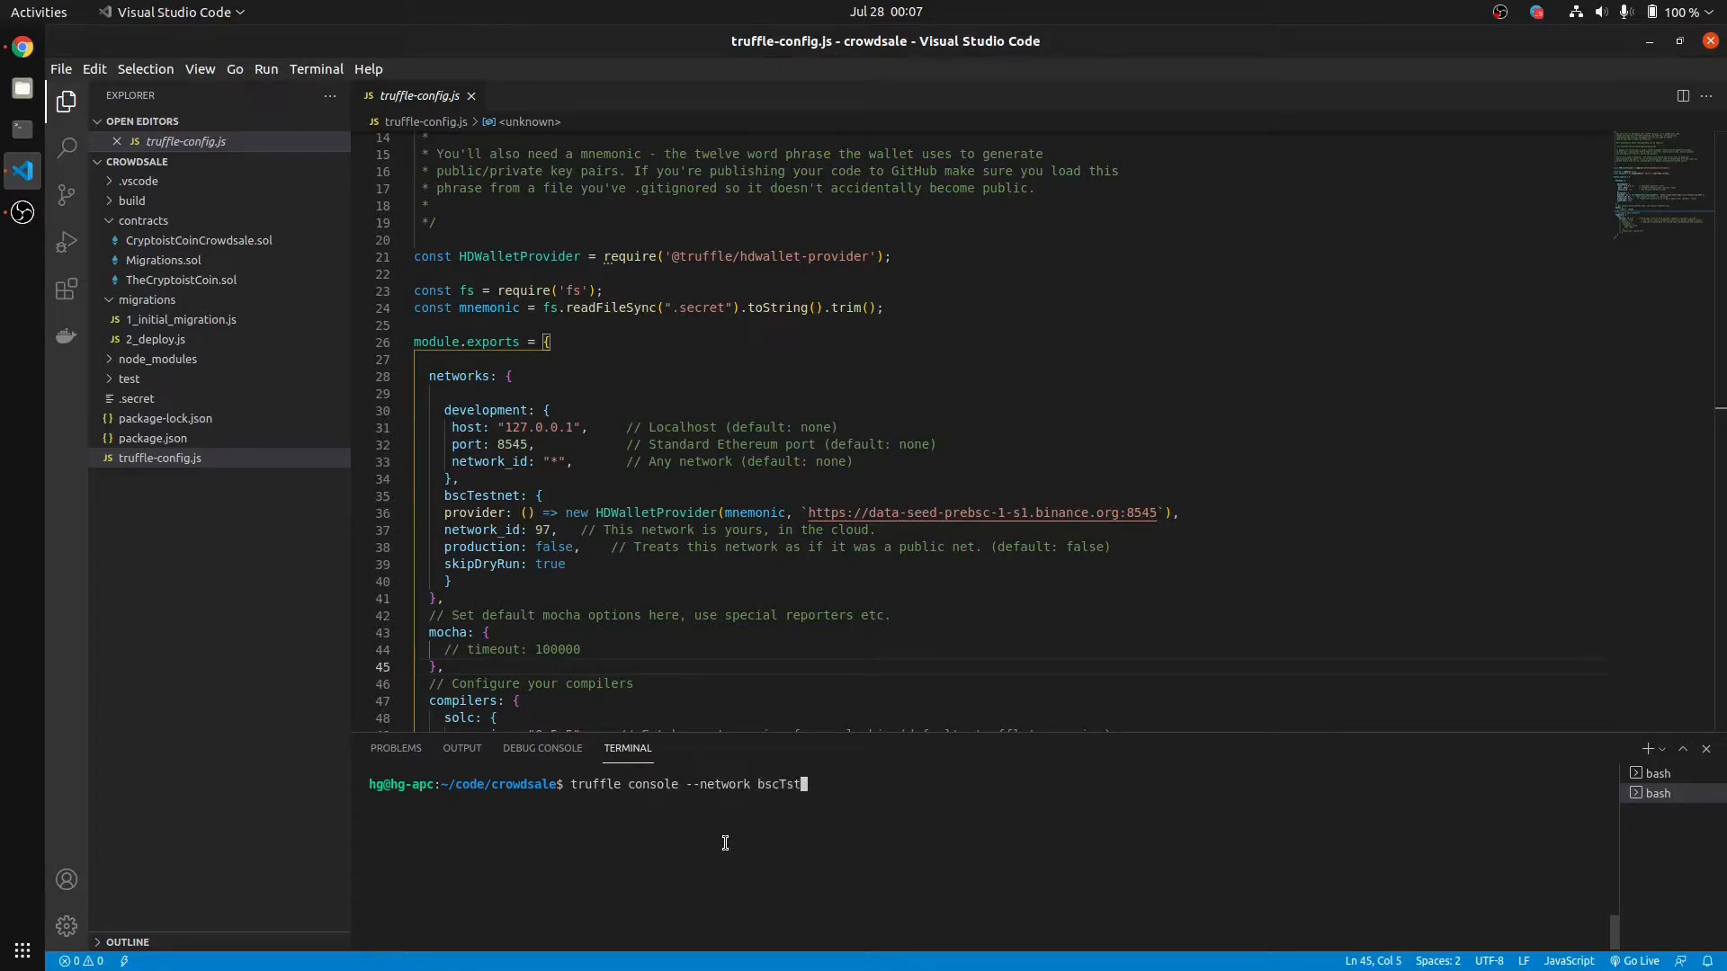
text(estnet)
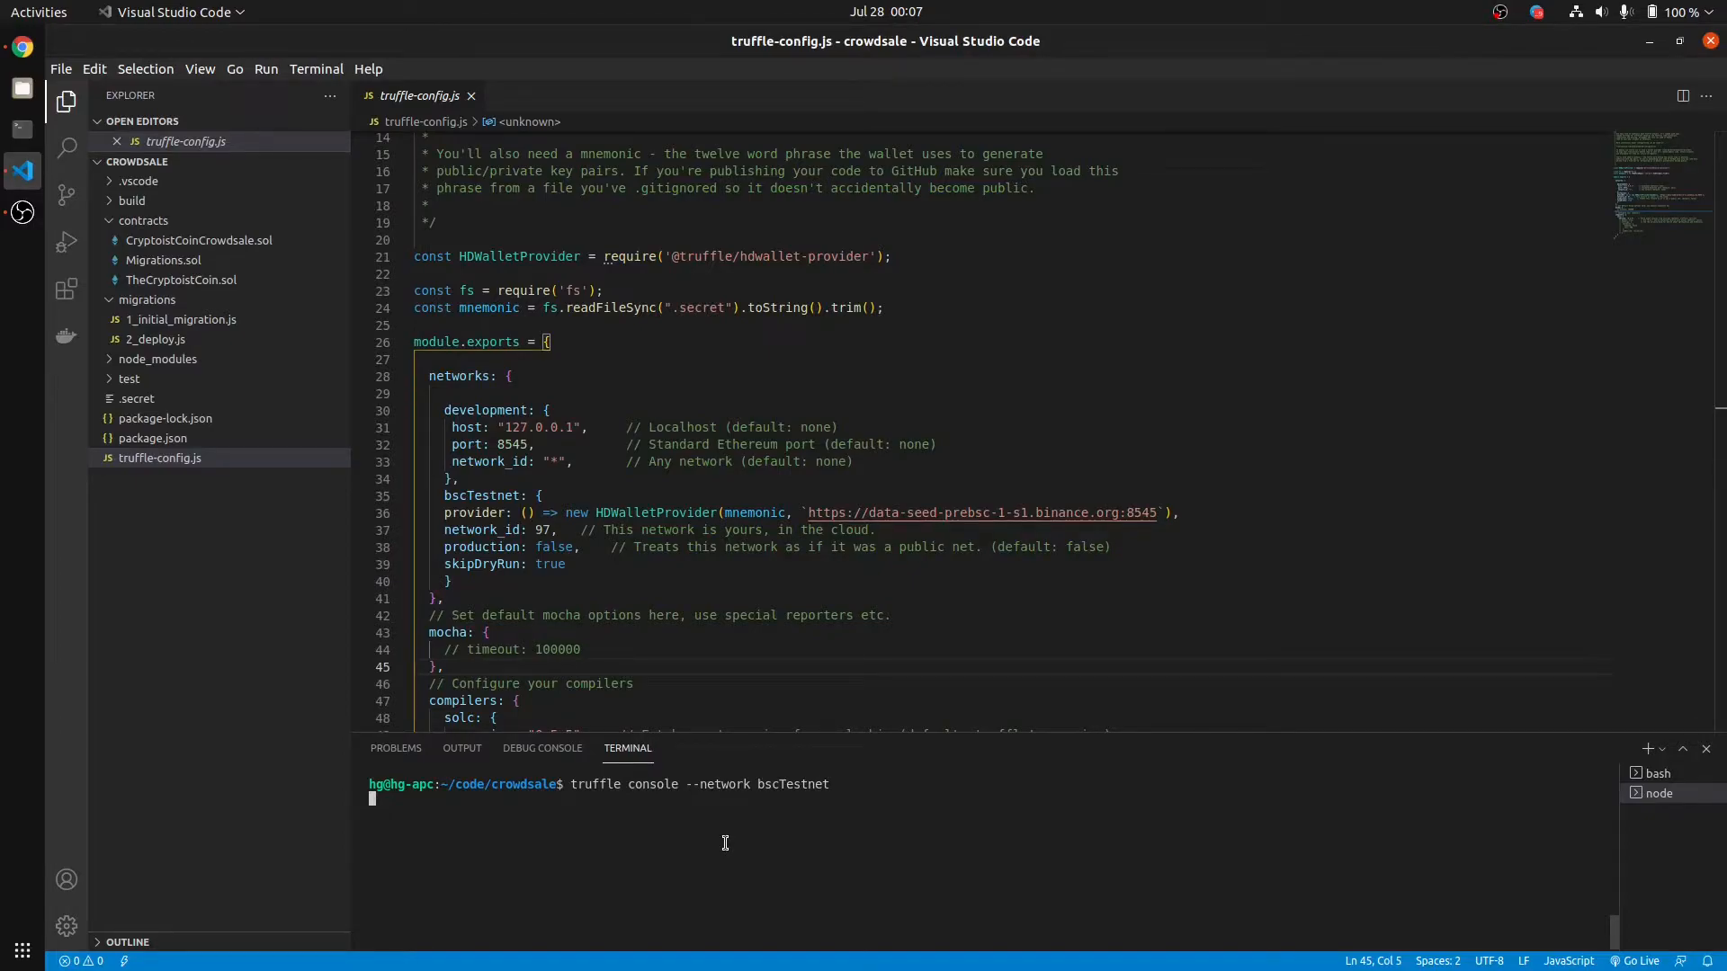
Step: Get the deployed token instance with 'const token = await TheCryptoistCoin.deployed()'
text(const token)
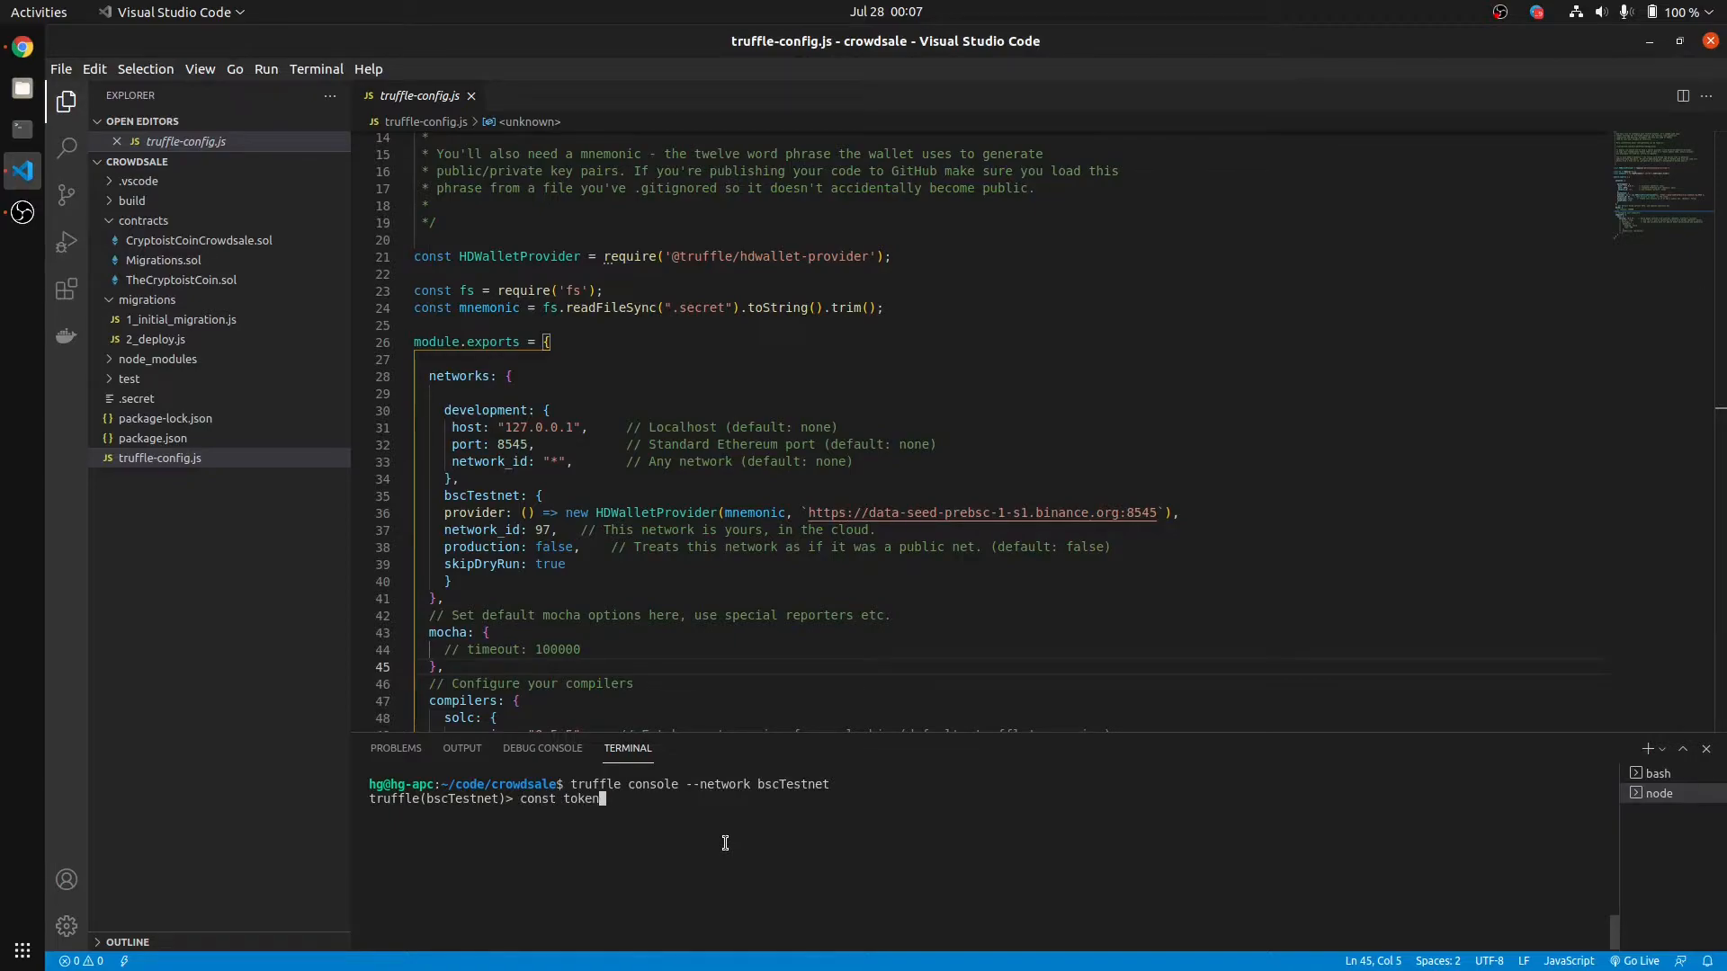
text(= await)
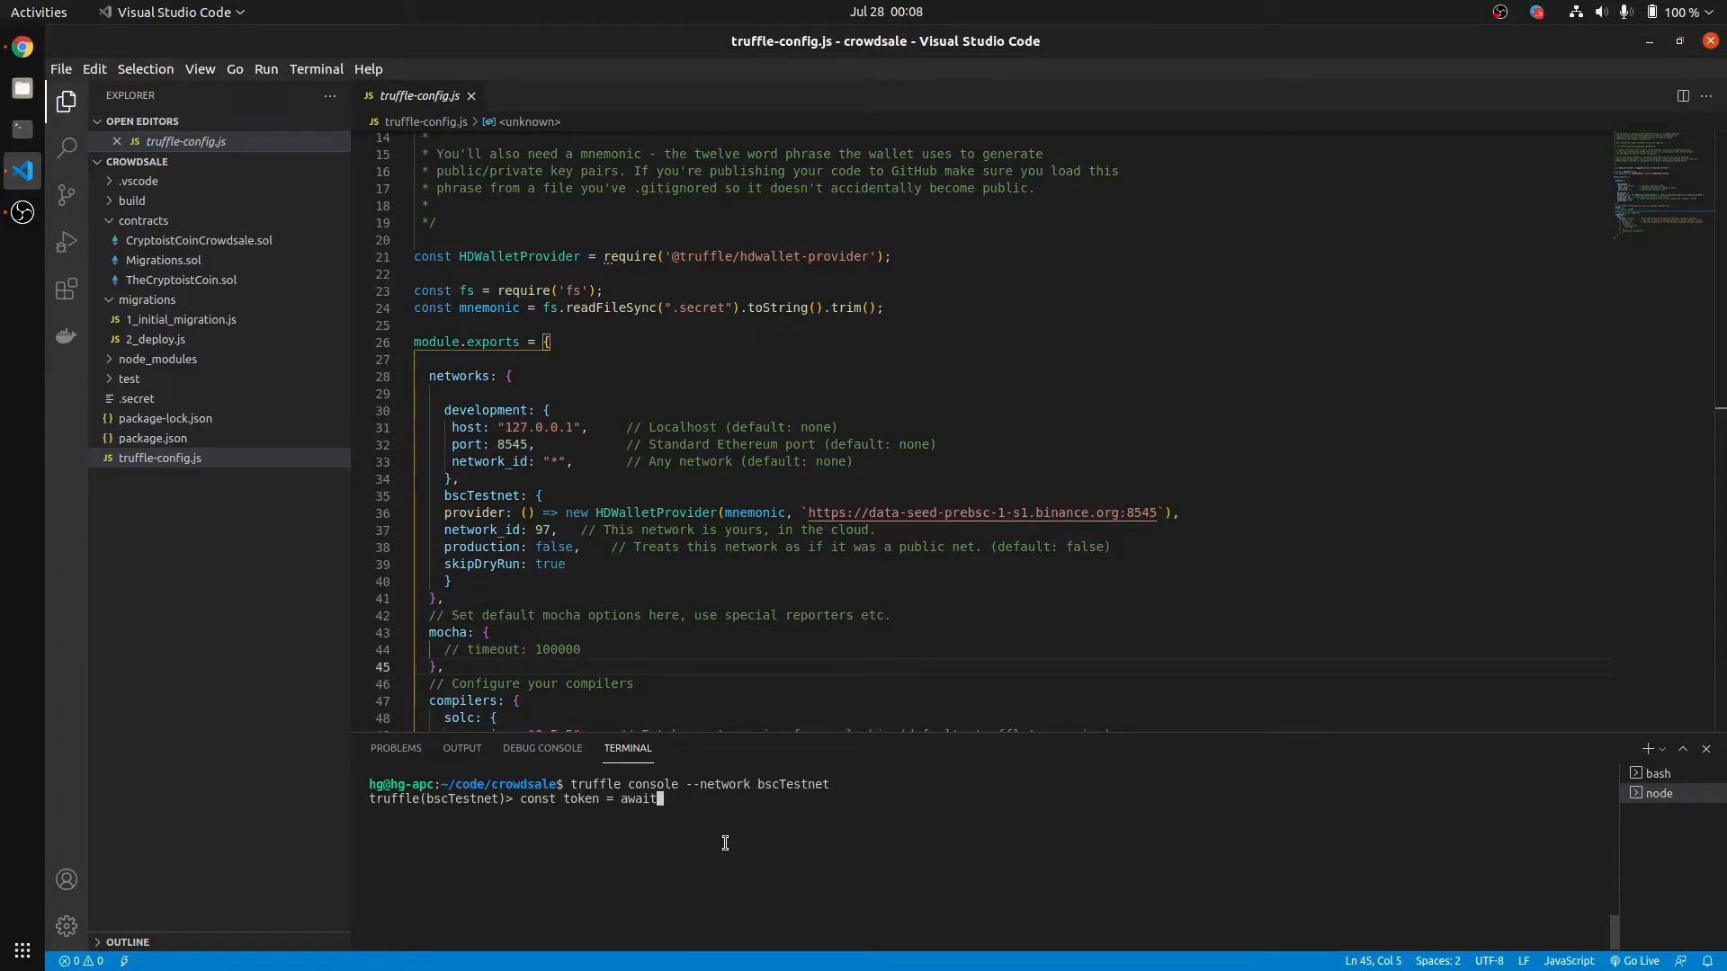
text(Th)
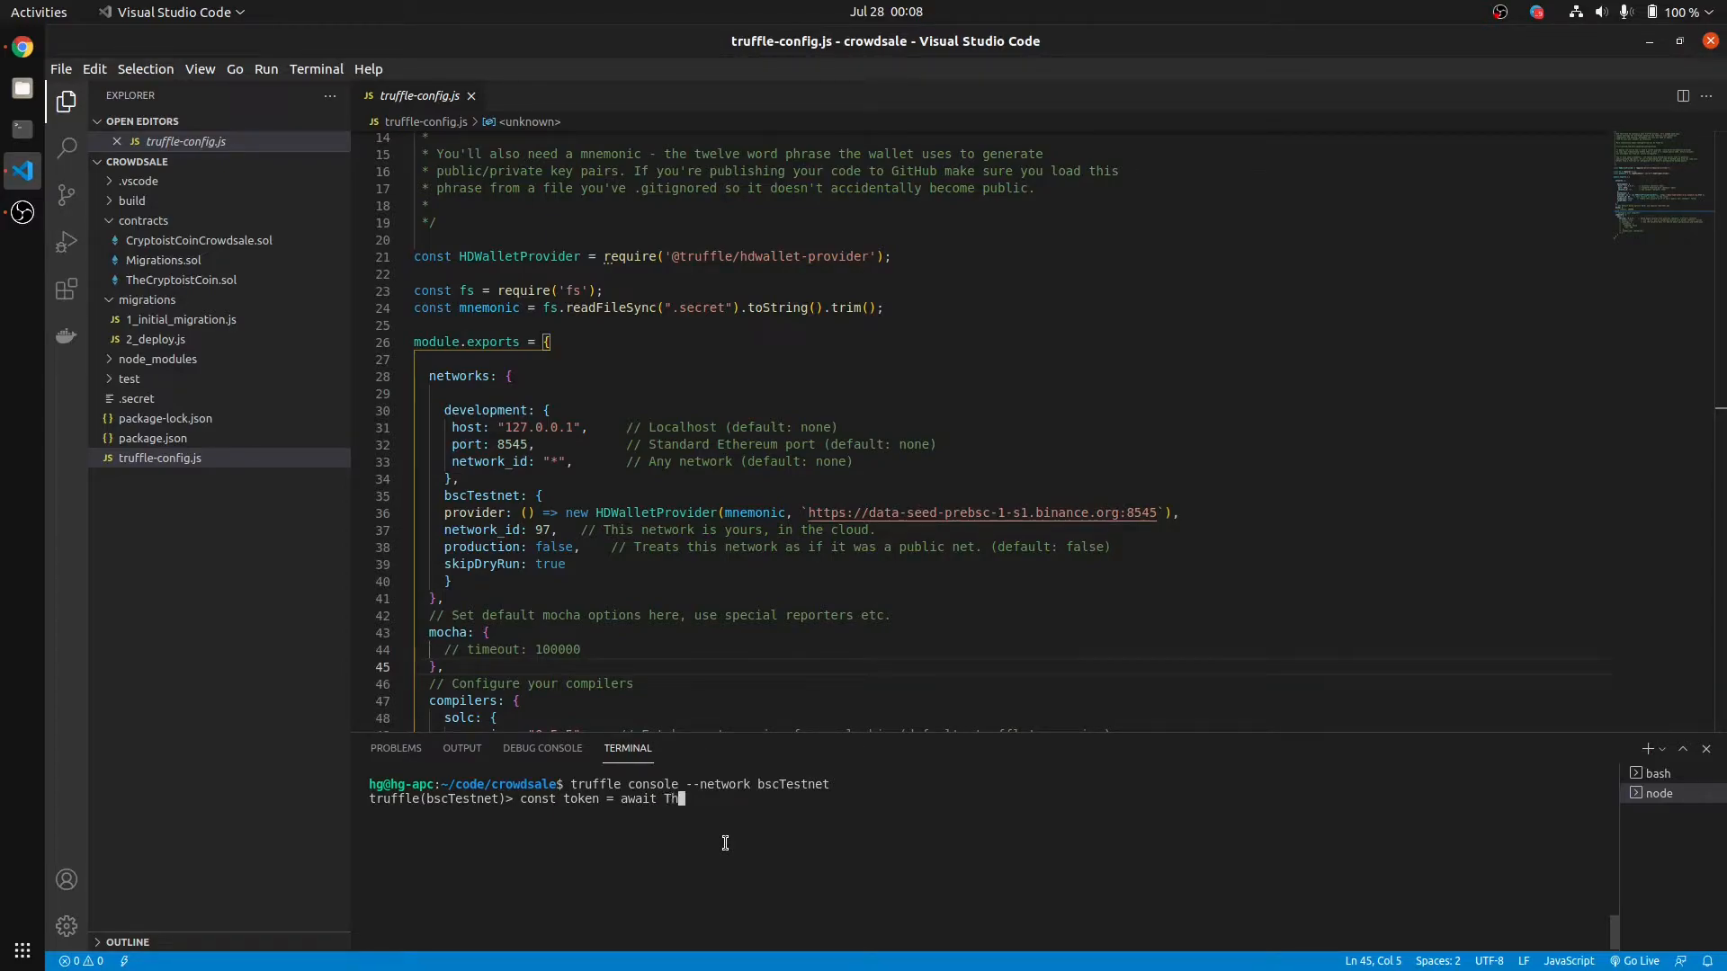
text(eCryptoistCoin)
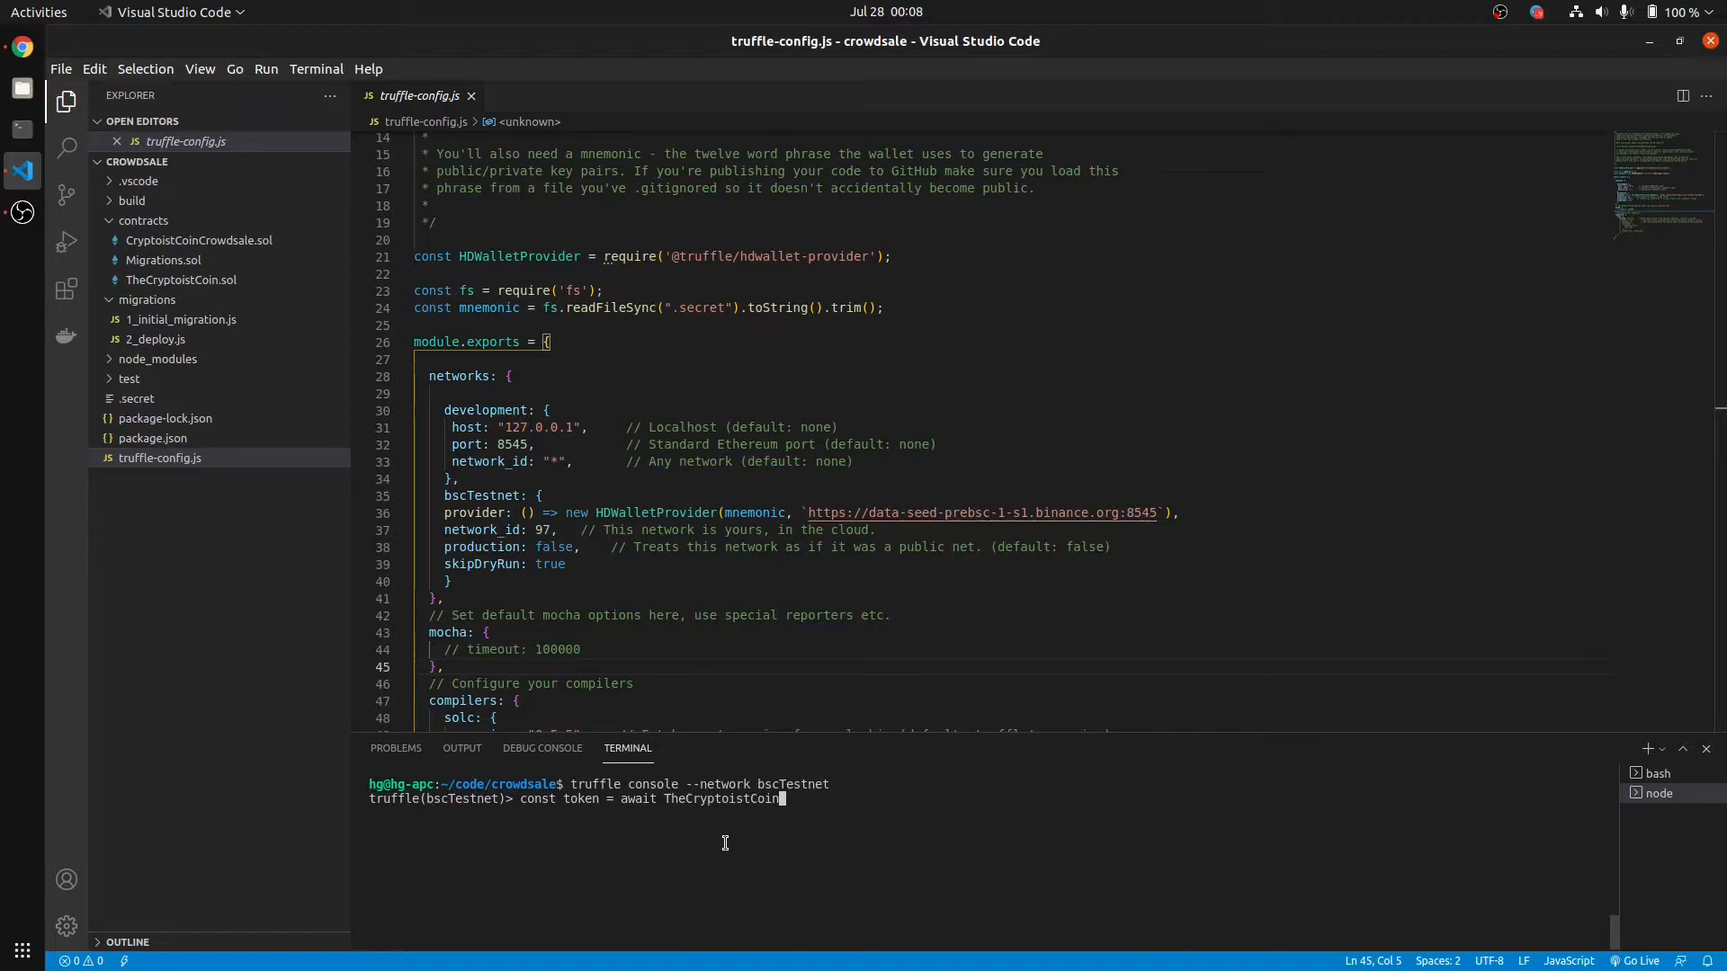
text(.de)
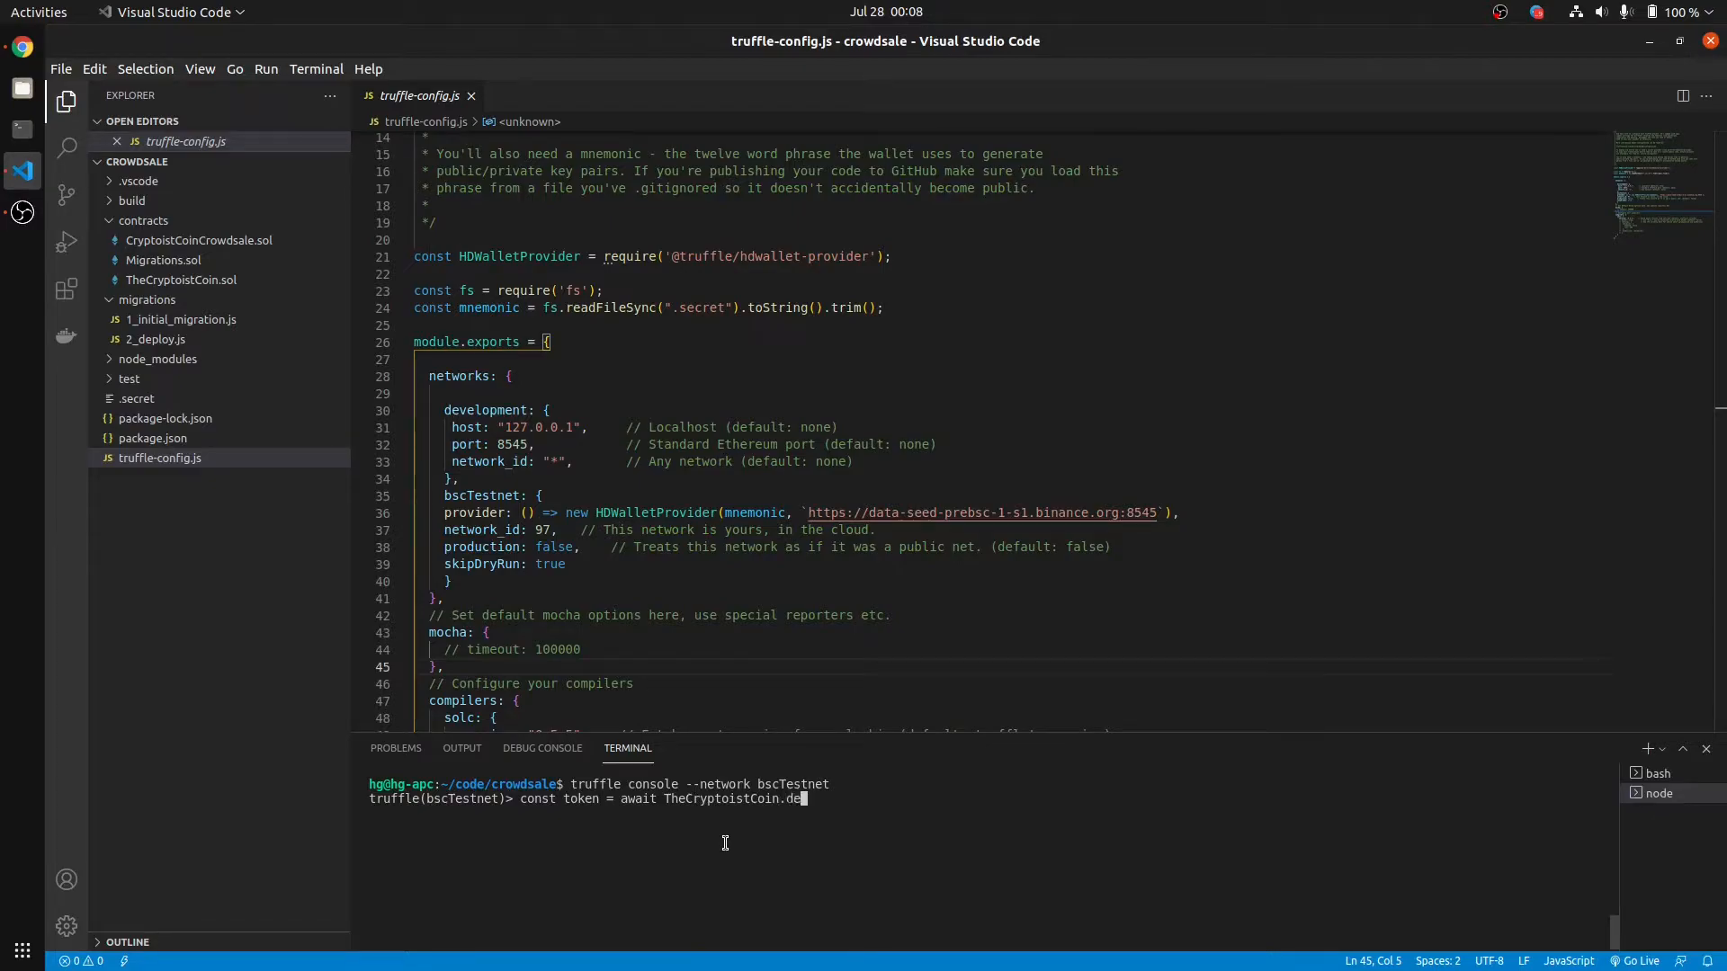
text(ployed();)
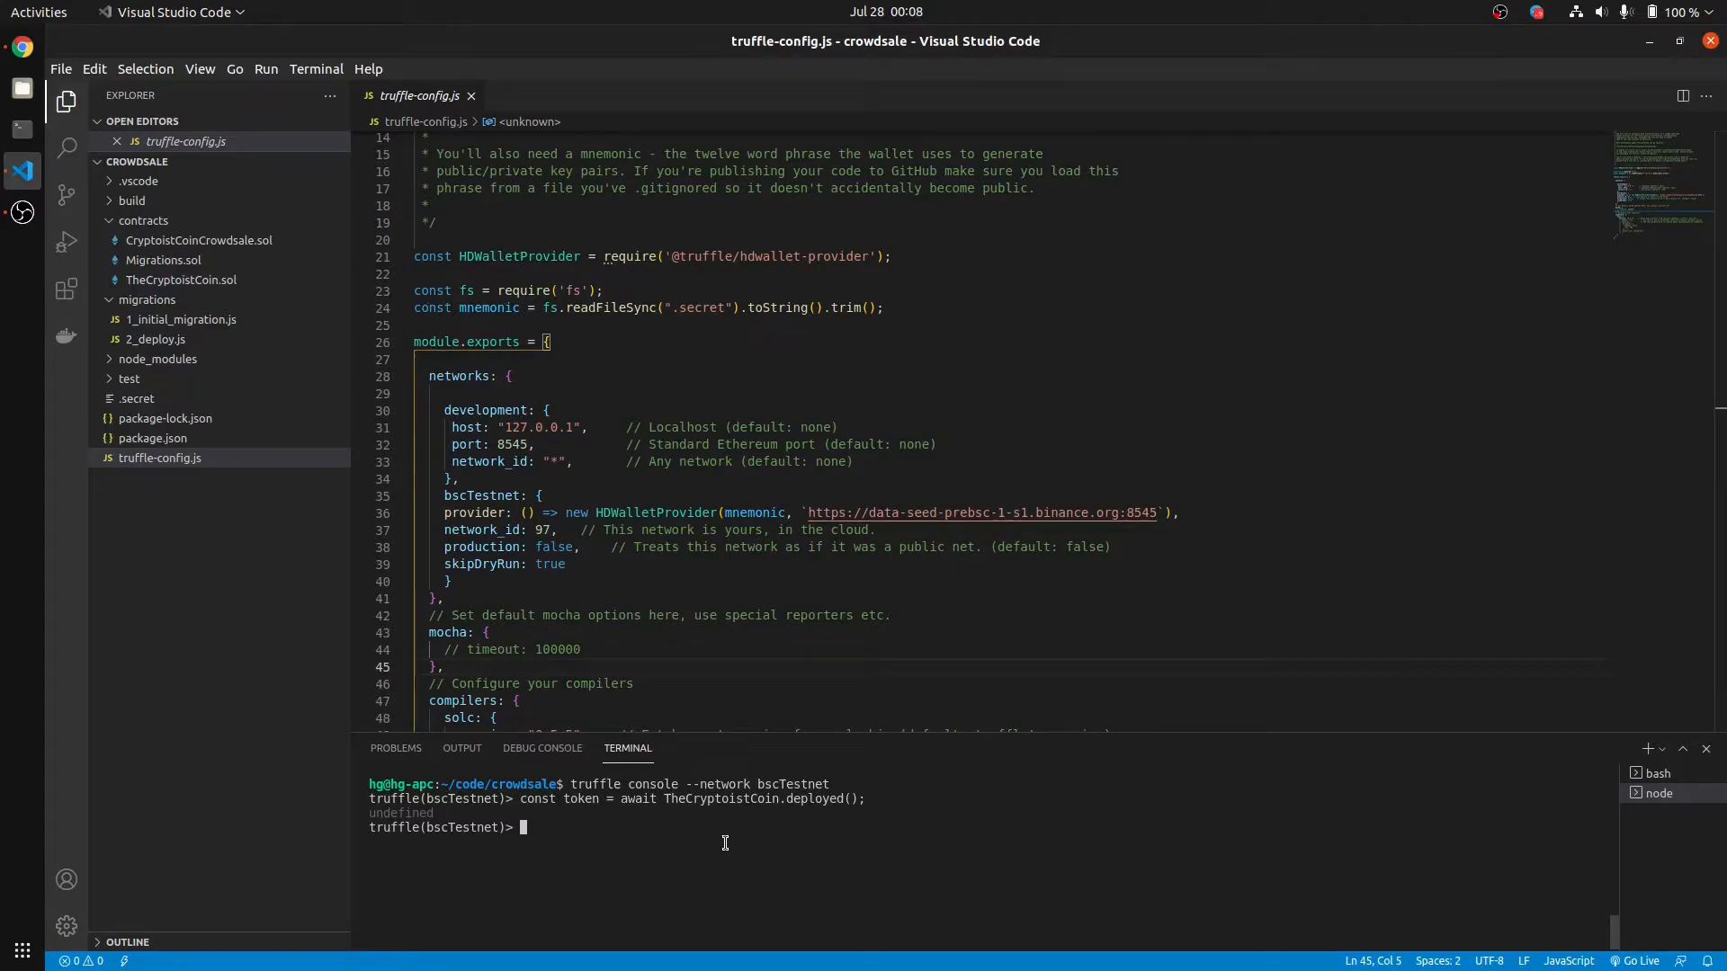
Step: Print the token's ABI as JSON with 'JSON.stringify(token.abi)'
text(JSON)
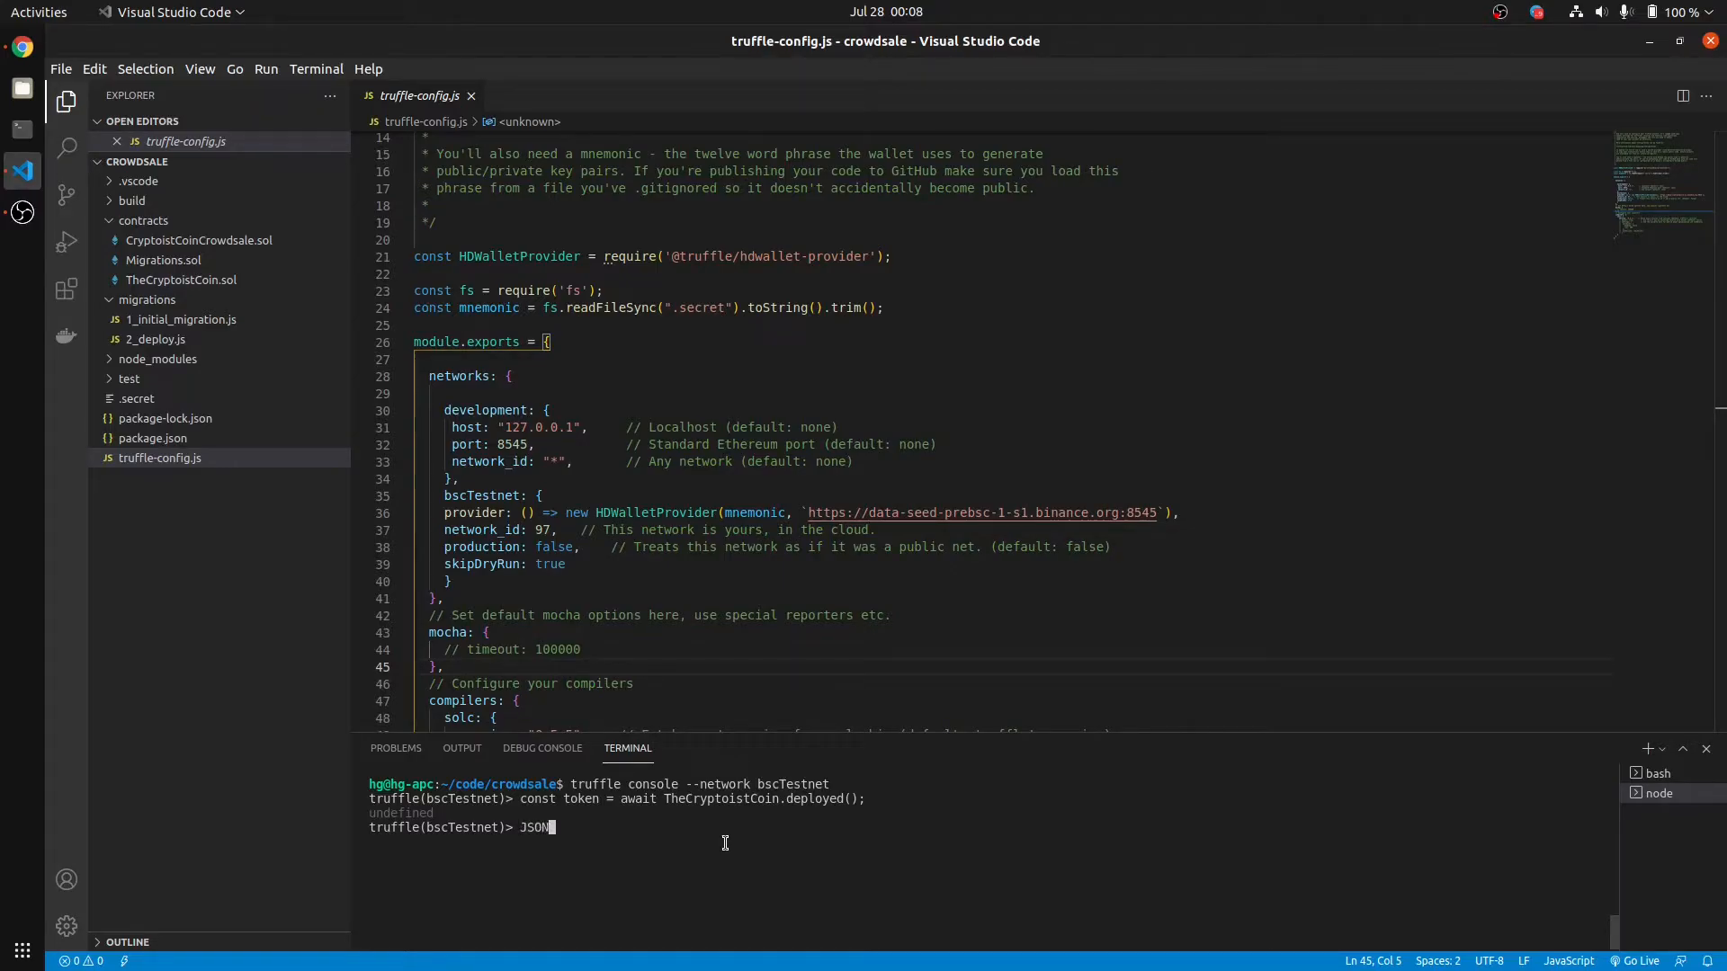
text(.st)
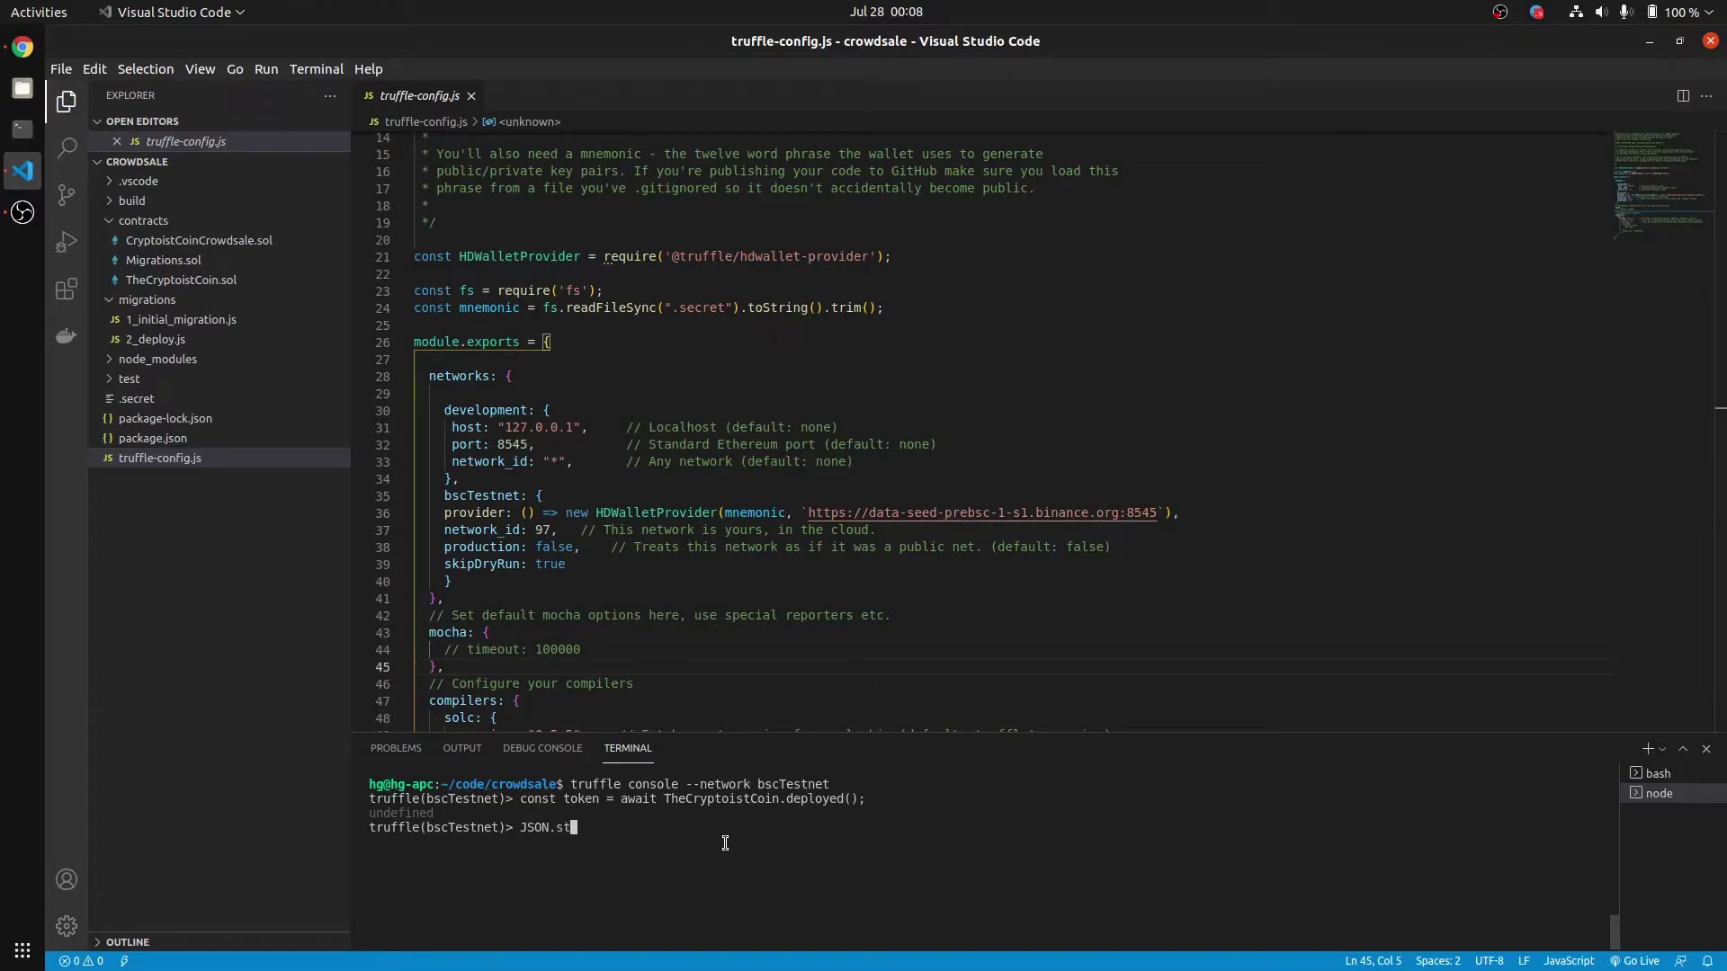
text(ringify)
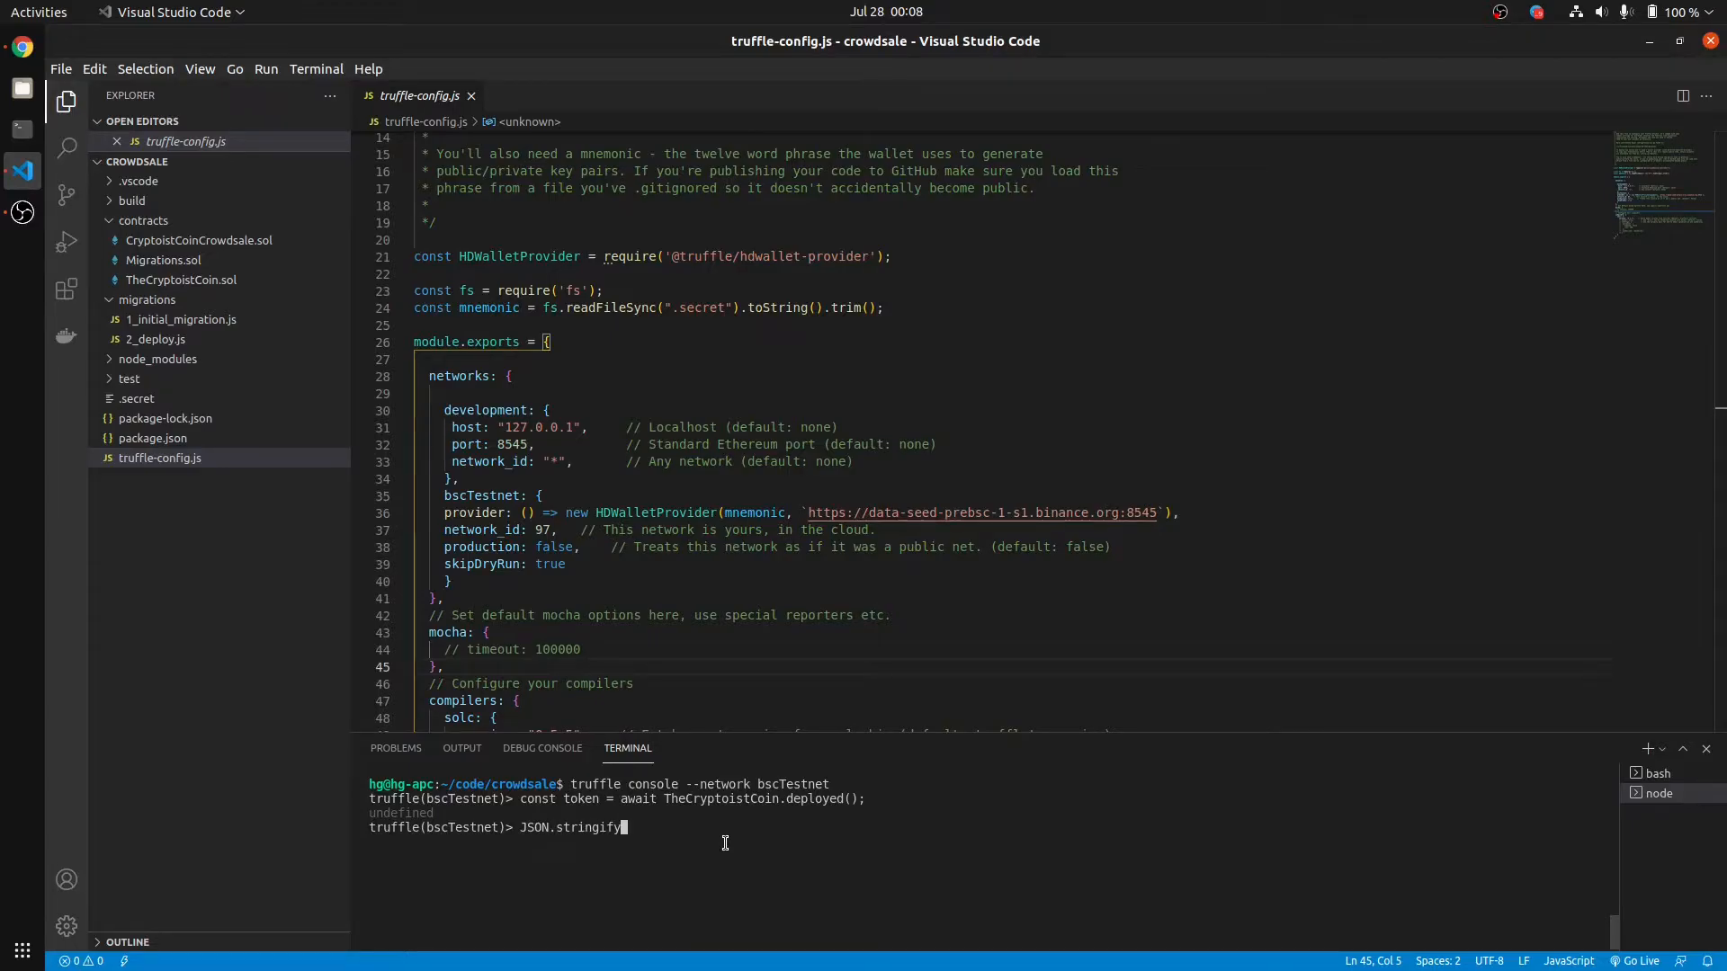
text(()
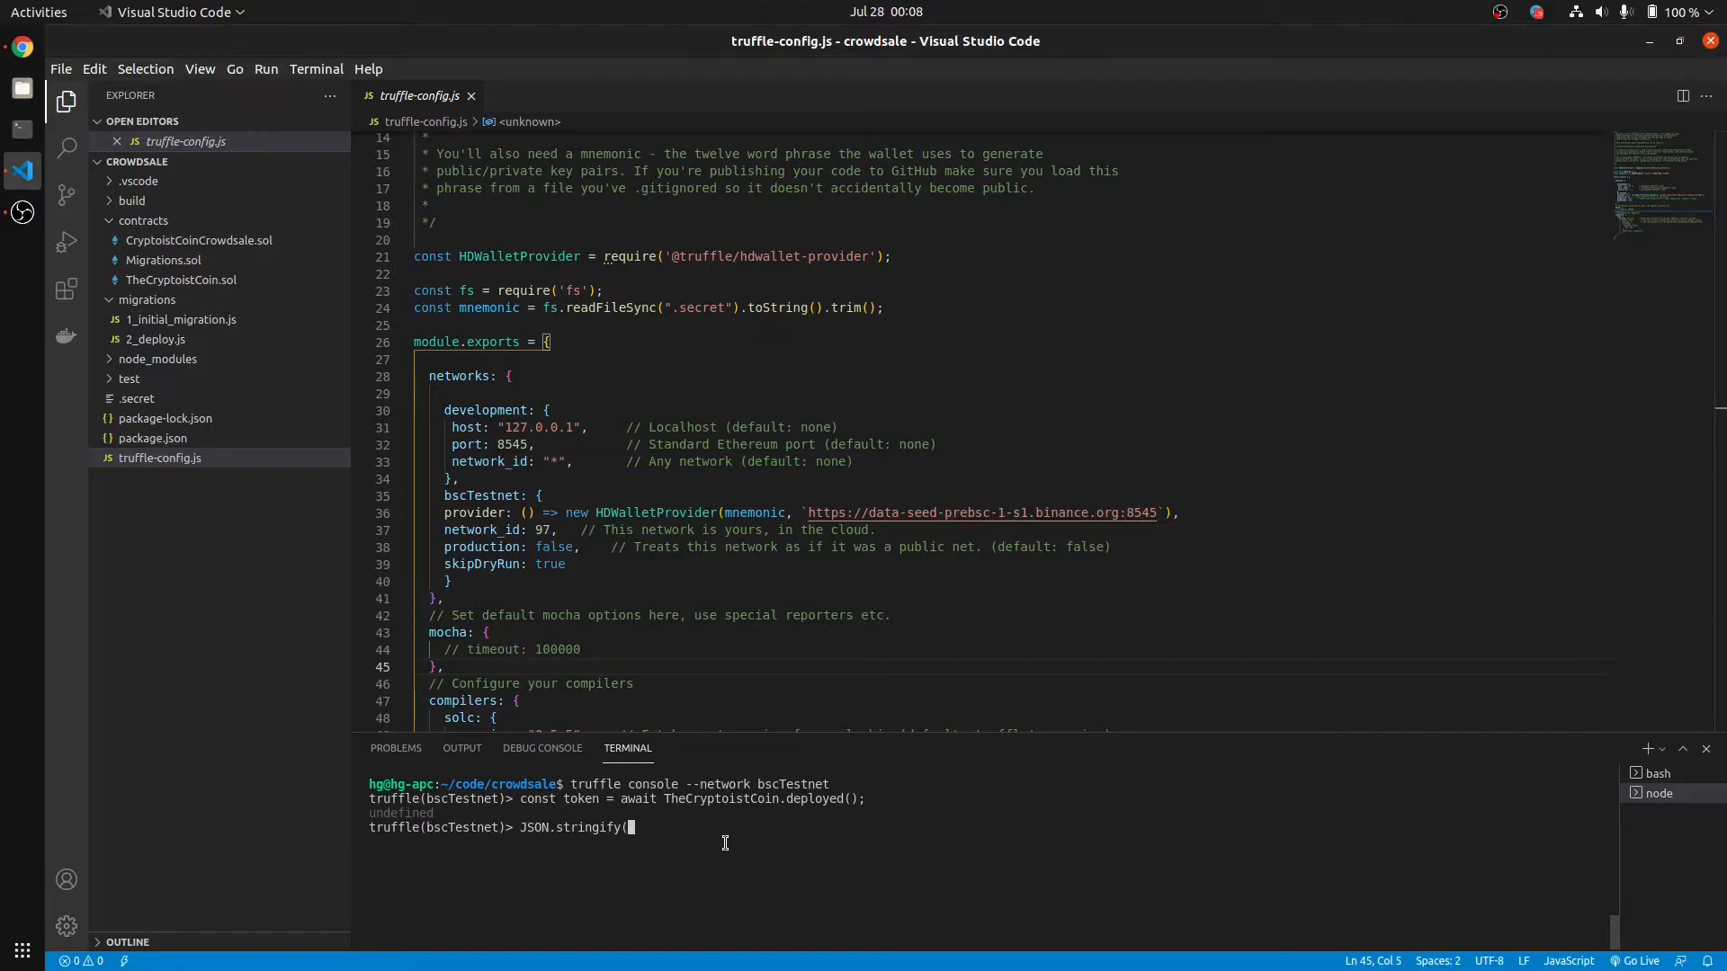
text(tok)
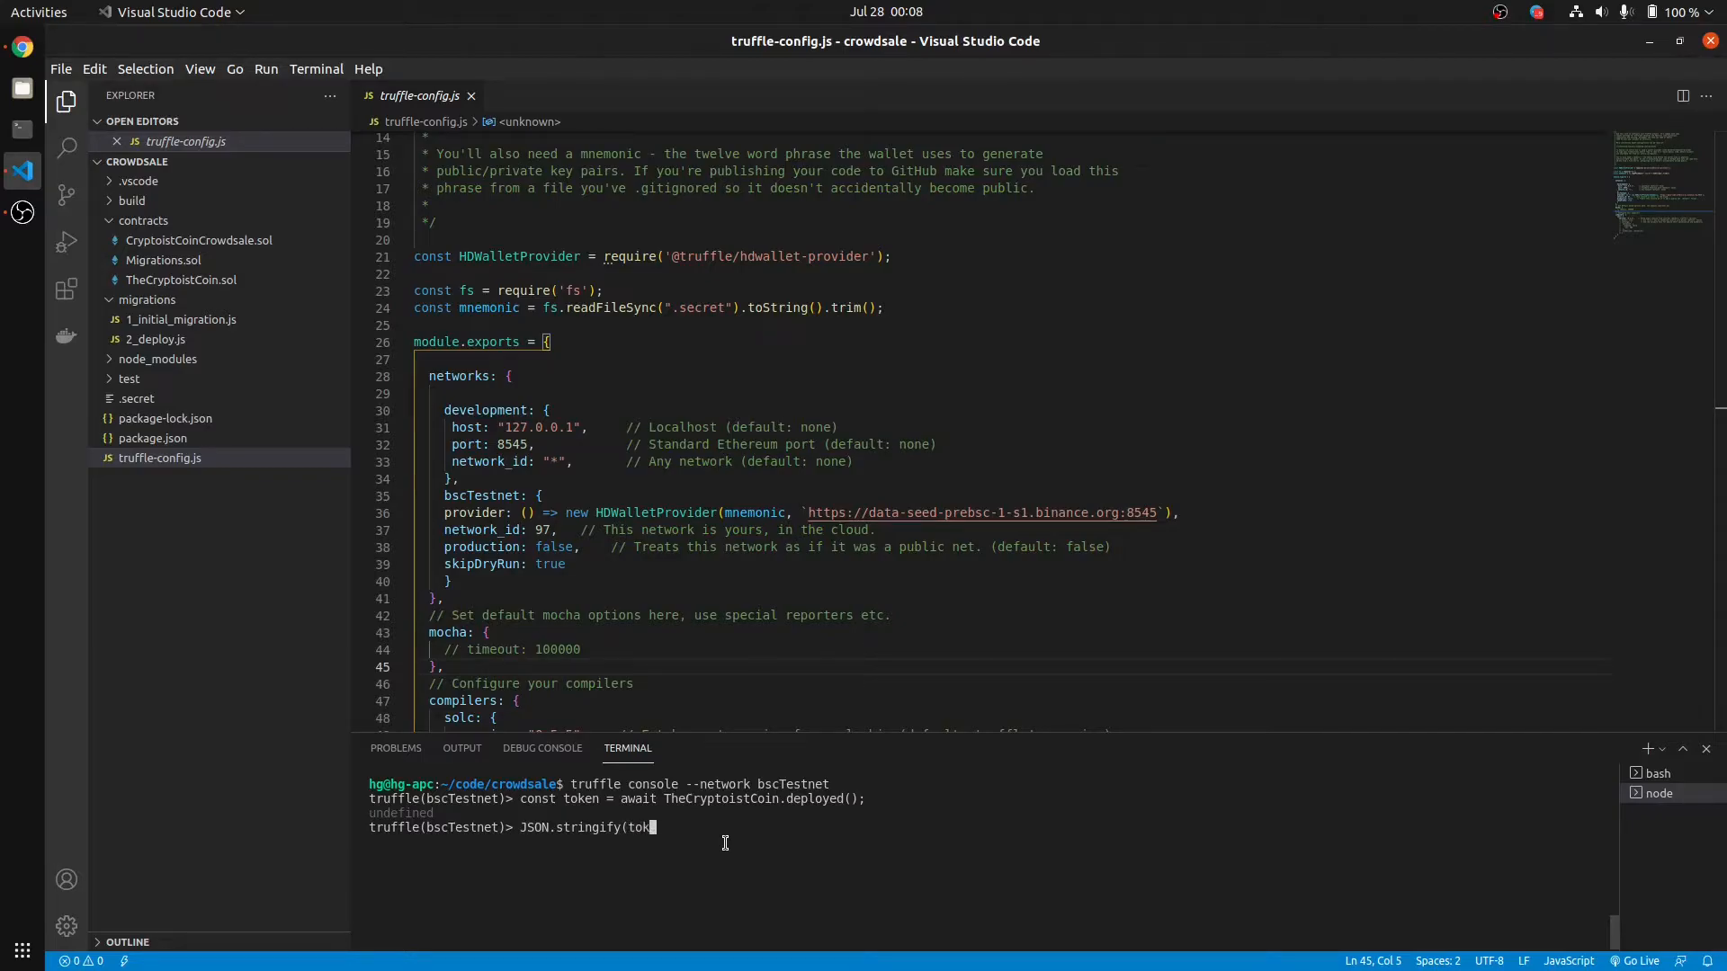
text(en.abi)
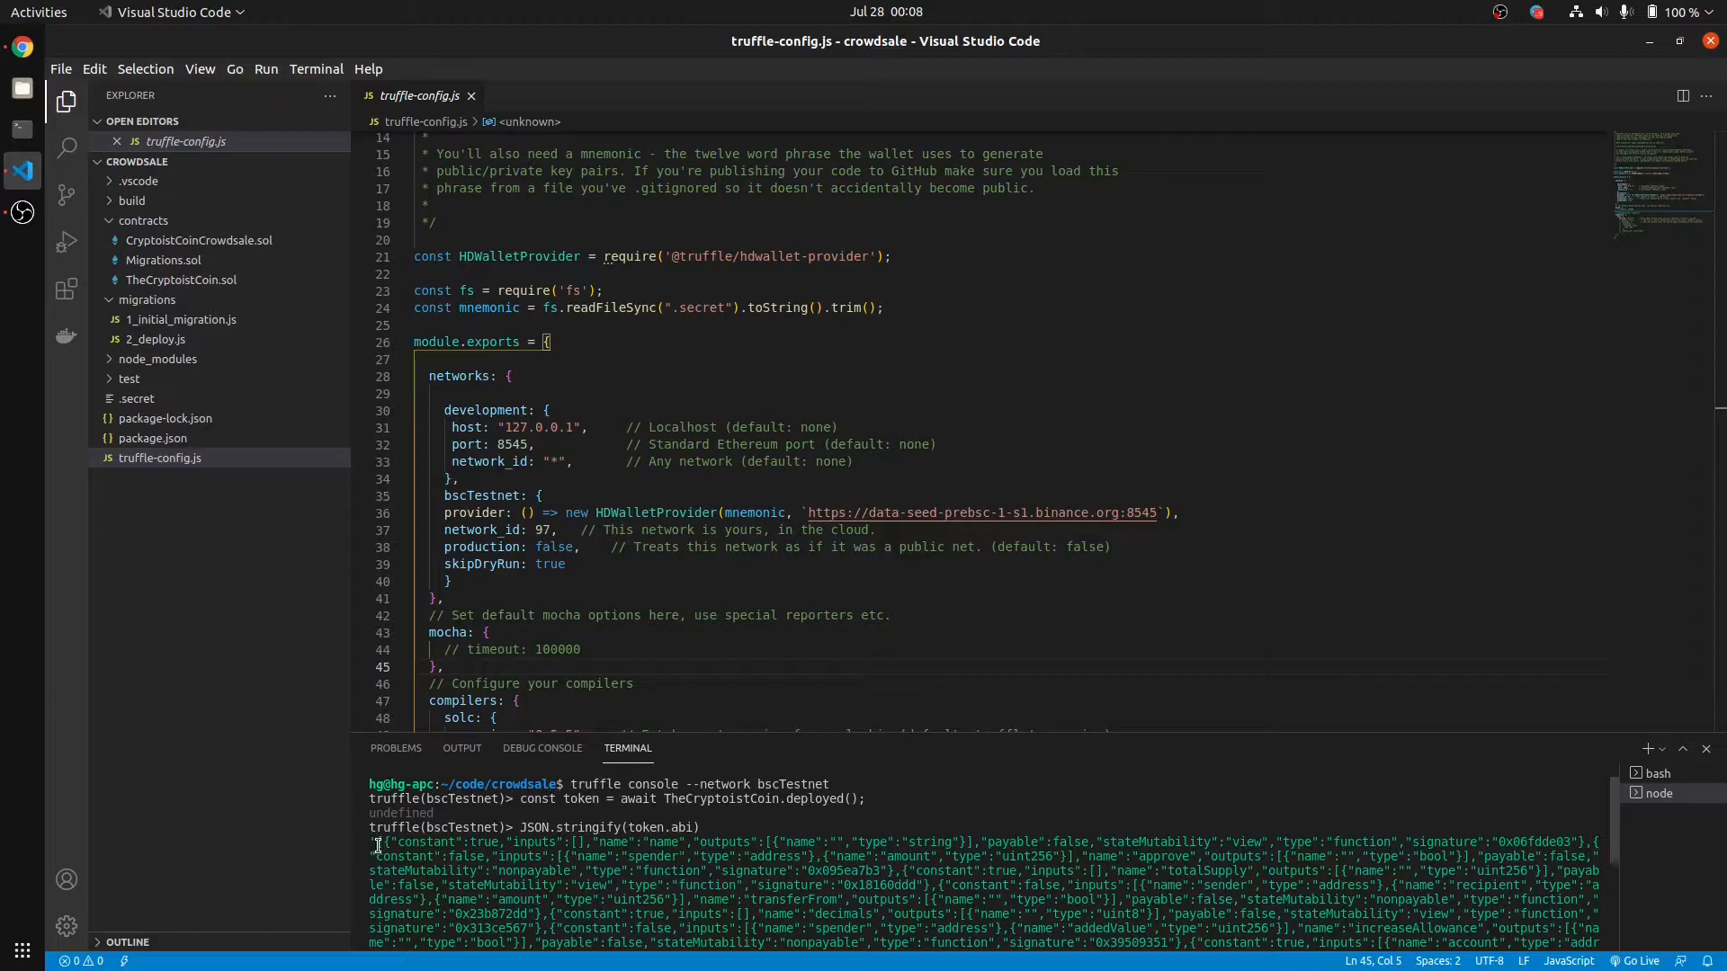
Step: Copy the printed ABI JSON from the console and switch to the ABI encoding site in Chrome
drag(368, 842, 508, 857)
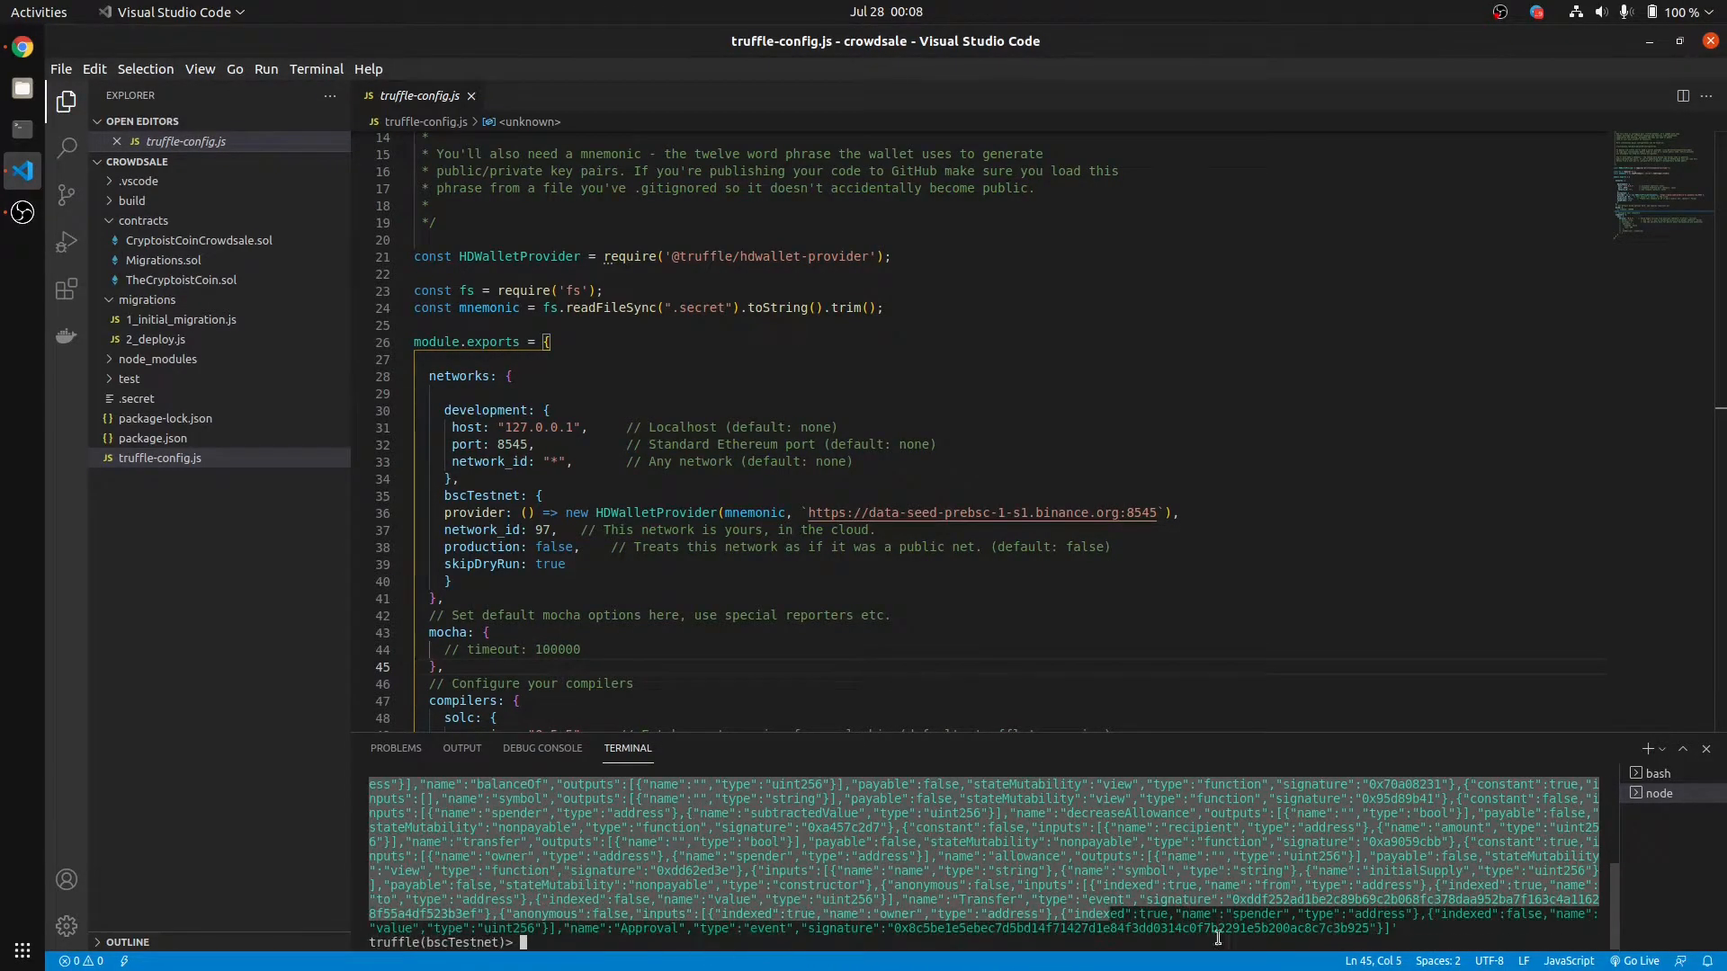
right_click(1216, 963)
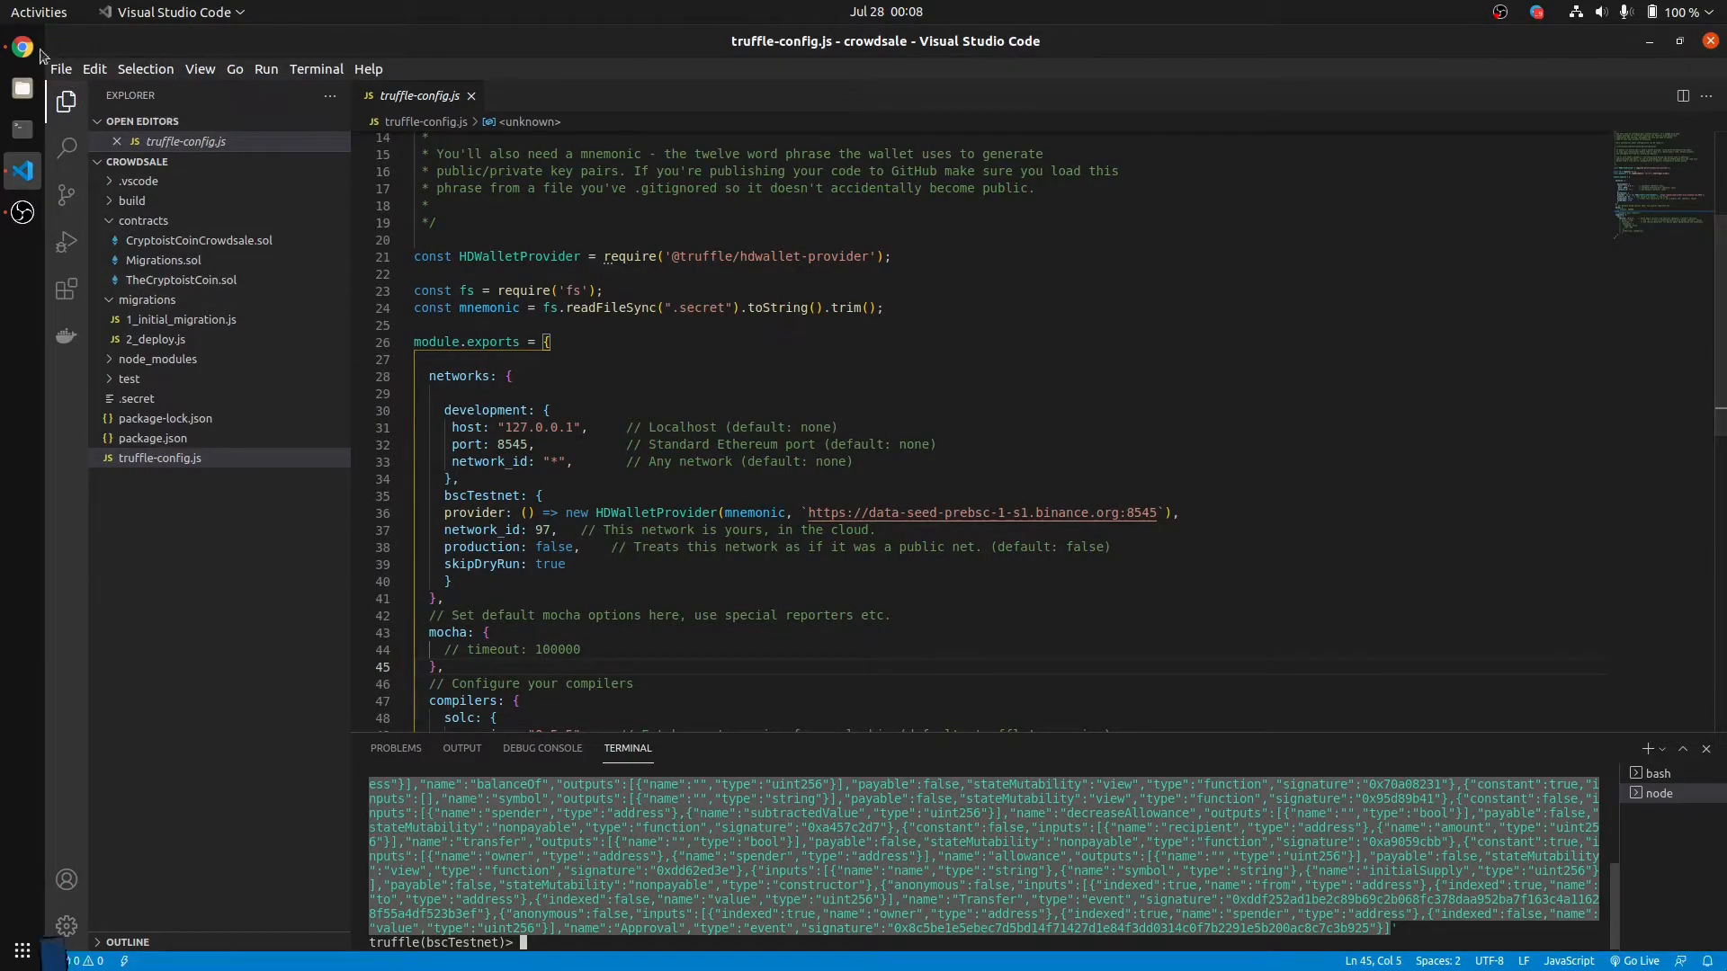
click(20, 46)
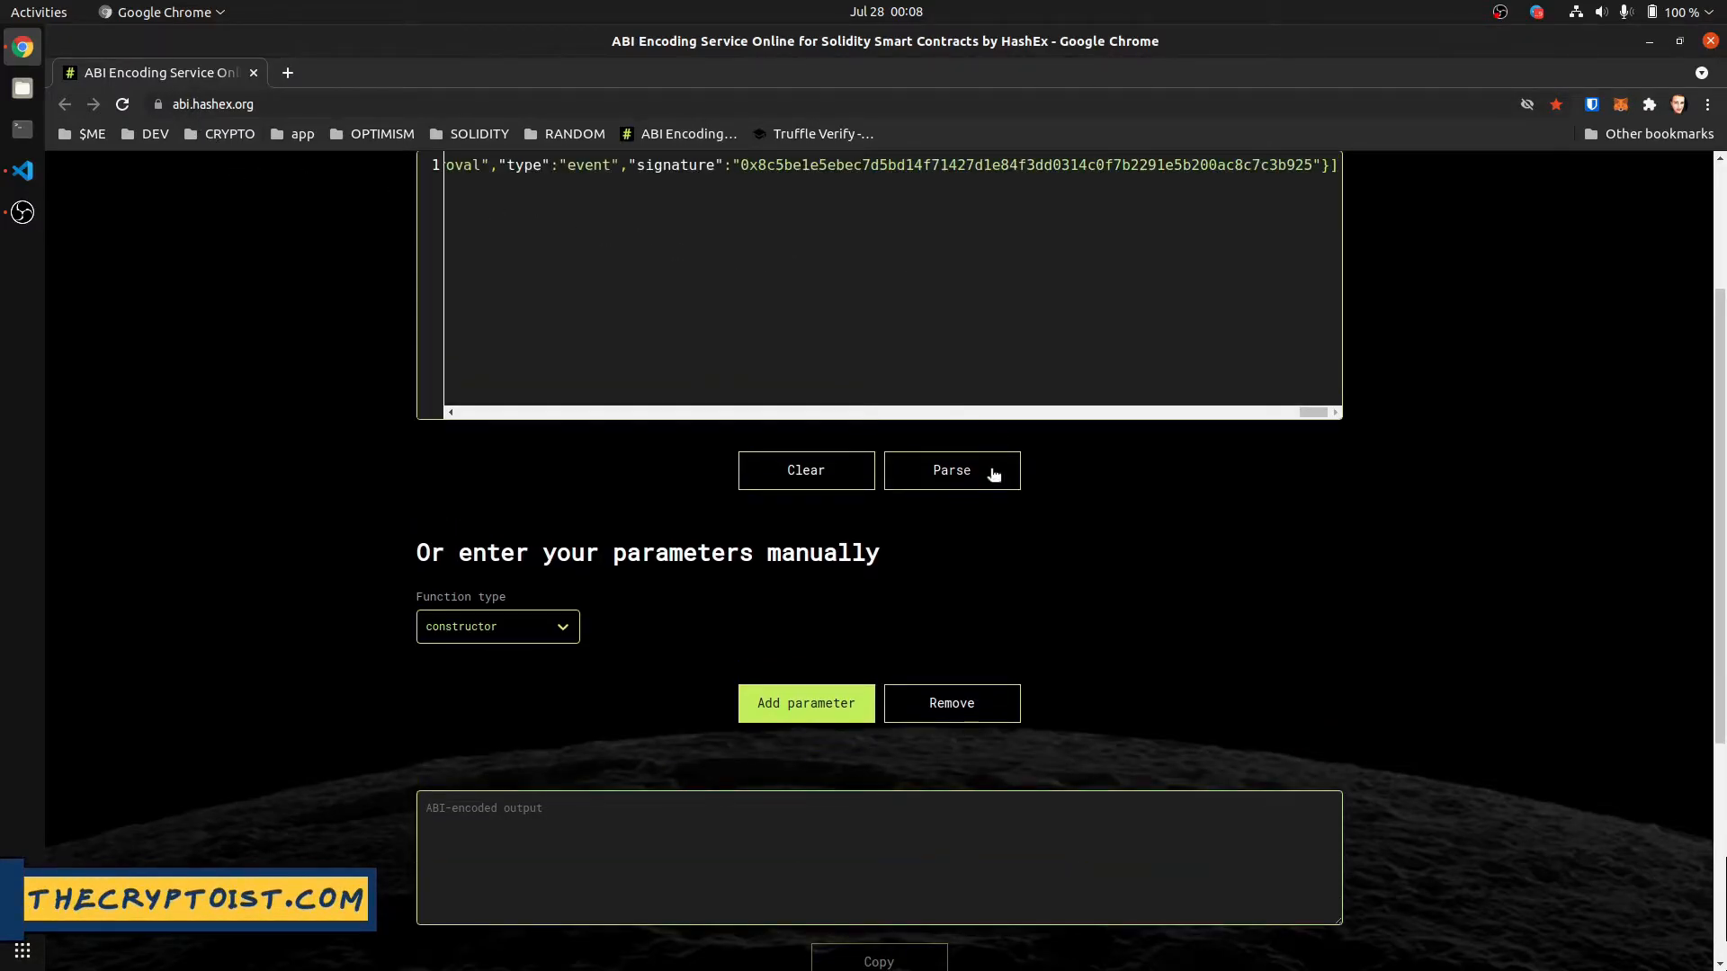
Step: Parse the pasted ABI in HashEx and scroll to the constructor's name, symbol and initialSupply fields
click(952, 471)
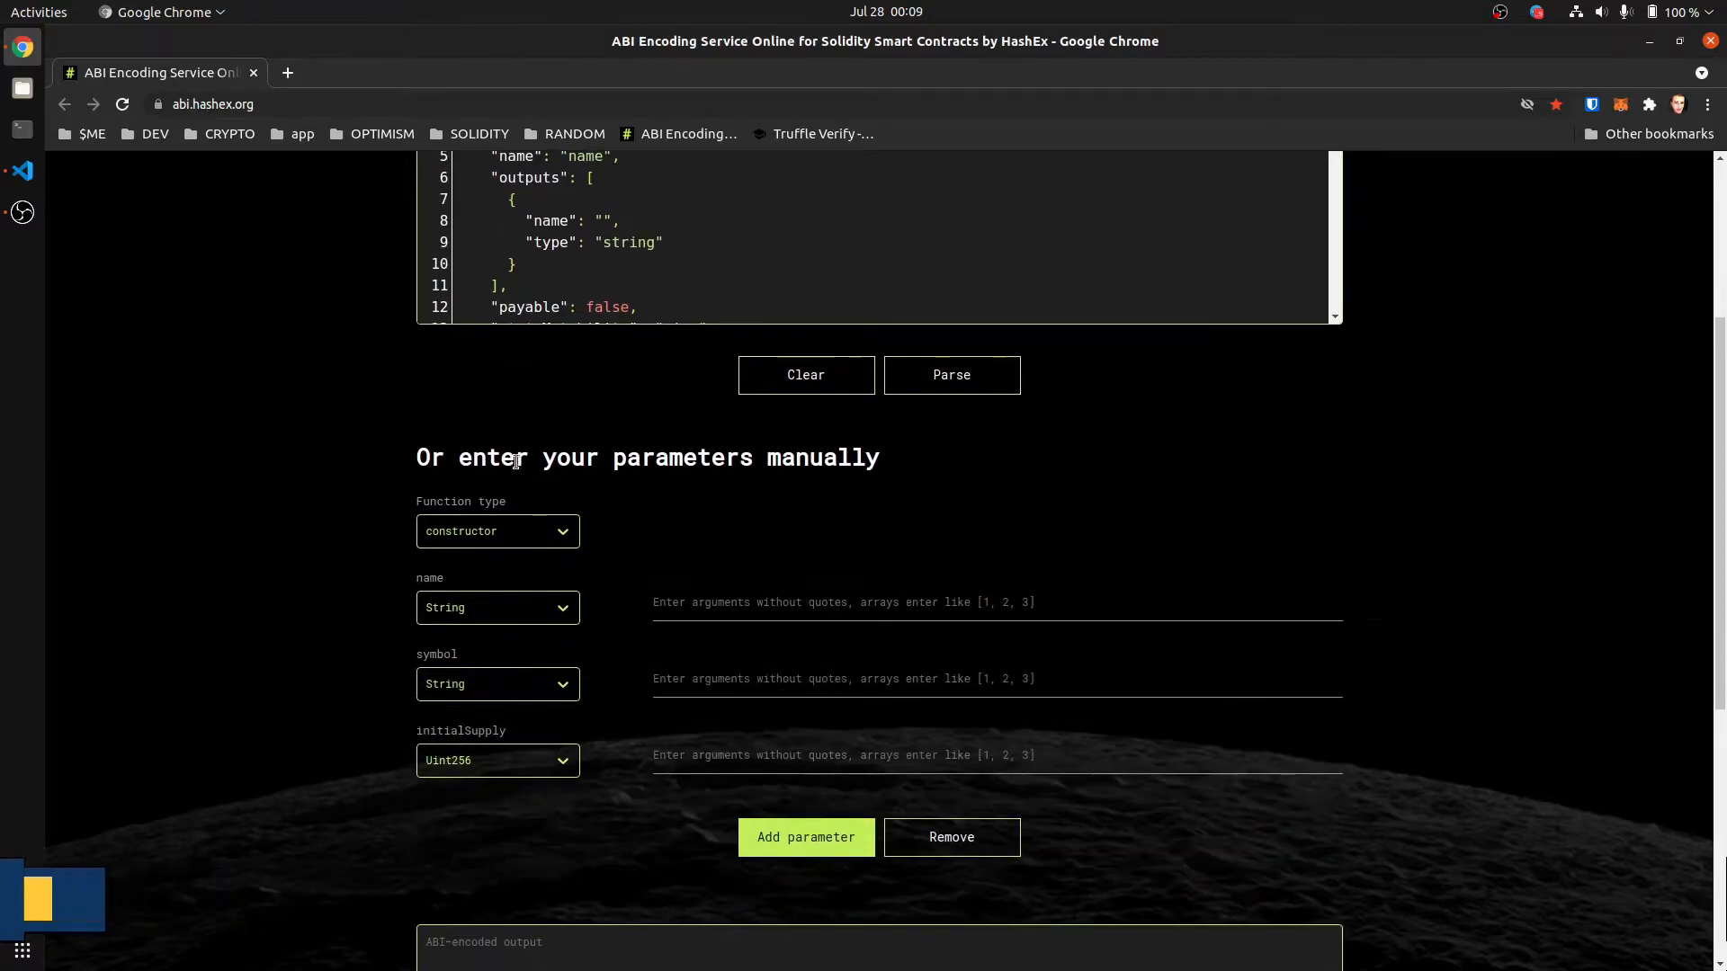
mouse_move(348, 547)
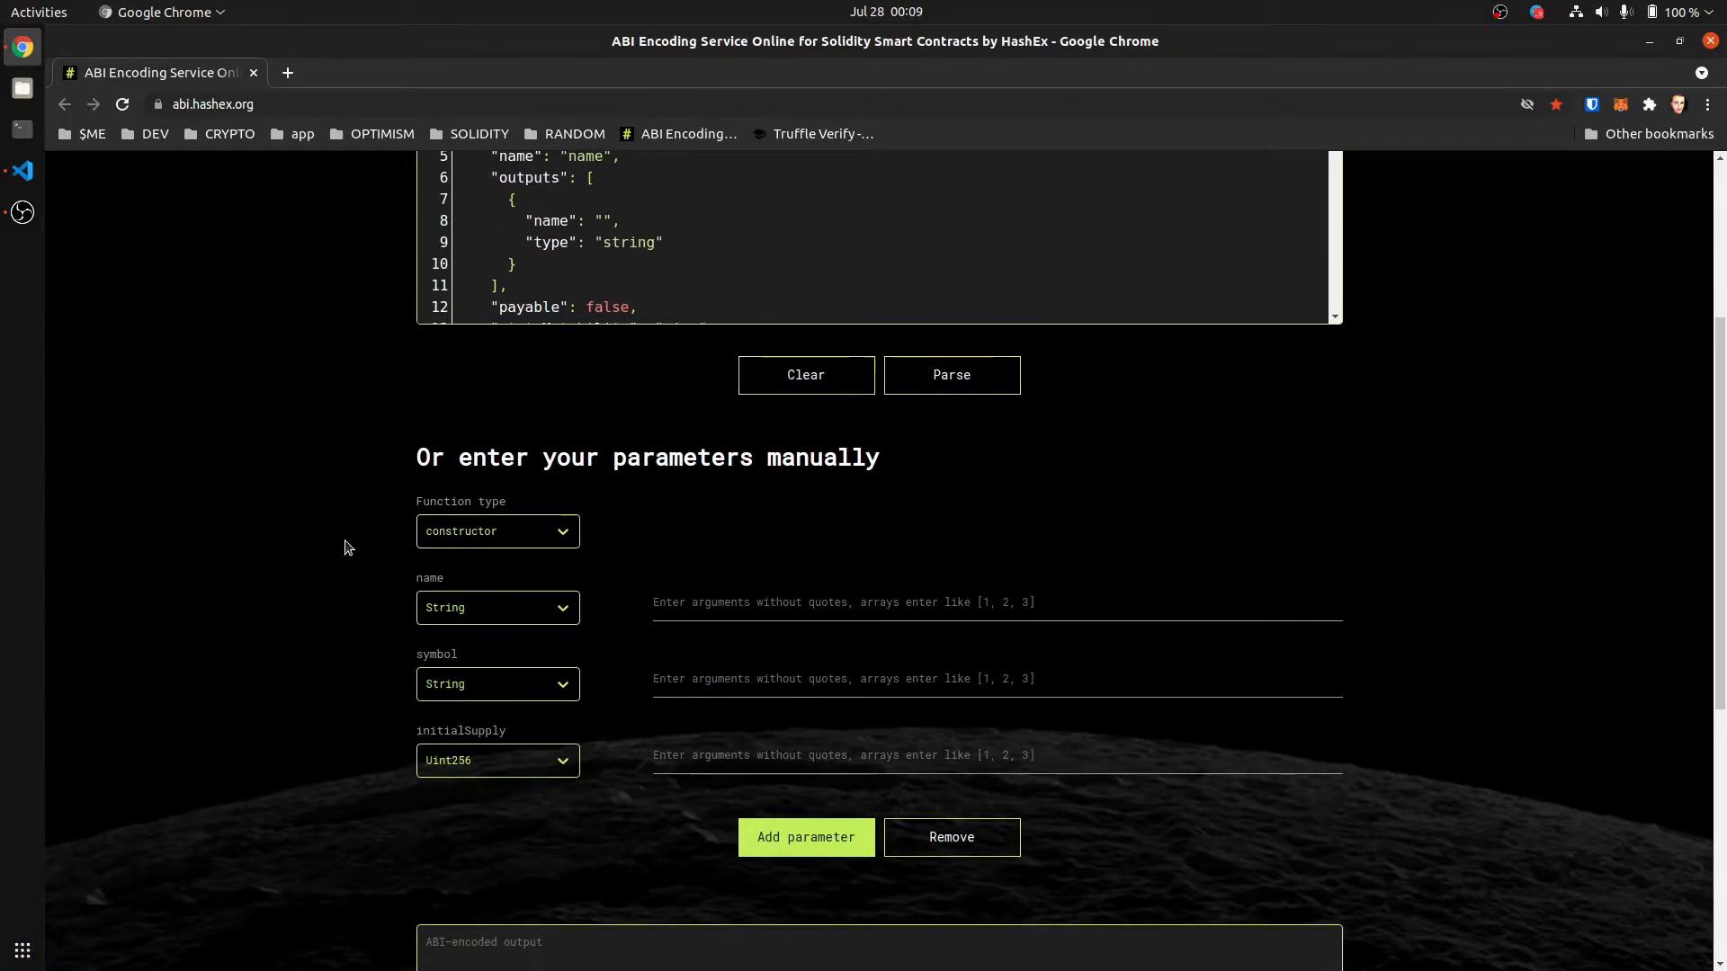
mouse_move(320, 607)
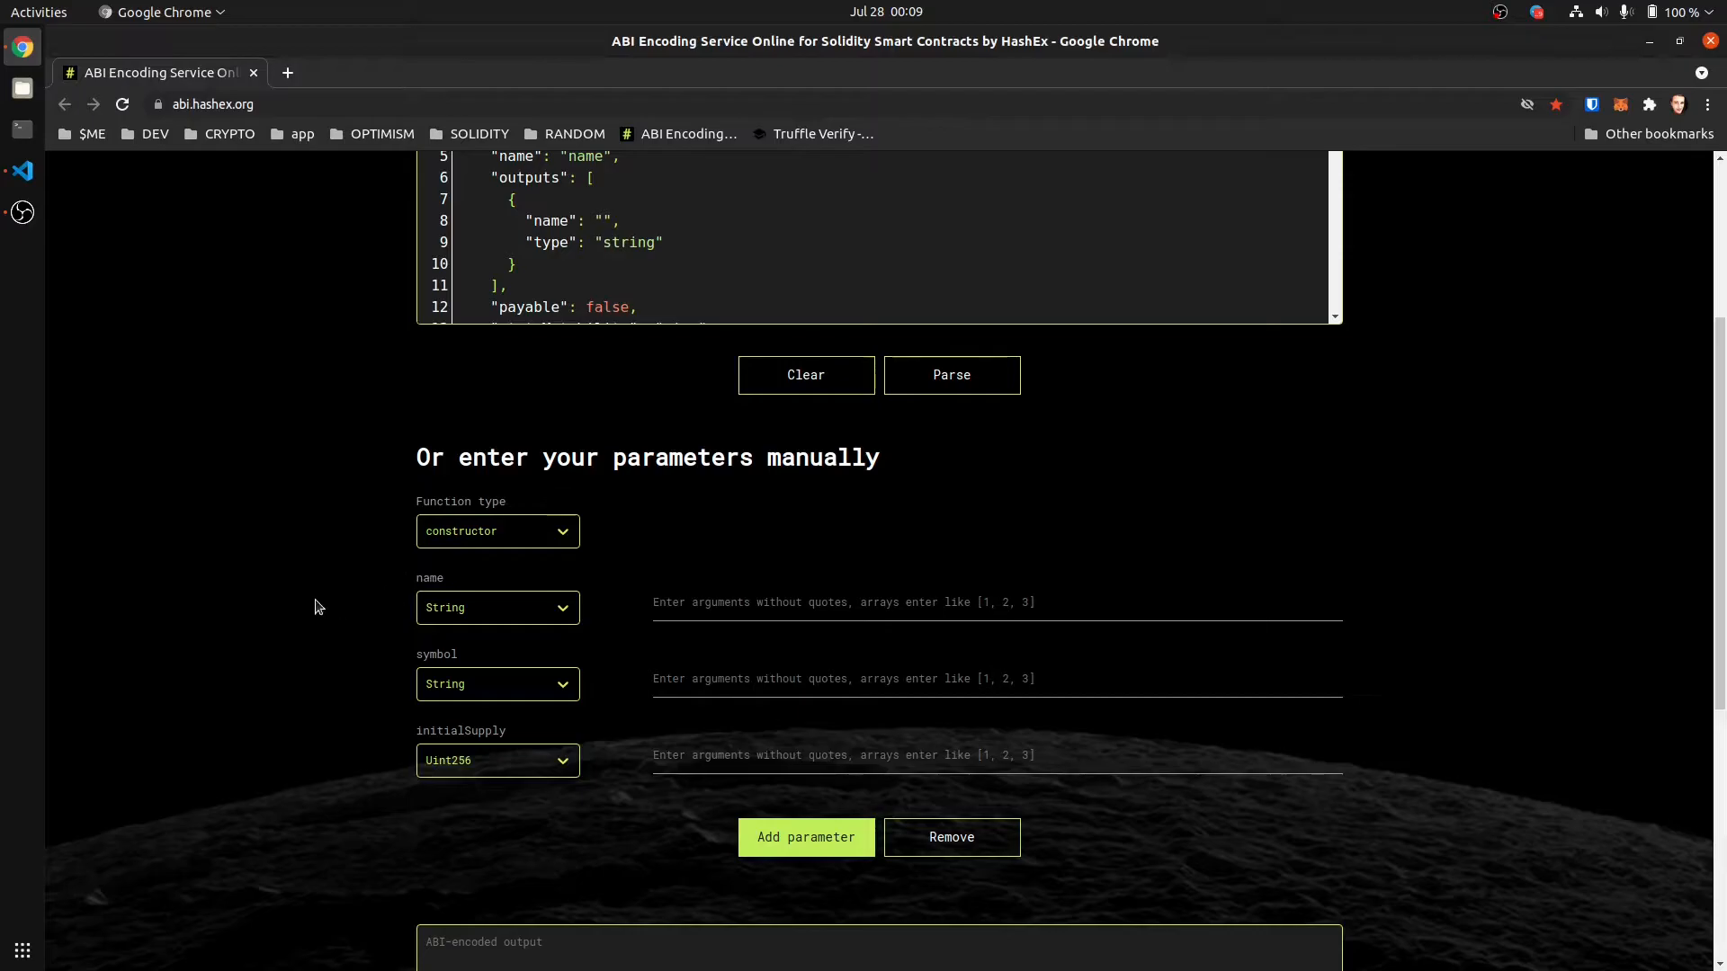
scroll(down, 3)
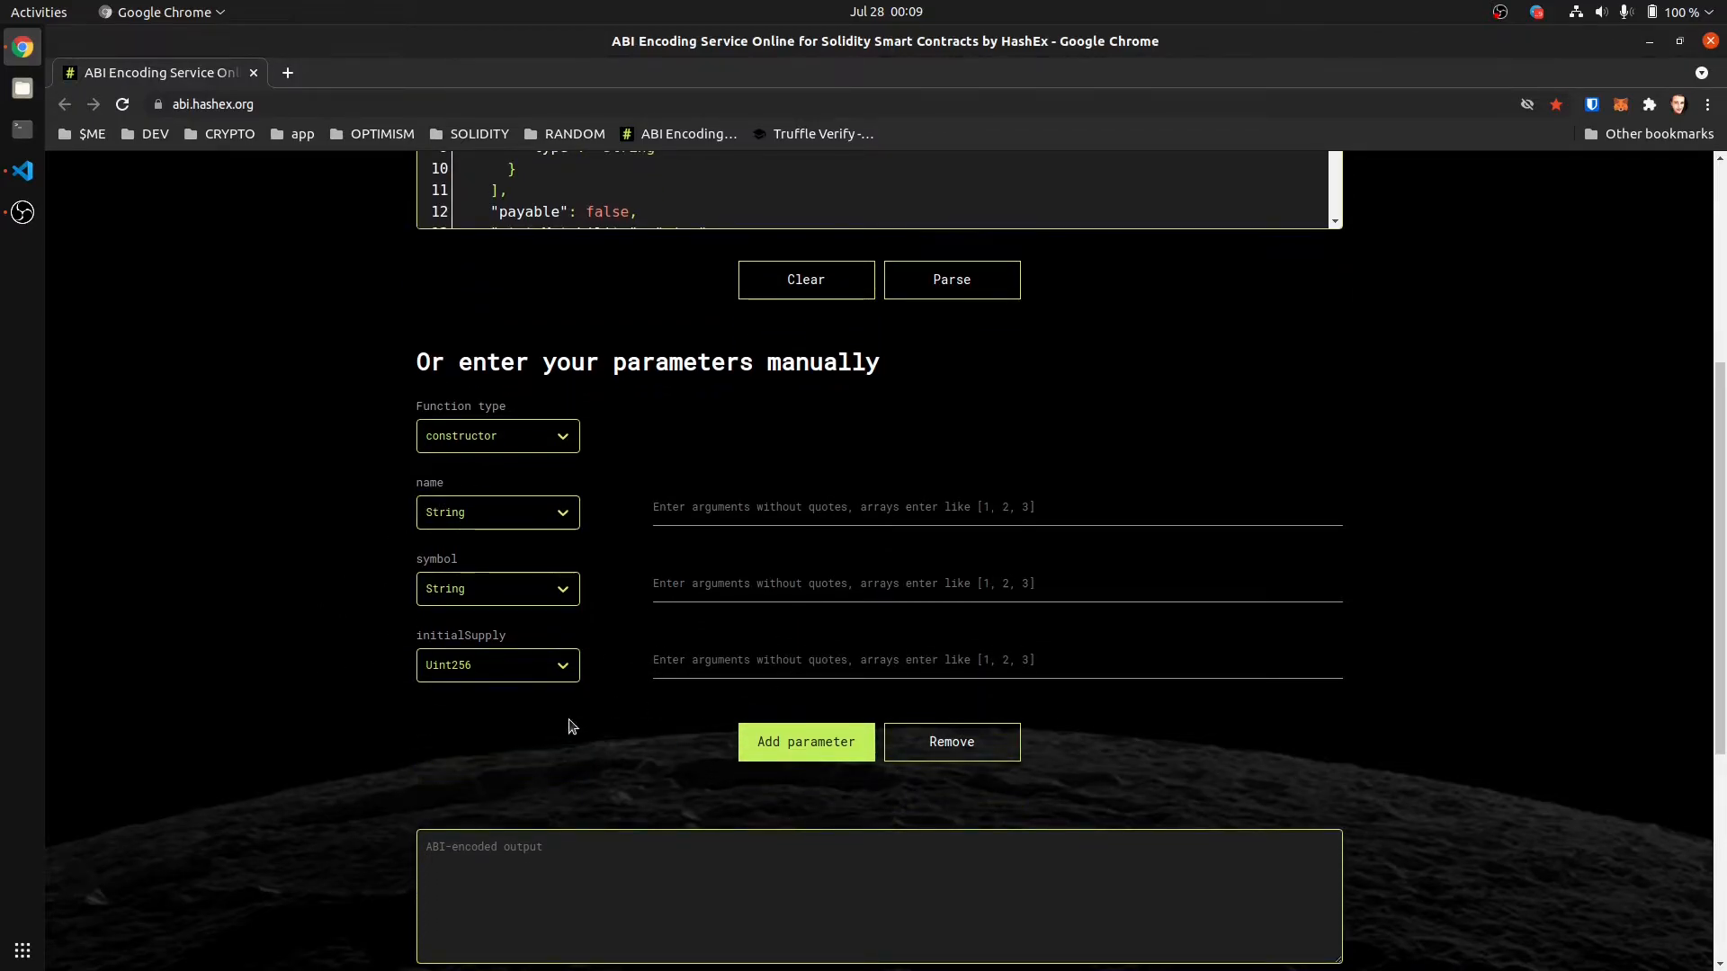
mouse_move(21, 169)
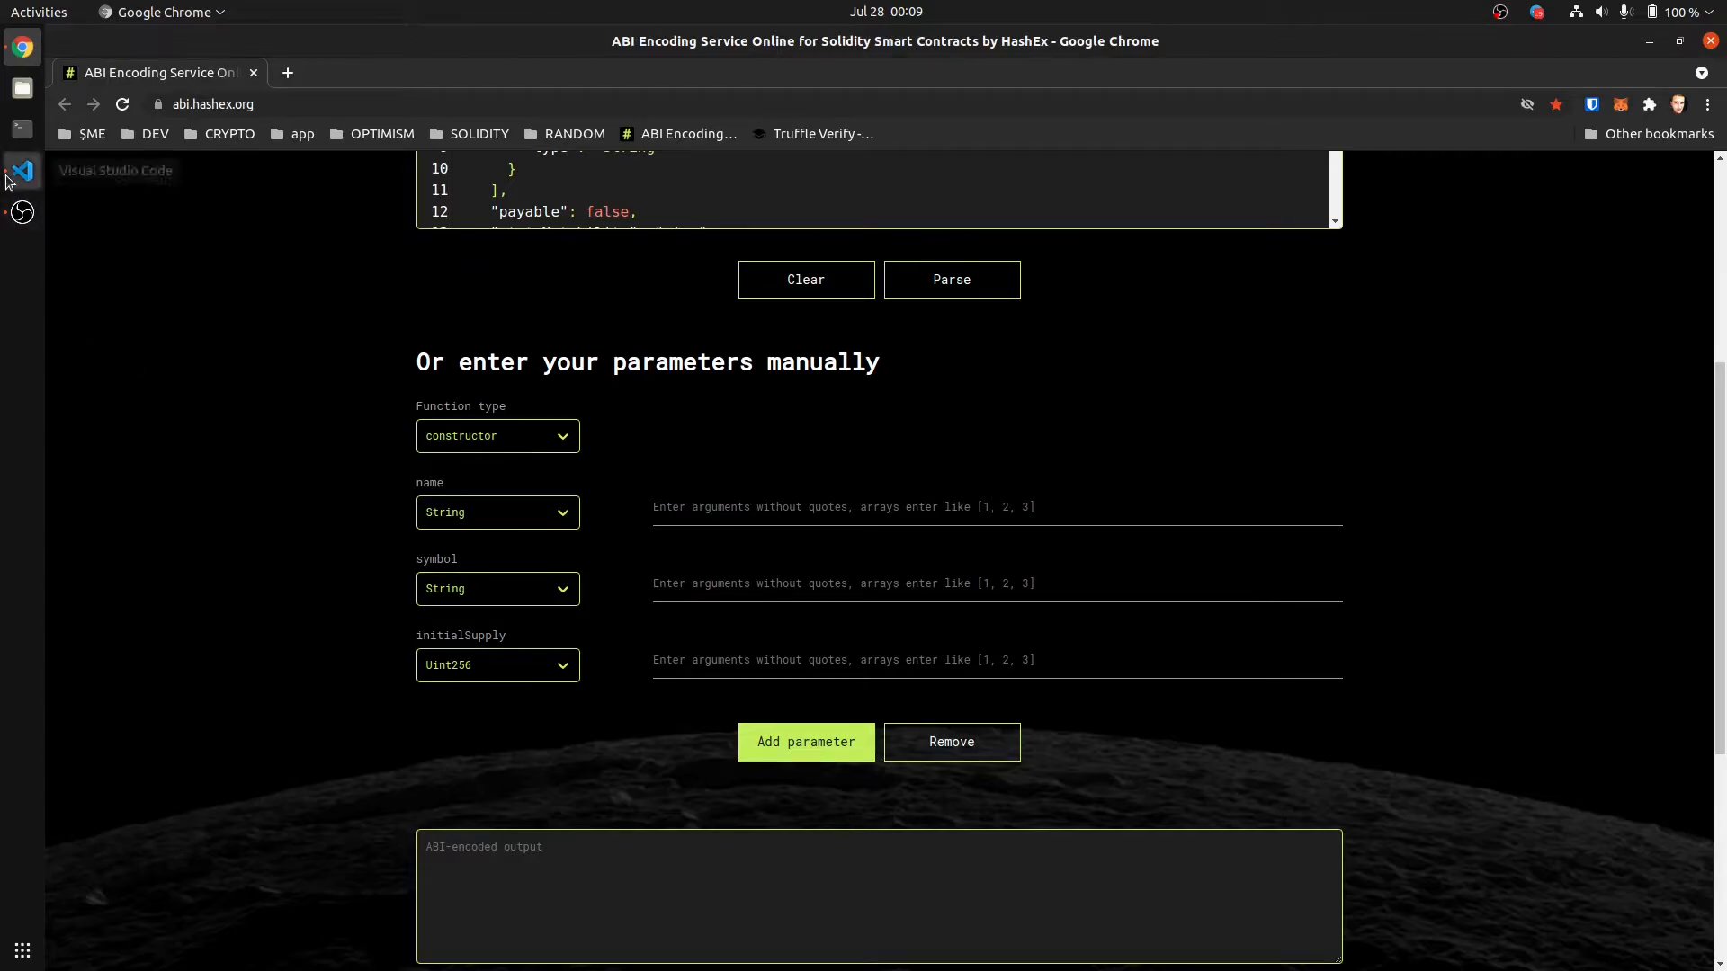
Step: Bring VS Code back to the front to check the deploy migration's constructor arguments
click(21, 169)
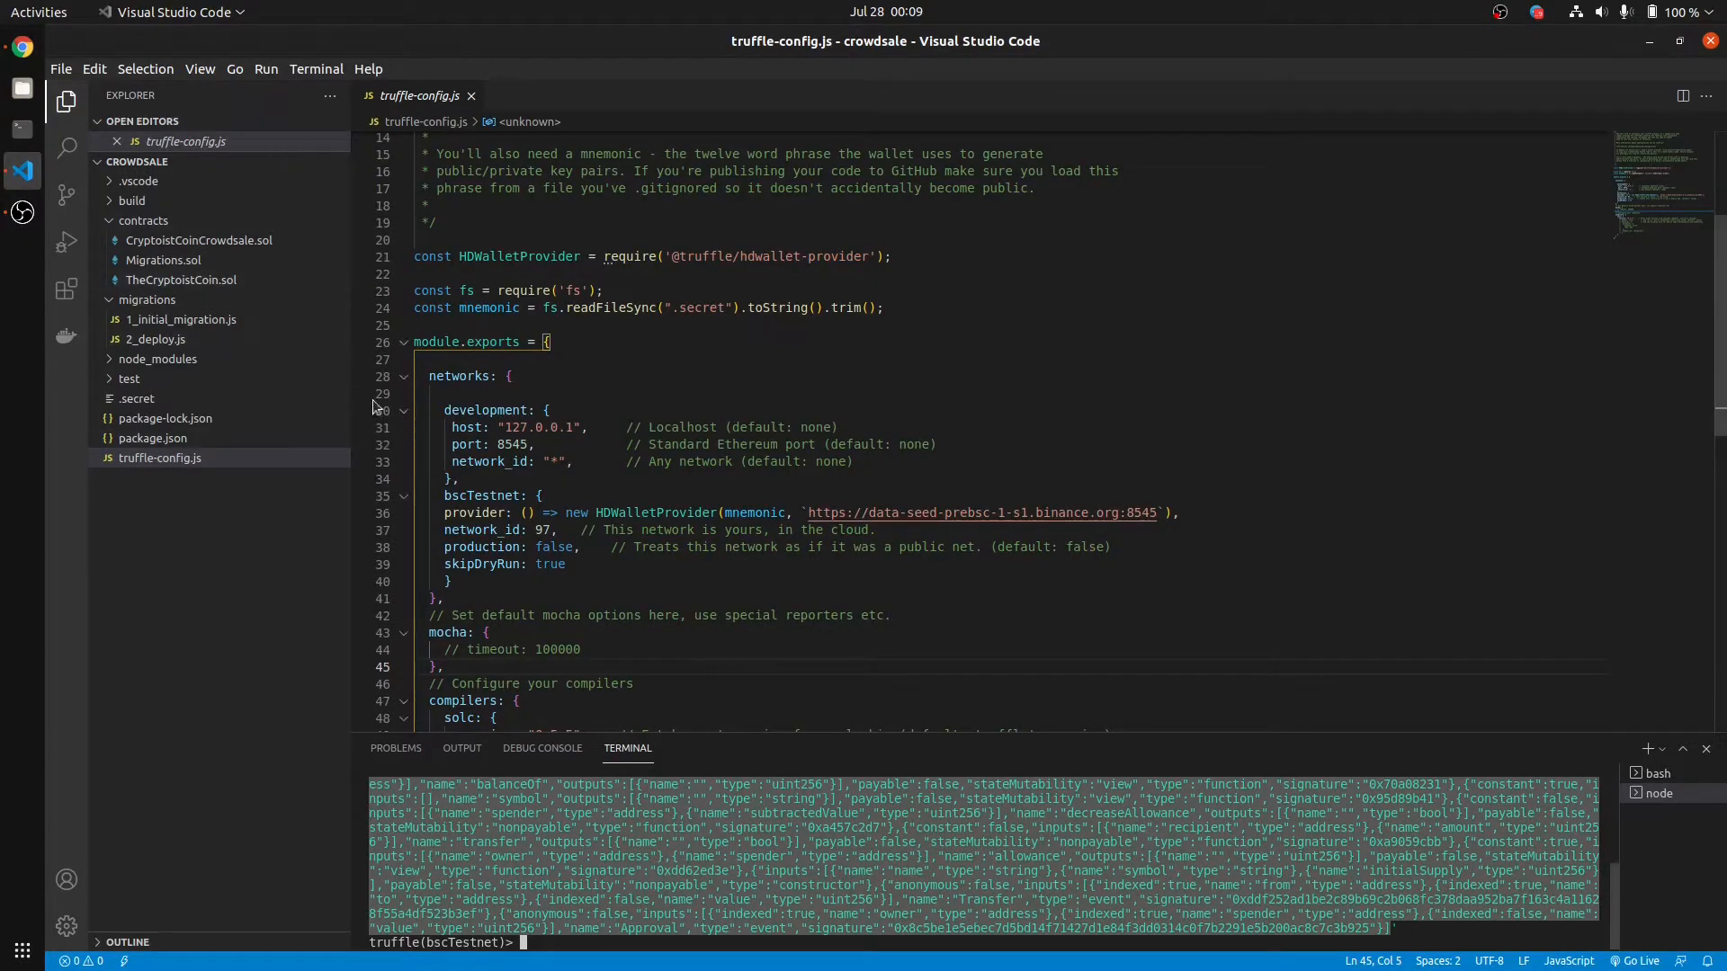
mouse_move(227, 344)
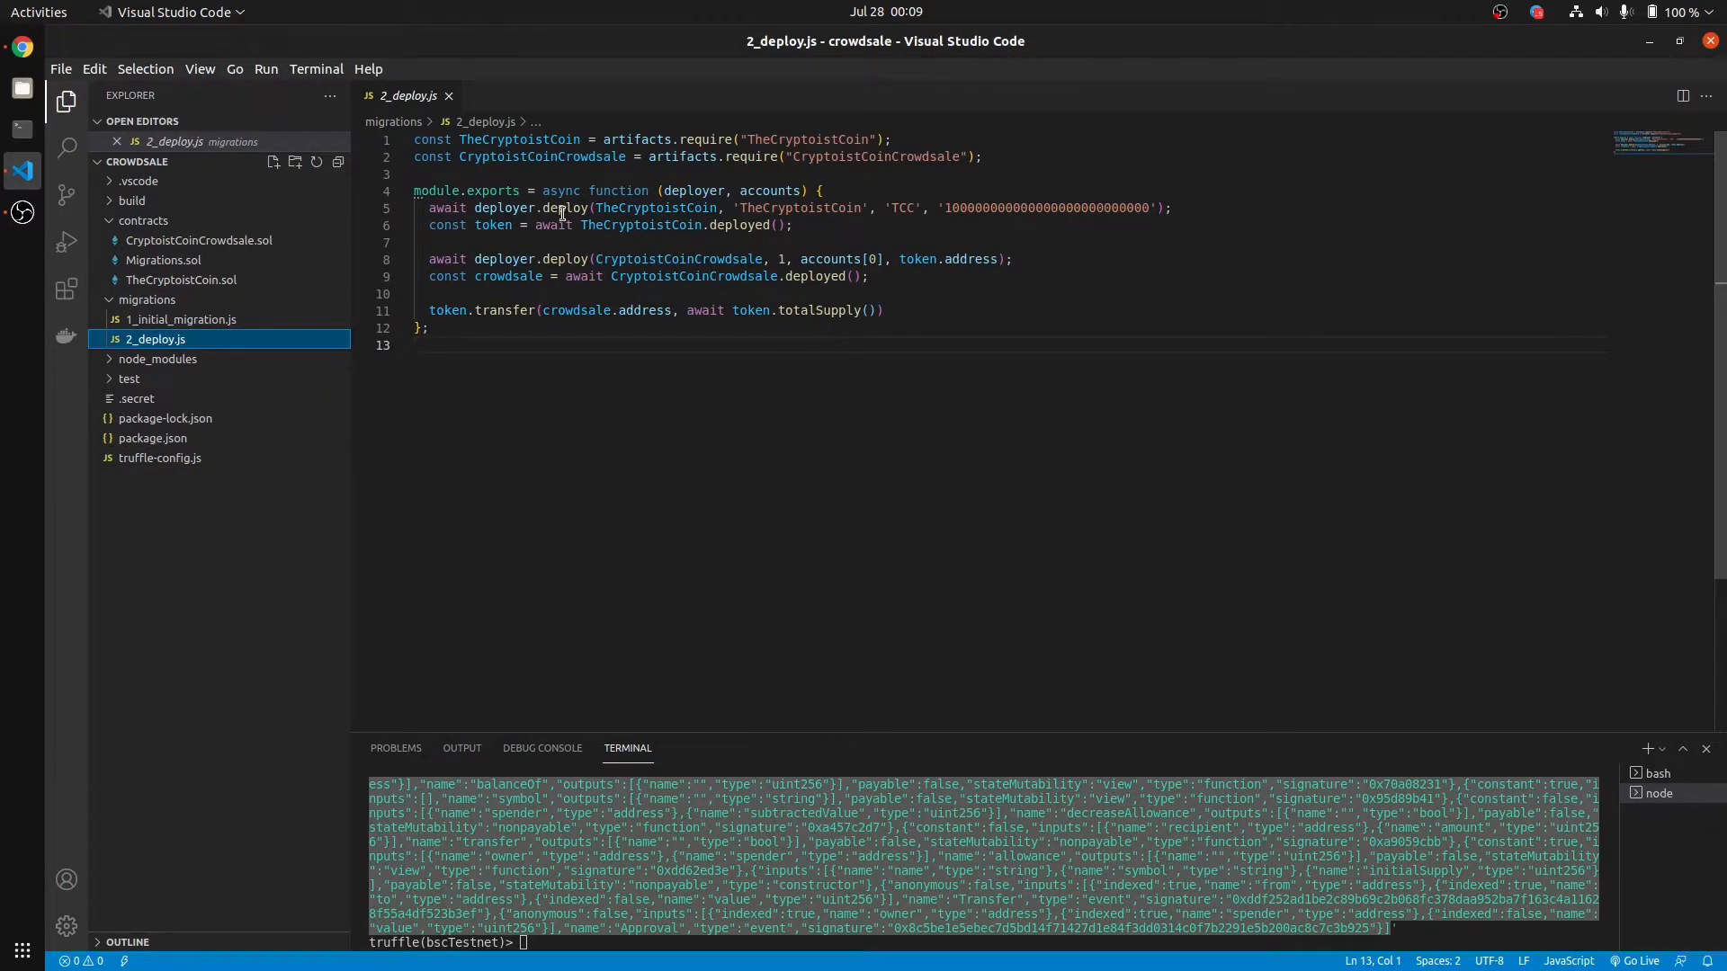
mouse_move(696, 209)
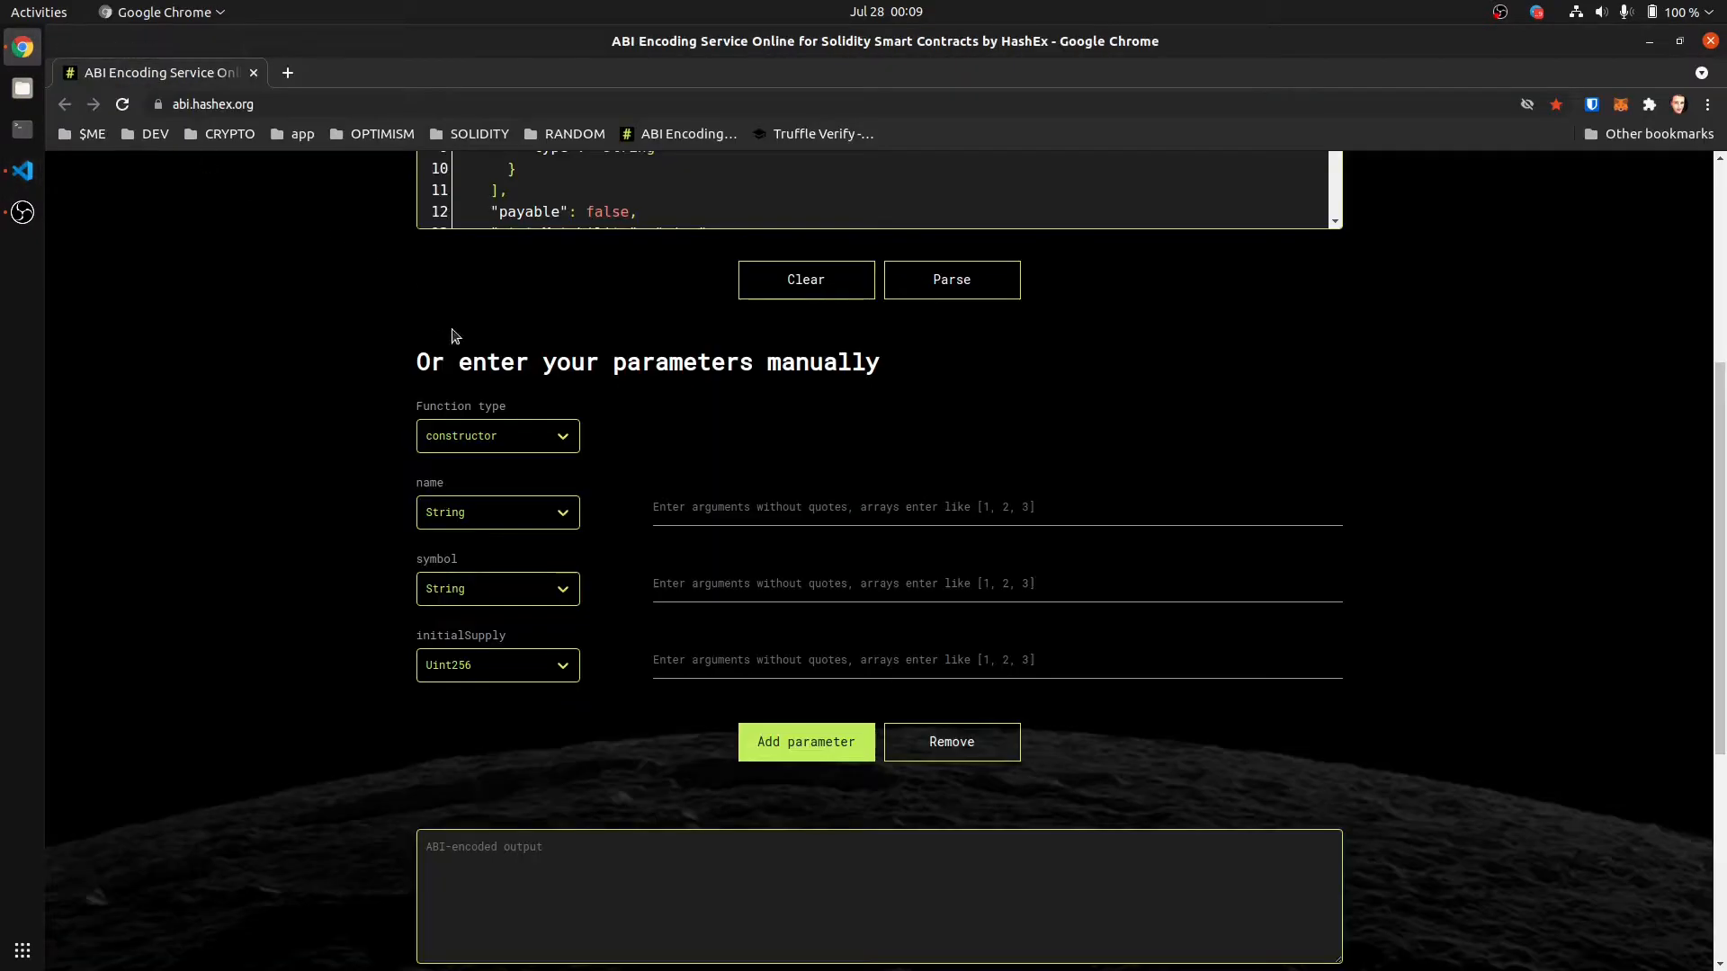
Step: Enter TheCryptoistCoin and TCC as constructor parameters and copy the ABI-encoded result
text(T)
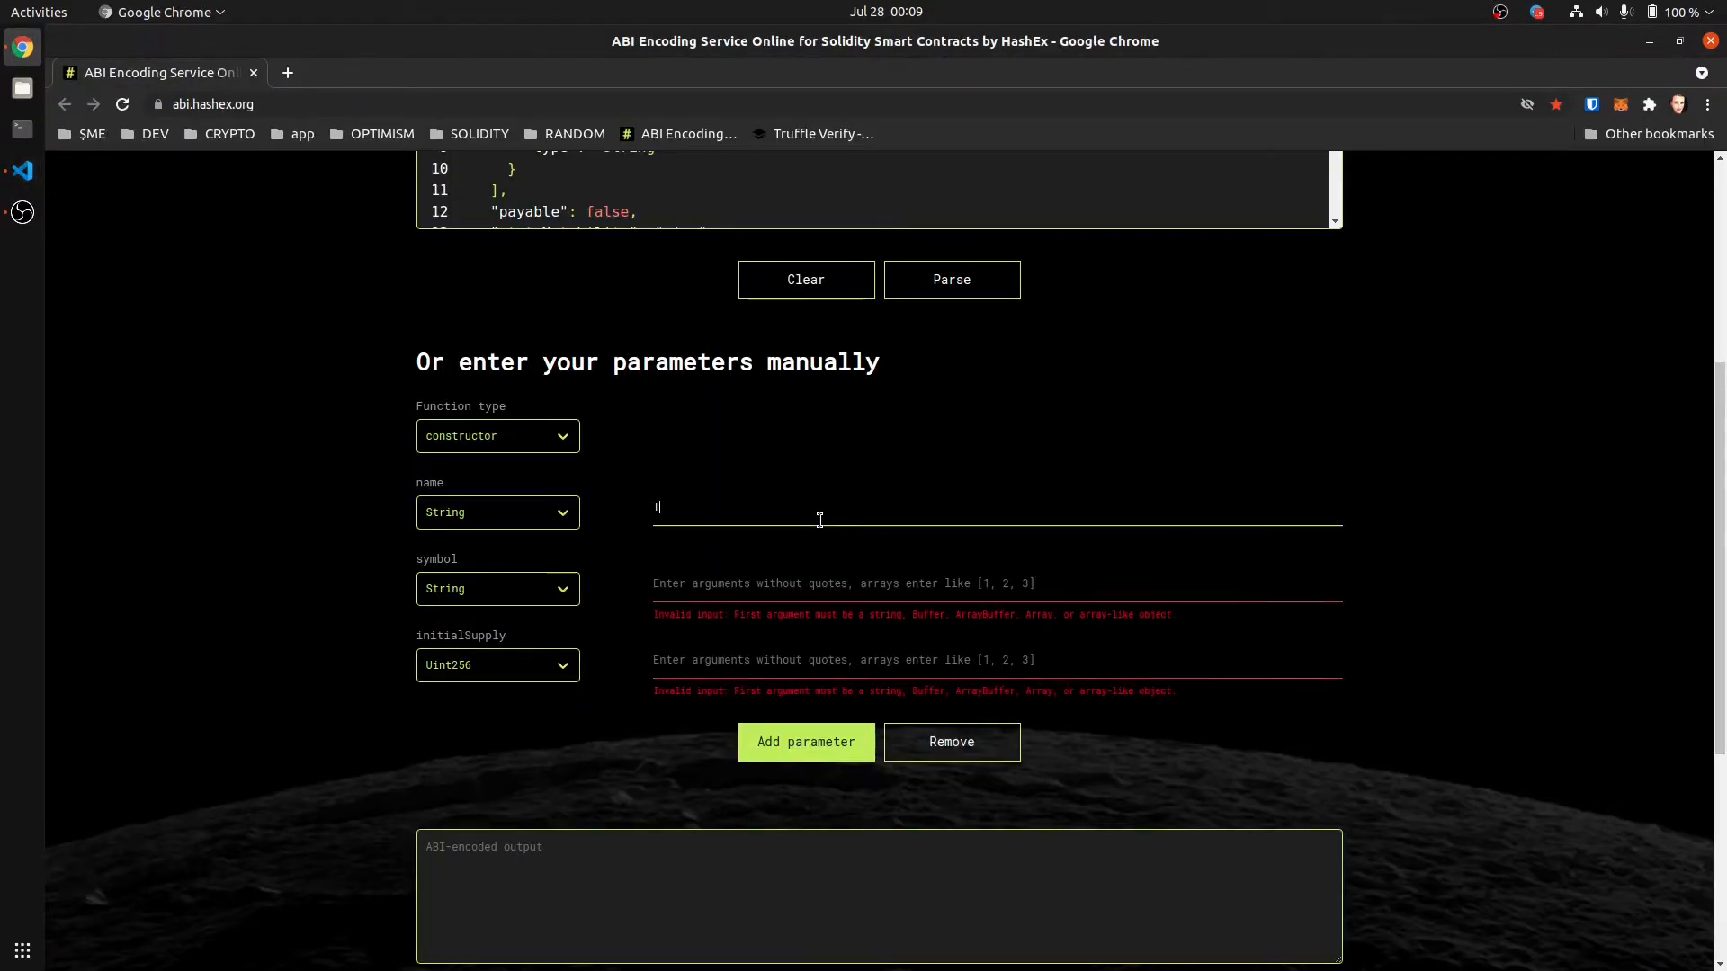
text(heCrypto)
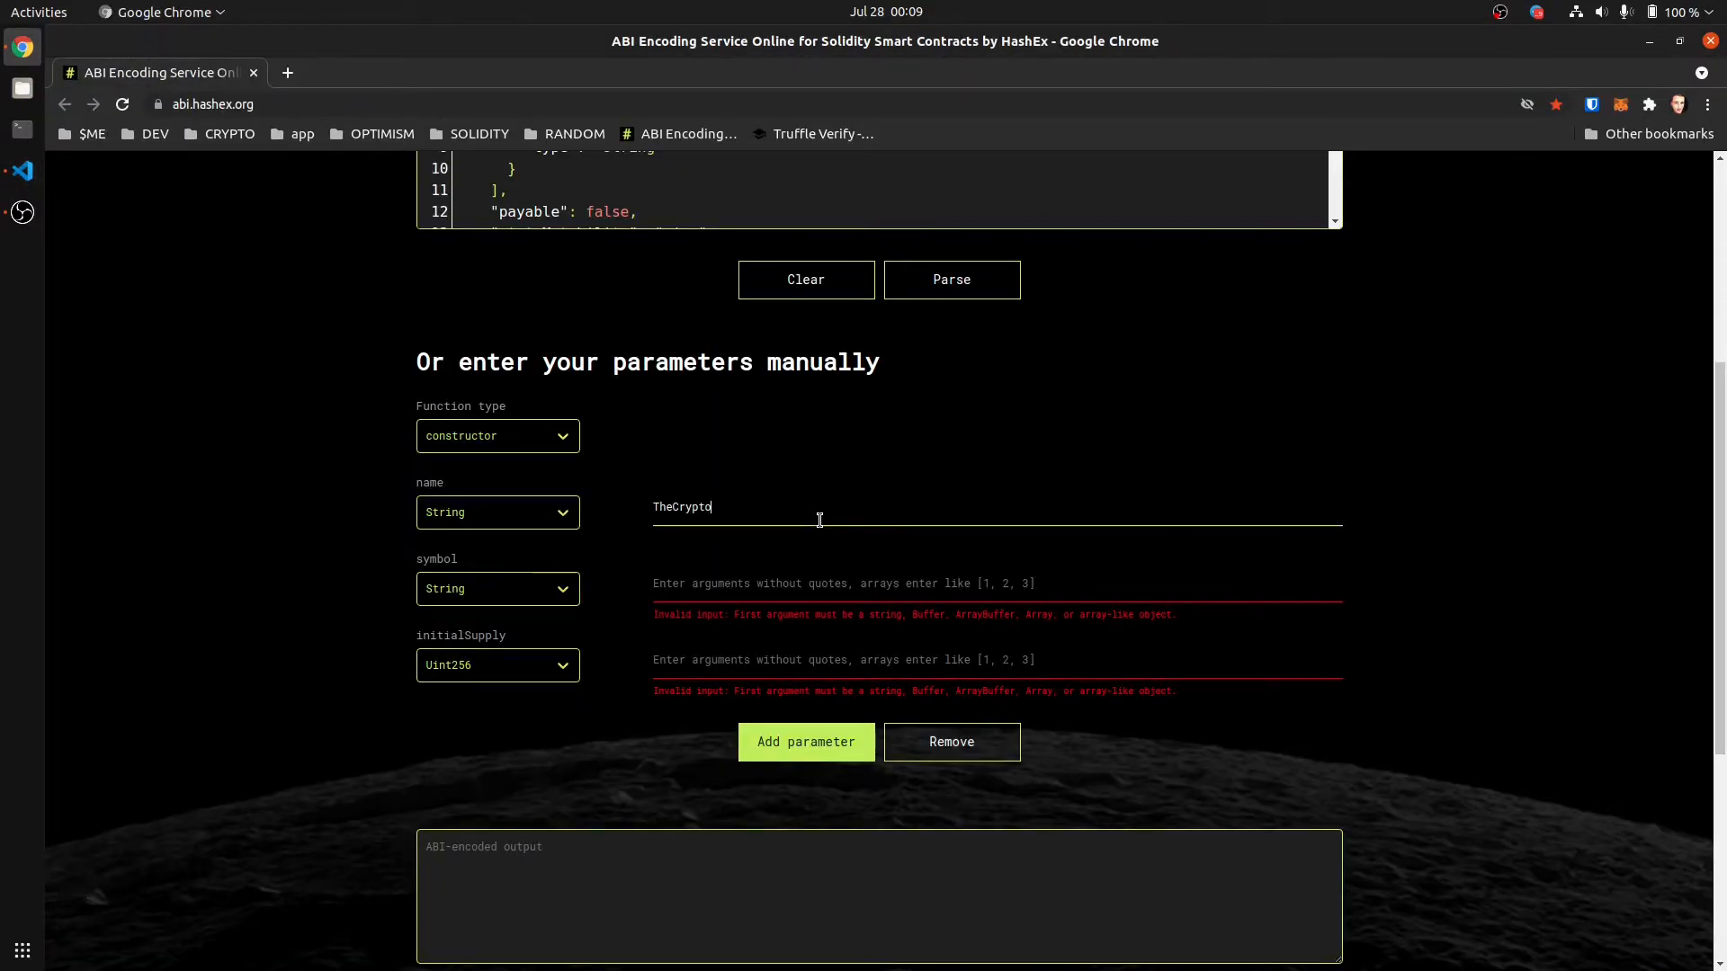
text(istCoin)
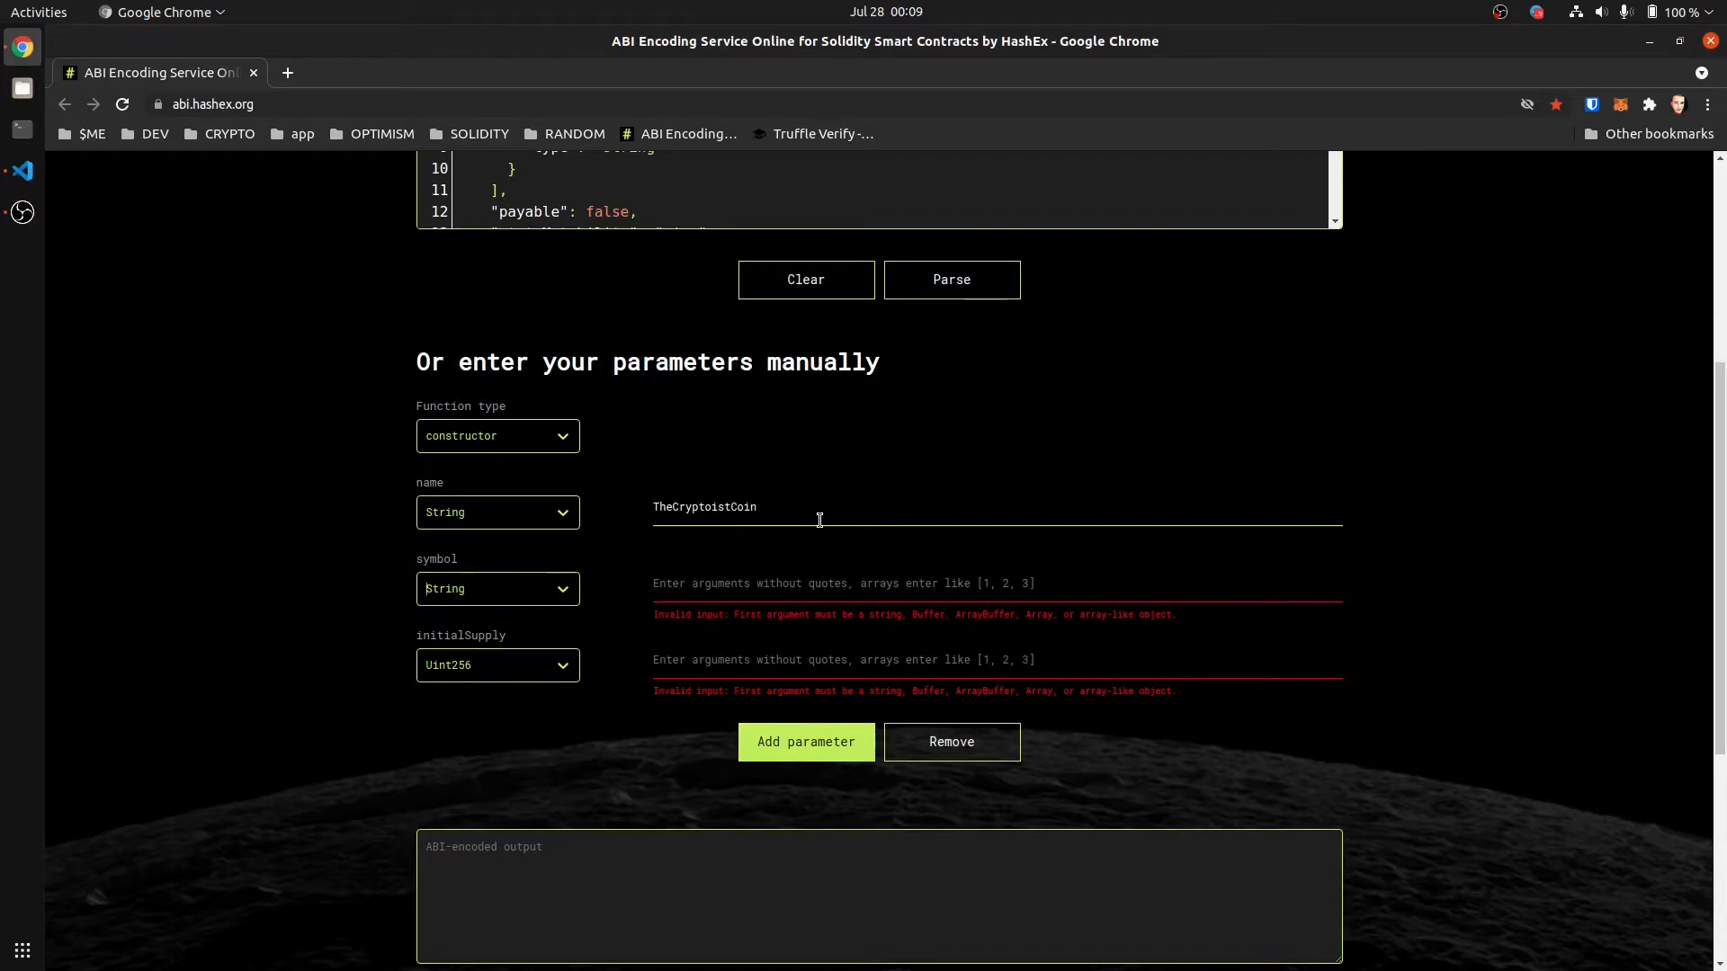
text(T)
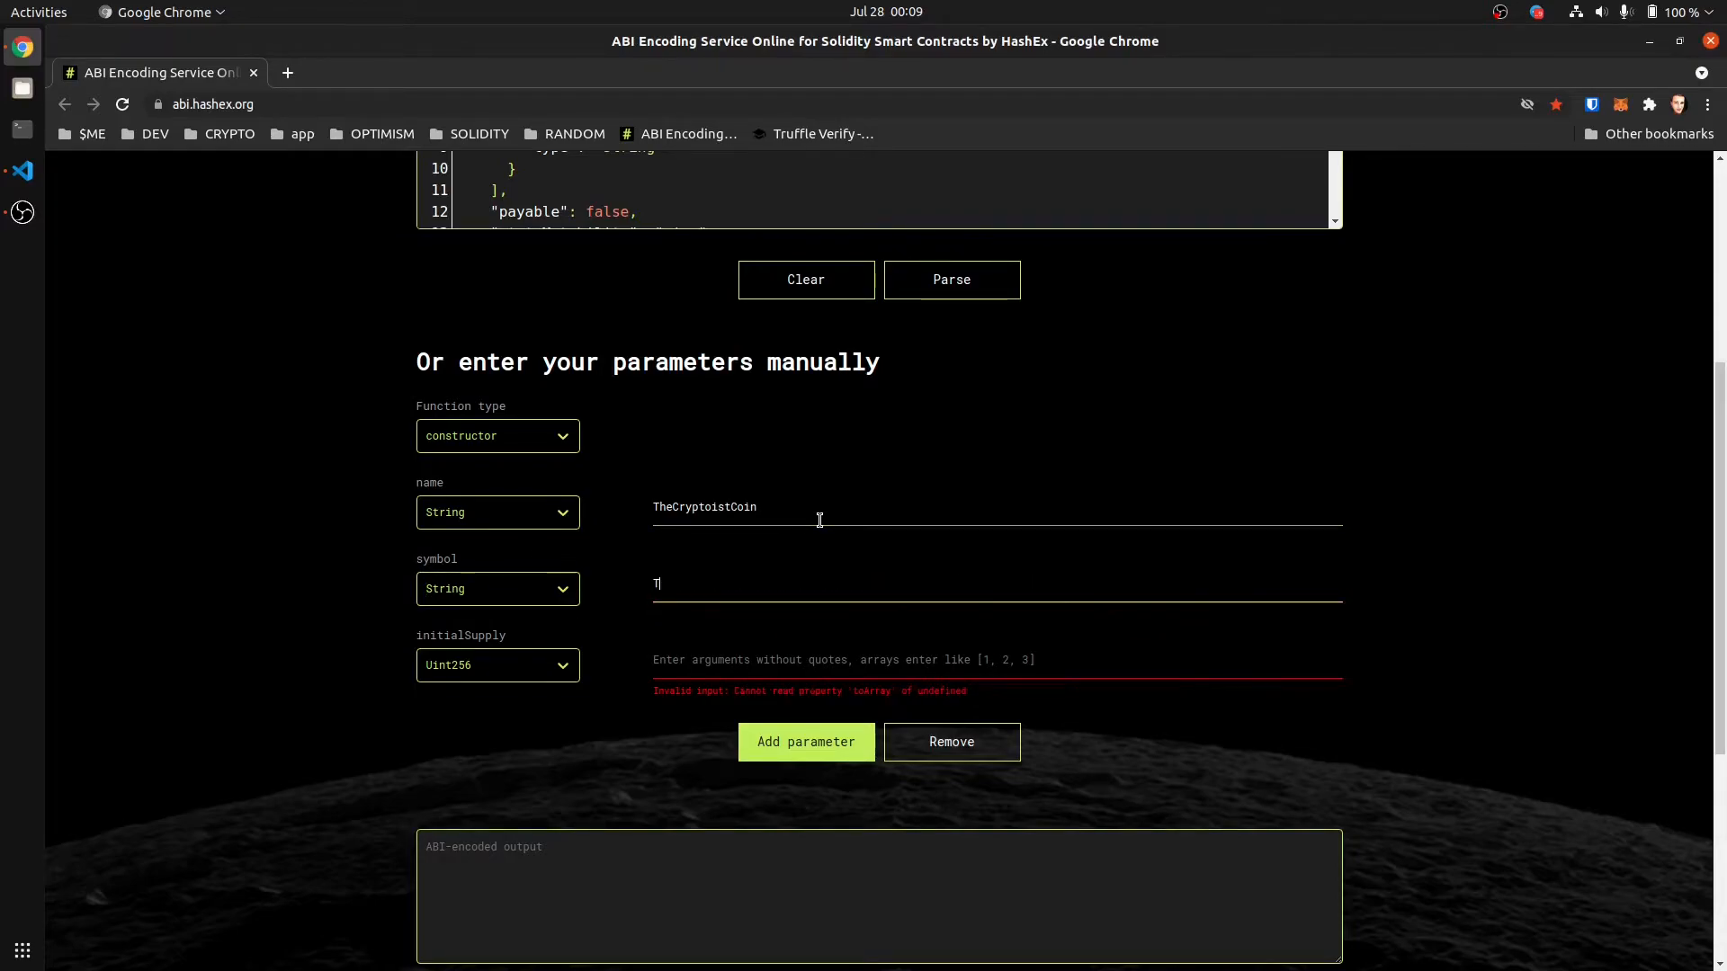
text(CC)
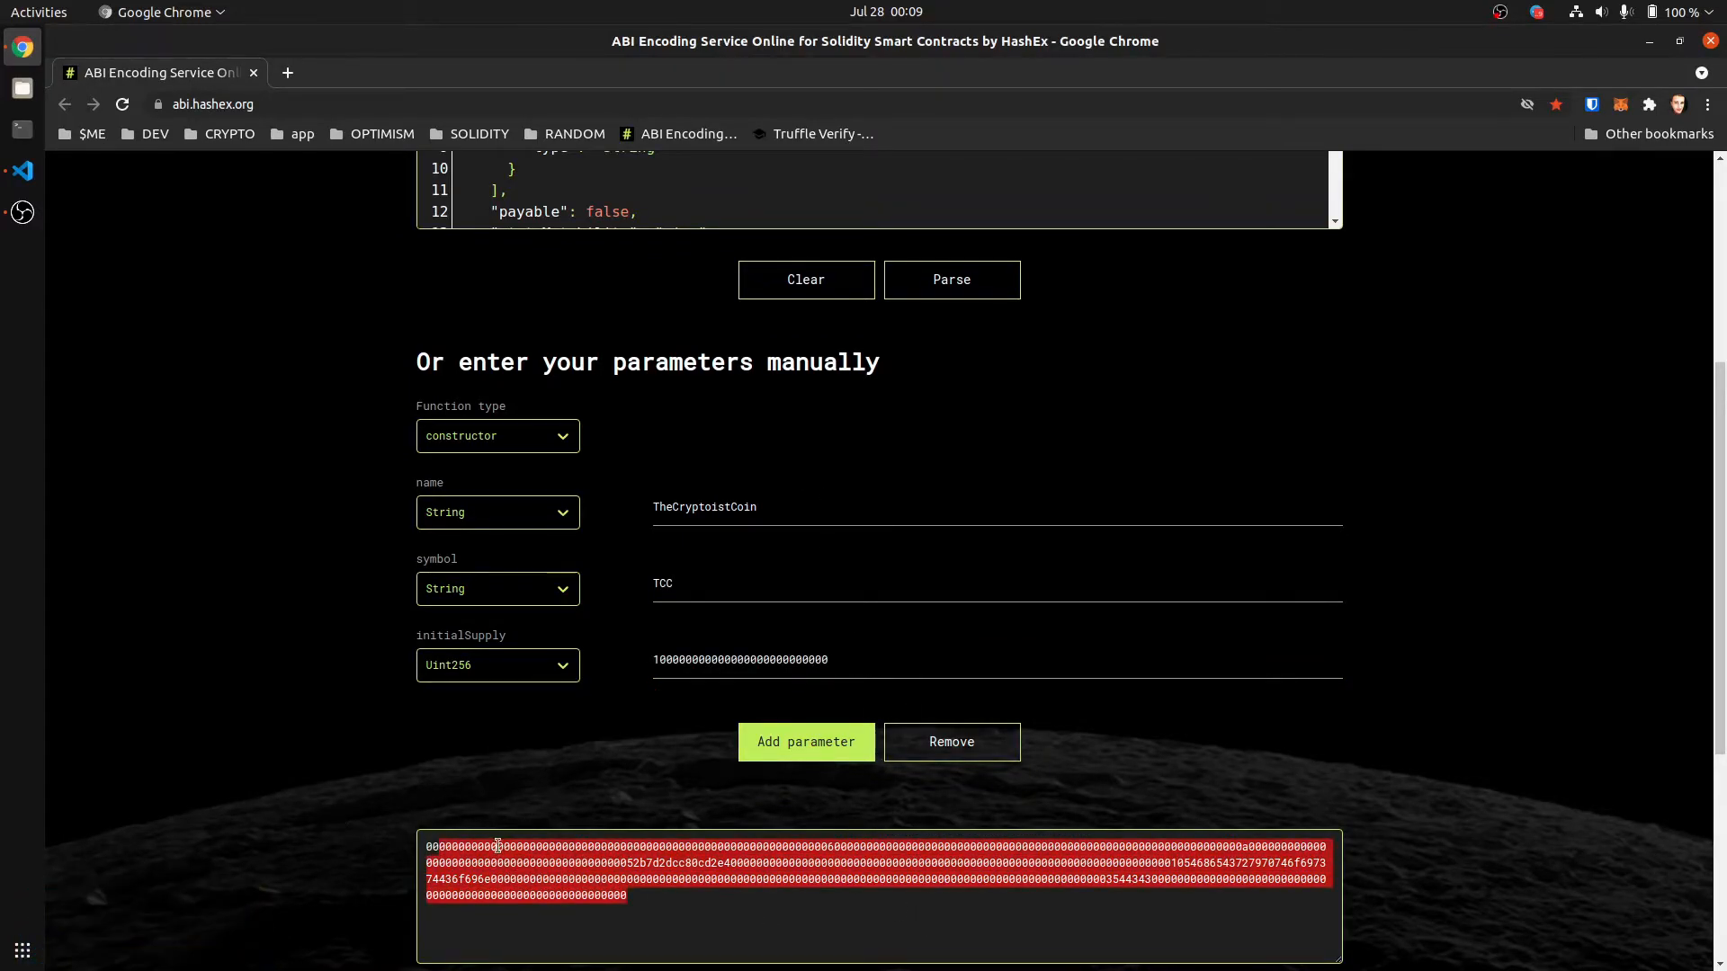
right_click(496, 845)
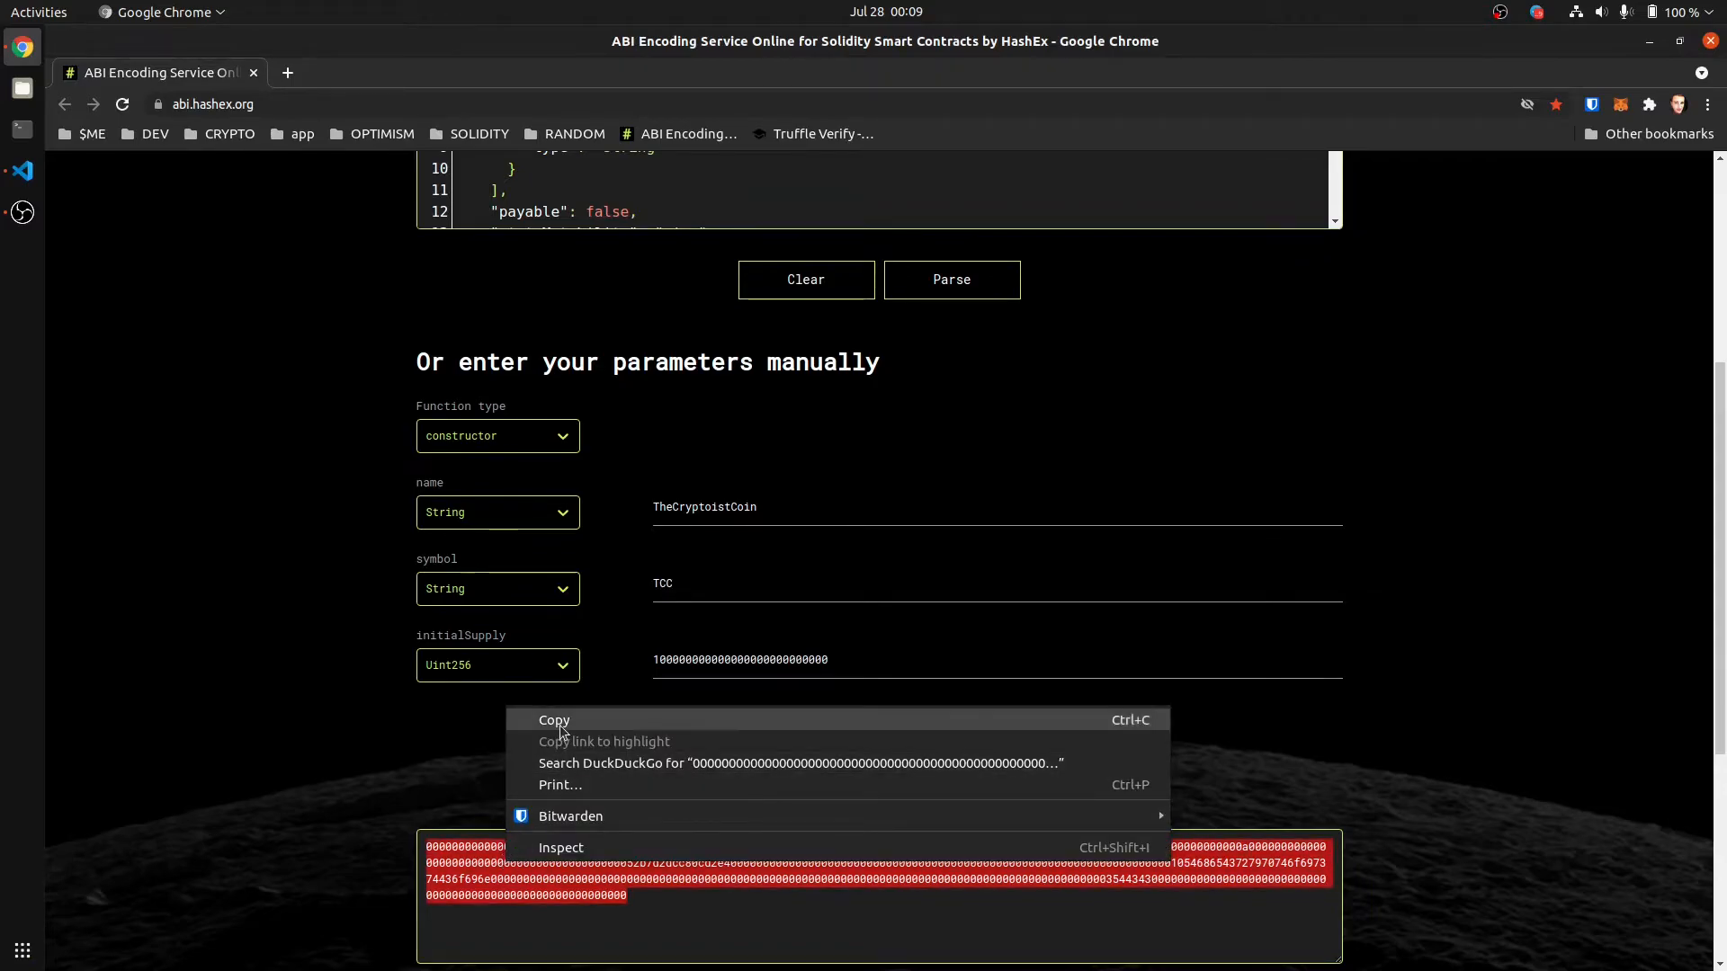
click(554, 719)
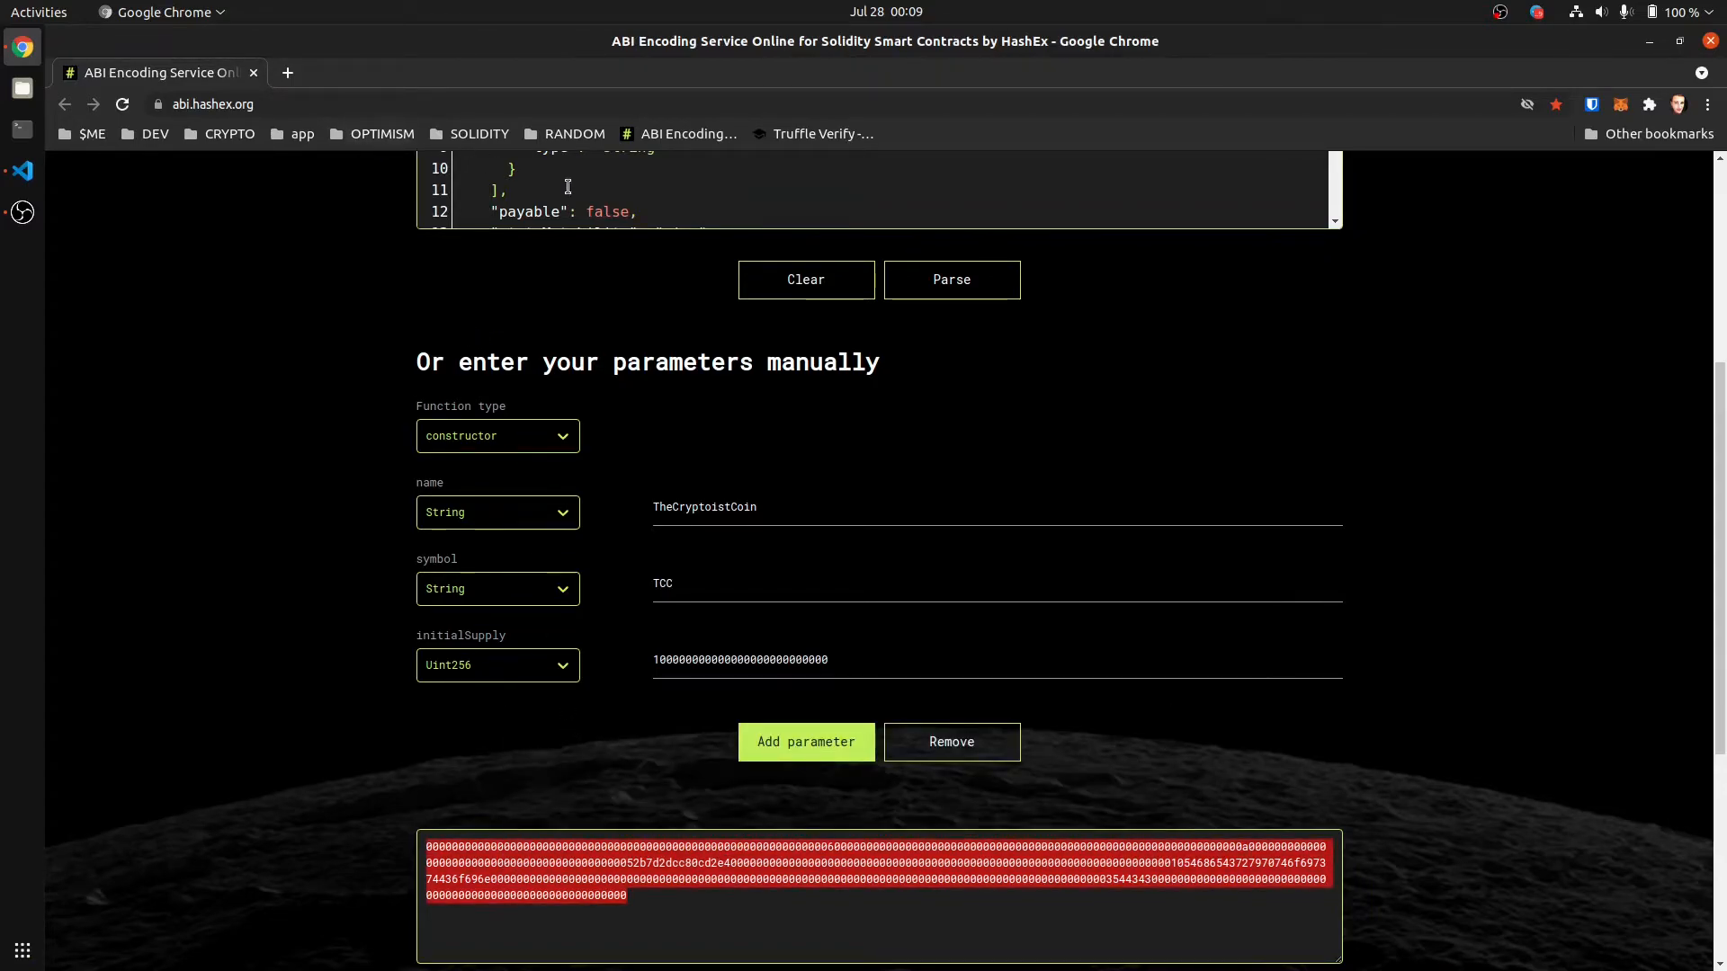
mouse_move(39, 175)
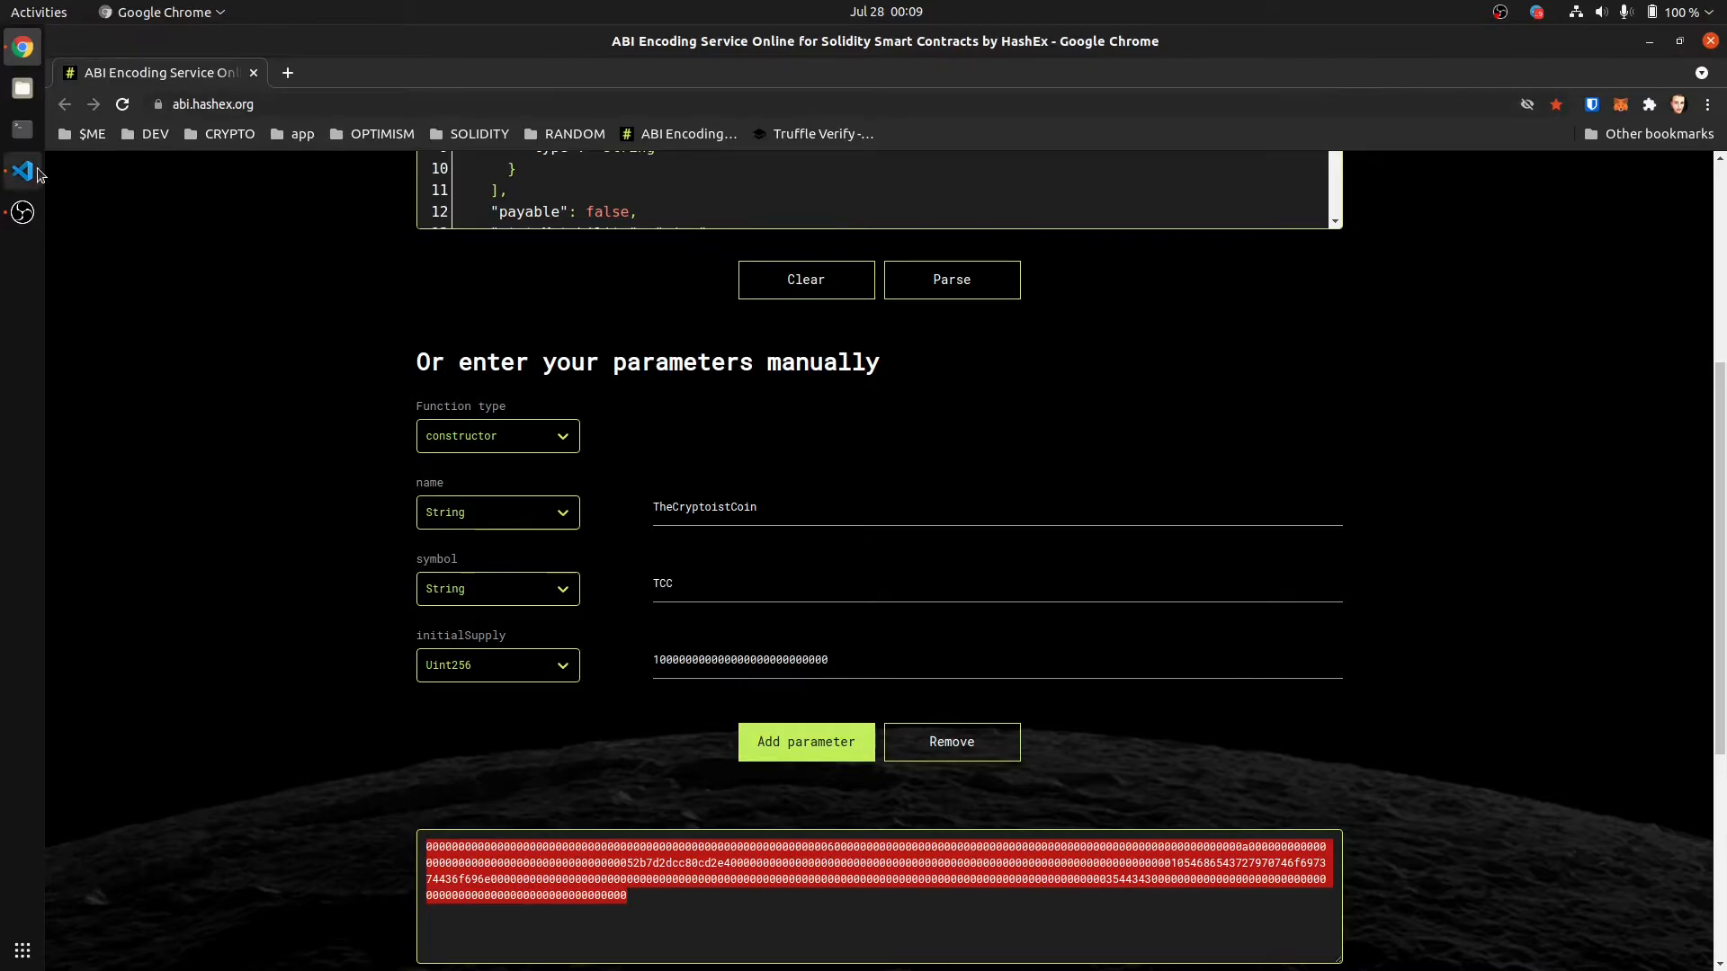
mouse_move(23, 171)
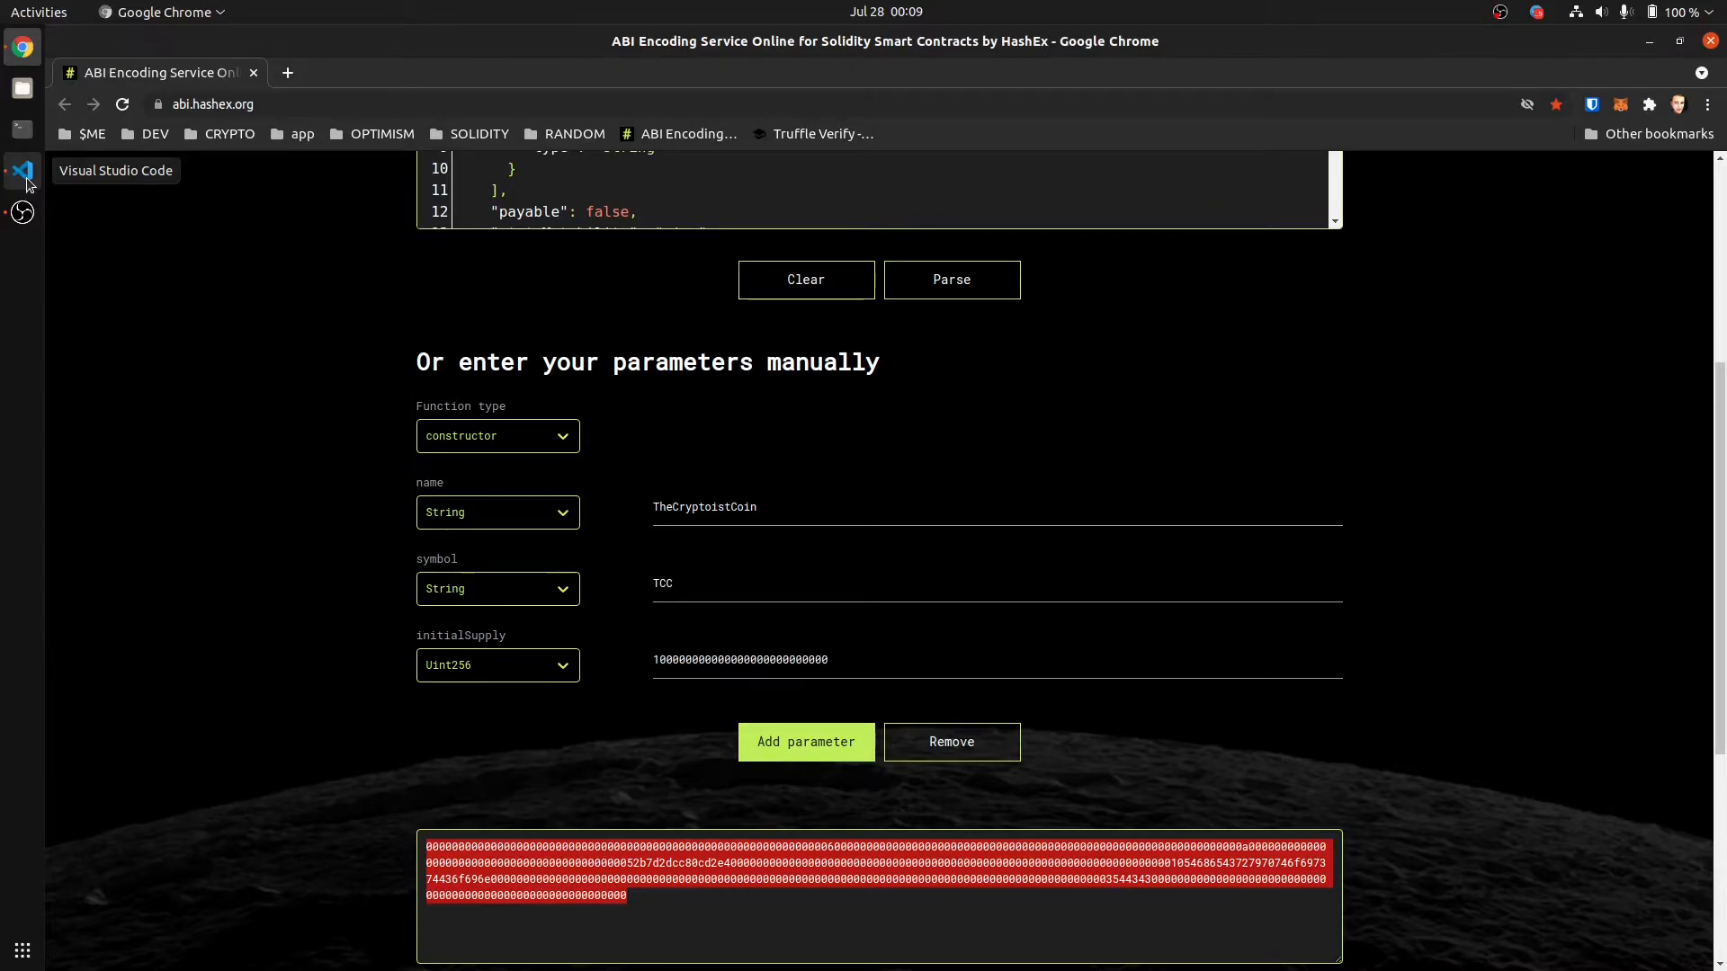
Step: Print token.address in the Truffle console and copy the deployed contract address
click(21, 169)
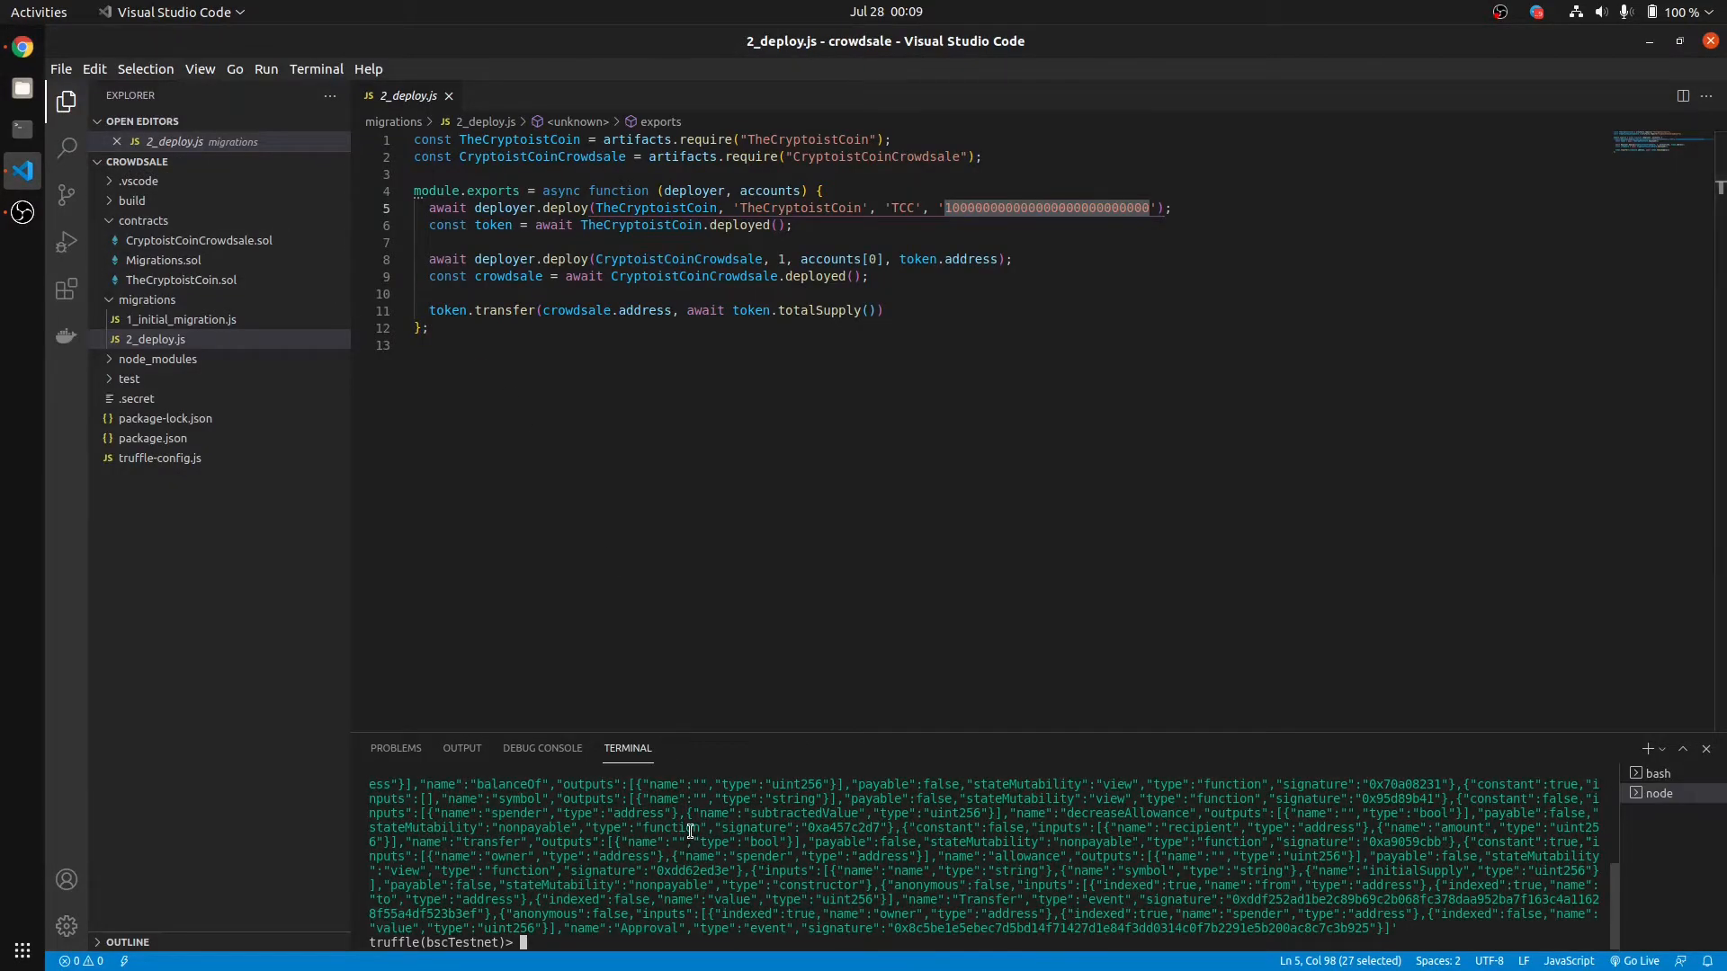
text(token.address)
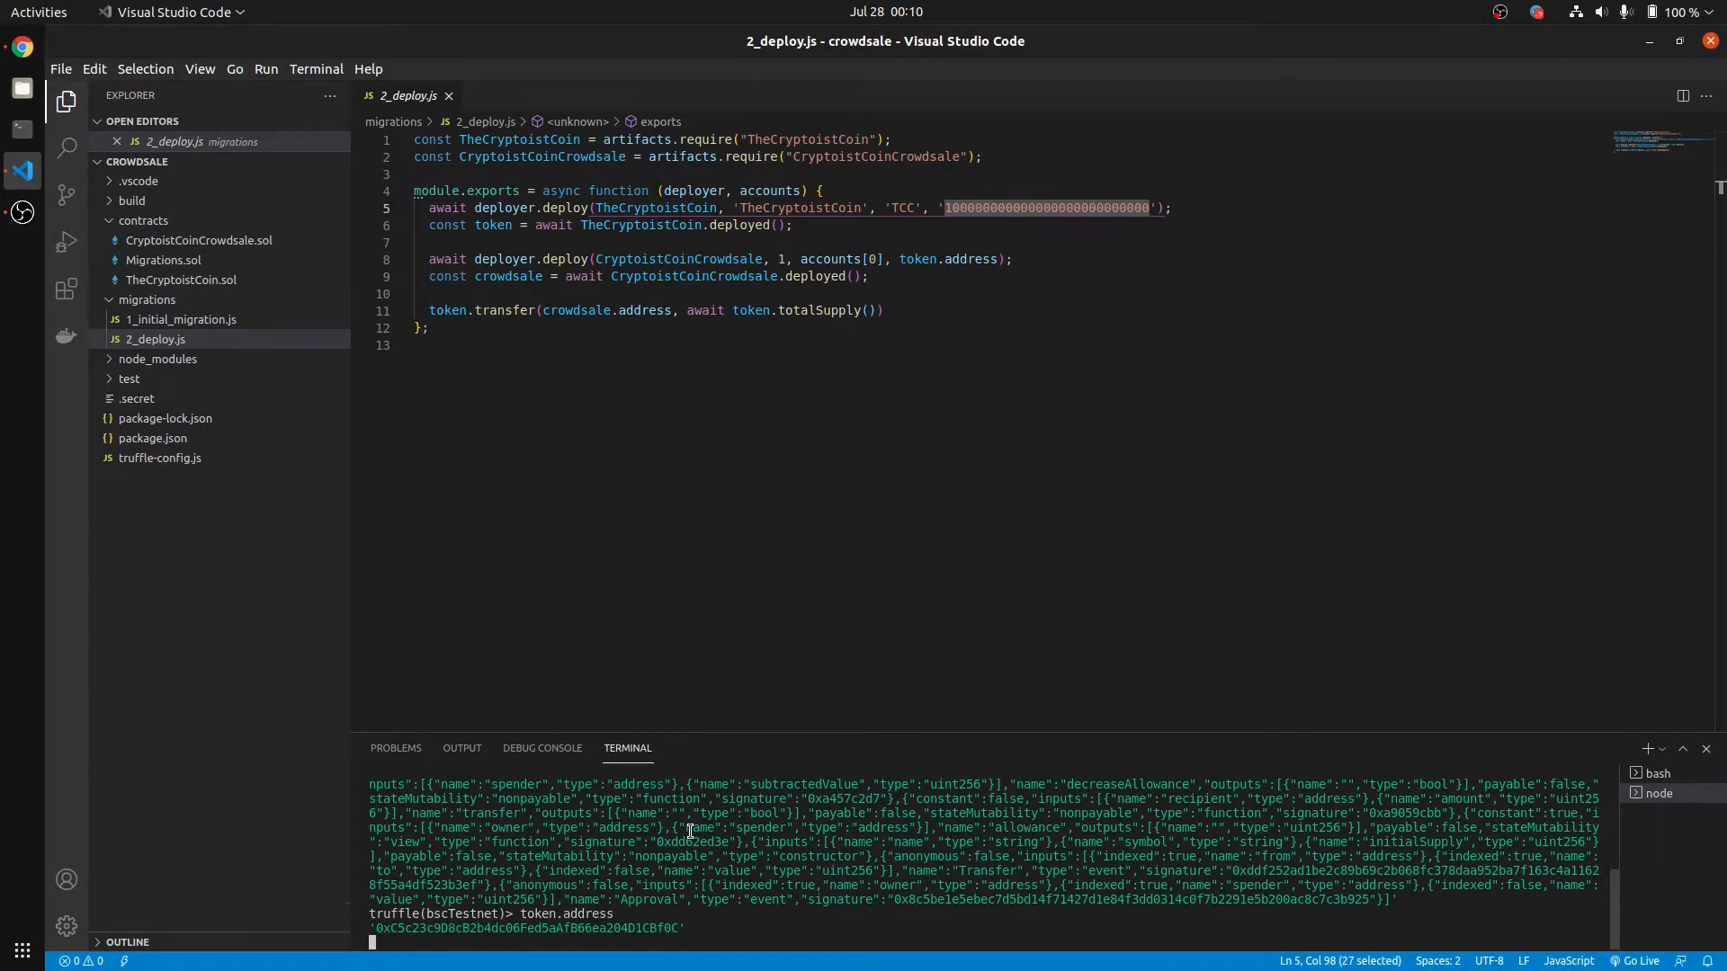
right_click(525, 921)
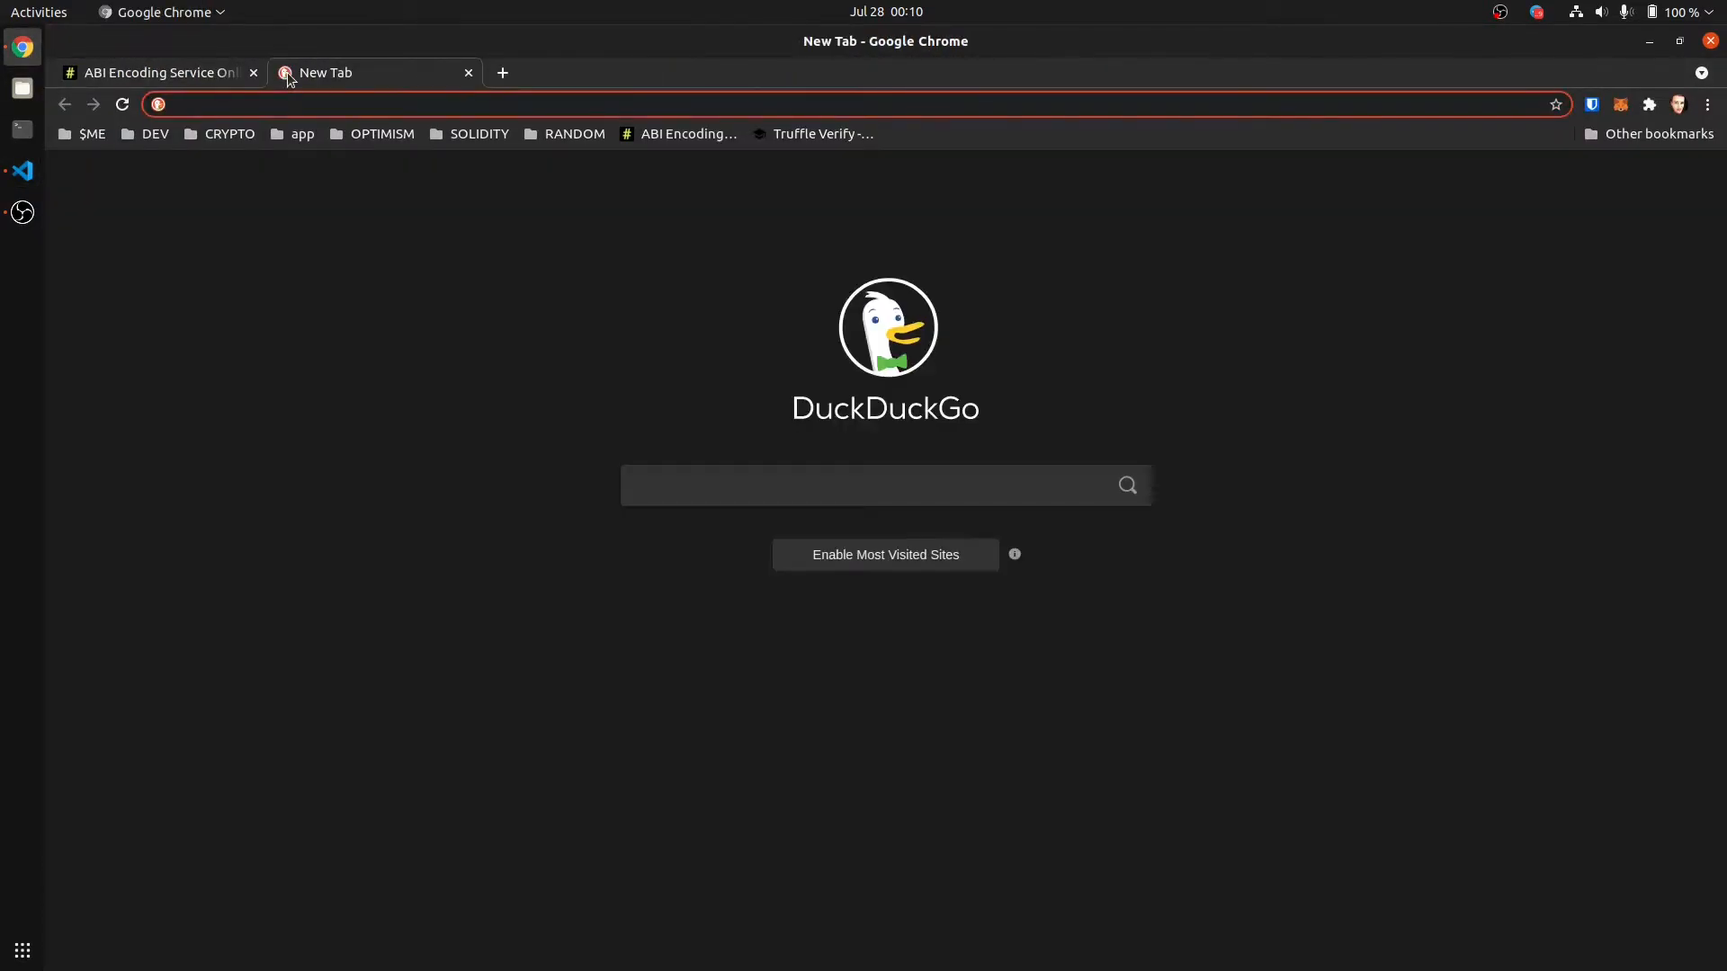
Step: Search contract 0xC5c23c9D8cB2b4dc06Fed5aAfB66ea204D1CBf0C on BscScan Testnet and view its Contract tab
text(testnet.bscscan.com)
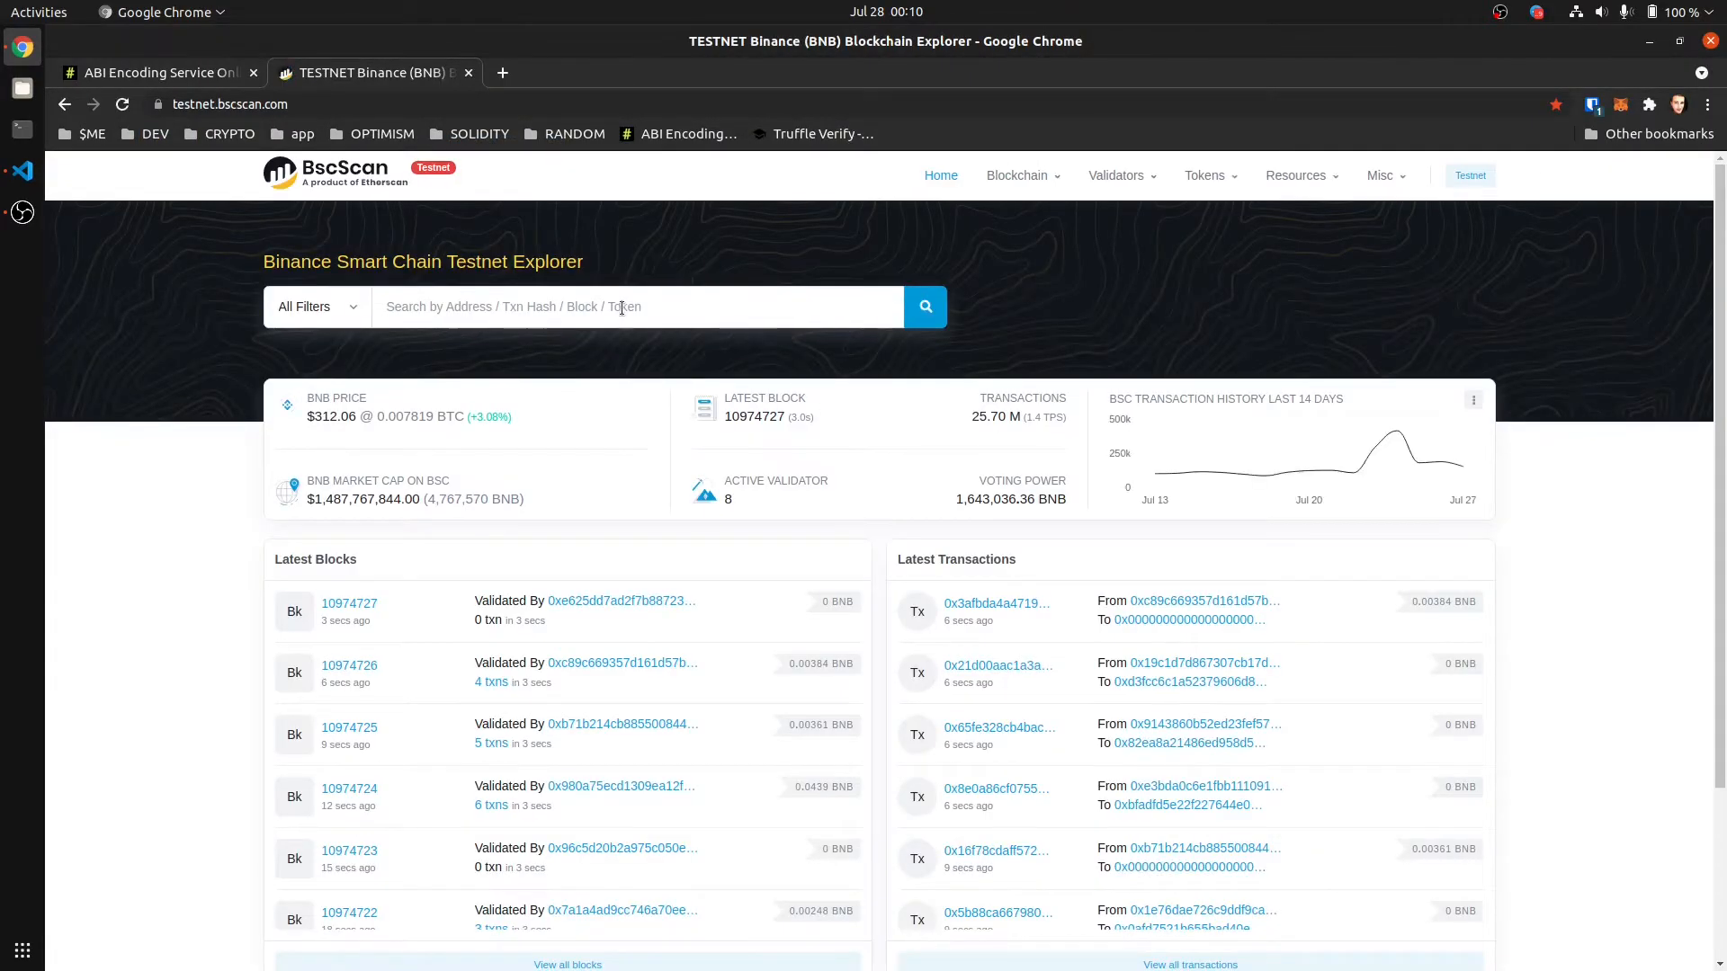
text(0xC5c23c9D8cB2b4dc06Fed5aAfB66ea204D1CBf0C)
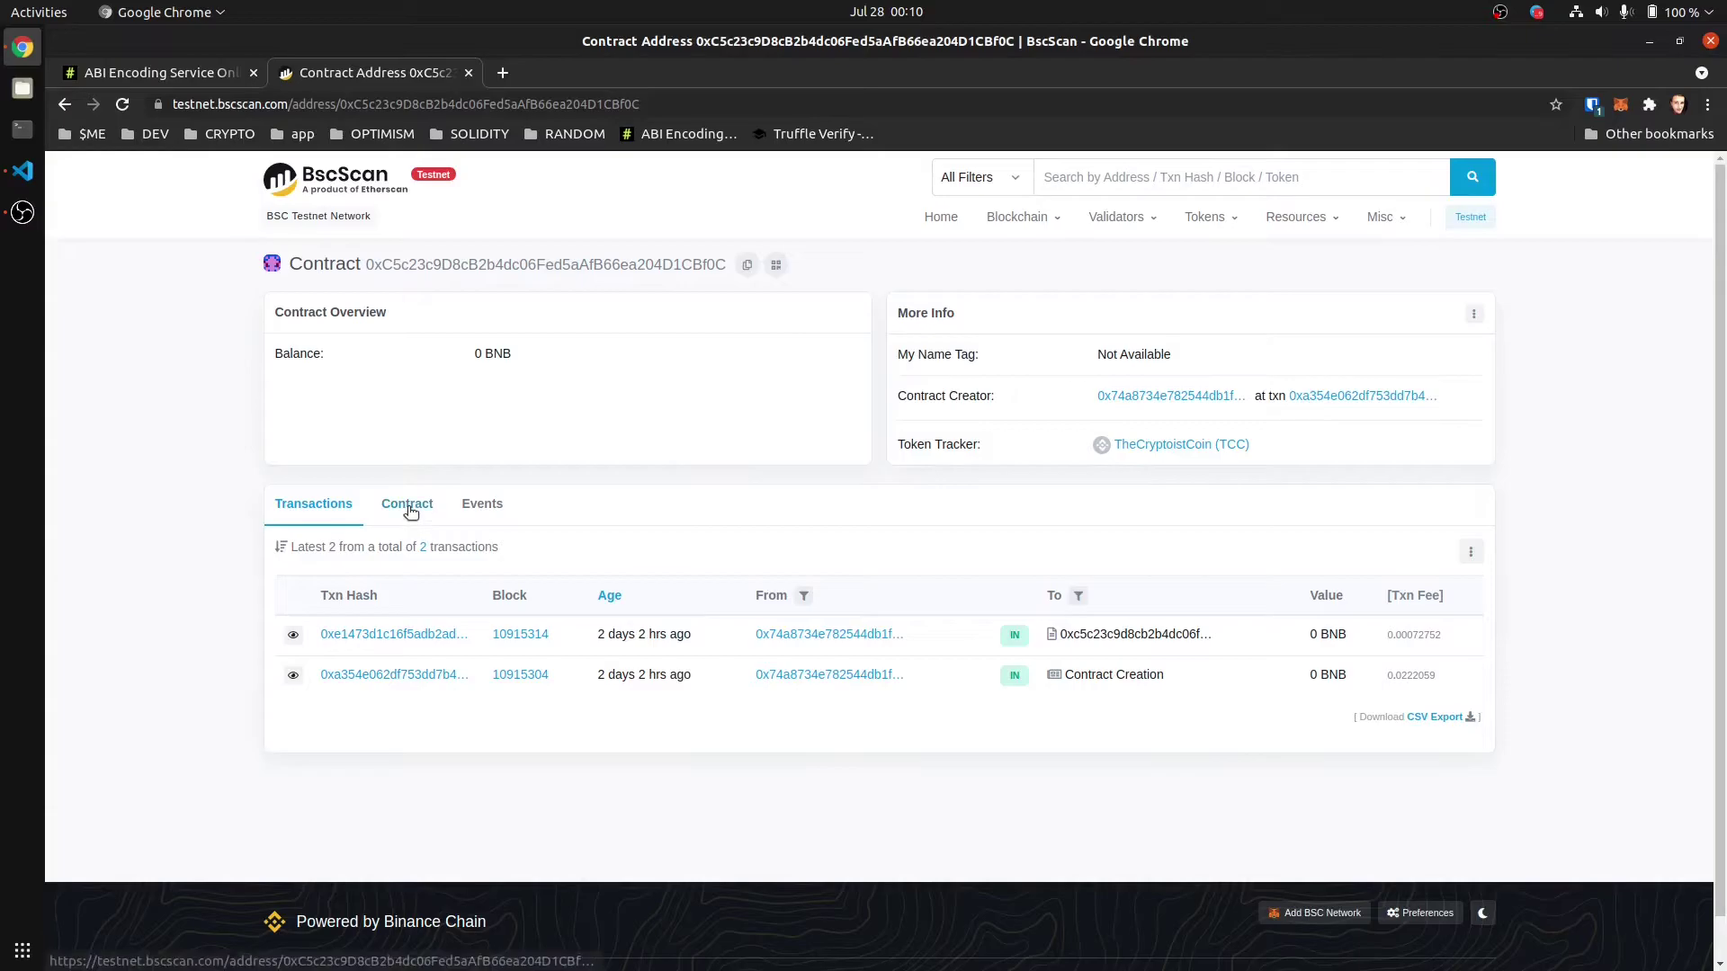
click(407, 503)
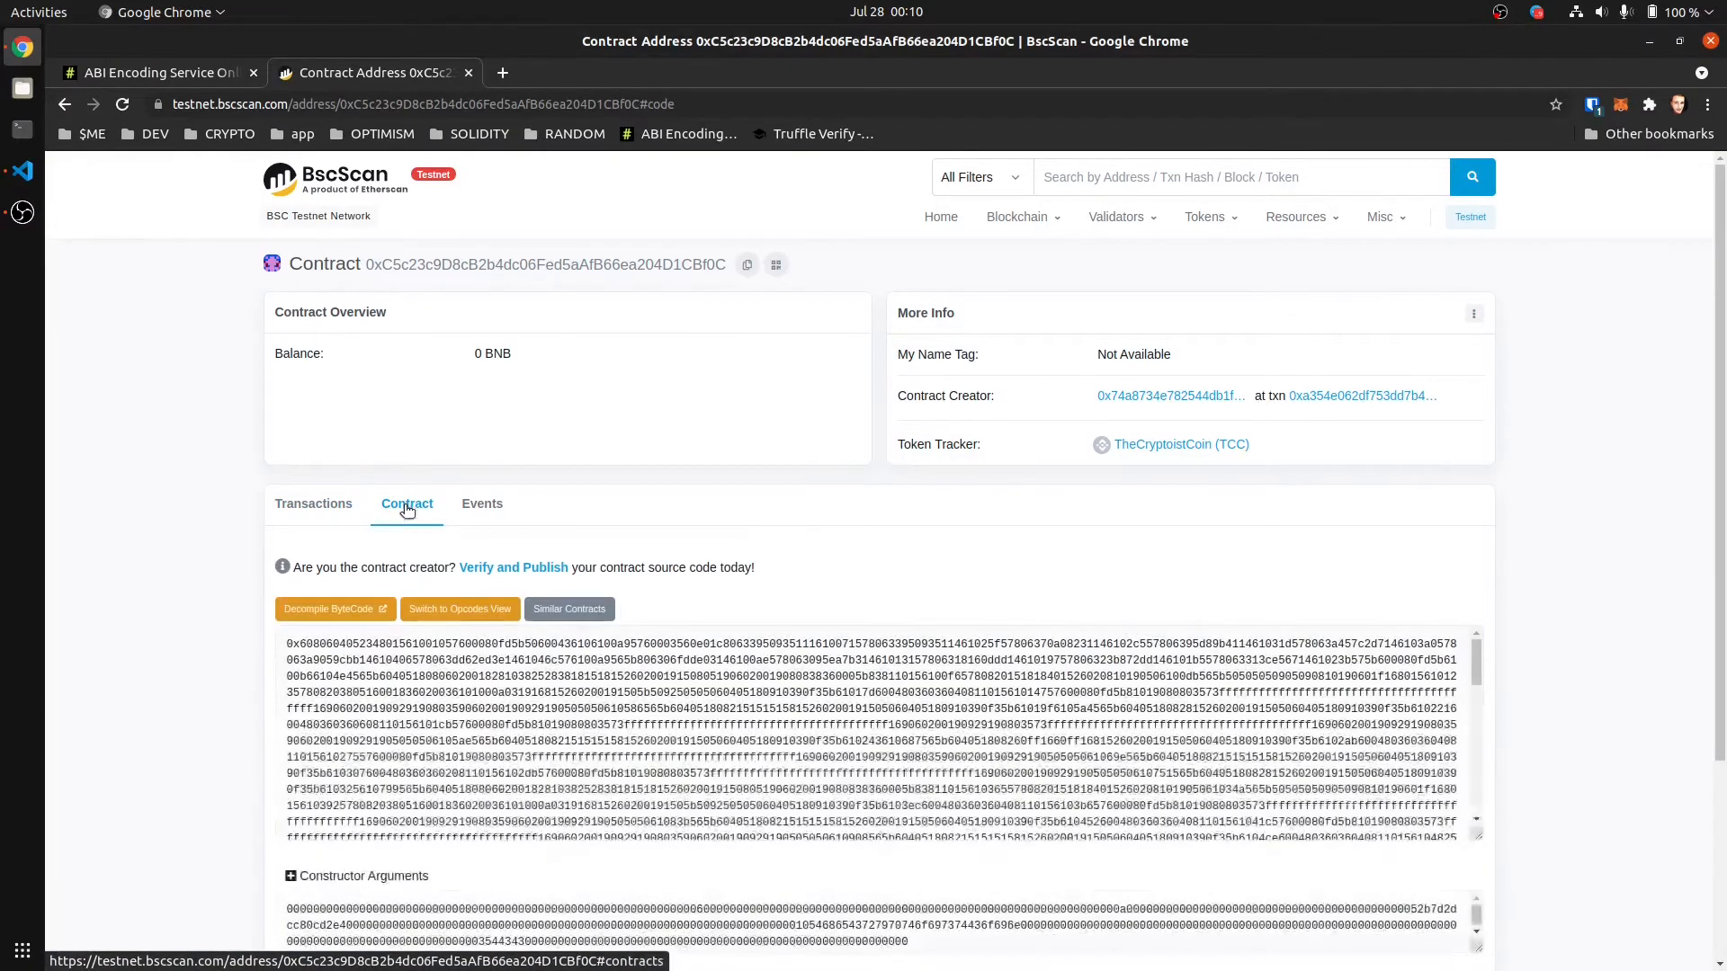
Step: Start Verify and Publish and choose Solidity (Single file) as the compiler type
click(514, 567)
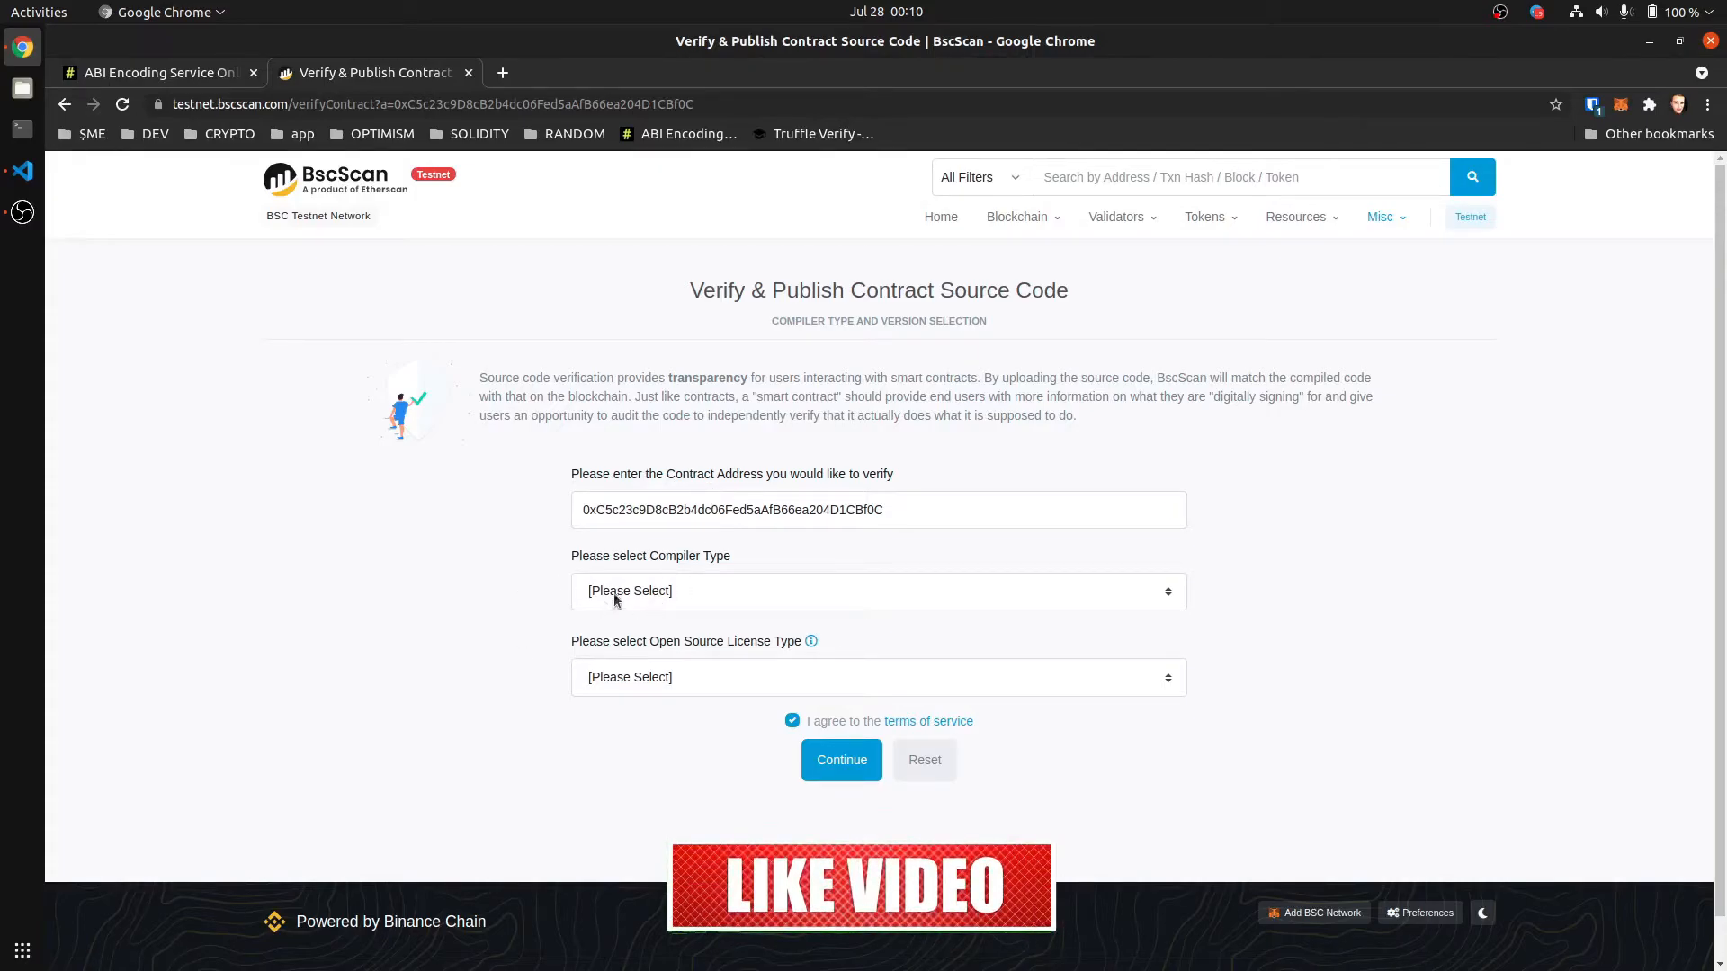
click(878, 590)
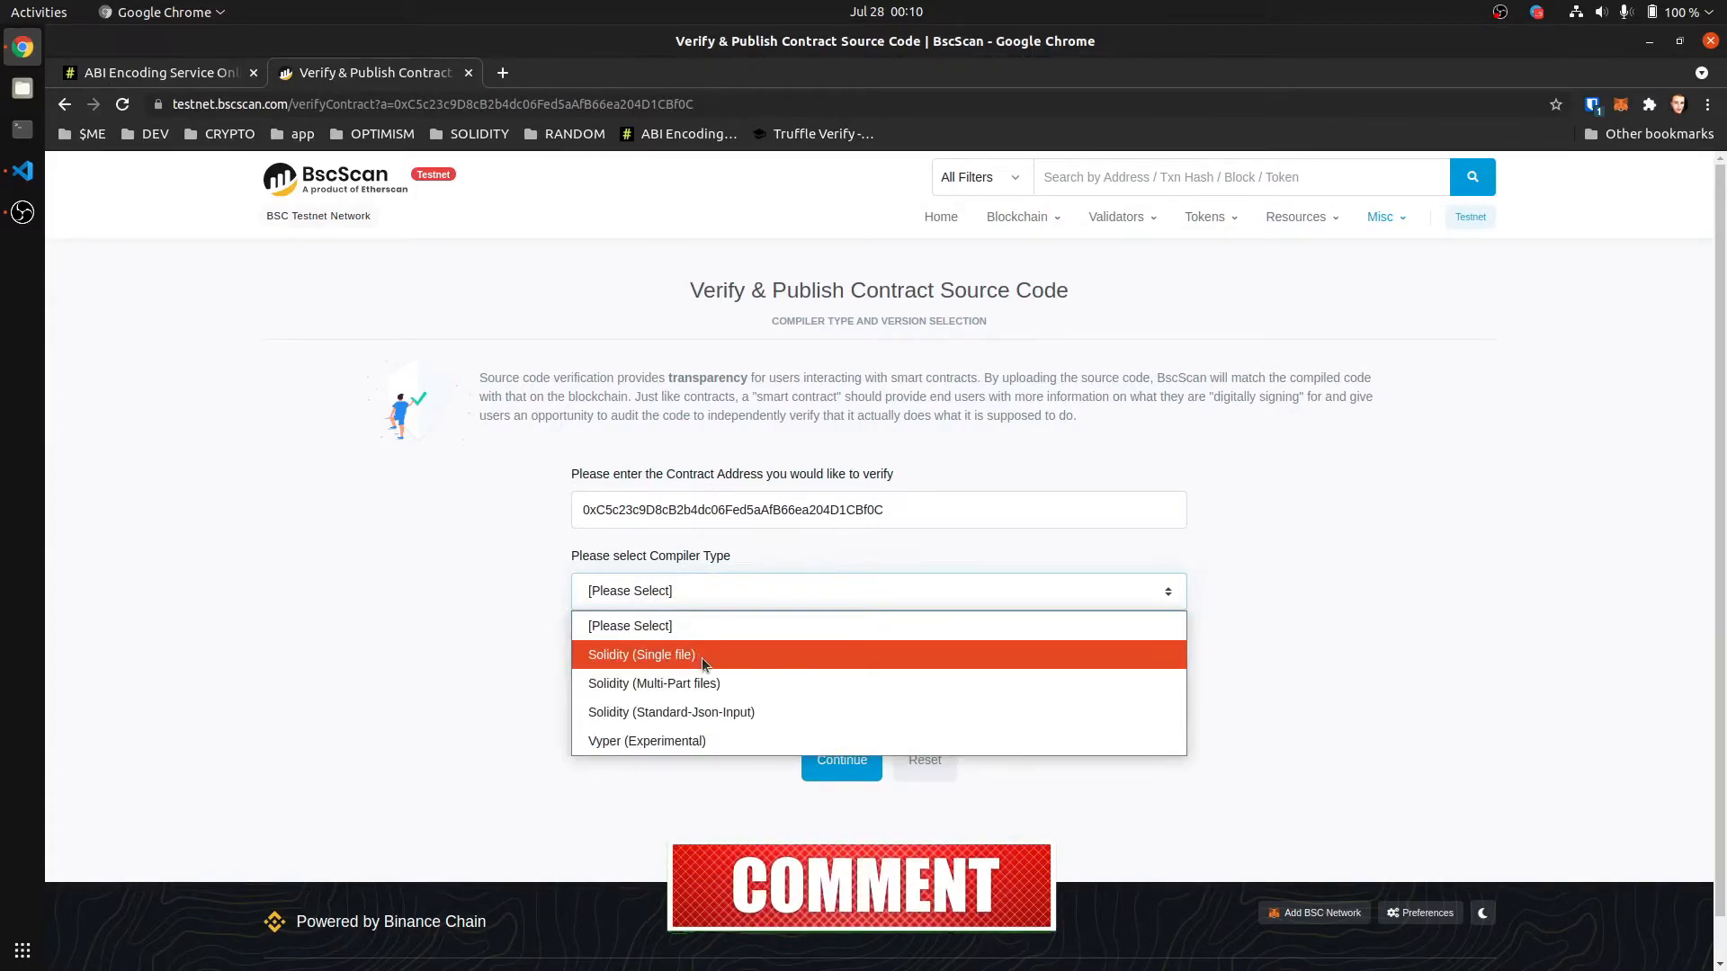
mouse_move(704, 662)
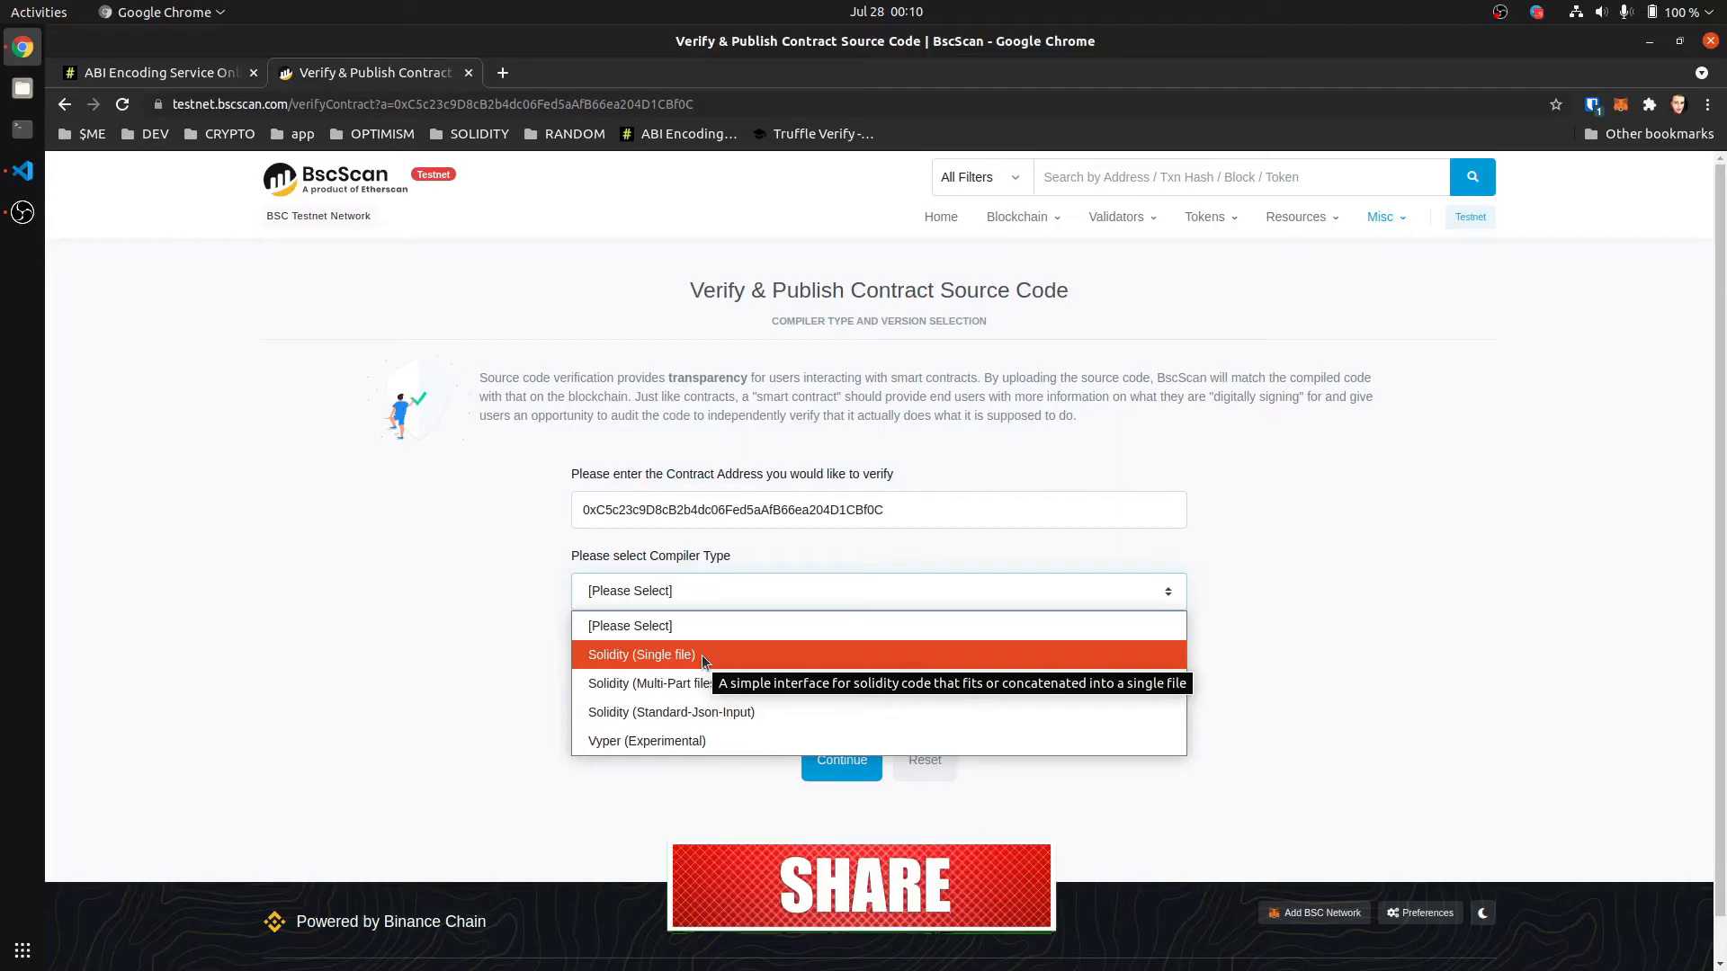
click(640, 655)
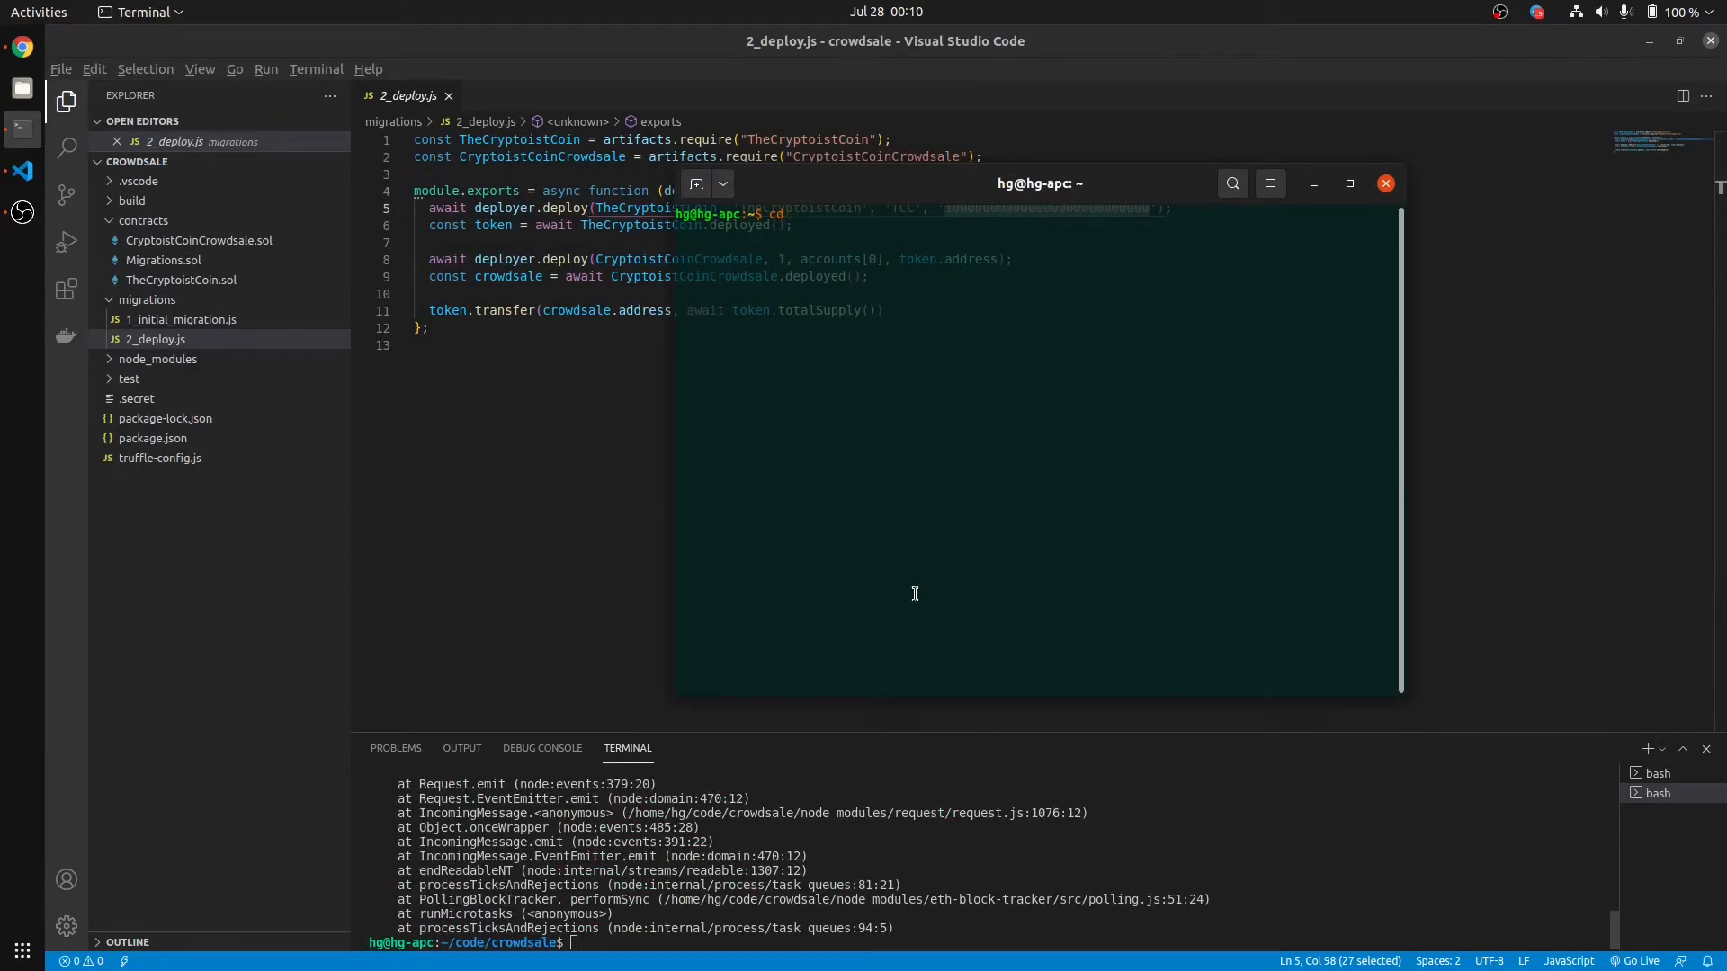
Step: Go into code/crowdsale/ and run 'npm install --dev truffle-flattener'
text(code)
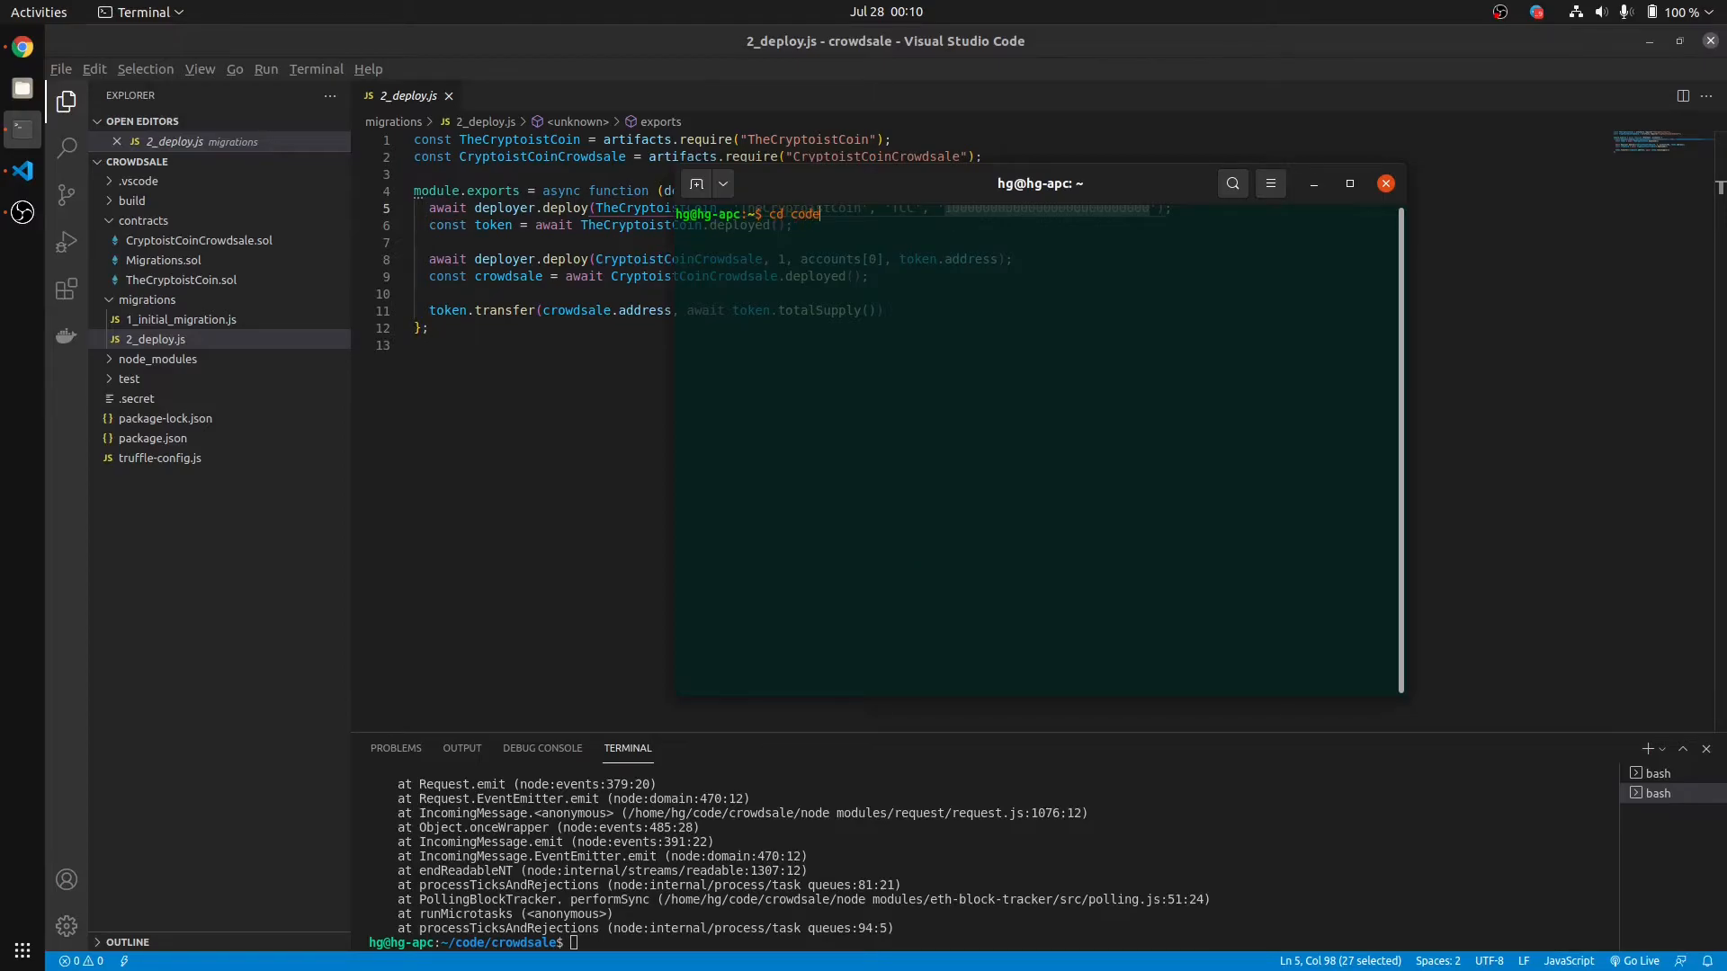
text(/crowdsale/)
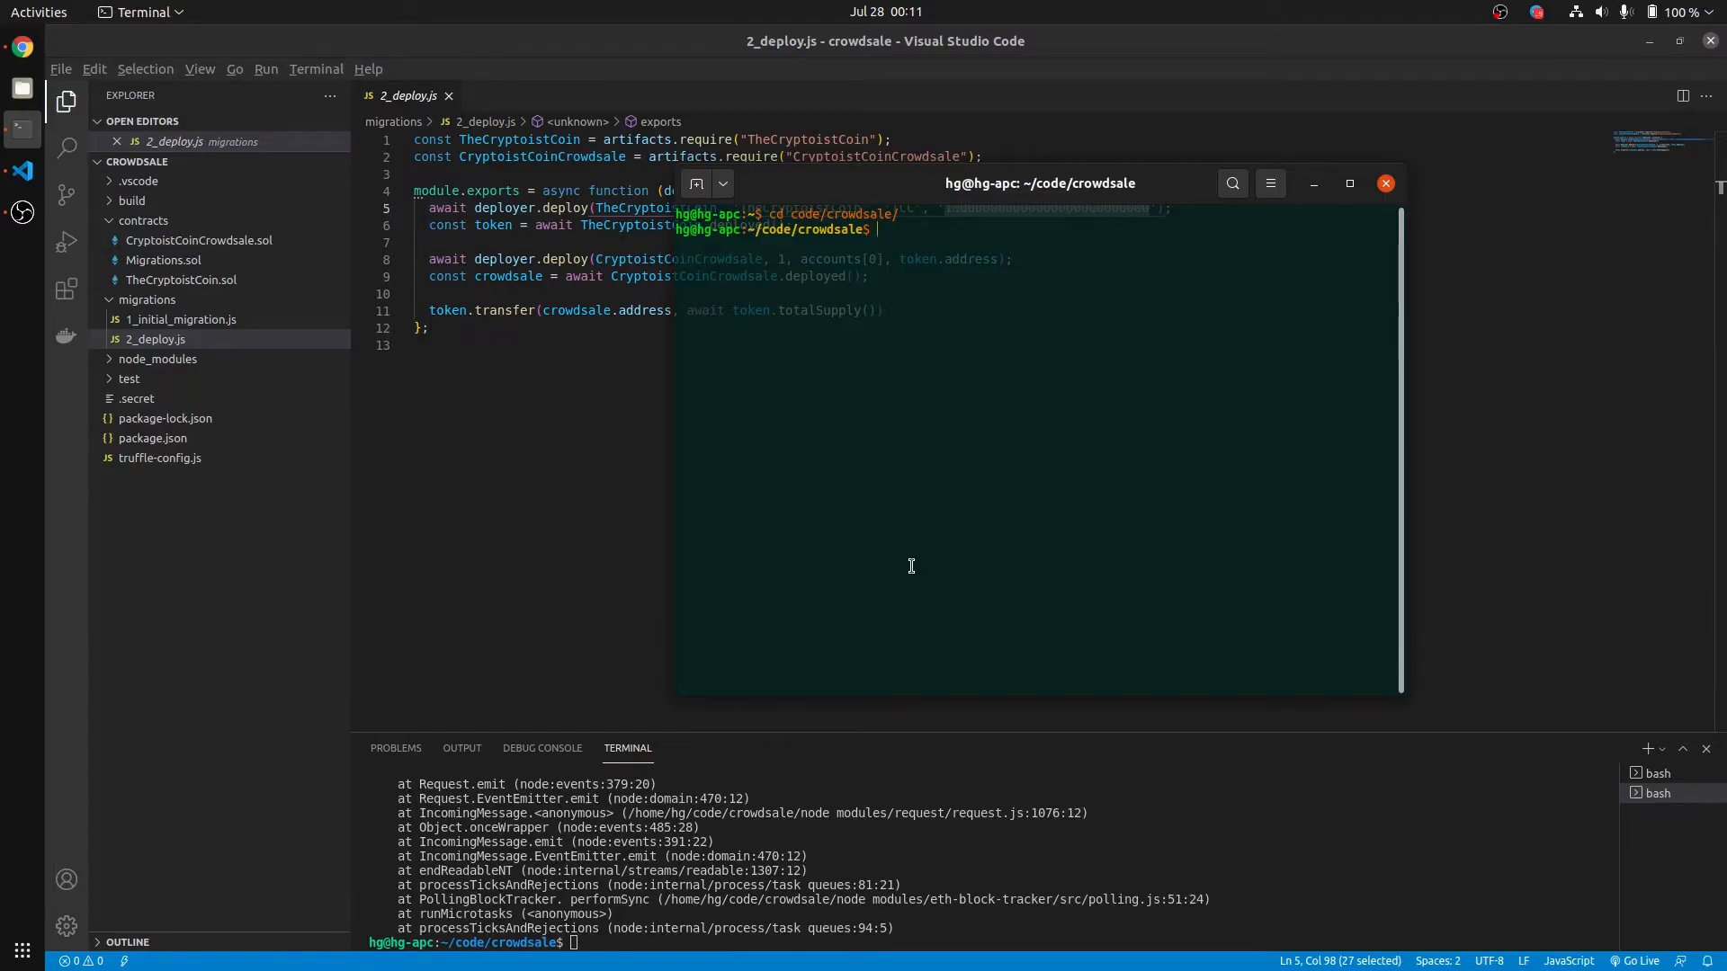
text(np)
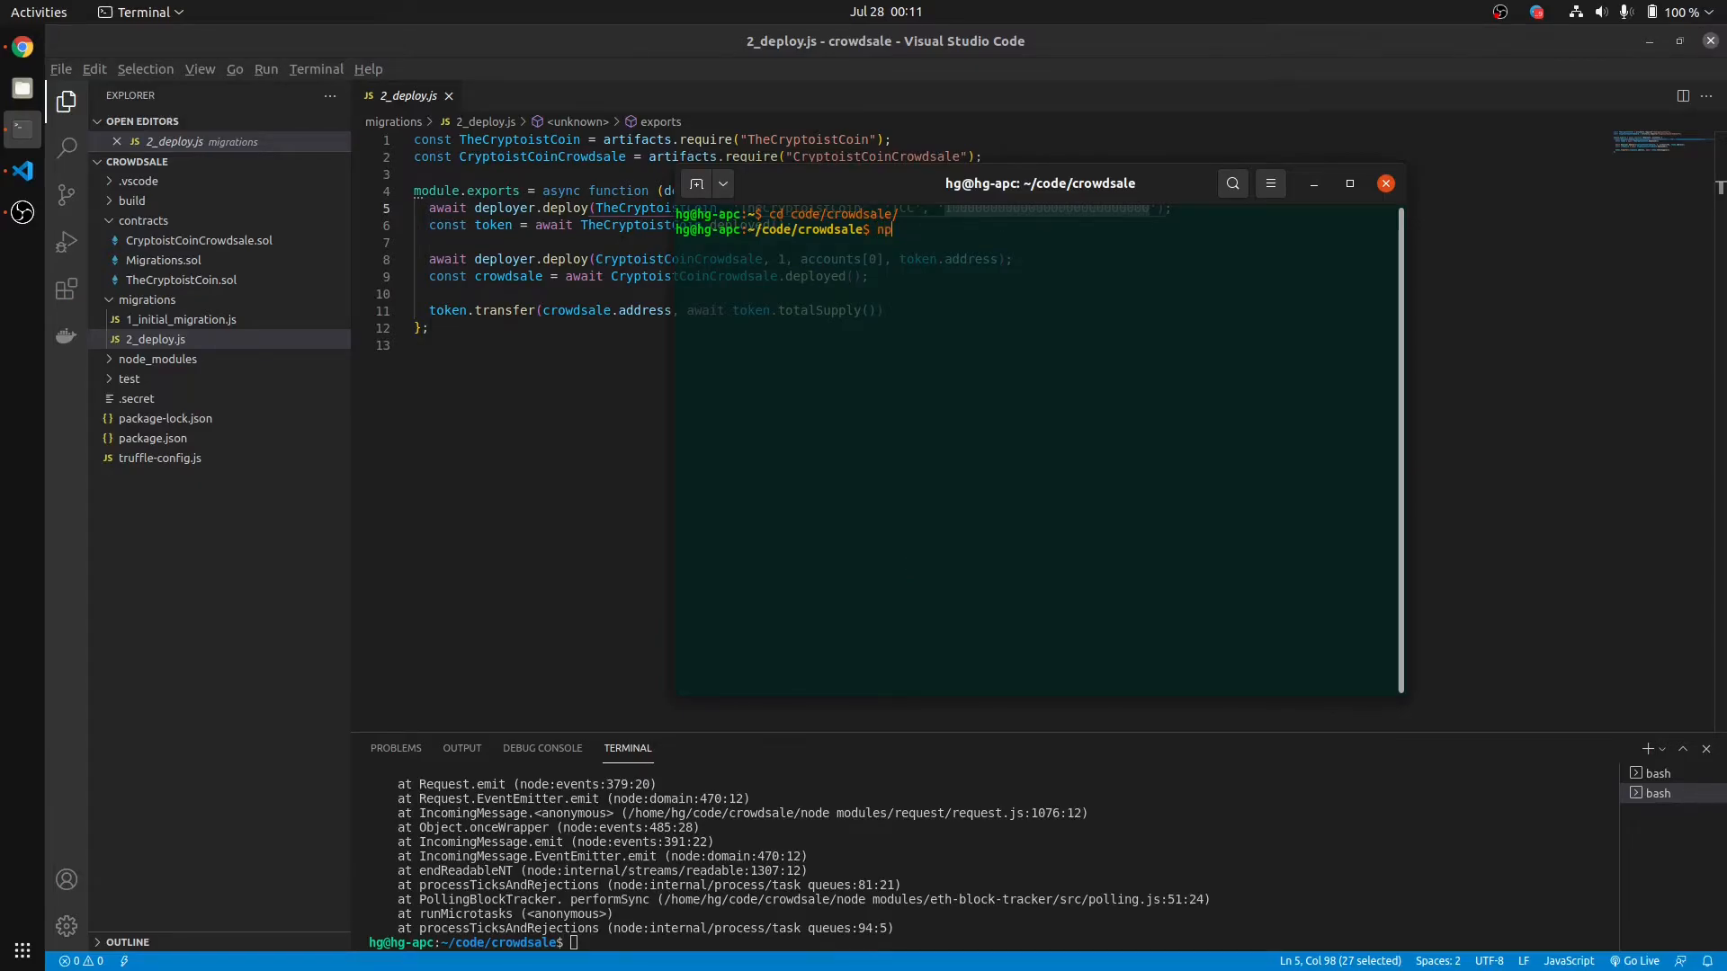
text(m)
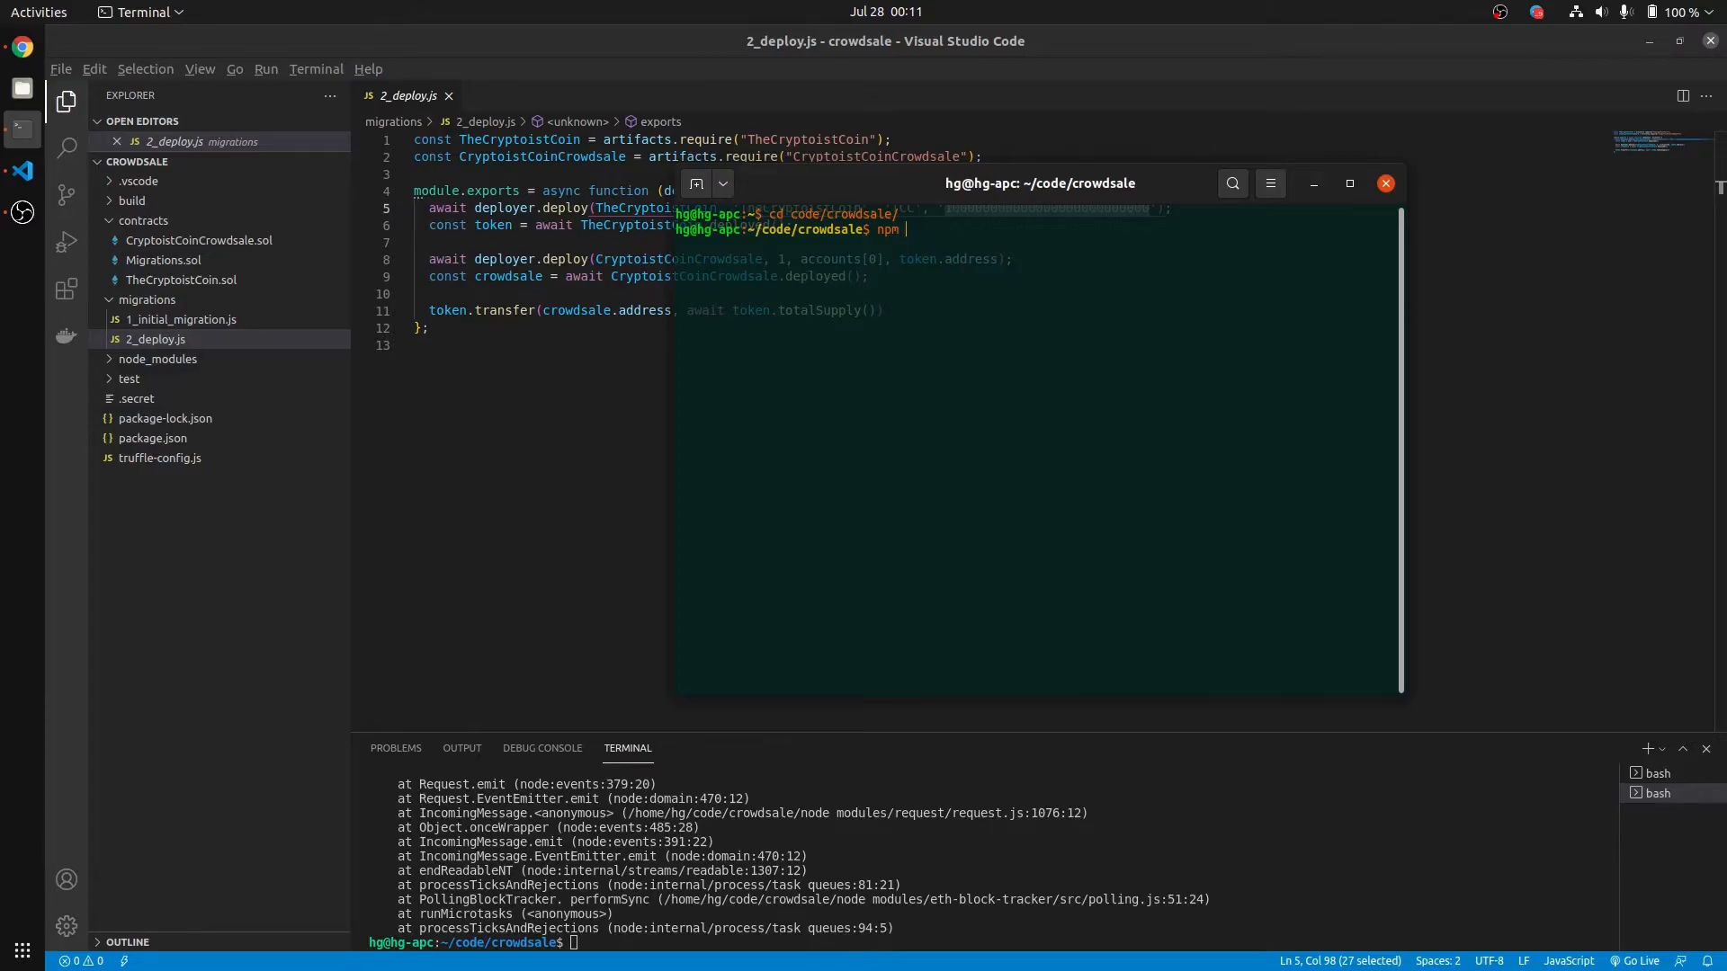
text(install)
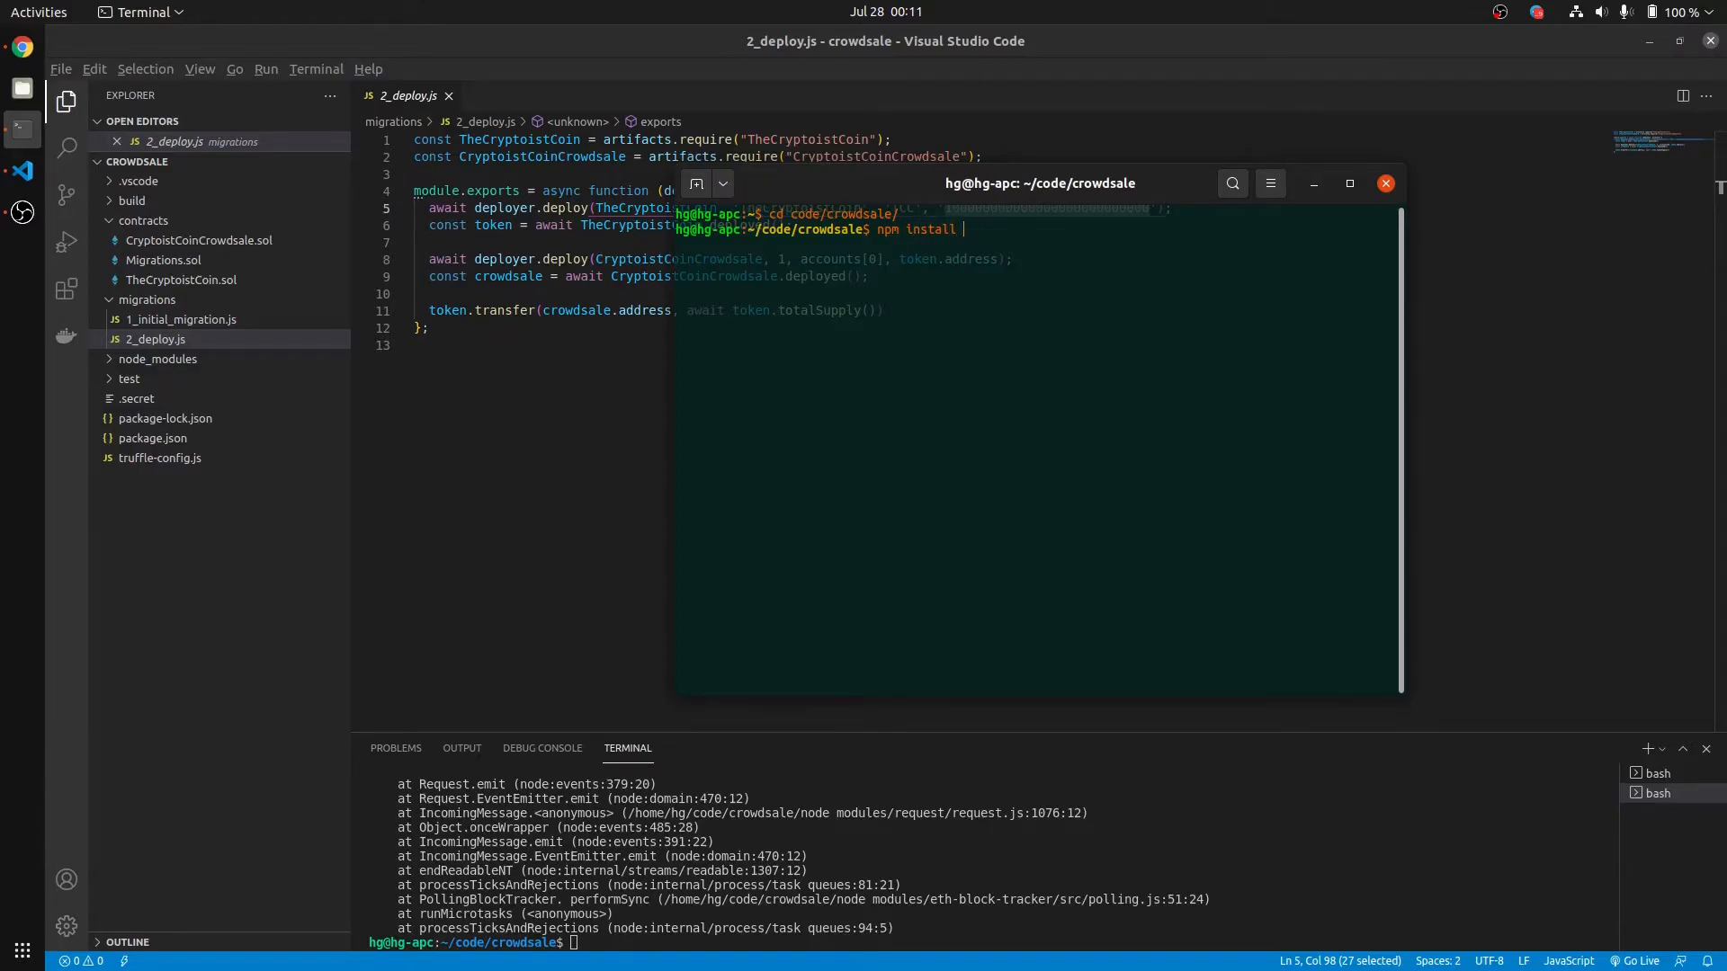
text(--d)
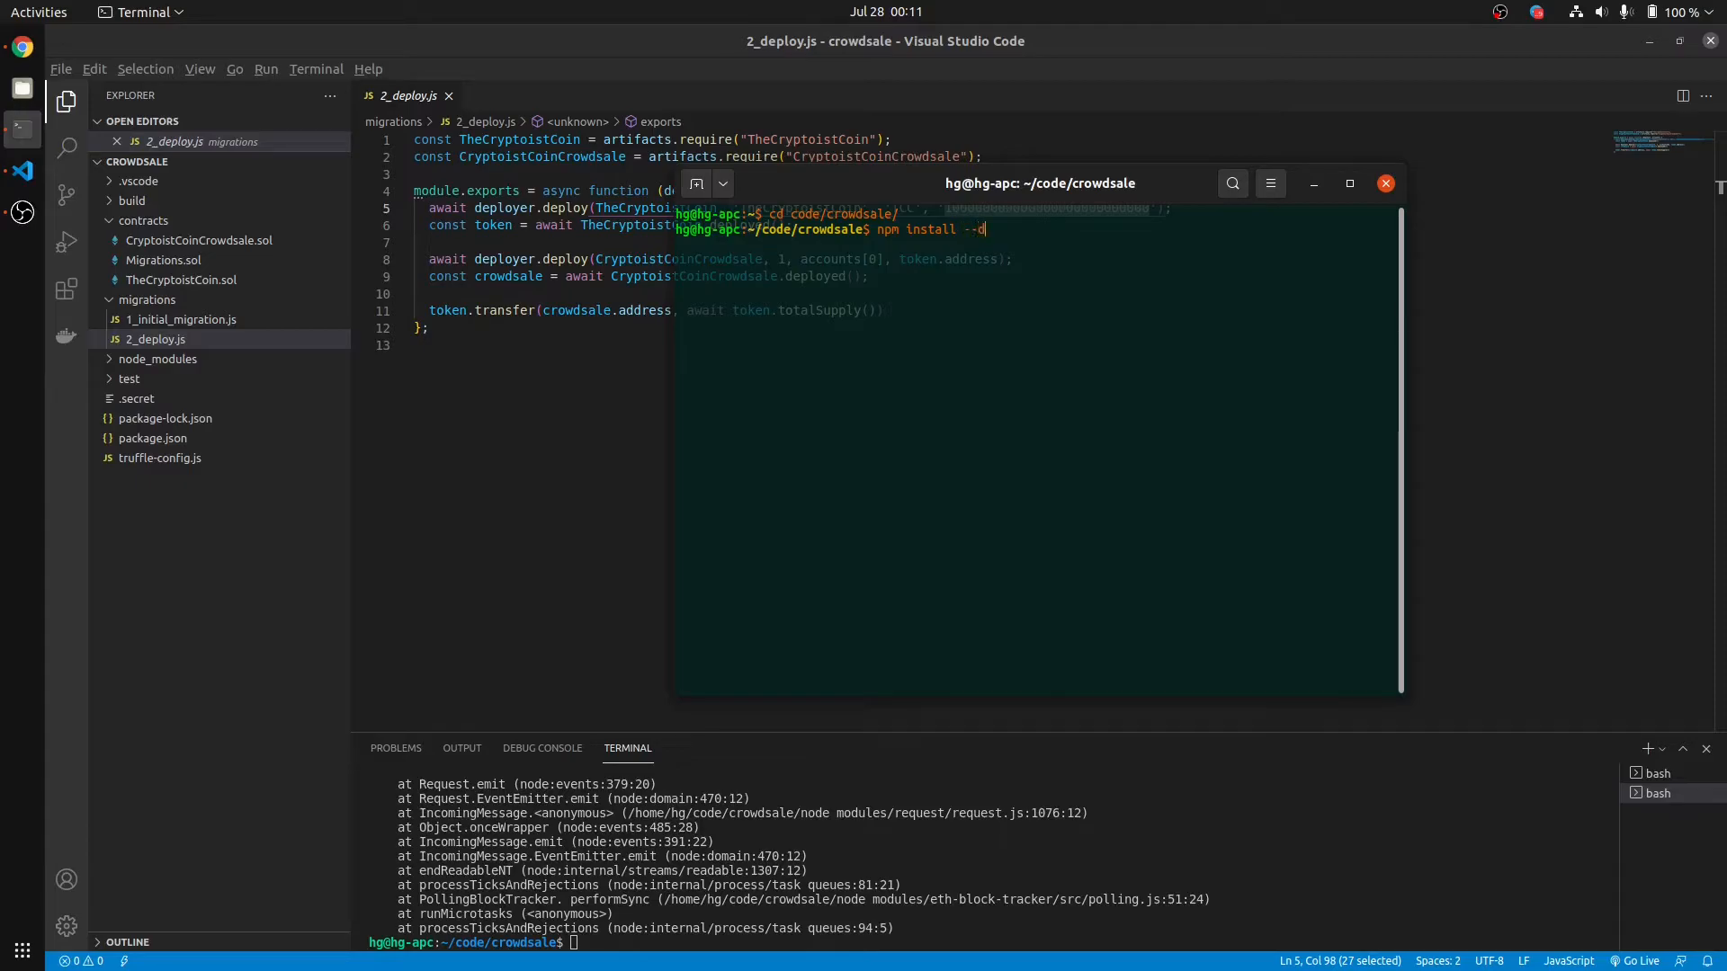
text(ev)
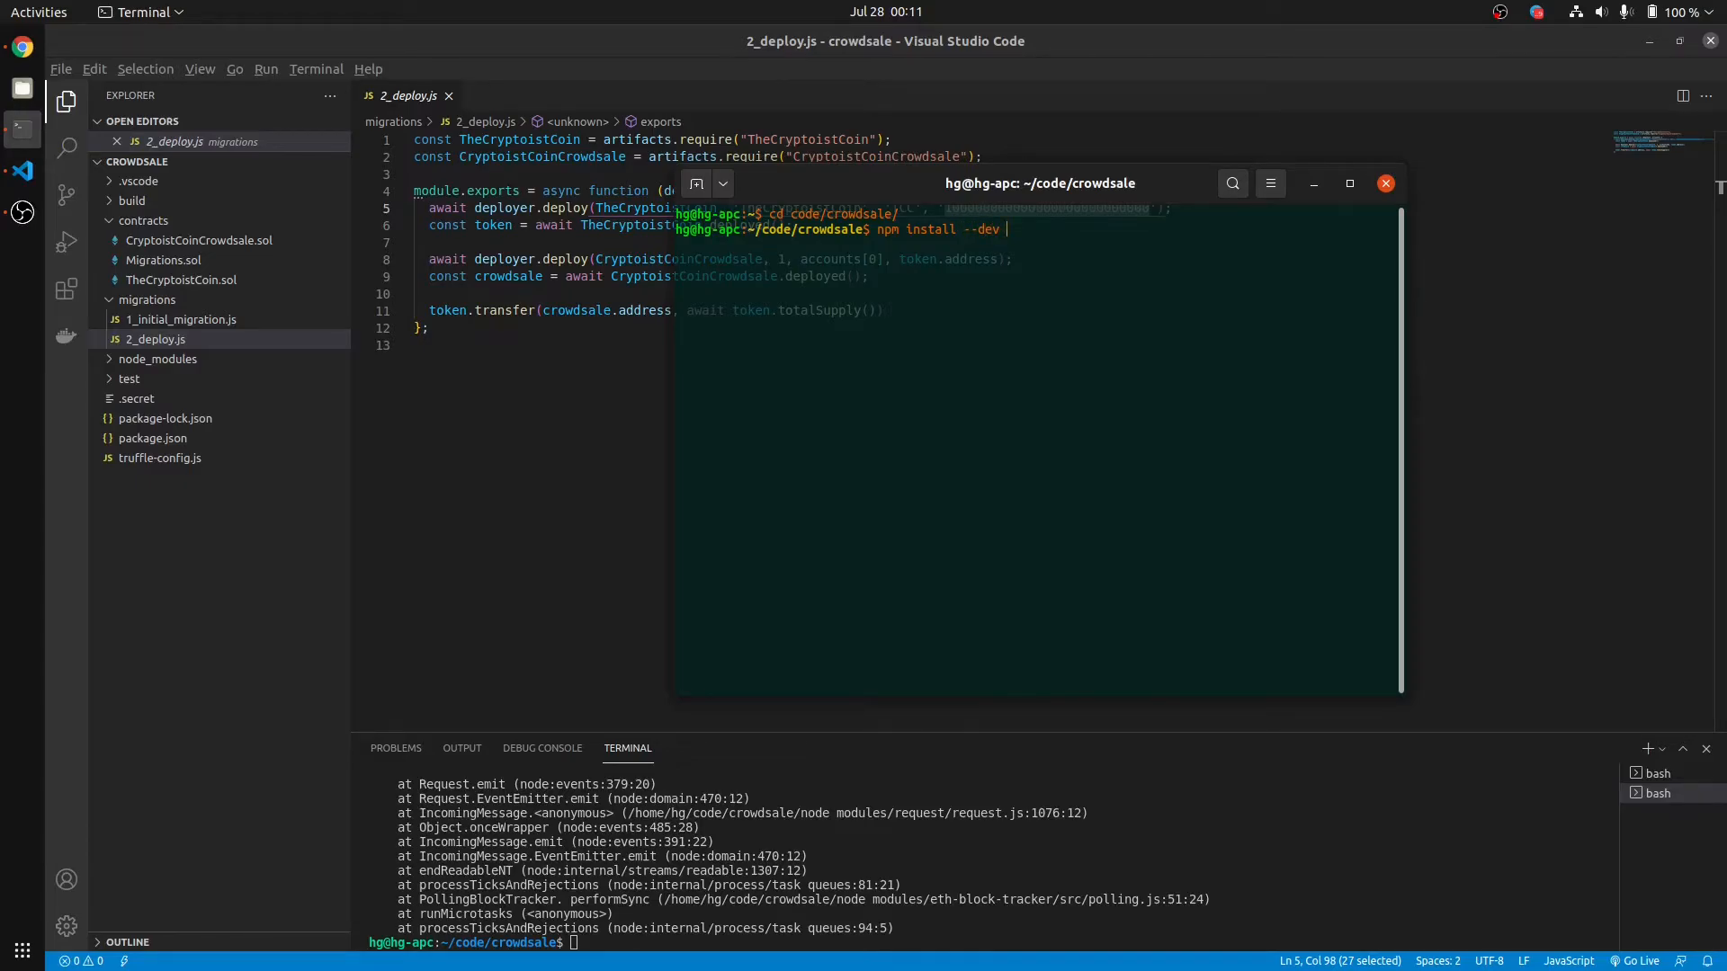
text(t)
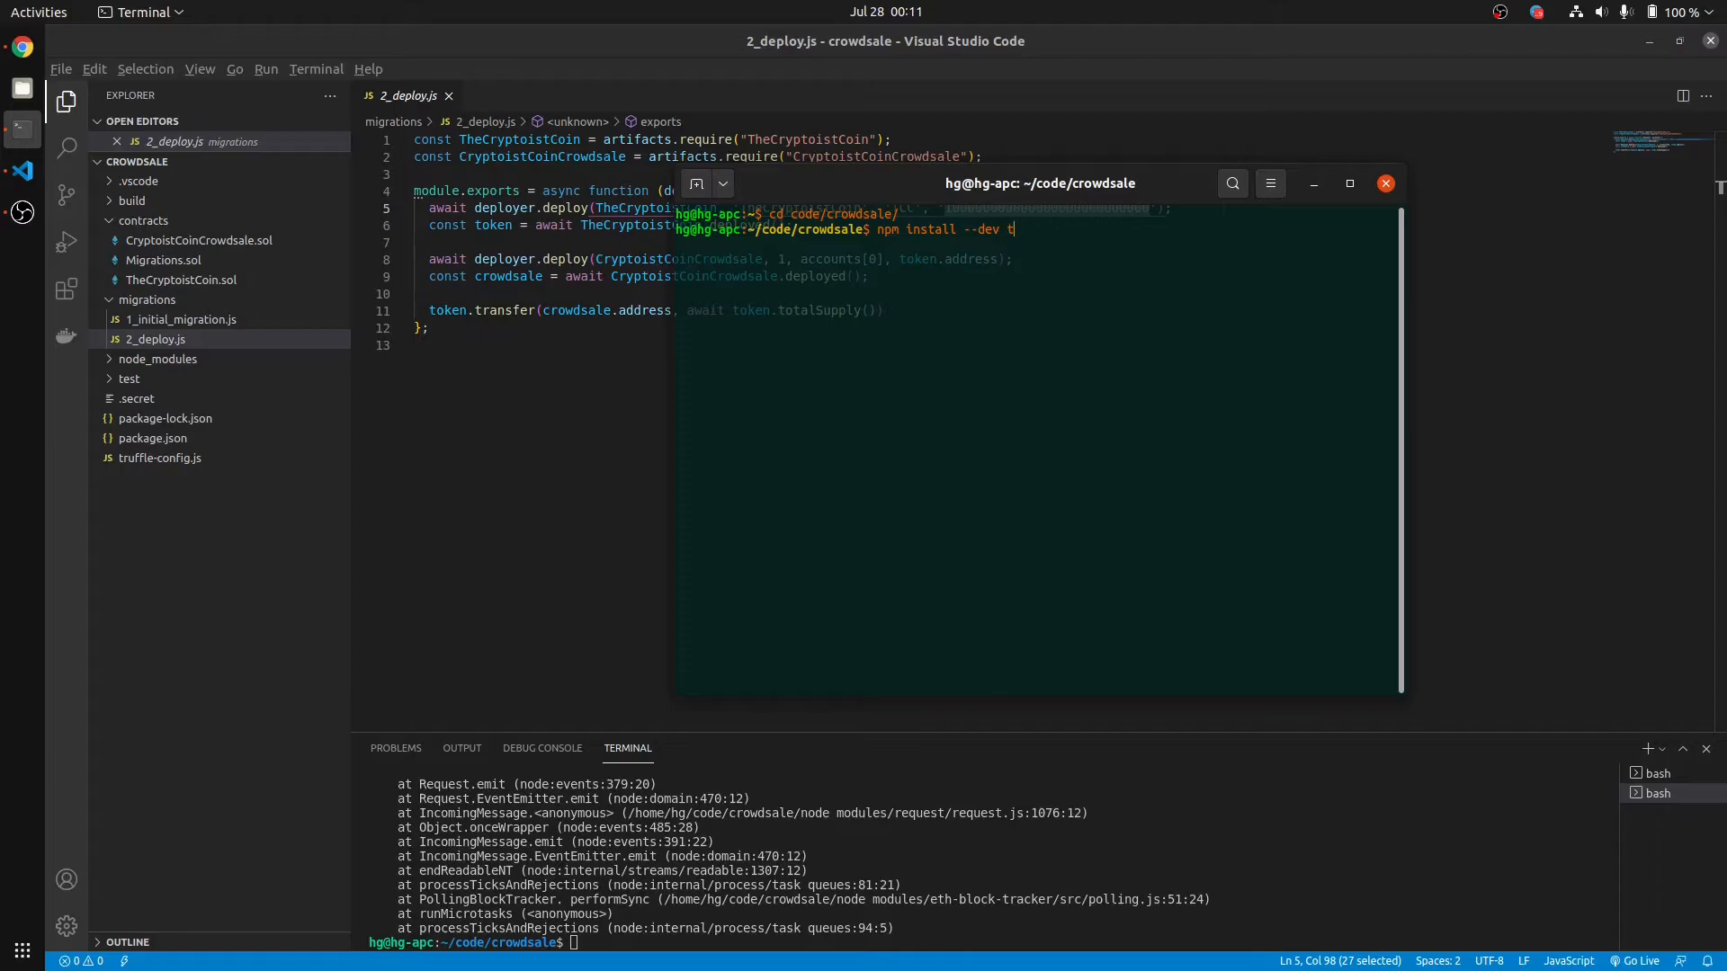
text(ruffle-)
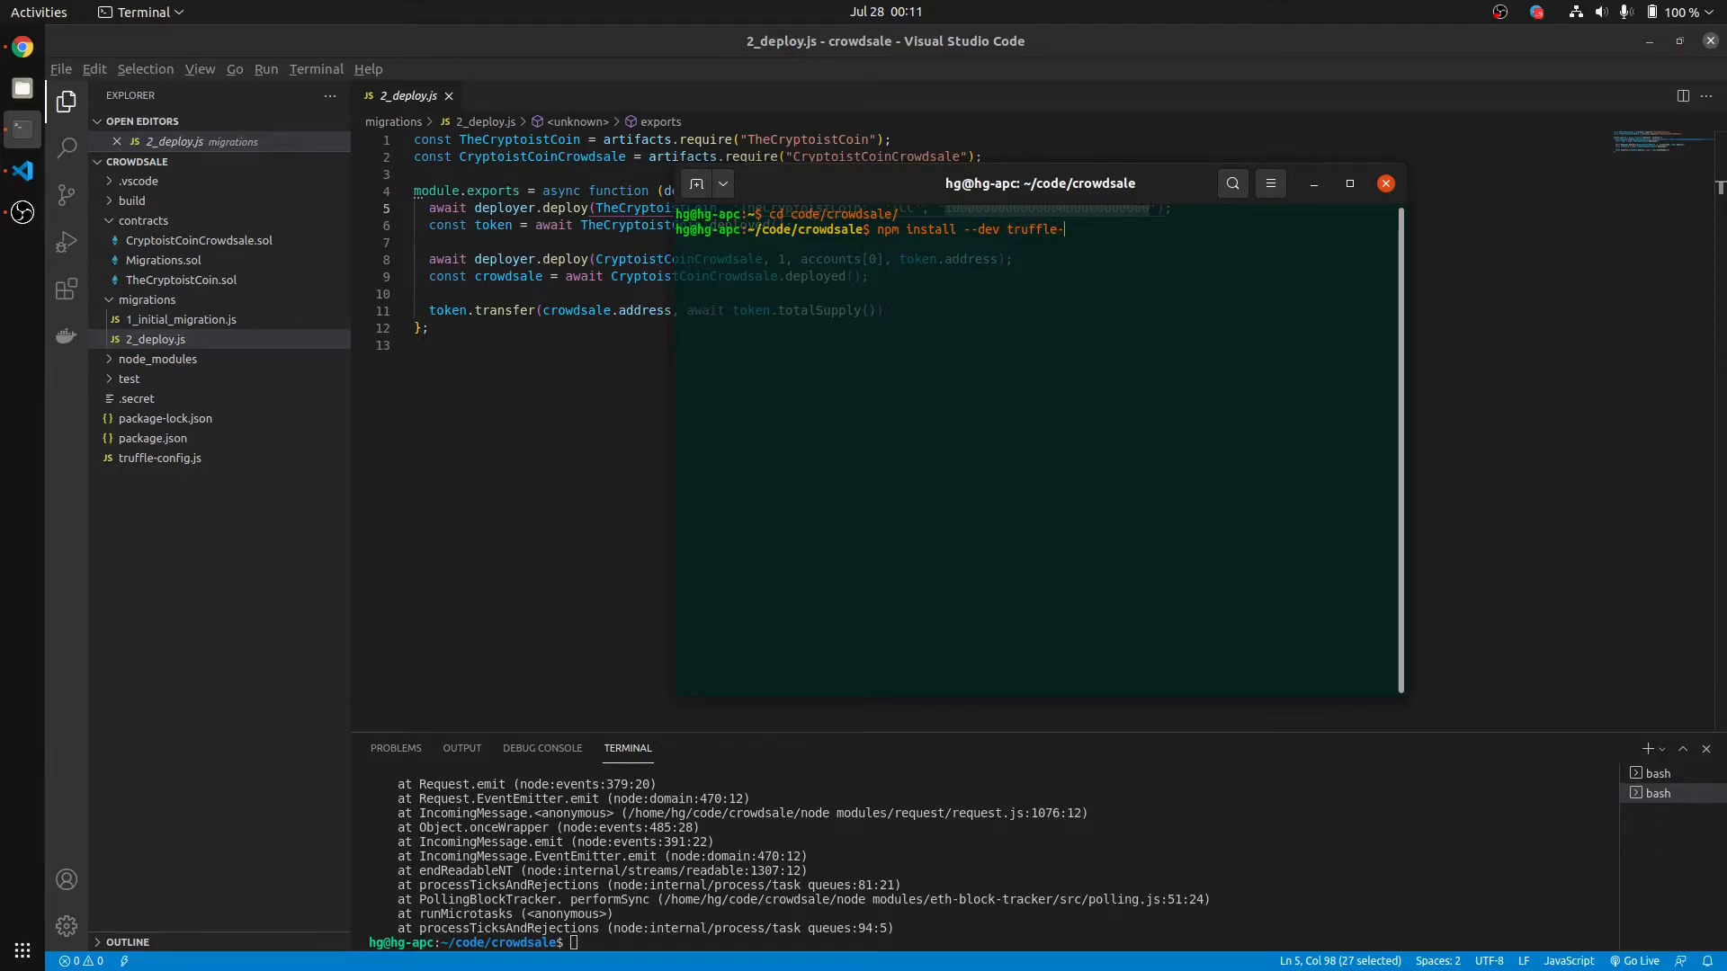
text(flattener)
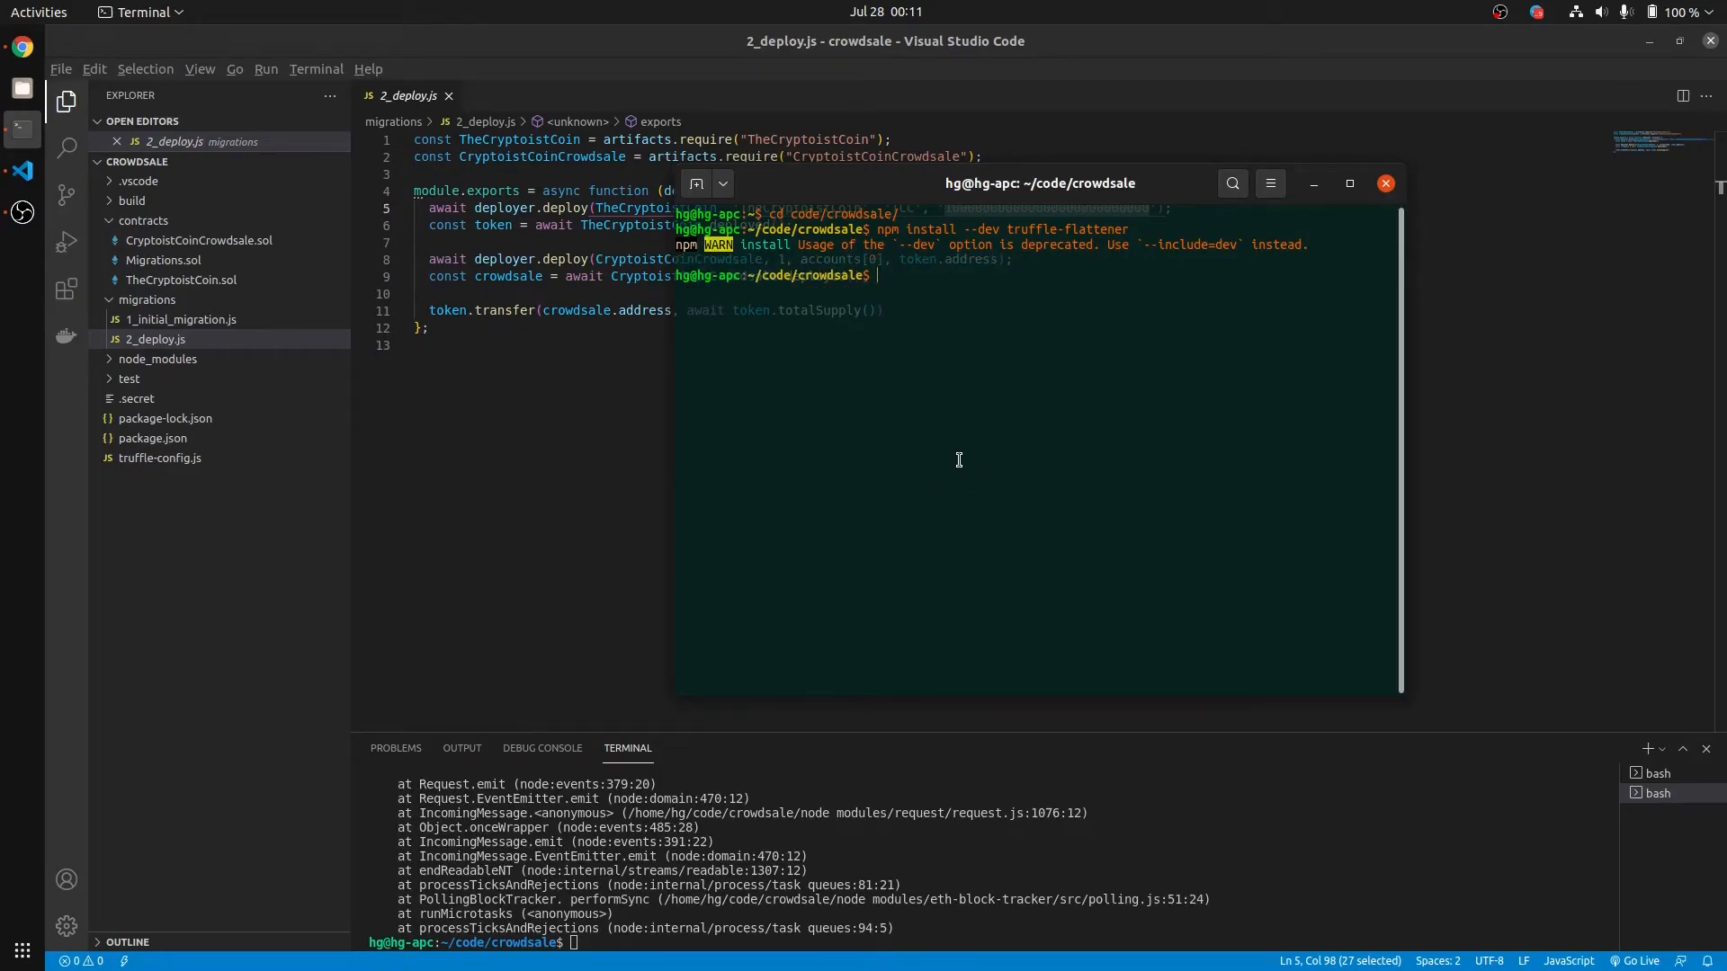
mouse_move(921, 428)
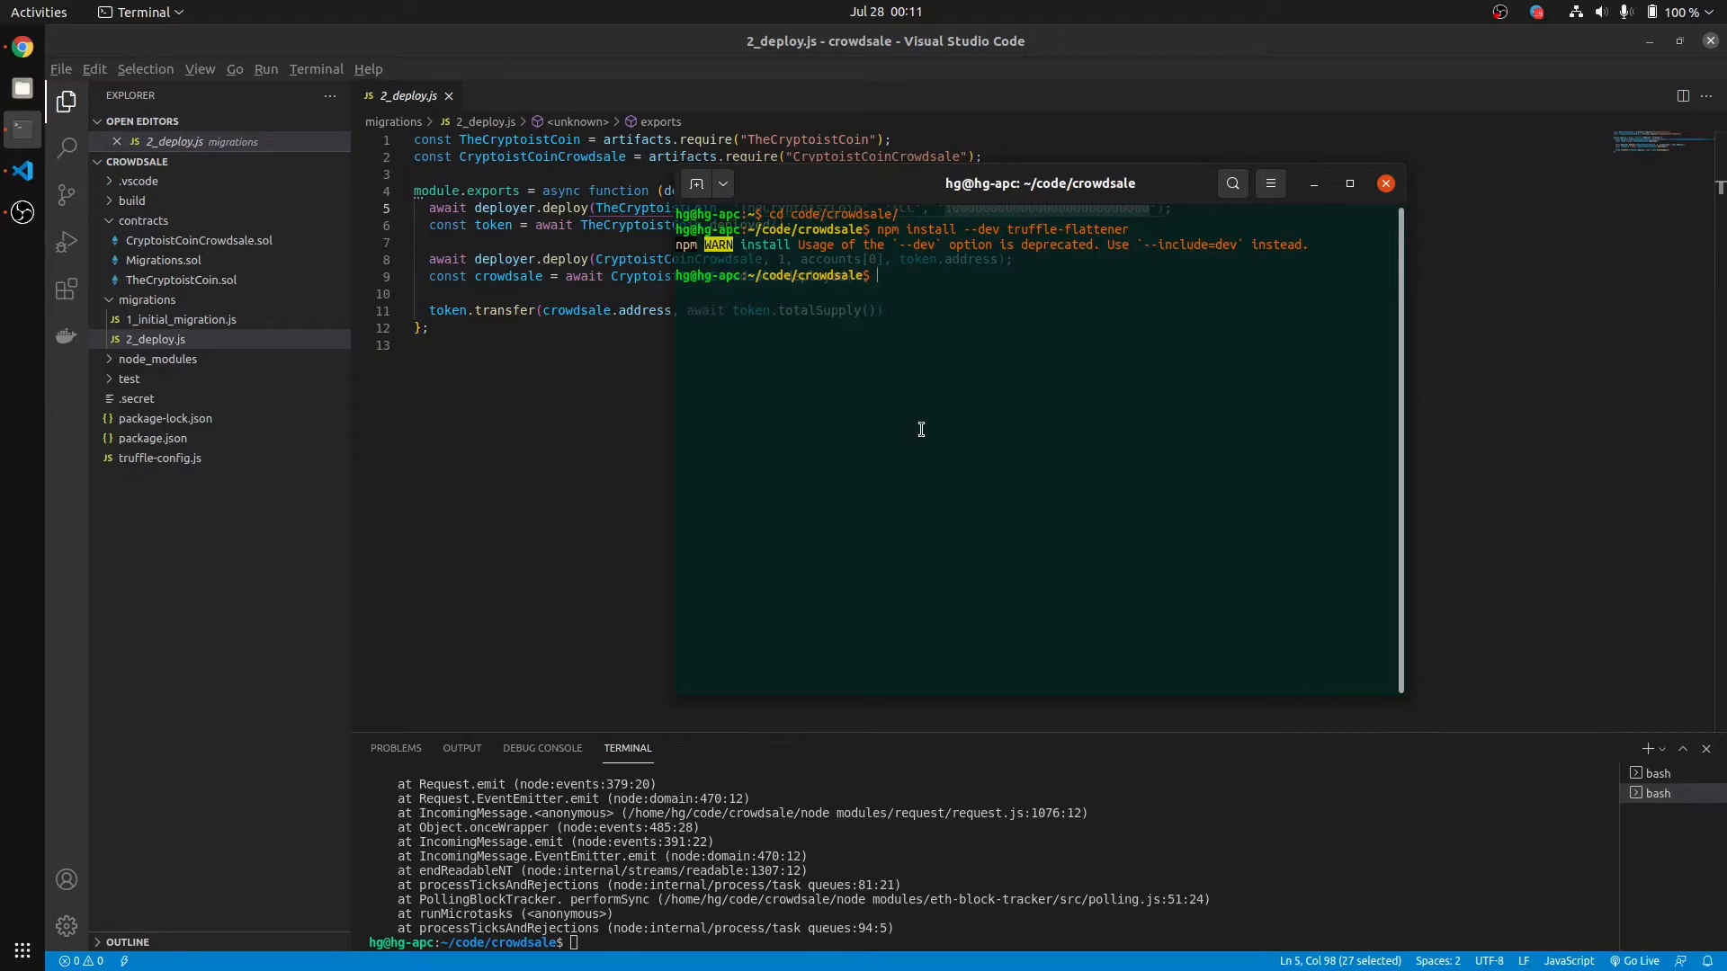
mouse_move(989, 230)
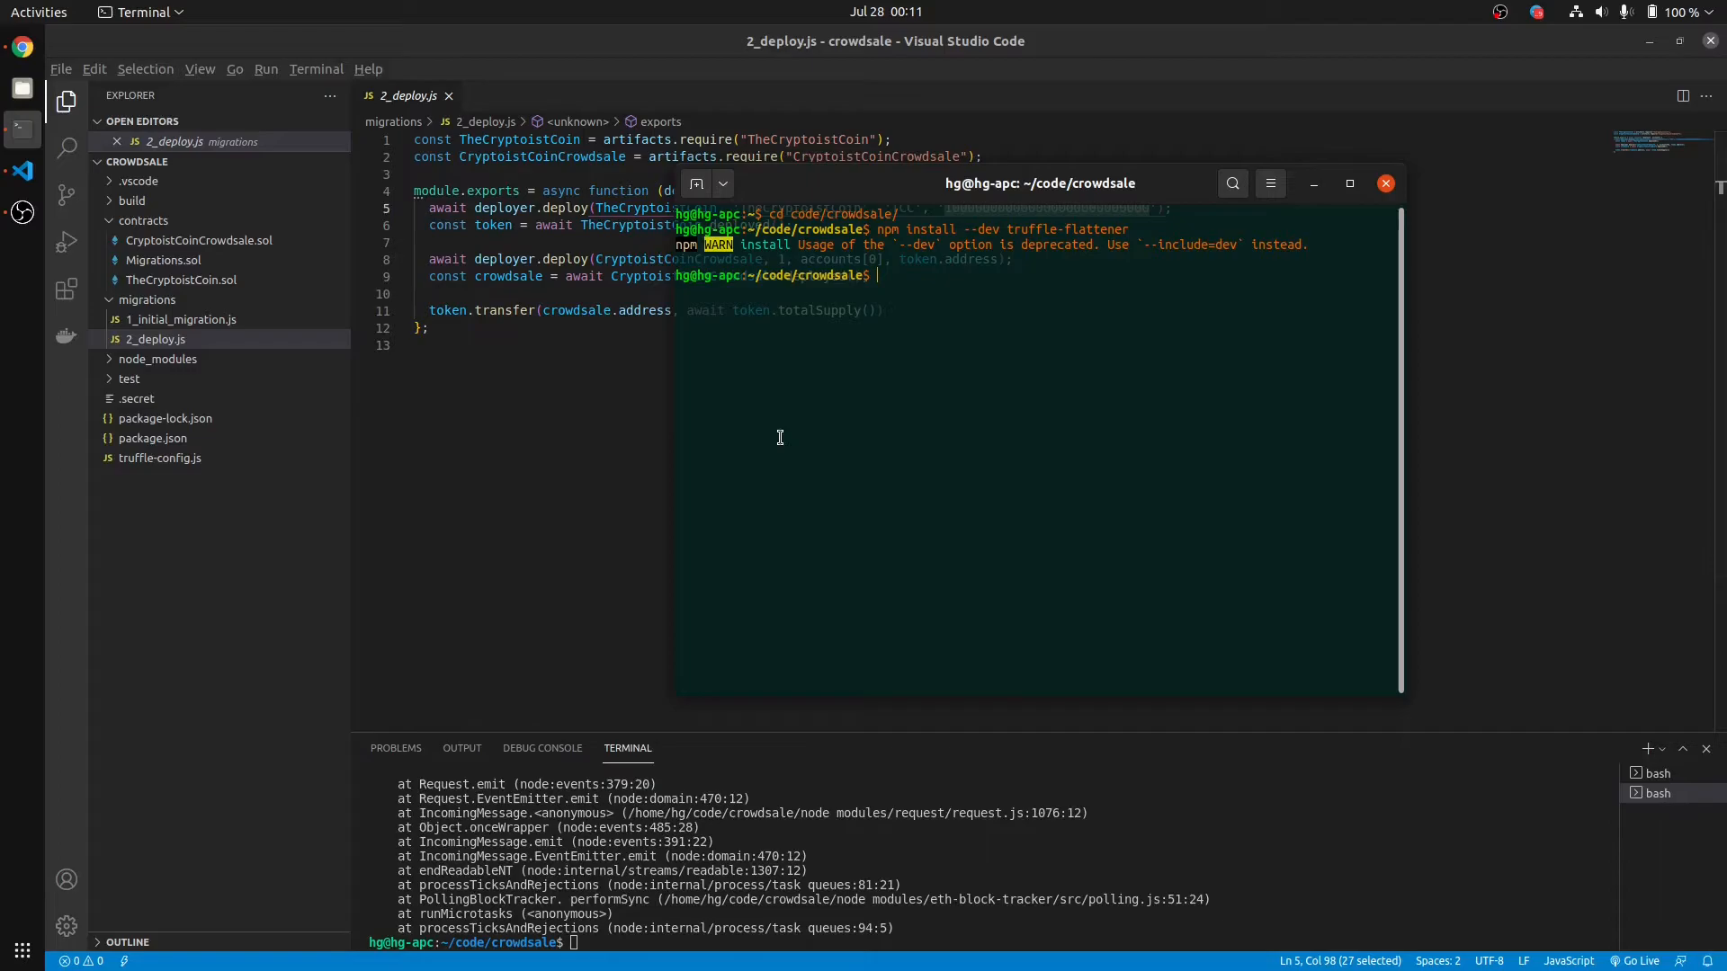
Step: Create a 'flattened' folder in the project with mkdir
text(mk)
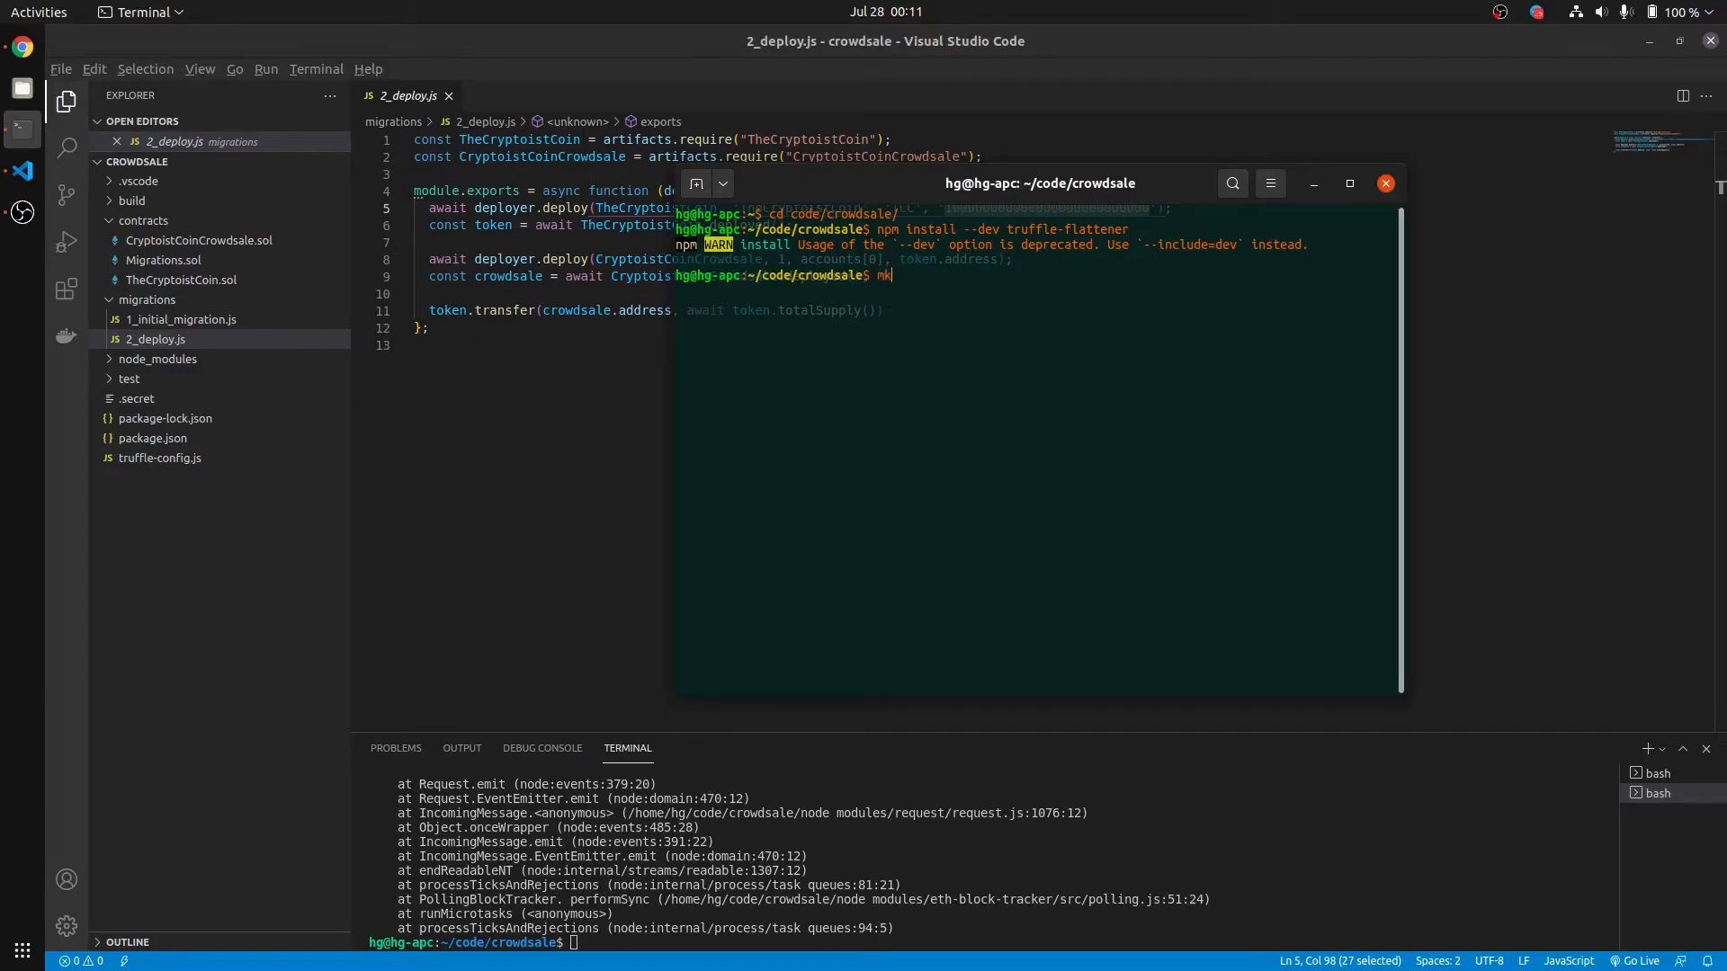
text(dir flatt)
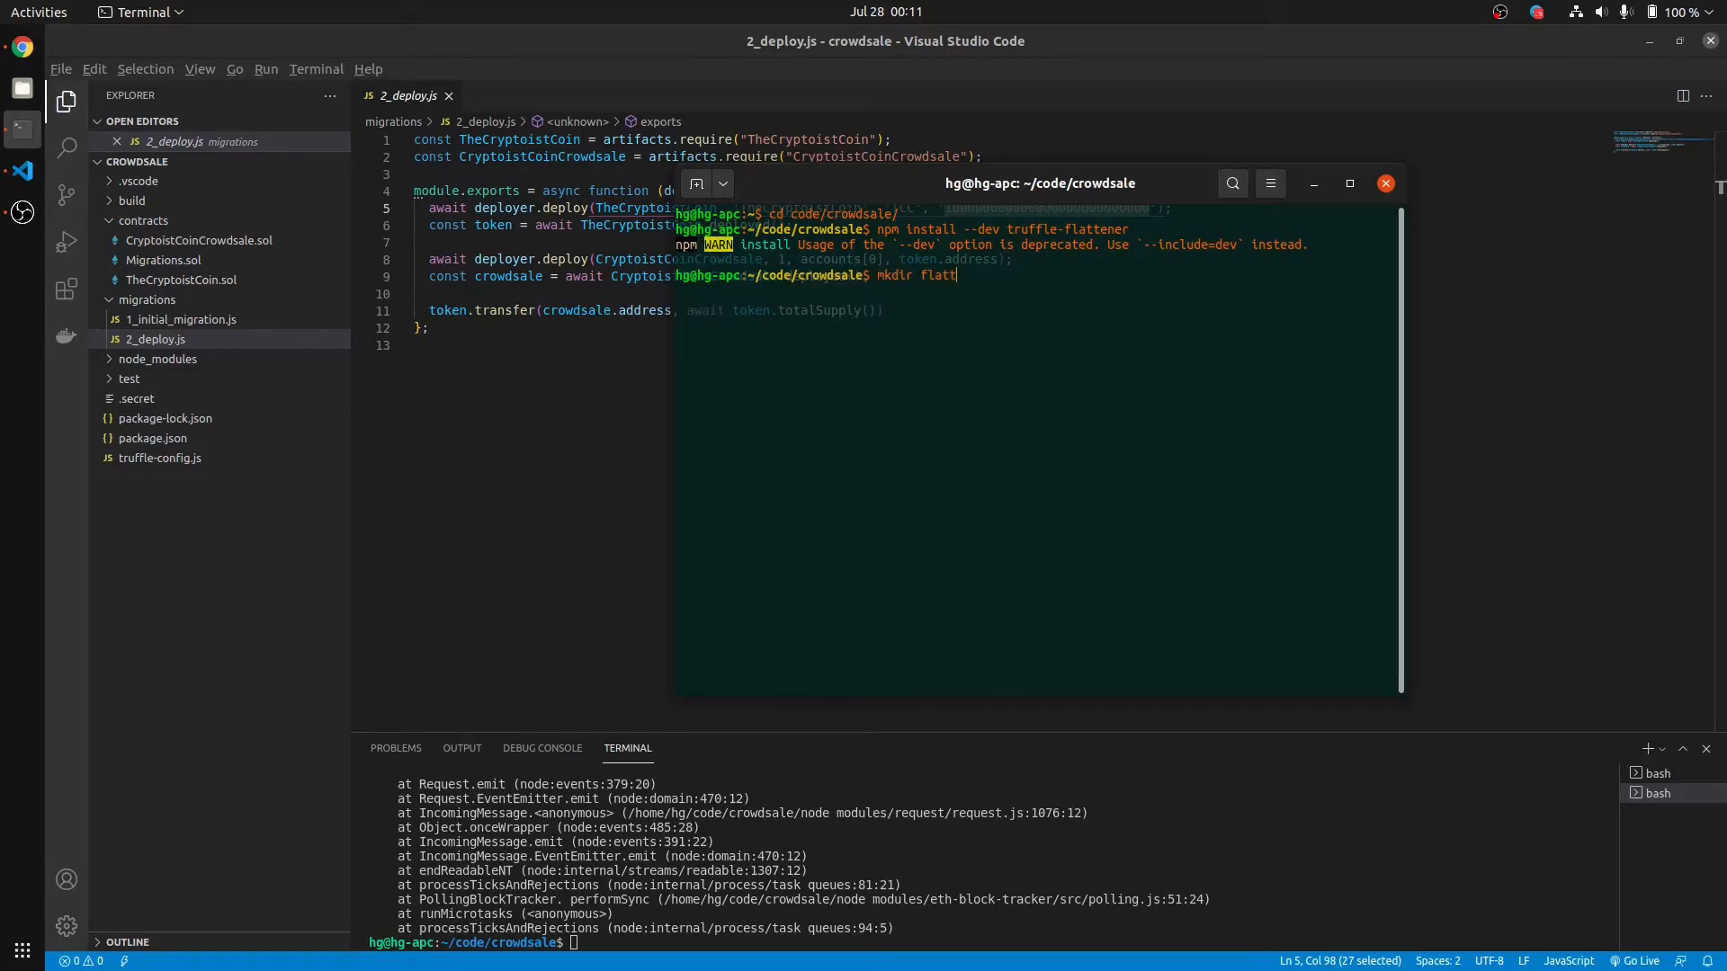
key(Enter)
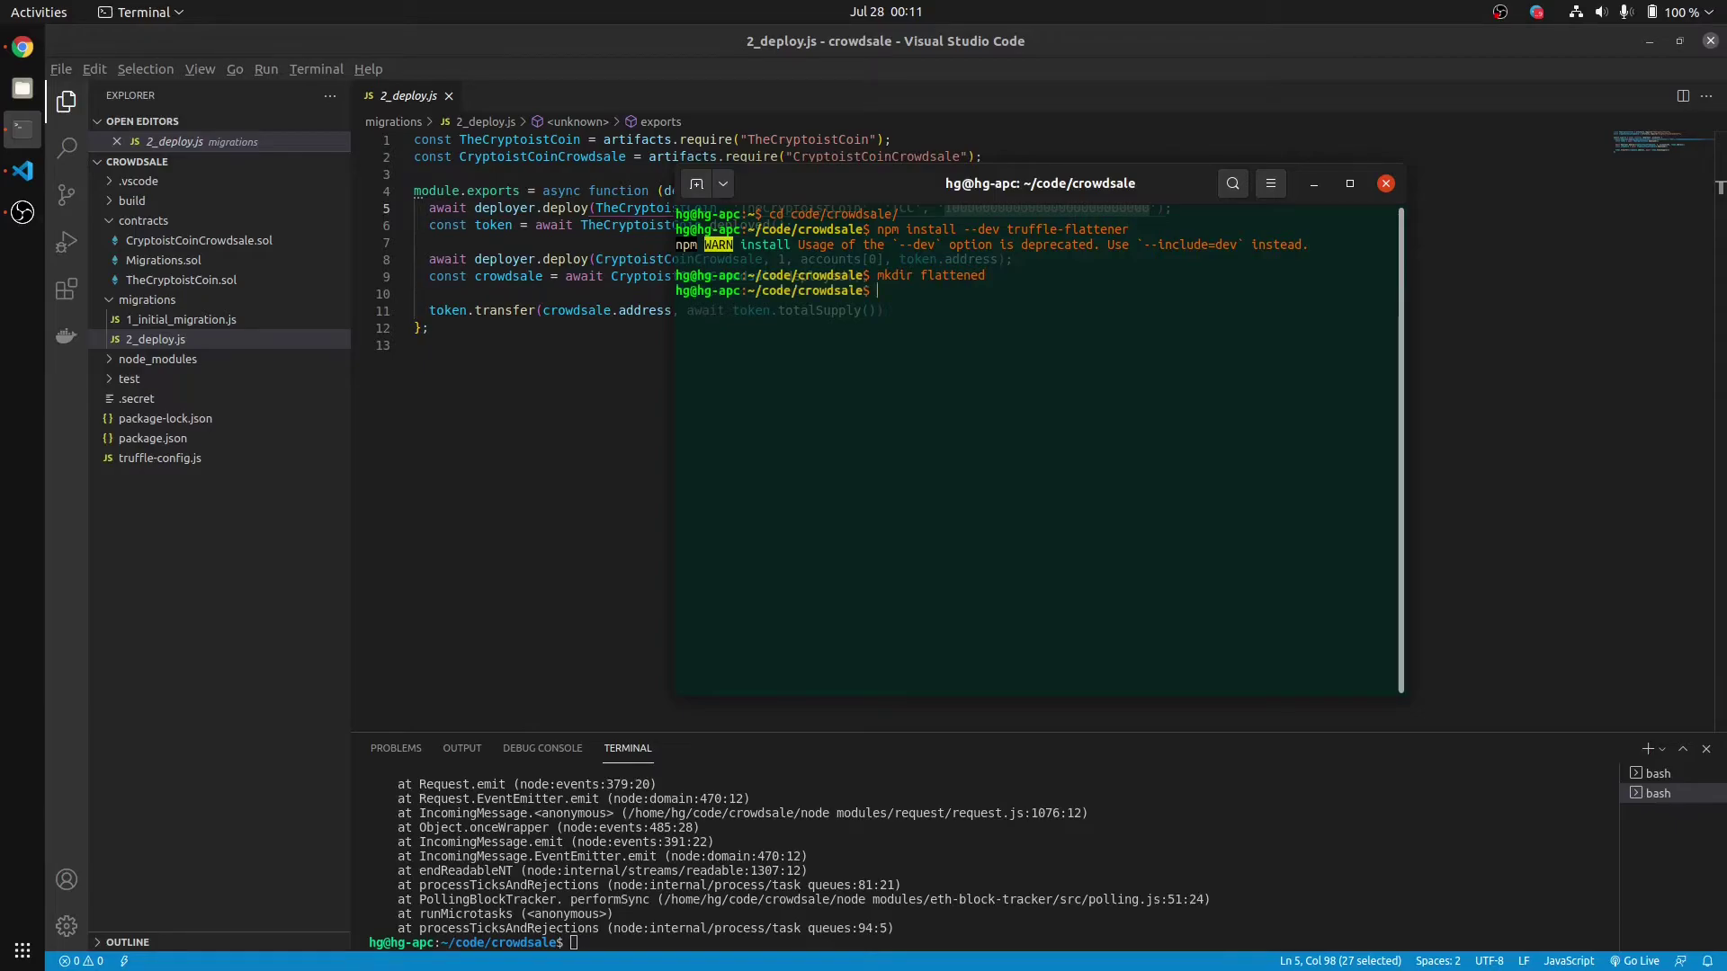
Step: Compose the command 'npx truffle-flattener ./contracts/TheCryptoistCoin.sol' in the terminal
text(npx truffle-f)
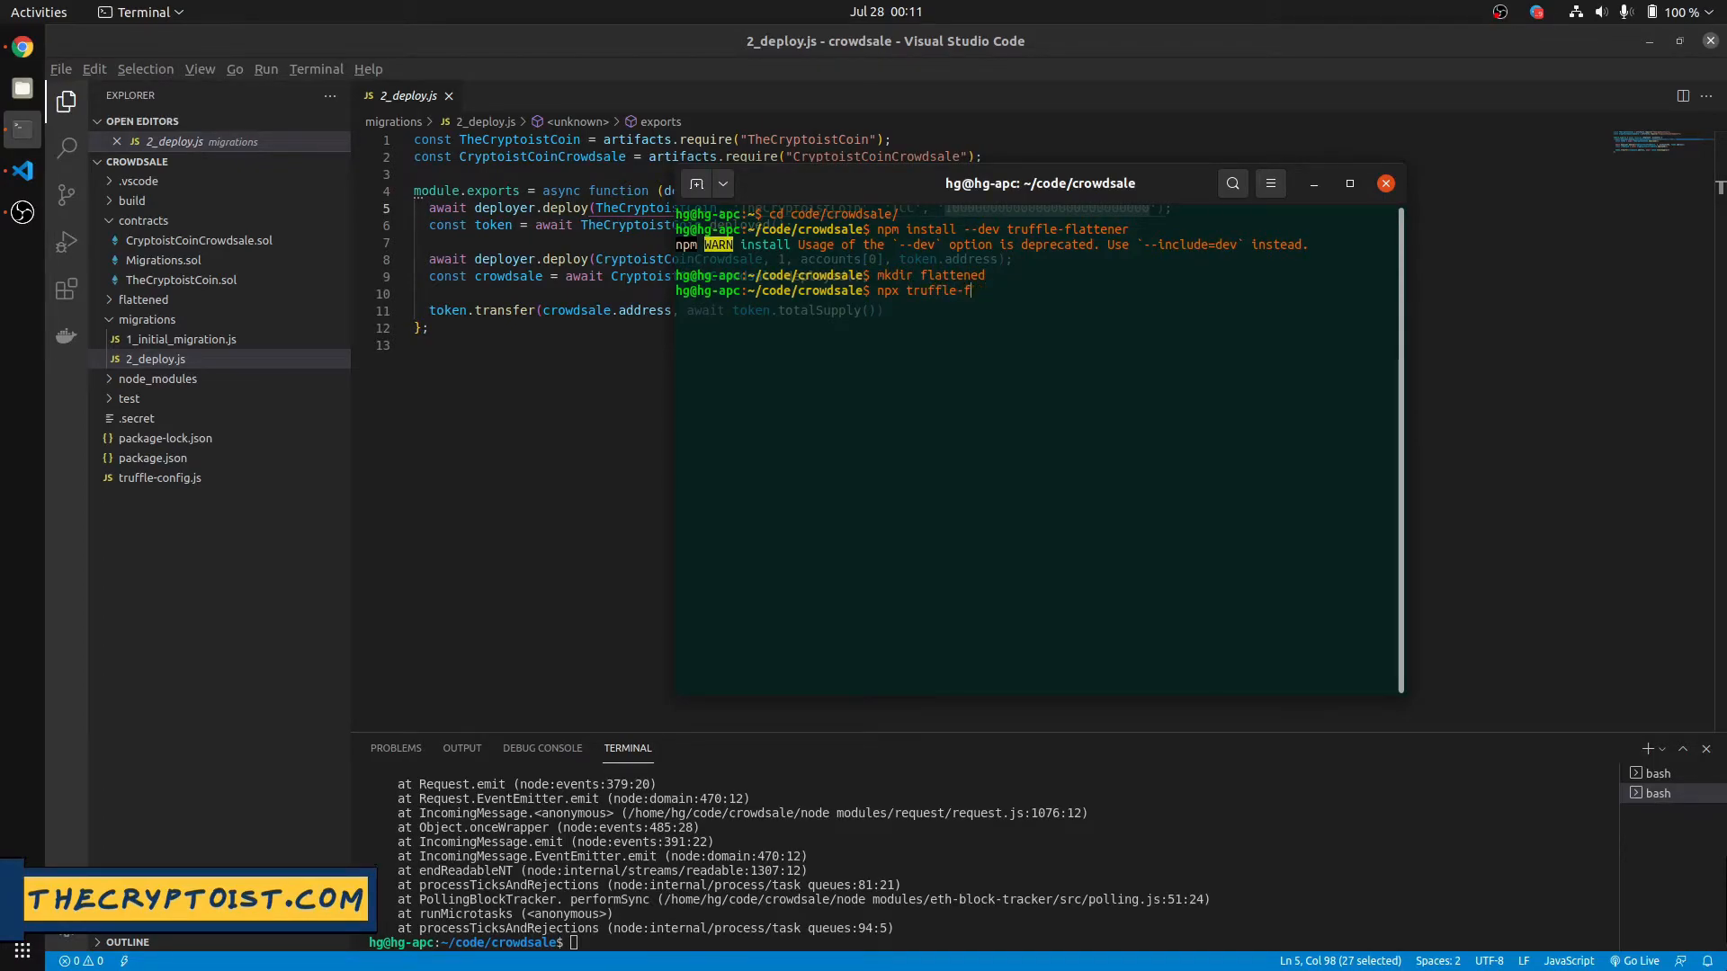
text(lattener)
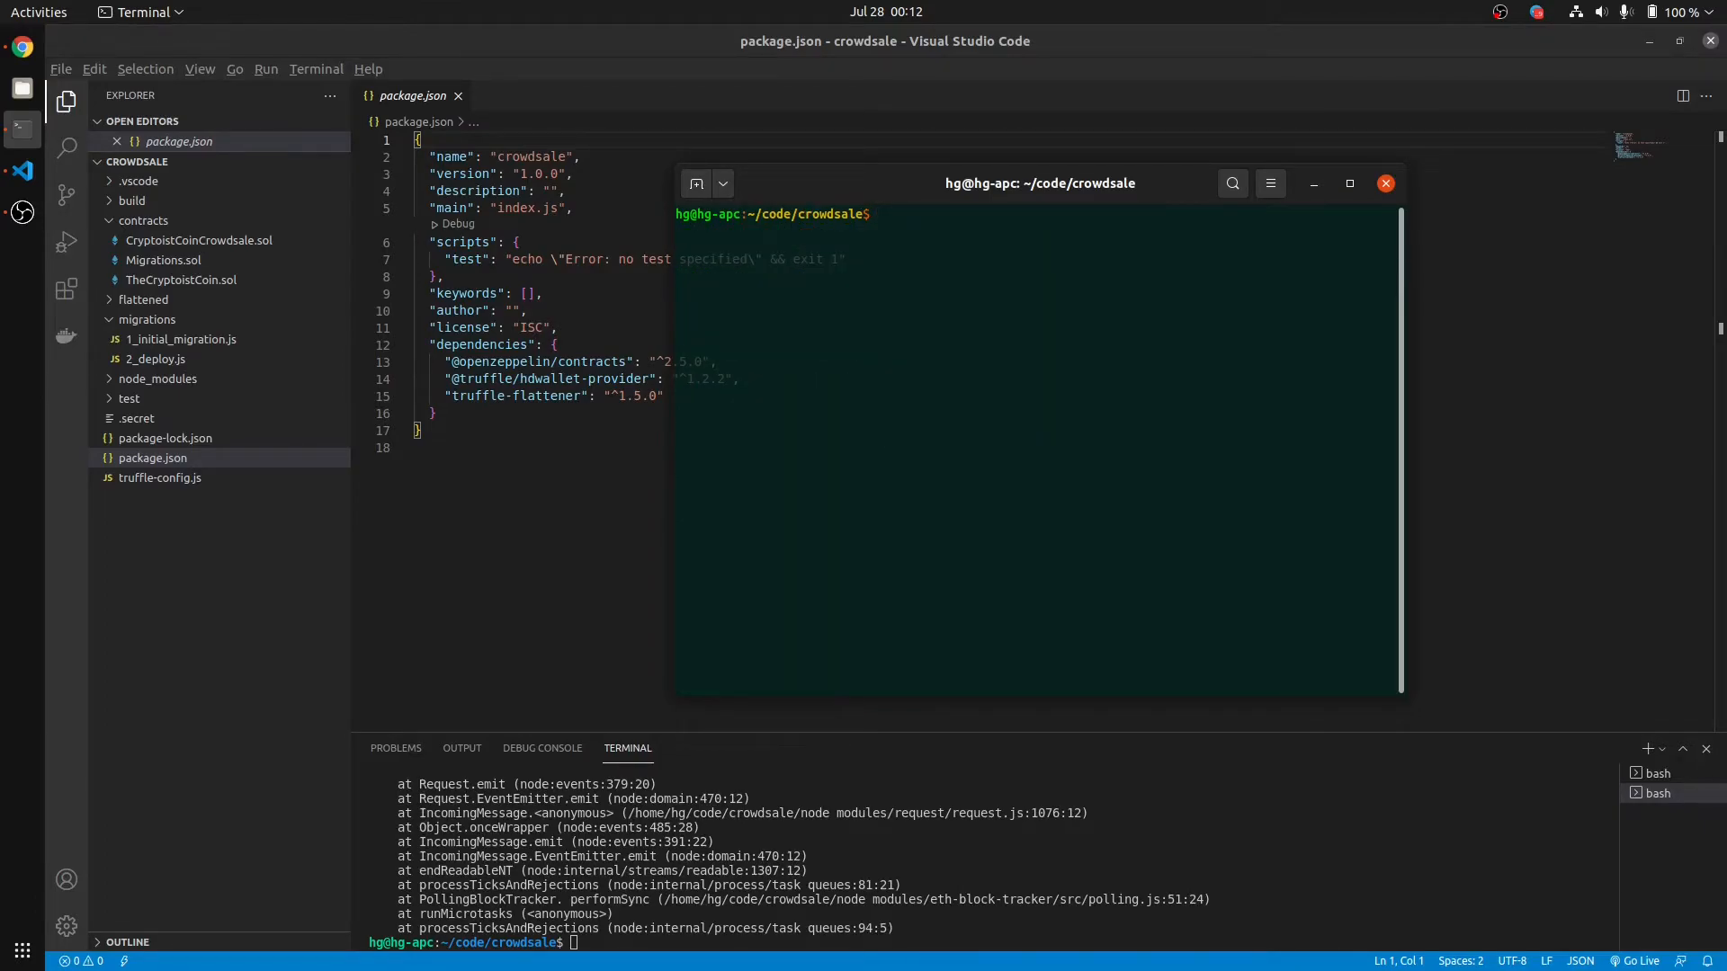
text(npx truffle-flattener .)
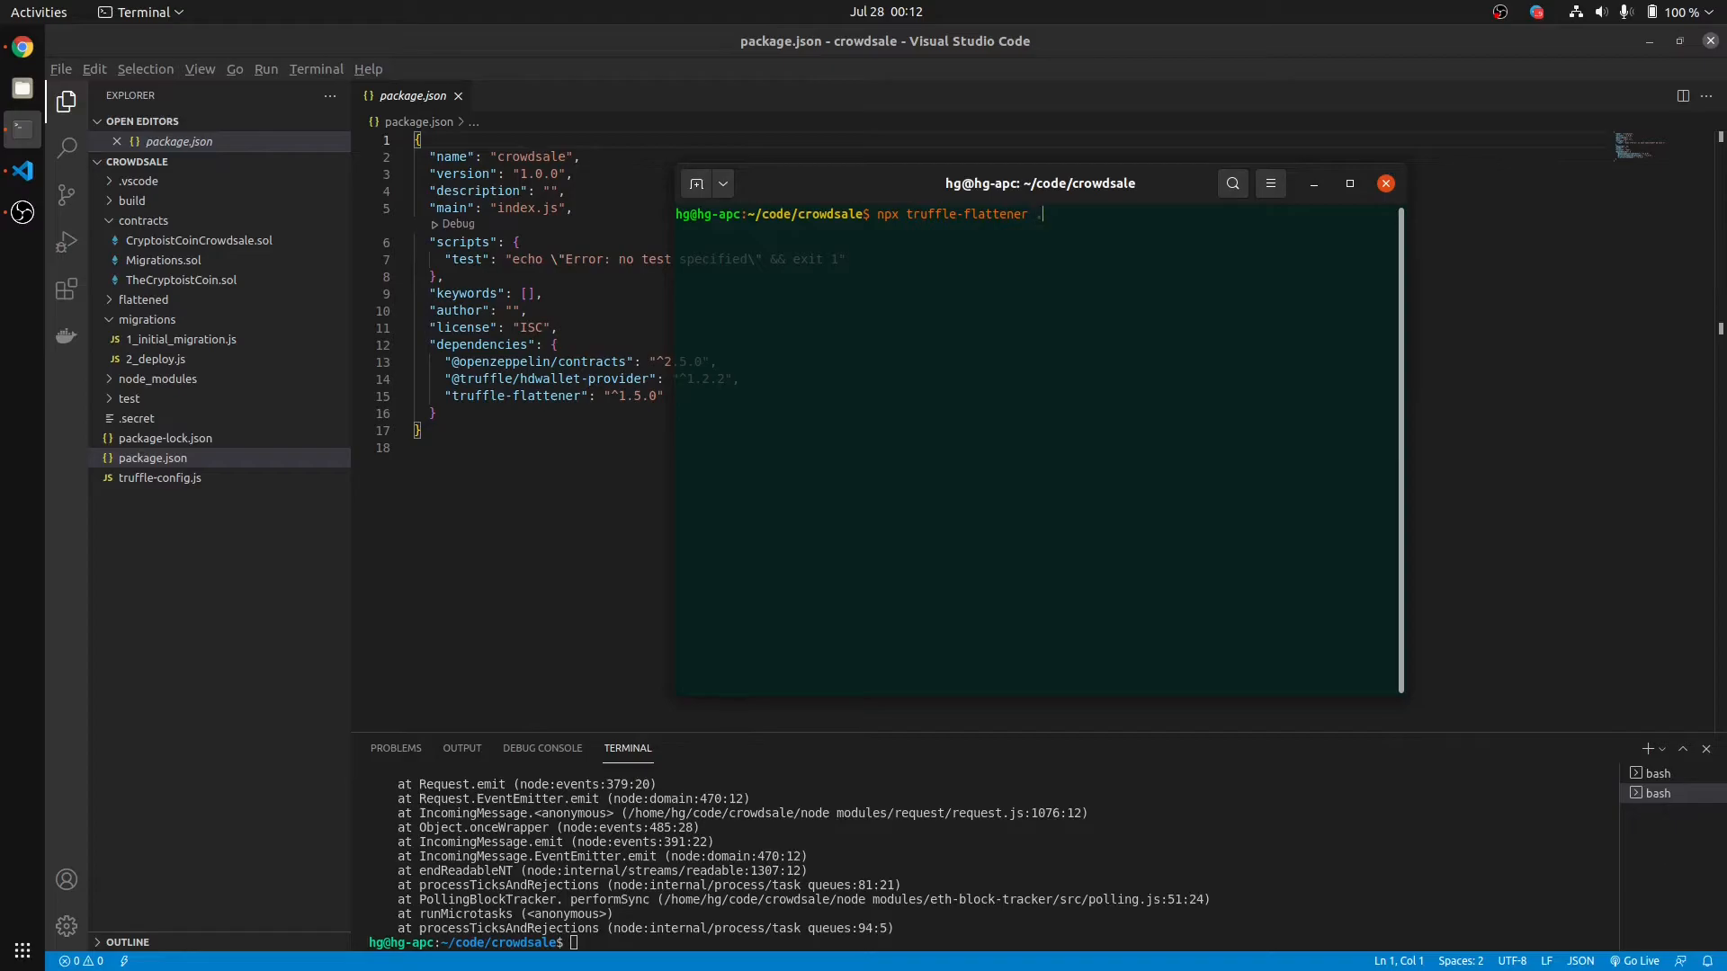
text(/contracts/)
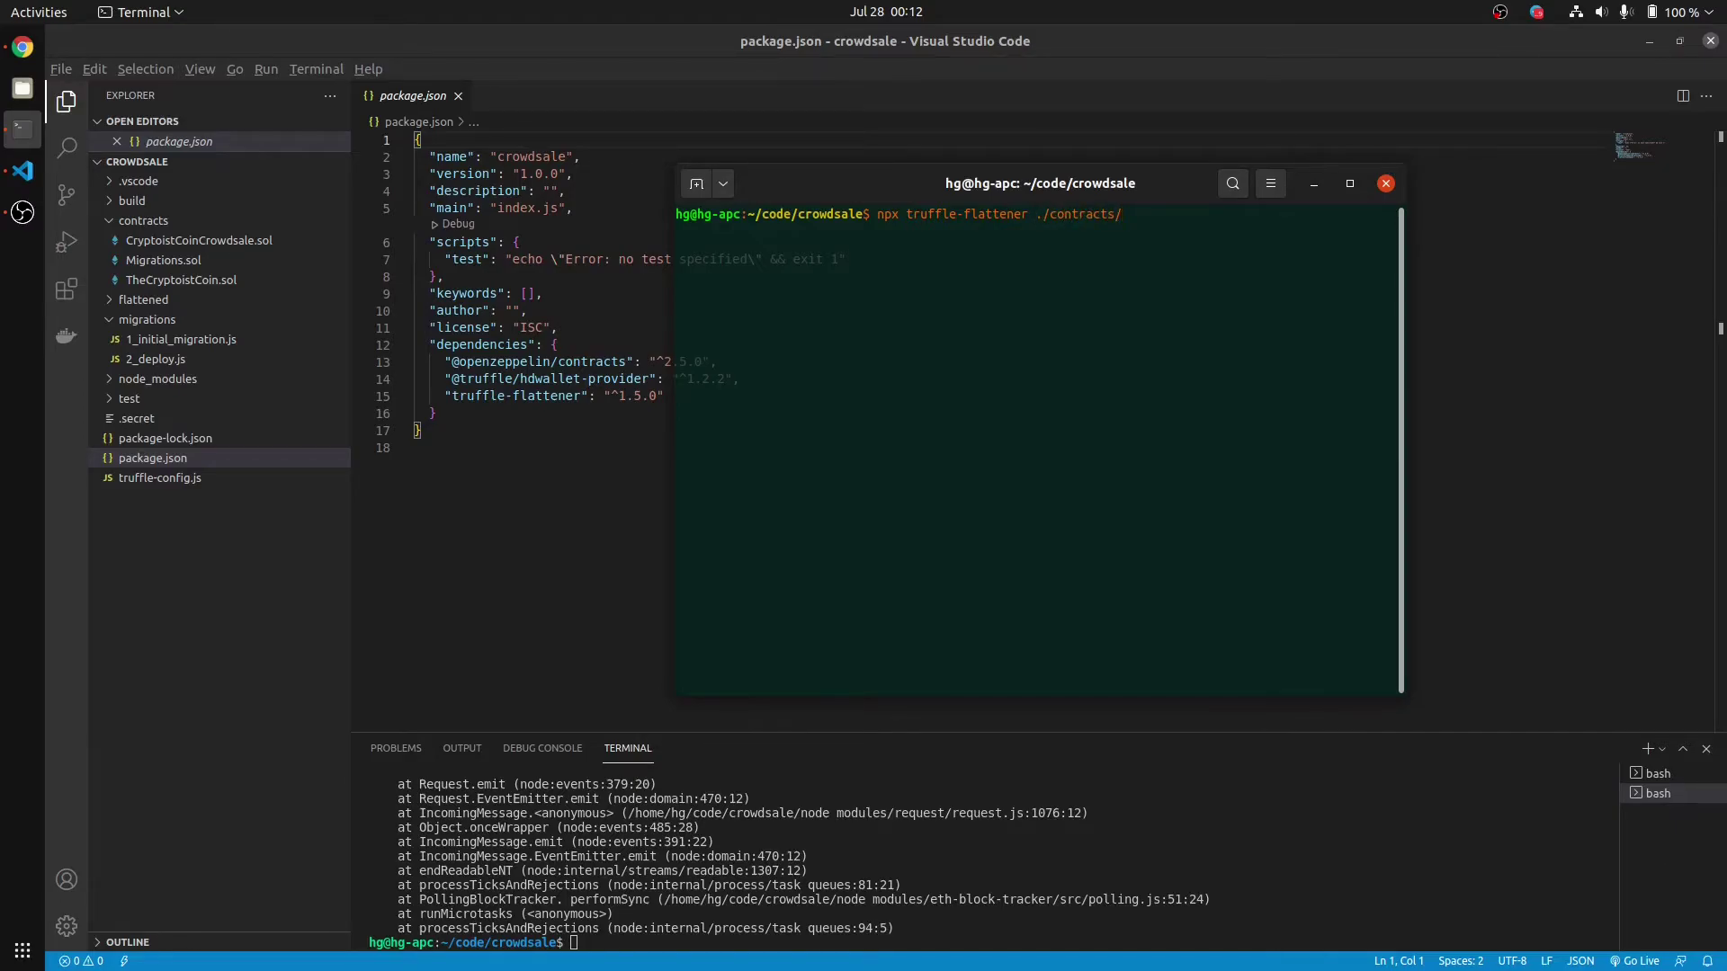
text(TheCryptoistCoin.sol)
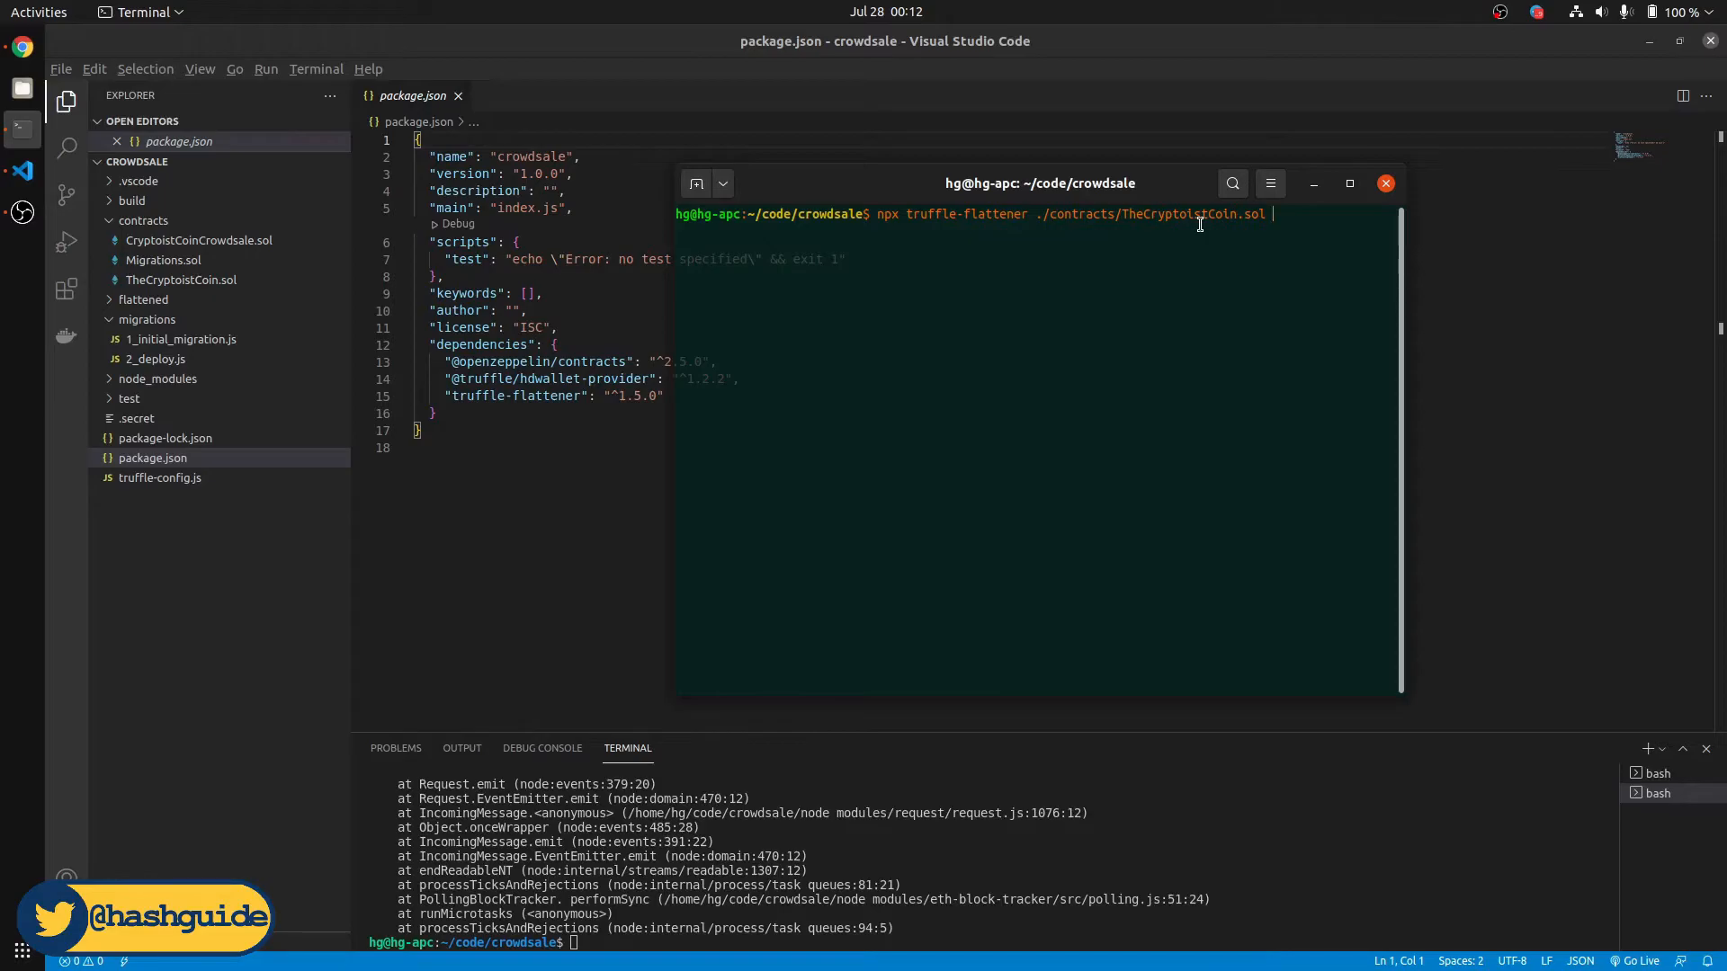
mouse_move(200, 288)
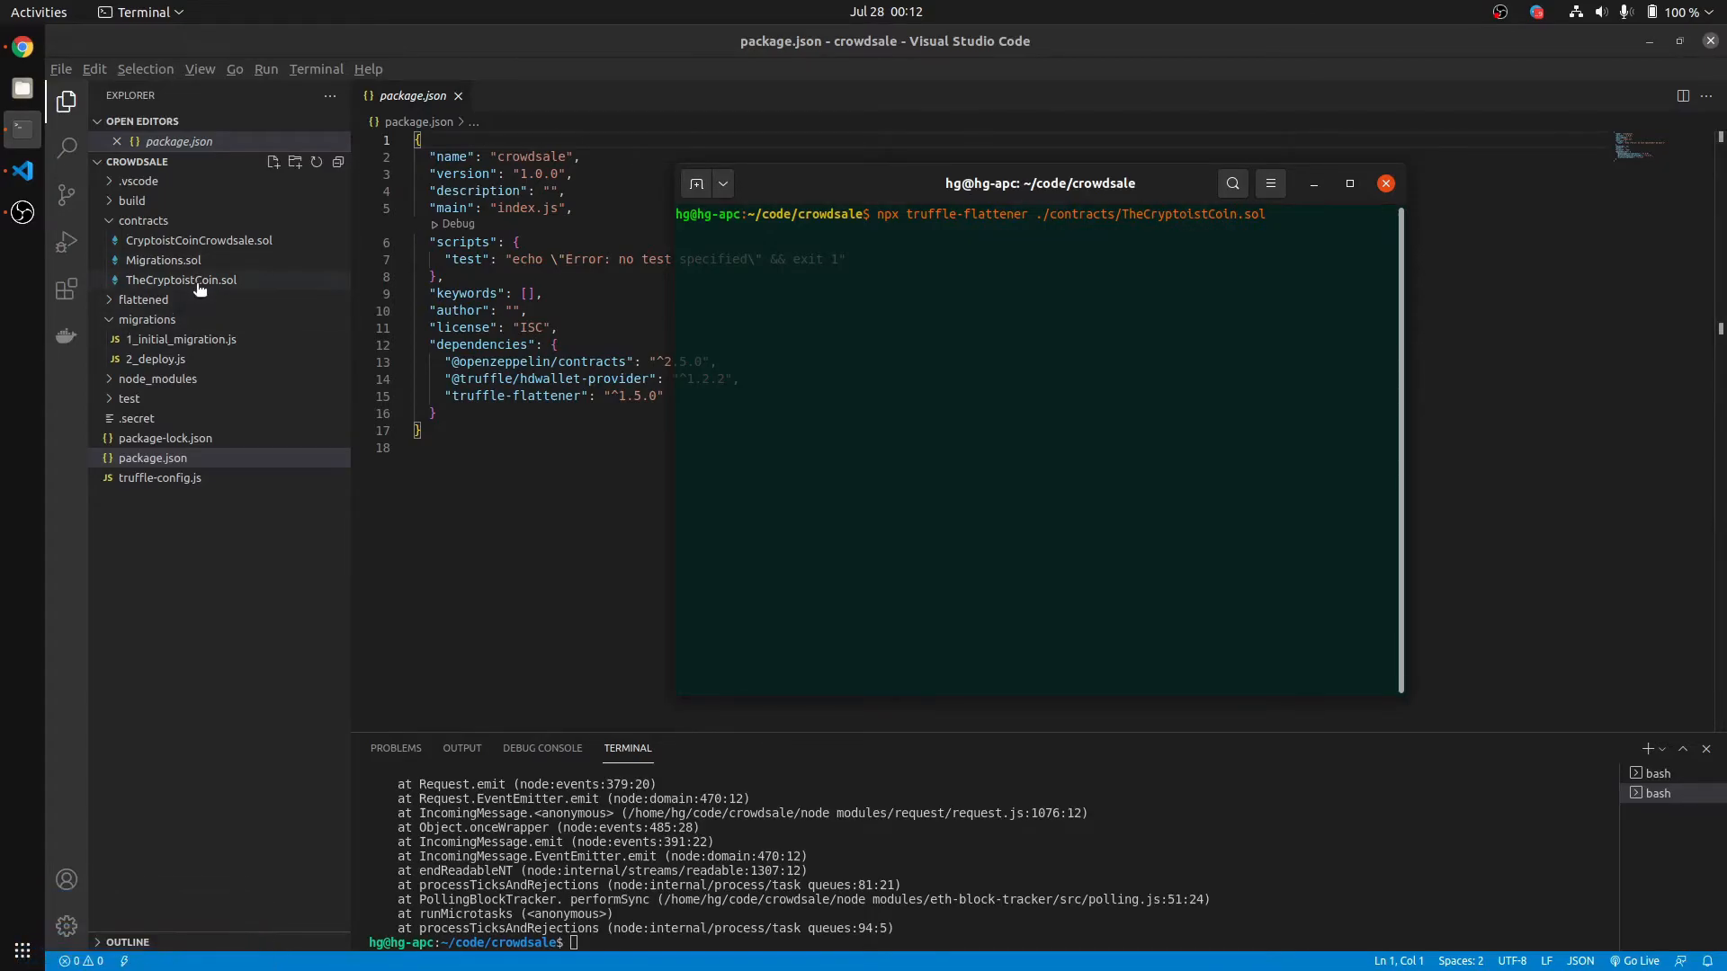
Step: View the TheCryptoistCoin.sol contract source and review the compiler type options
click(182, 278)
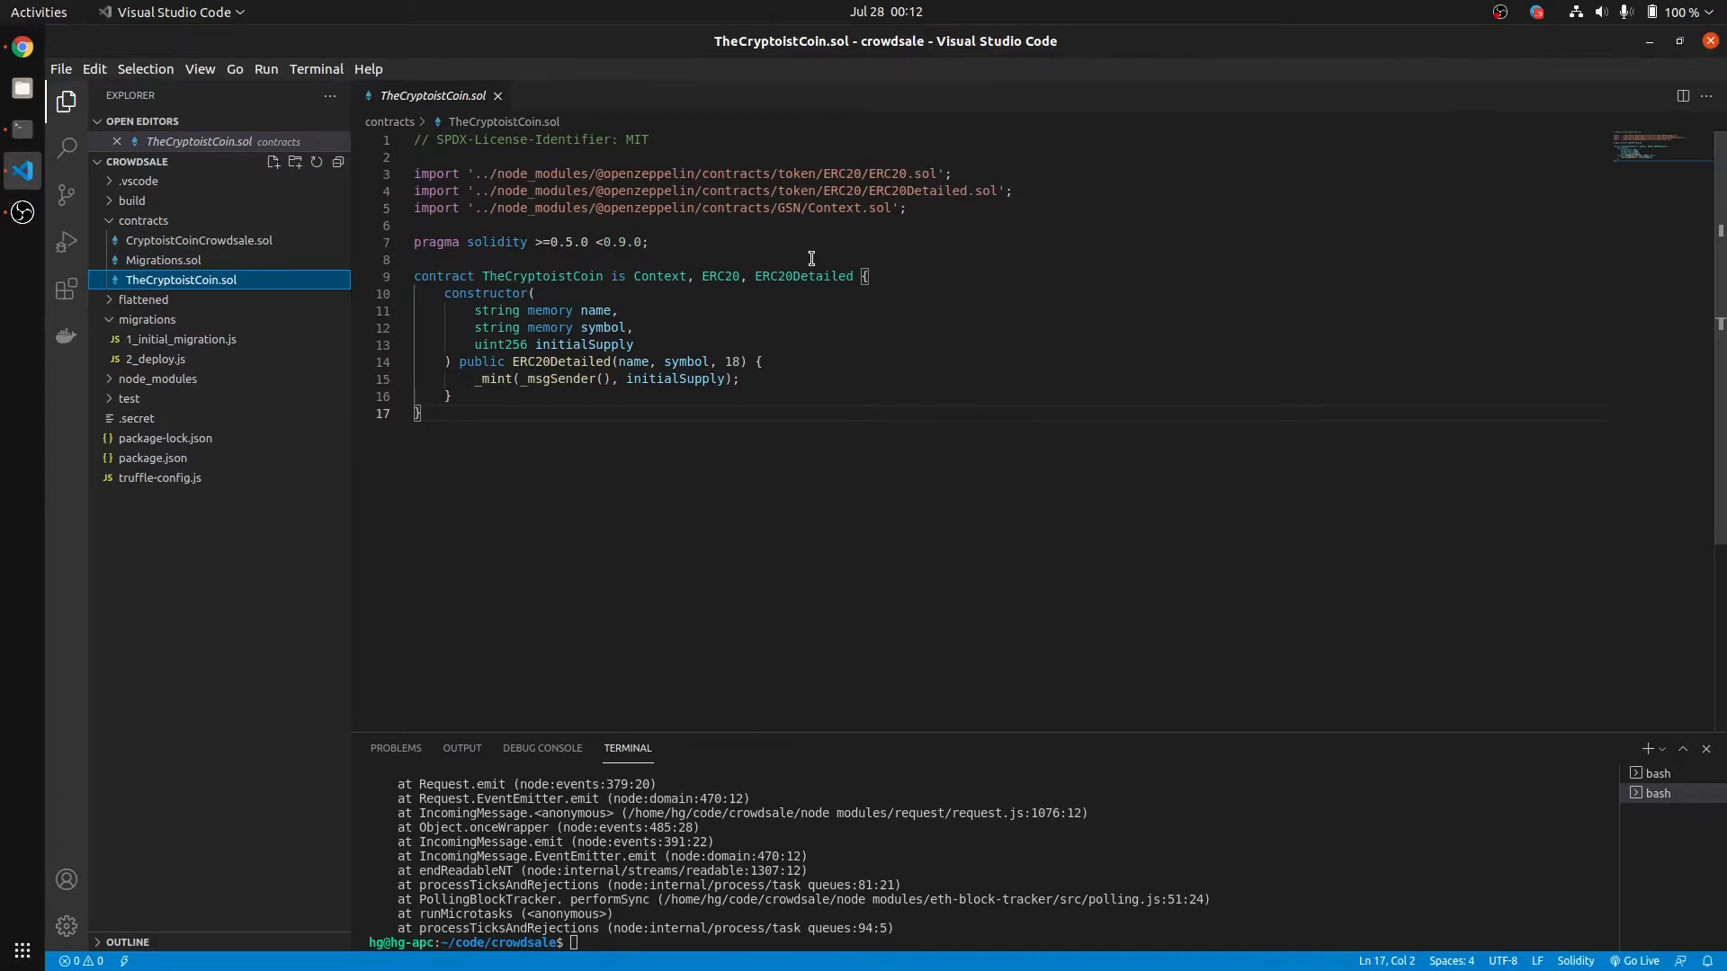
mouse_move(764, 207)
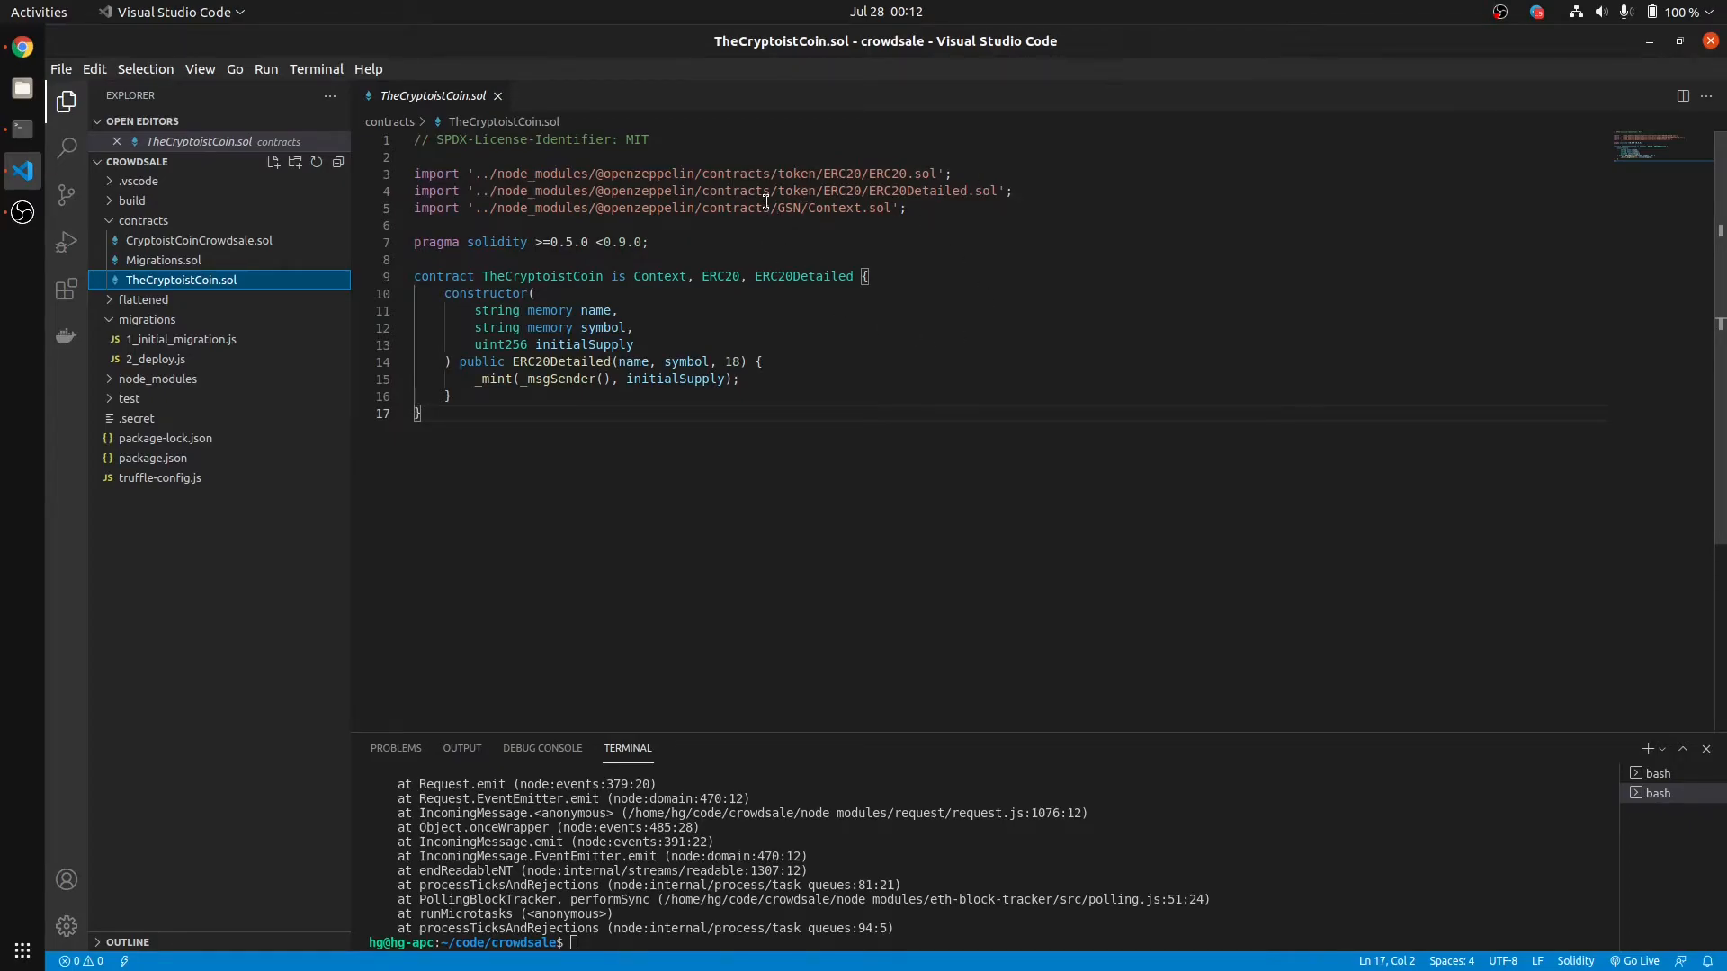
mouse_move(68, 133)
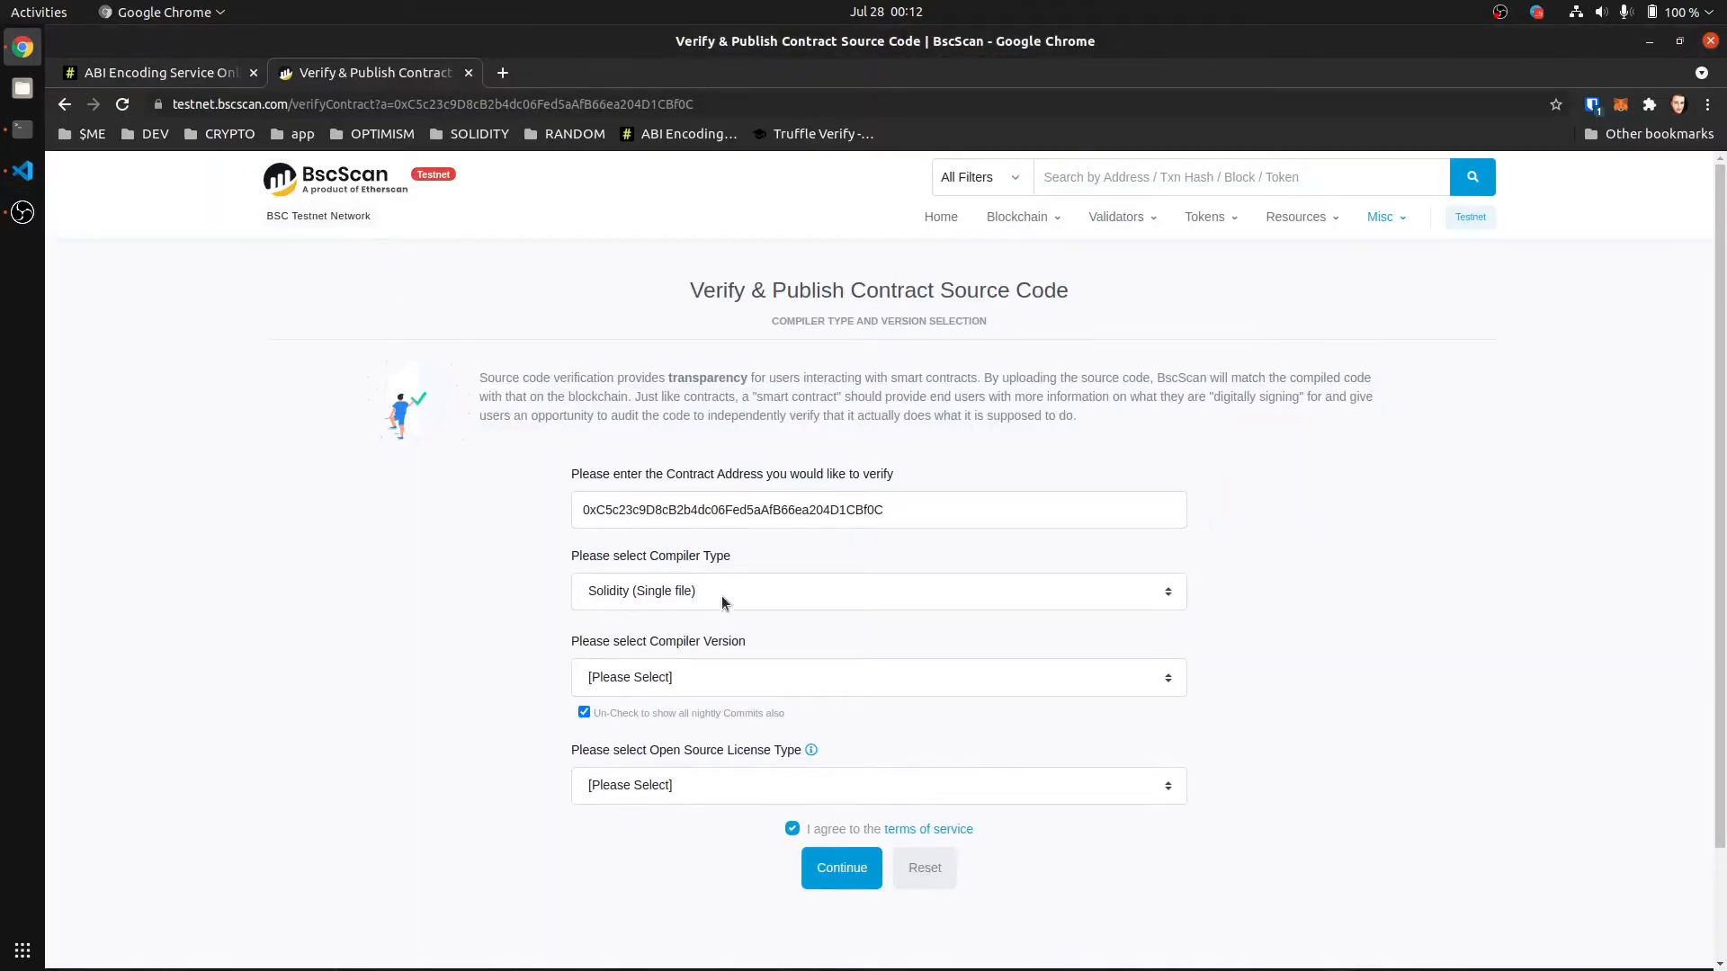
click(878, 590)
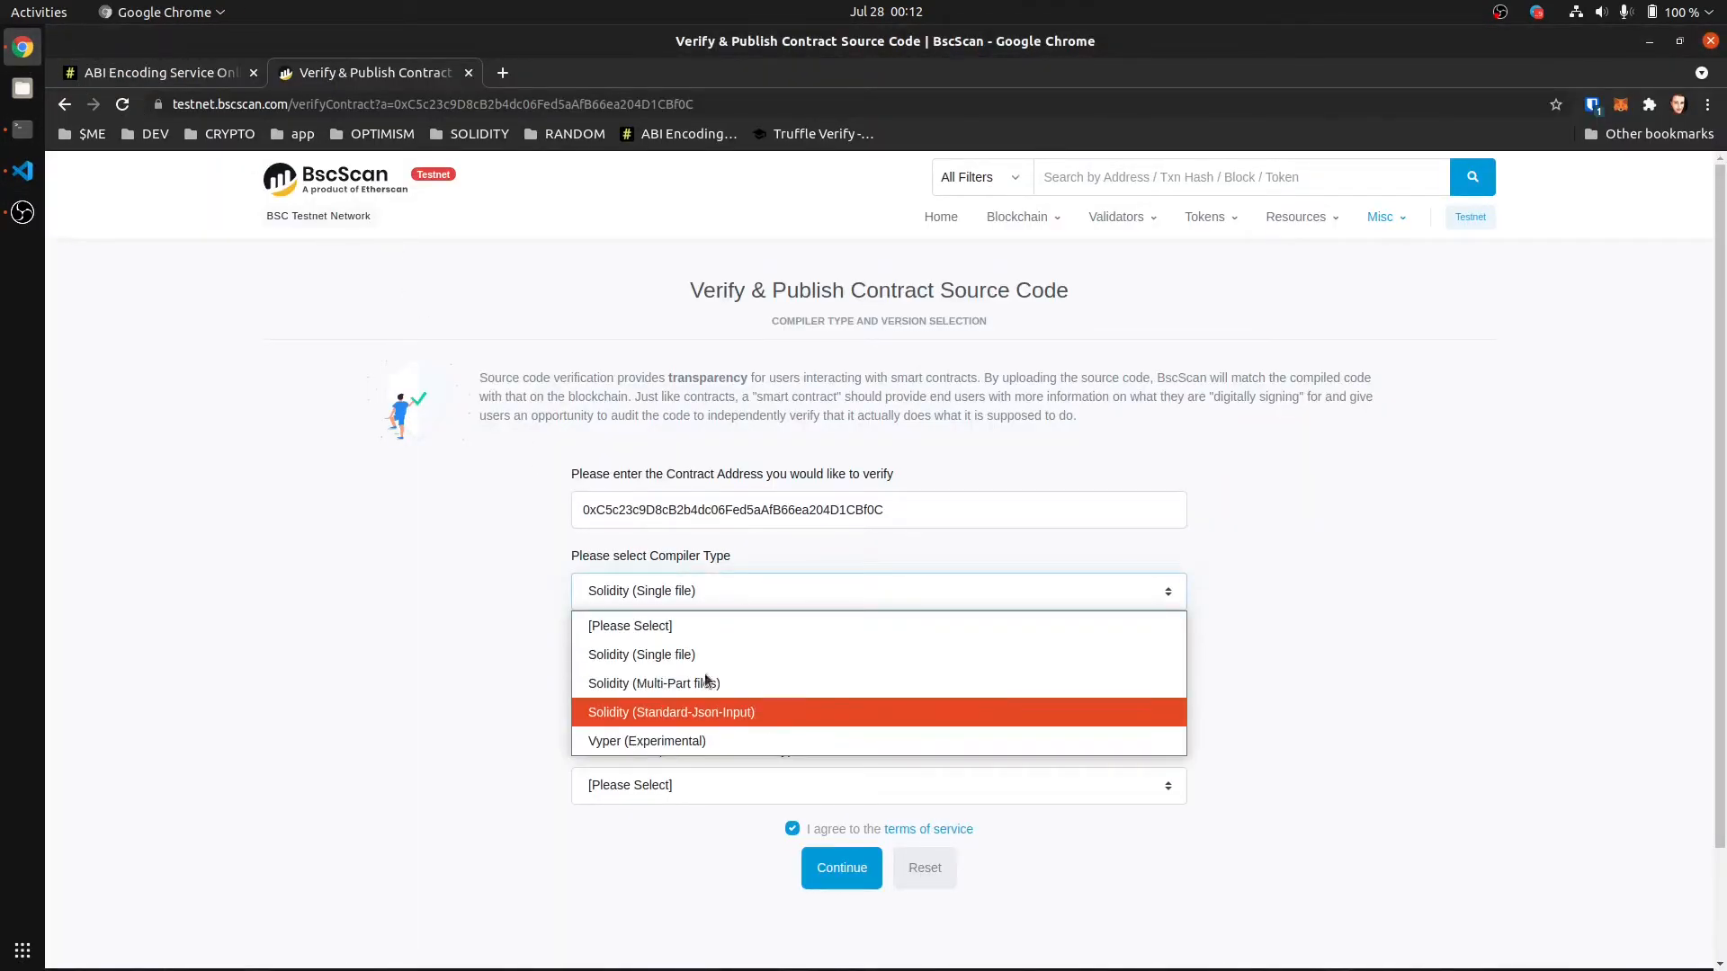
click(21, 130)
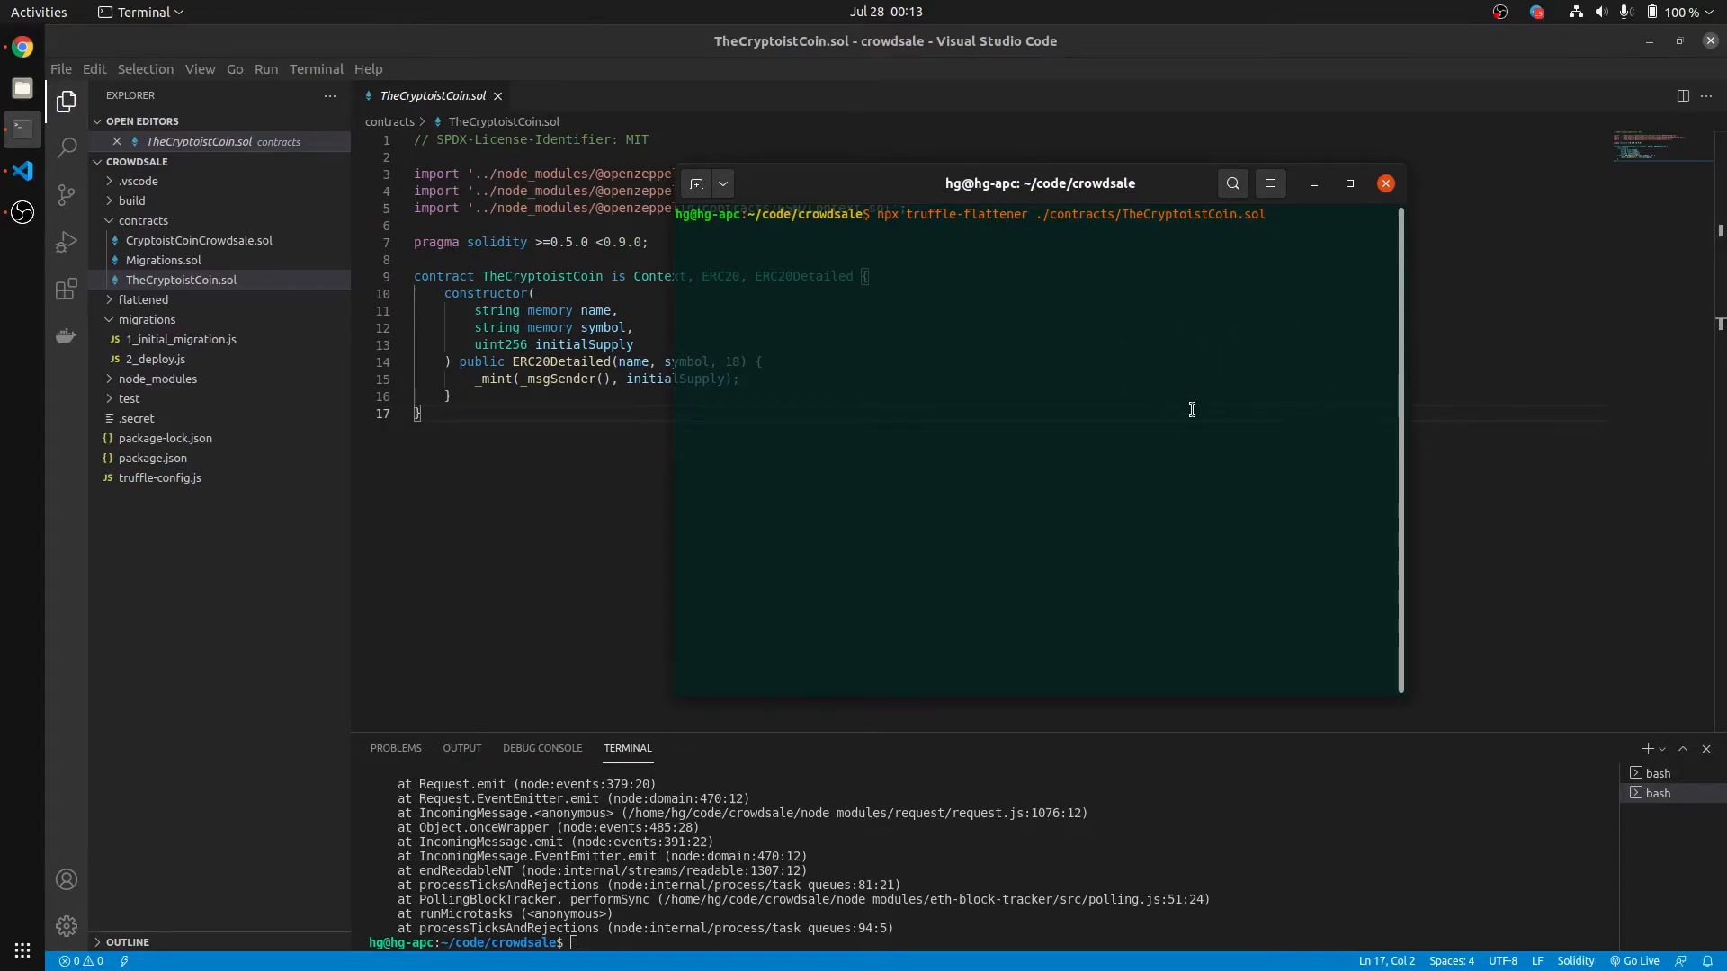
Step: Redirect the flattener output to ./flattened/TheCryptoistCoin.sol.flattened and run it
text(>)
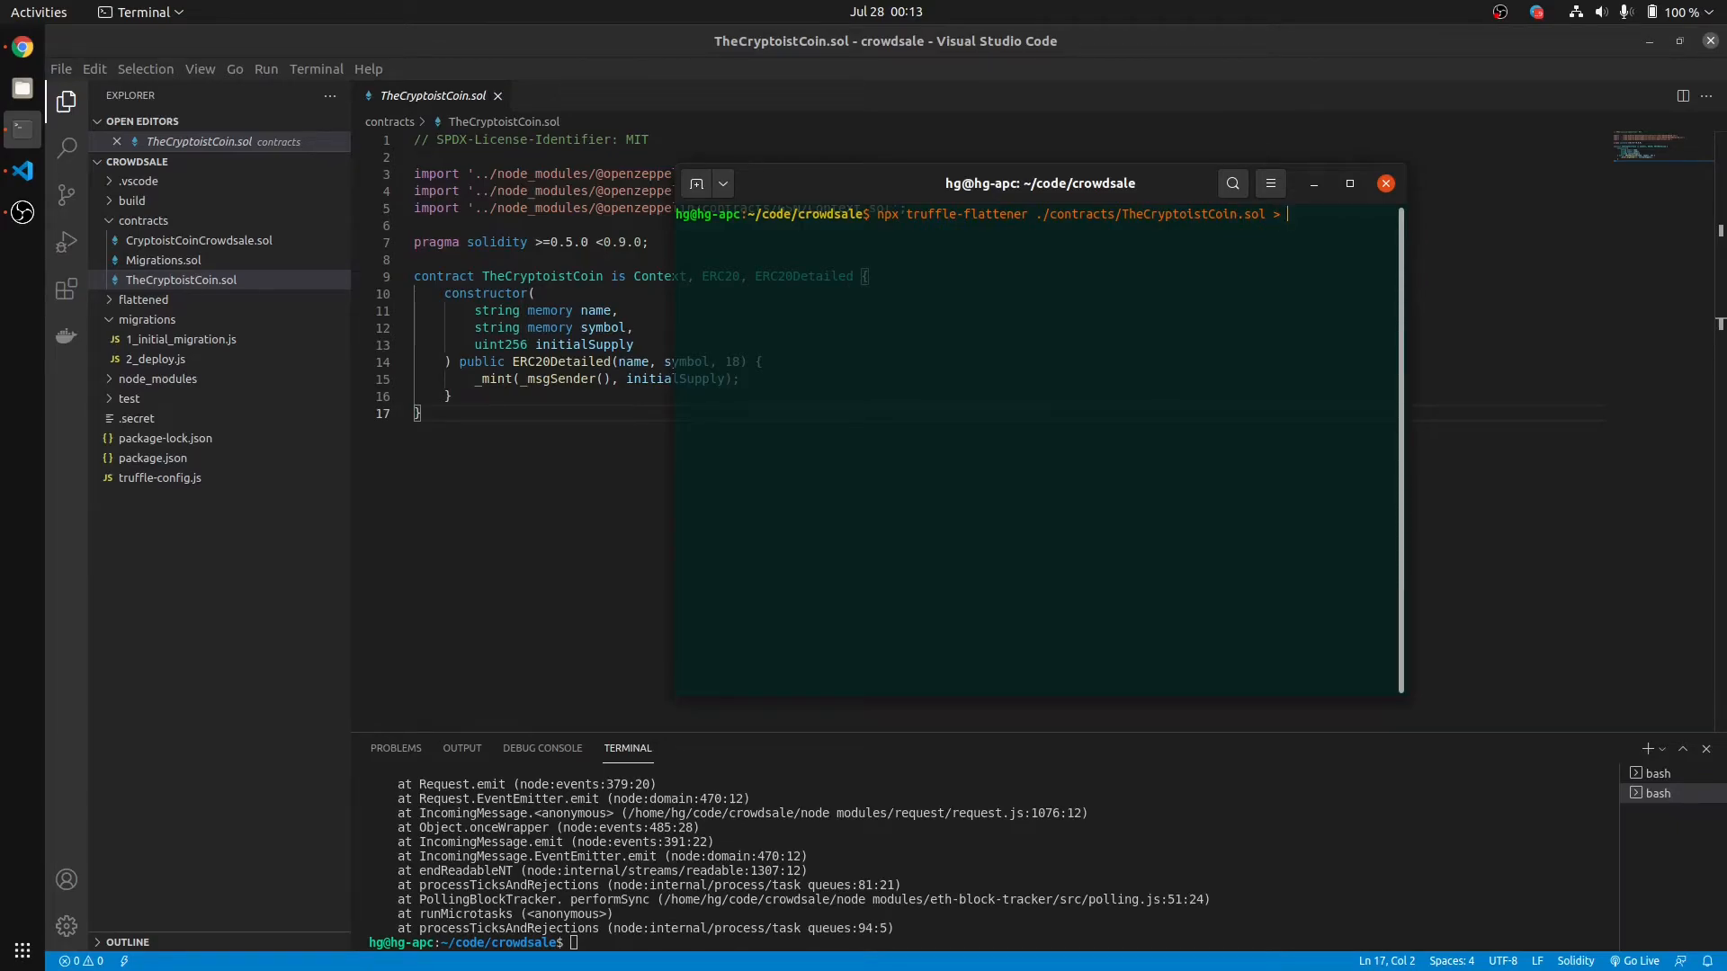
text(./flattened/TheCryptoistCoin.sol.fla)
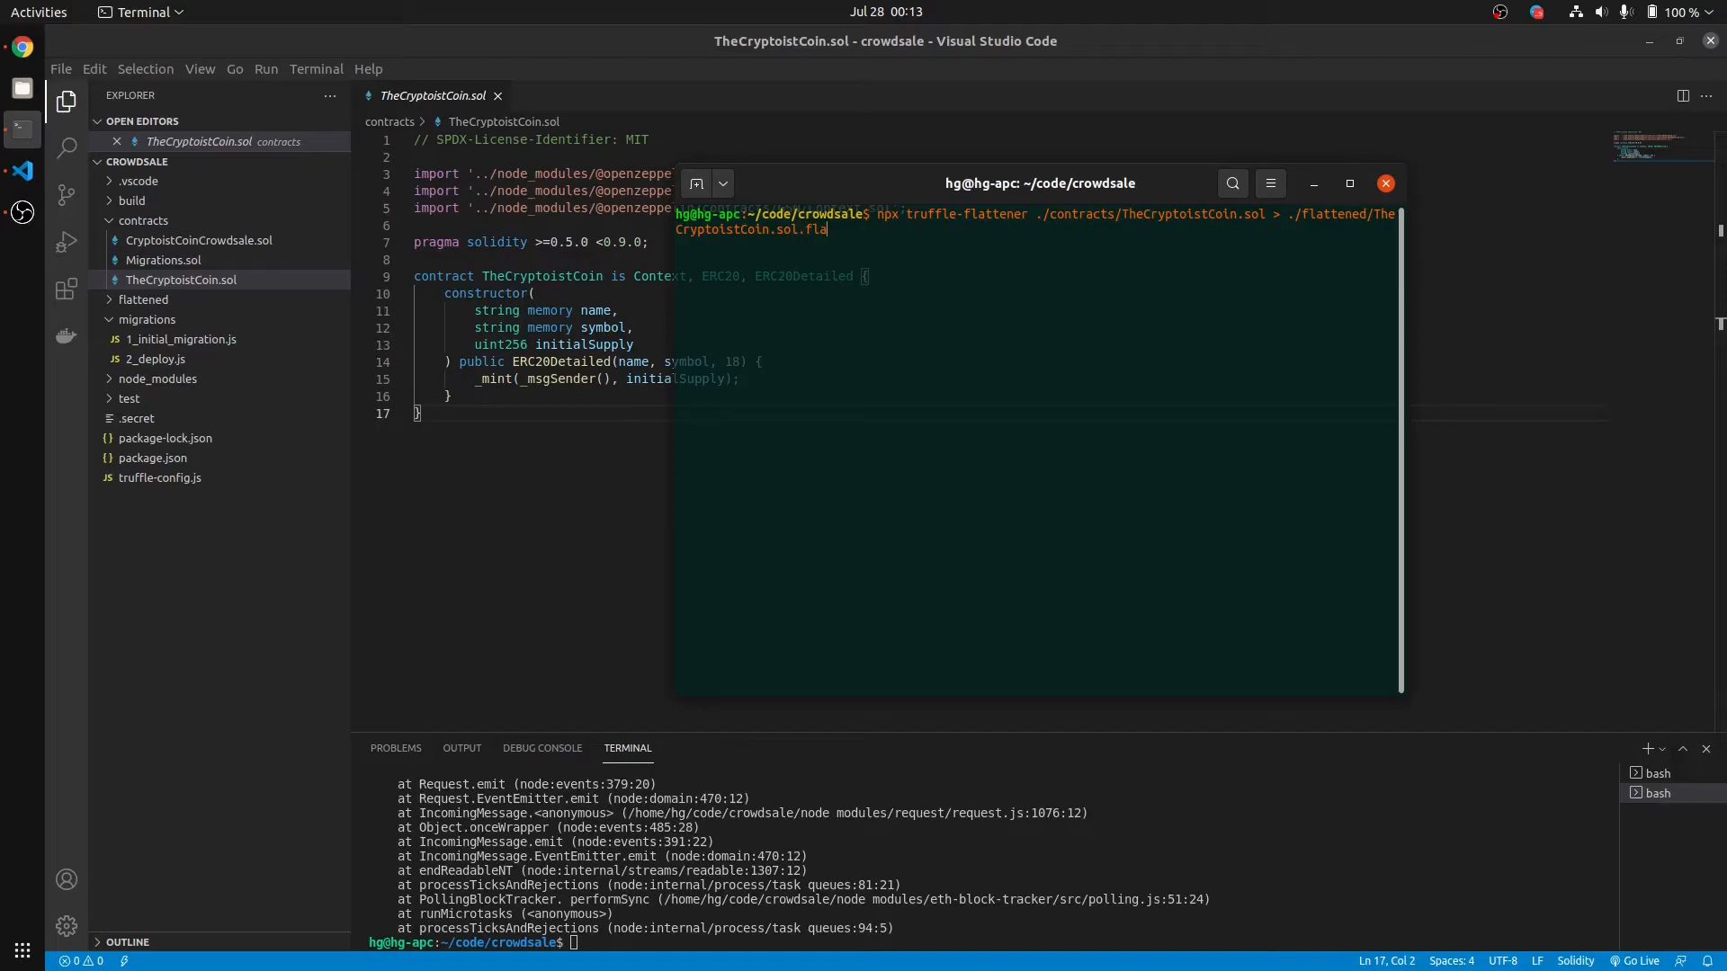
text(ttened)
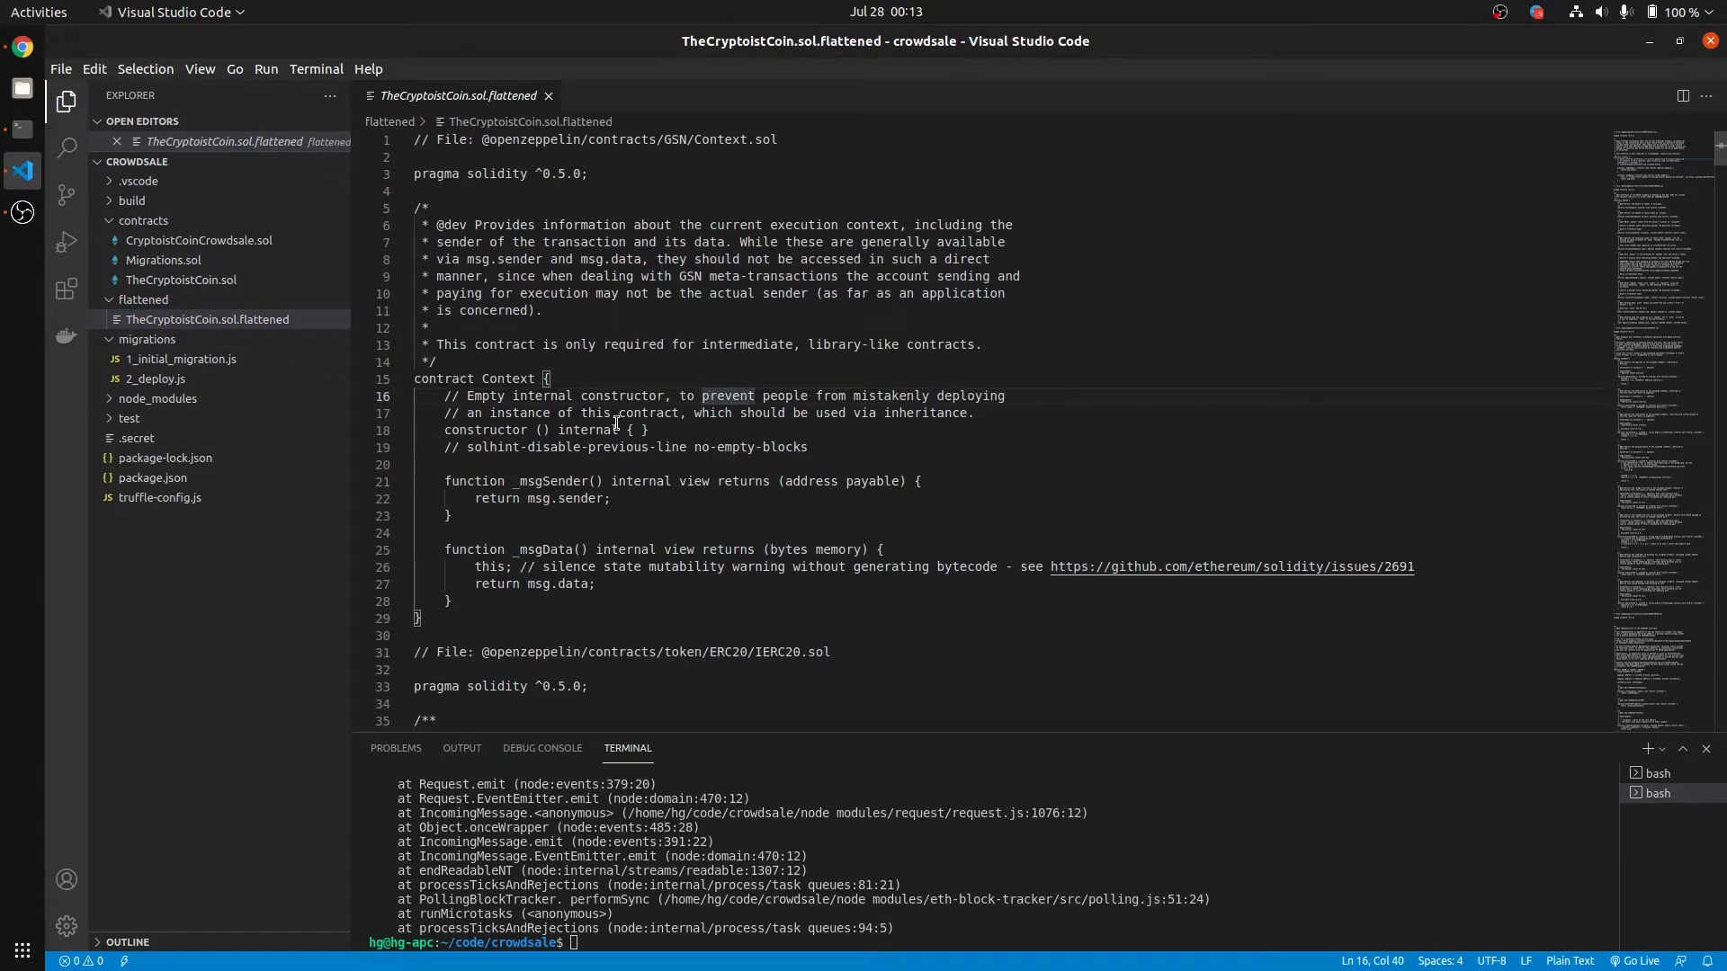
Step: Copy the flattened source, then check truffle-config.js for the solc version (0.5.5)
key(ctrl+a)
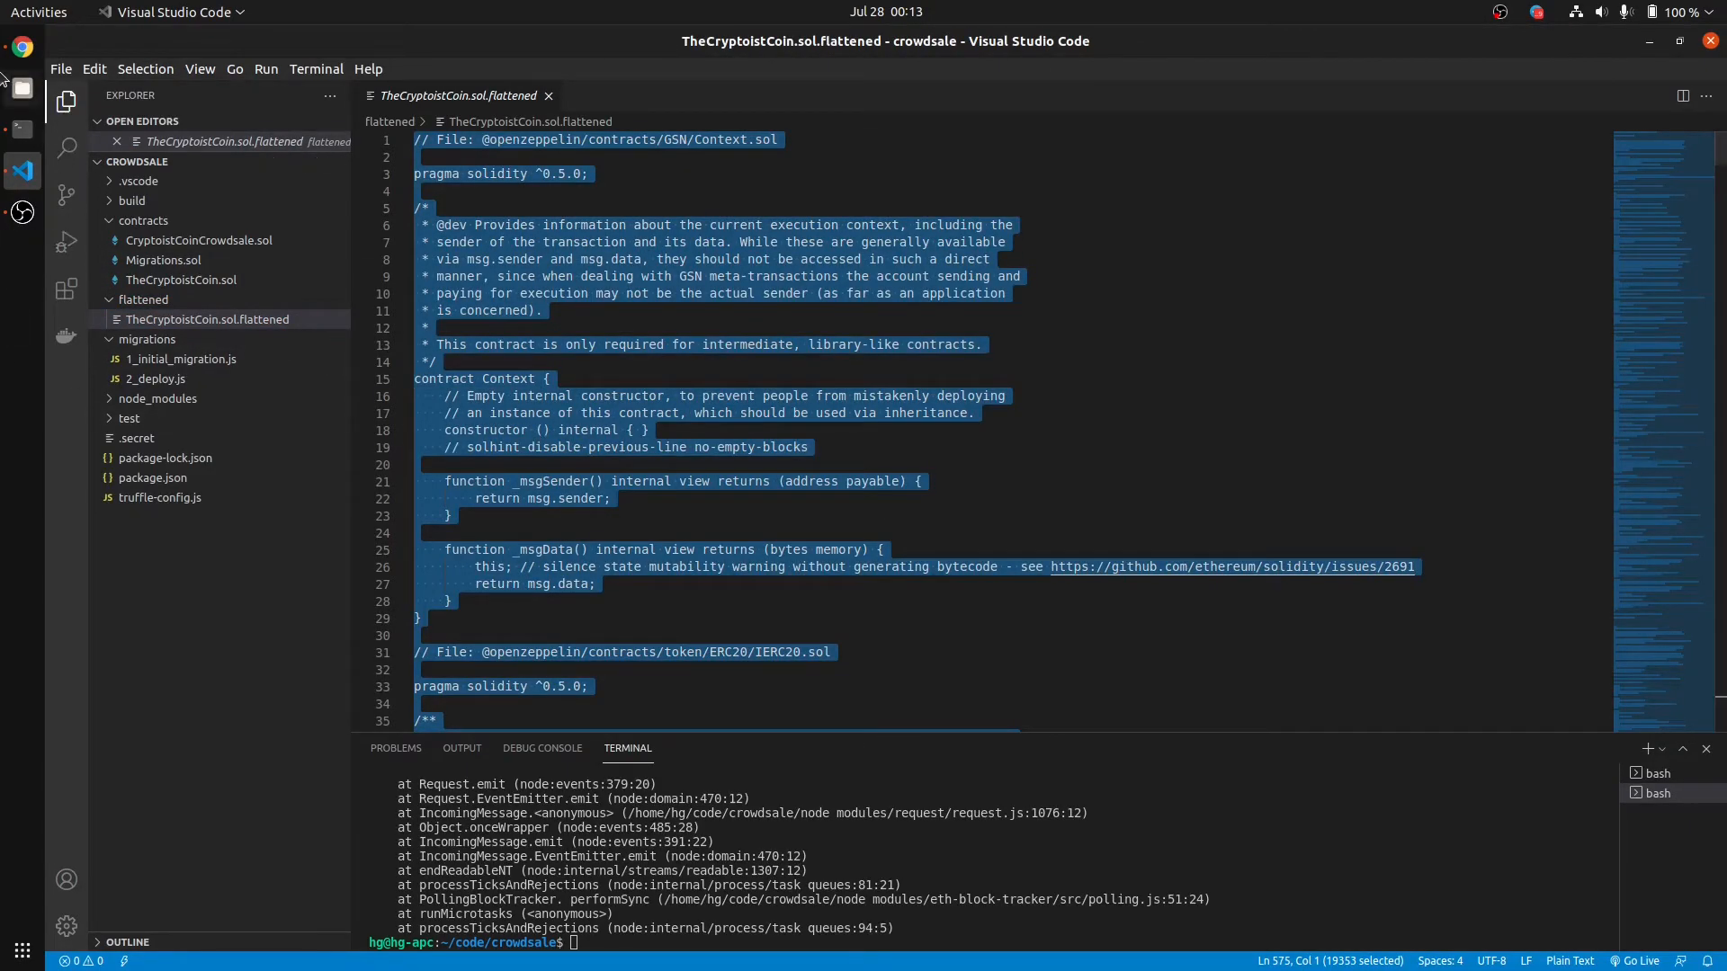
click(21, 43)
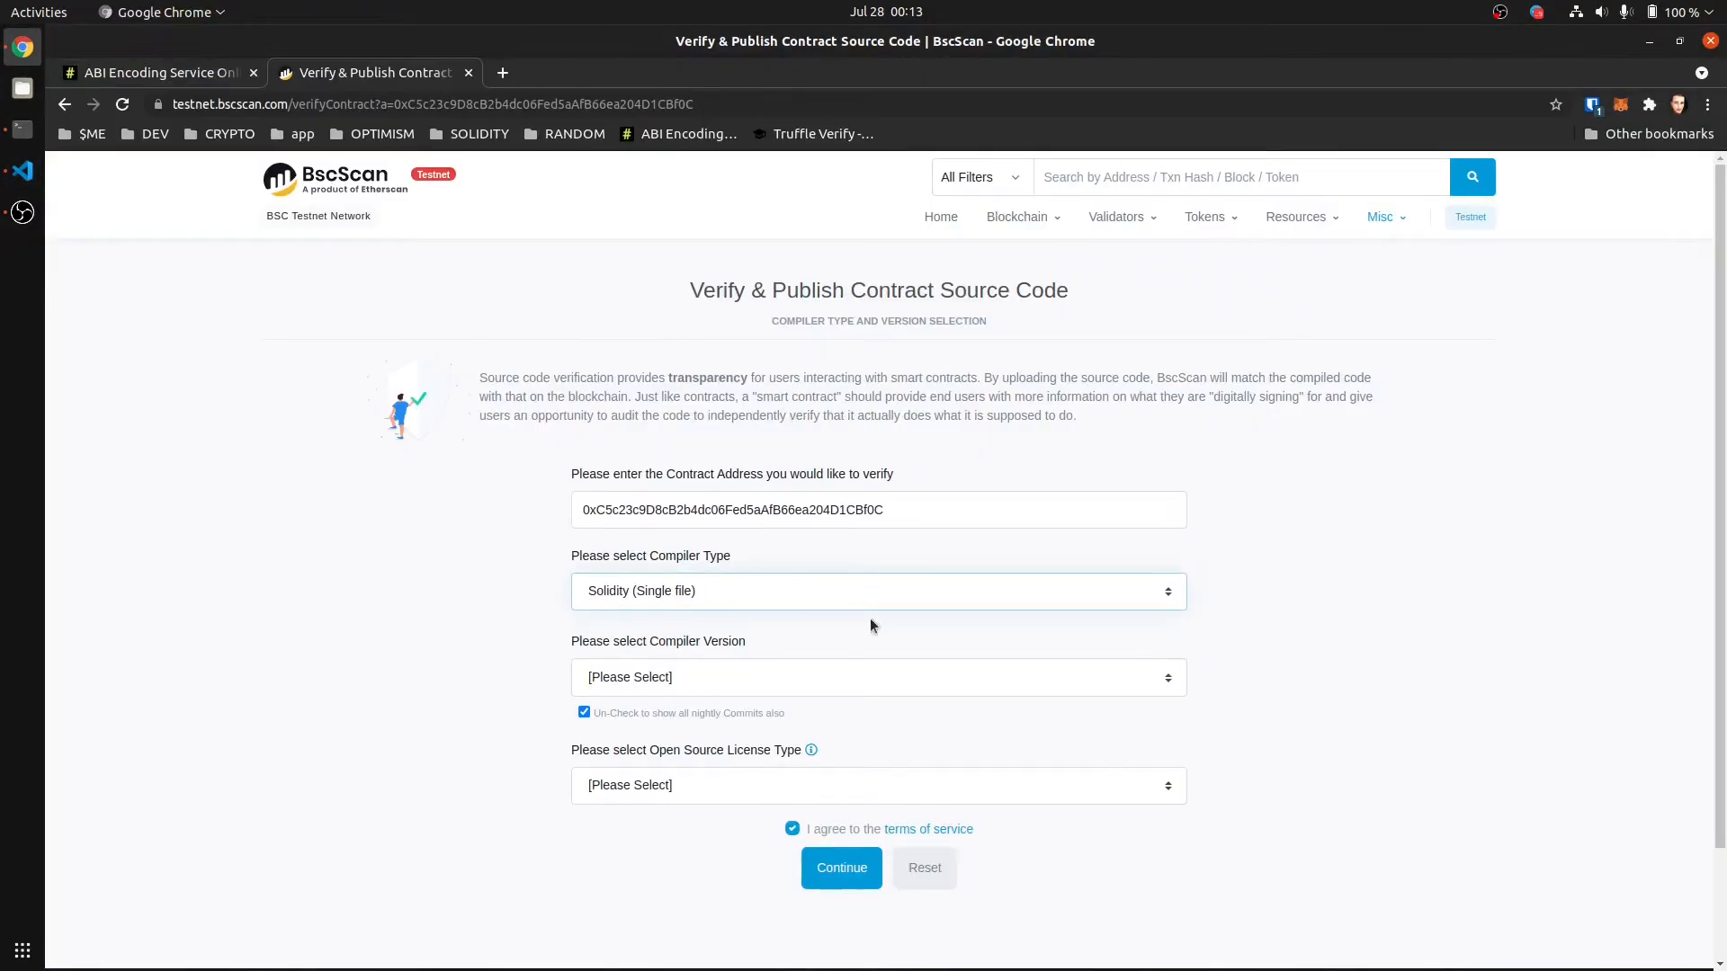
mouse_move(662, 662)
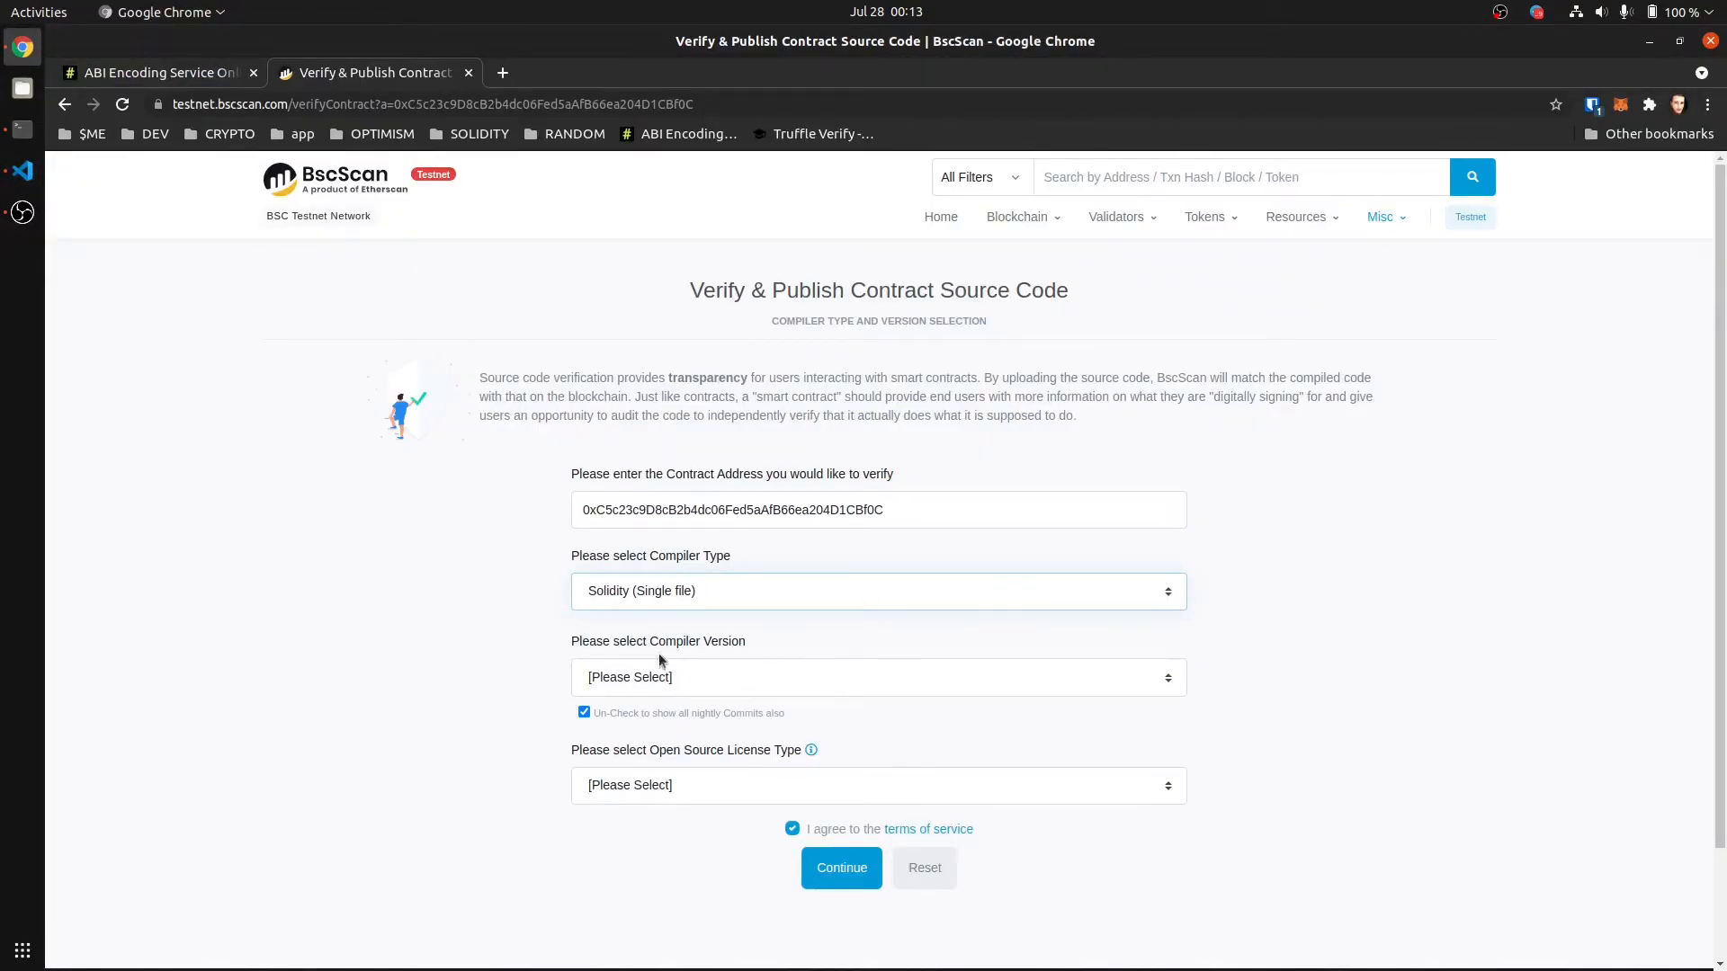
mouse_move(248, 588)
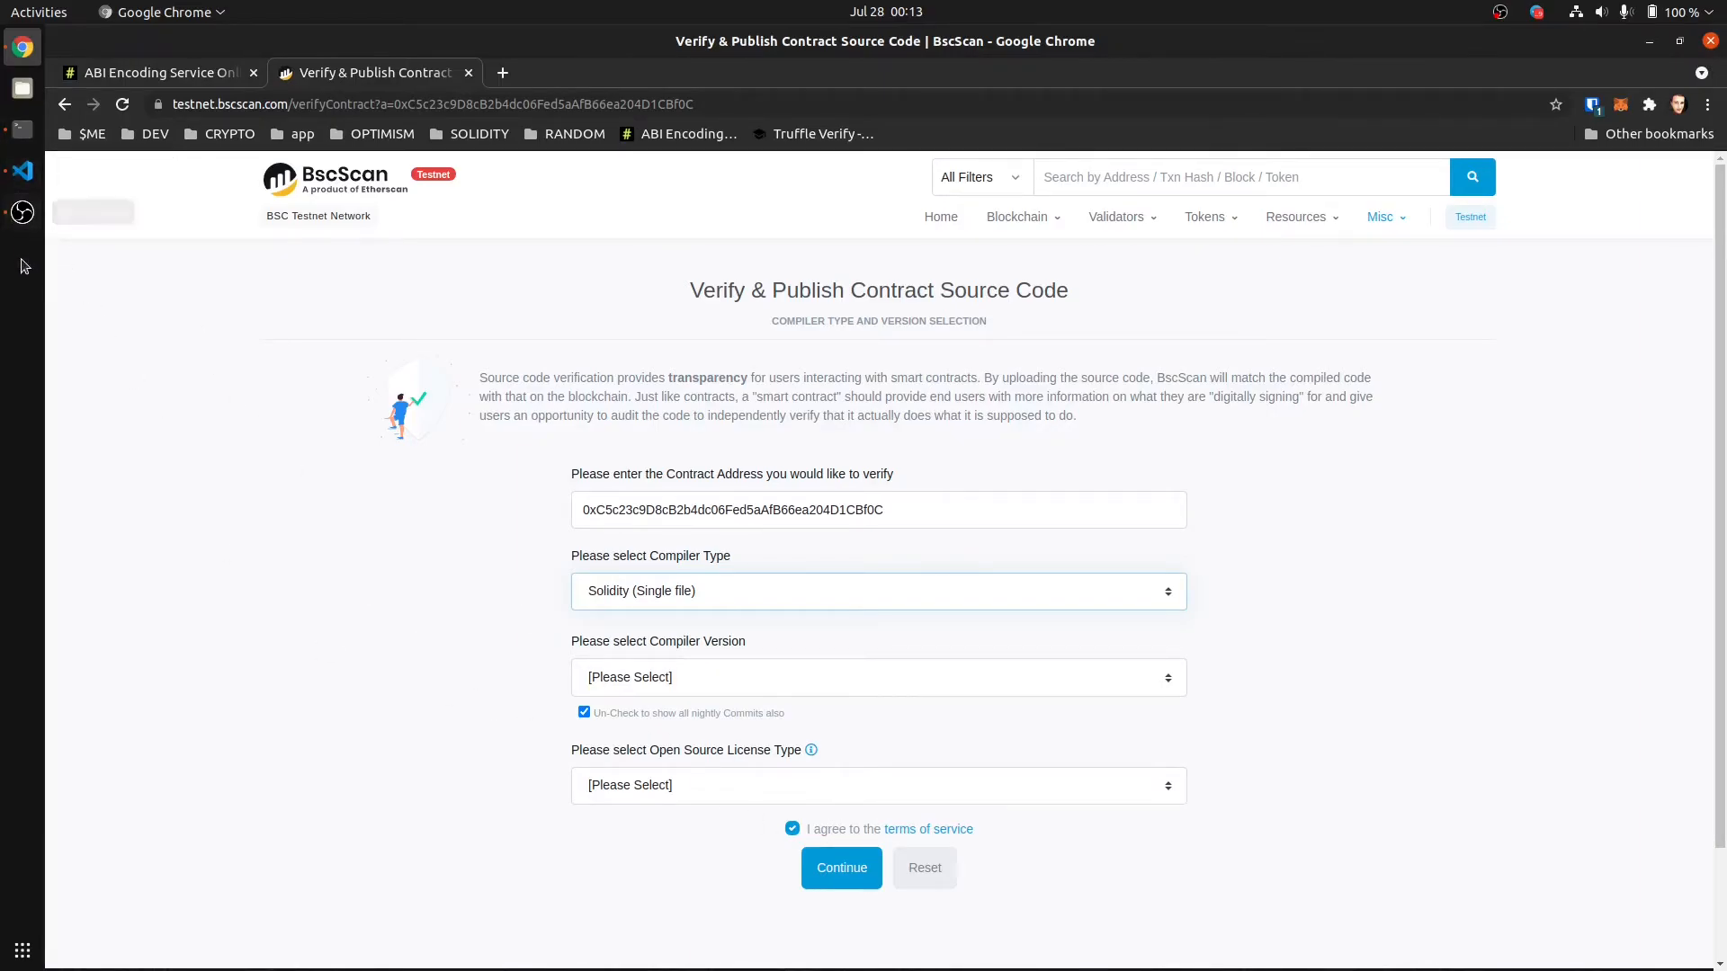
mouse_move(112, 338)
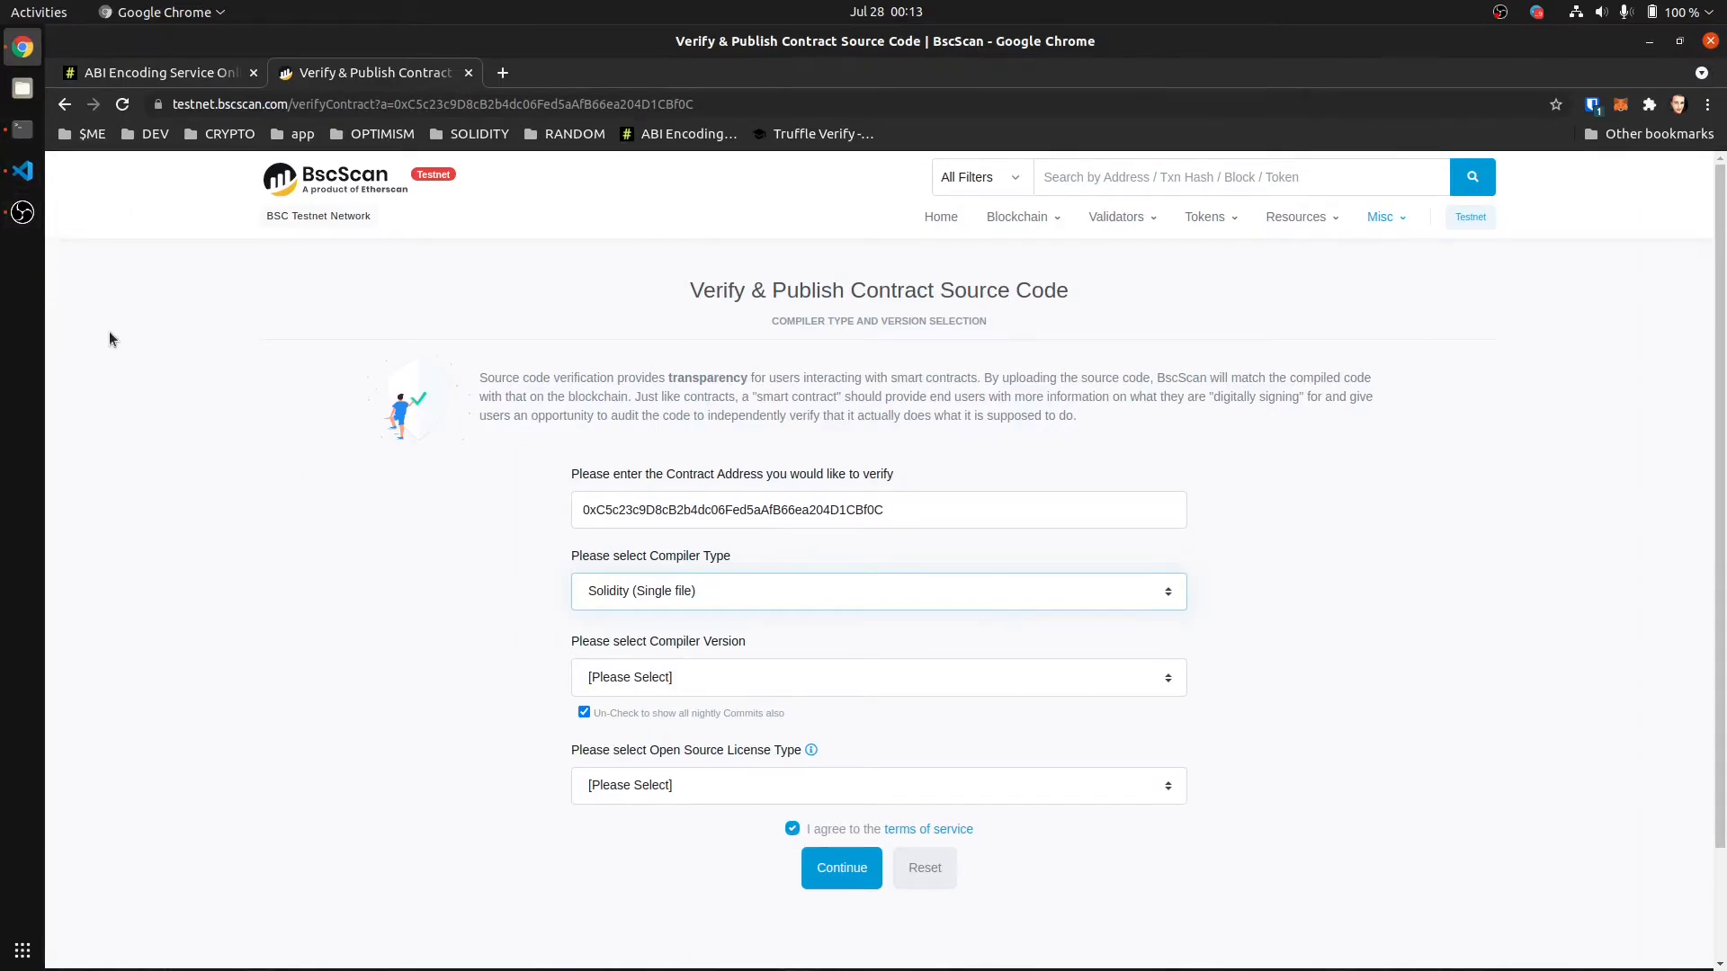
mouse_move(650, 604)
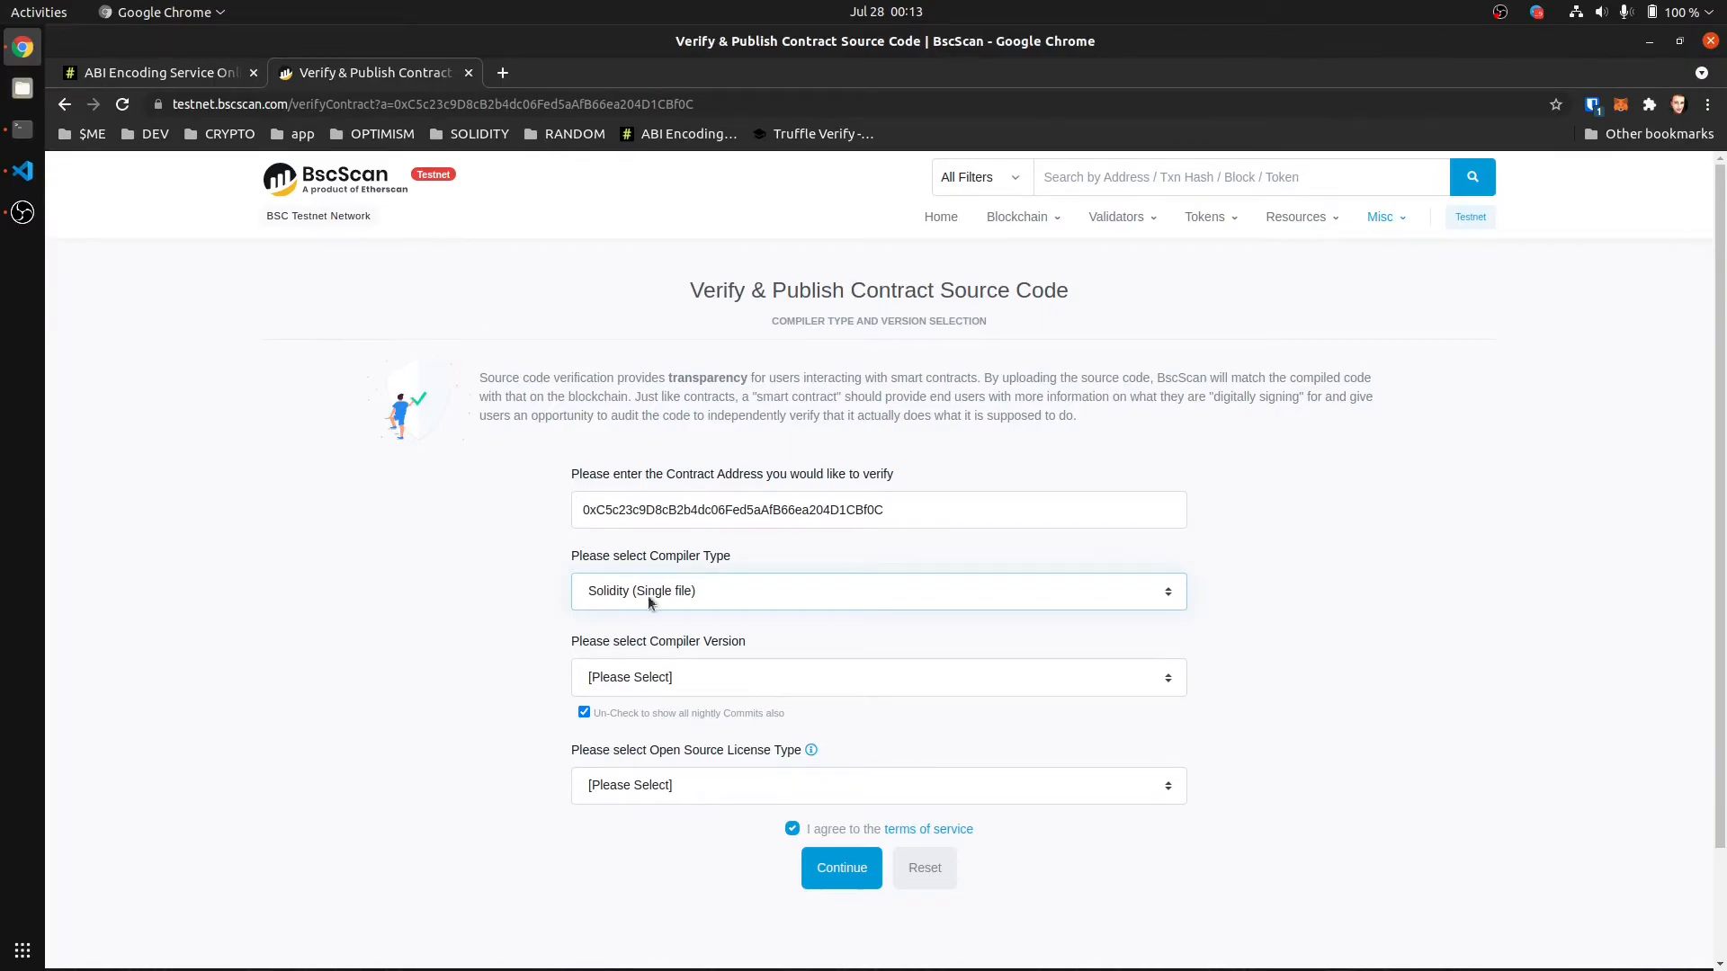
mouse_move(670, 684)
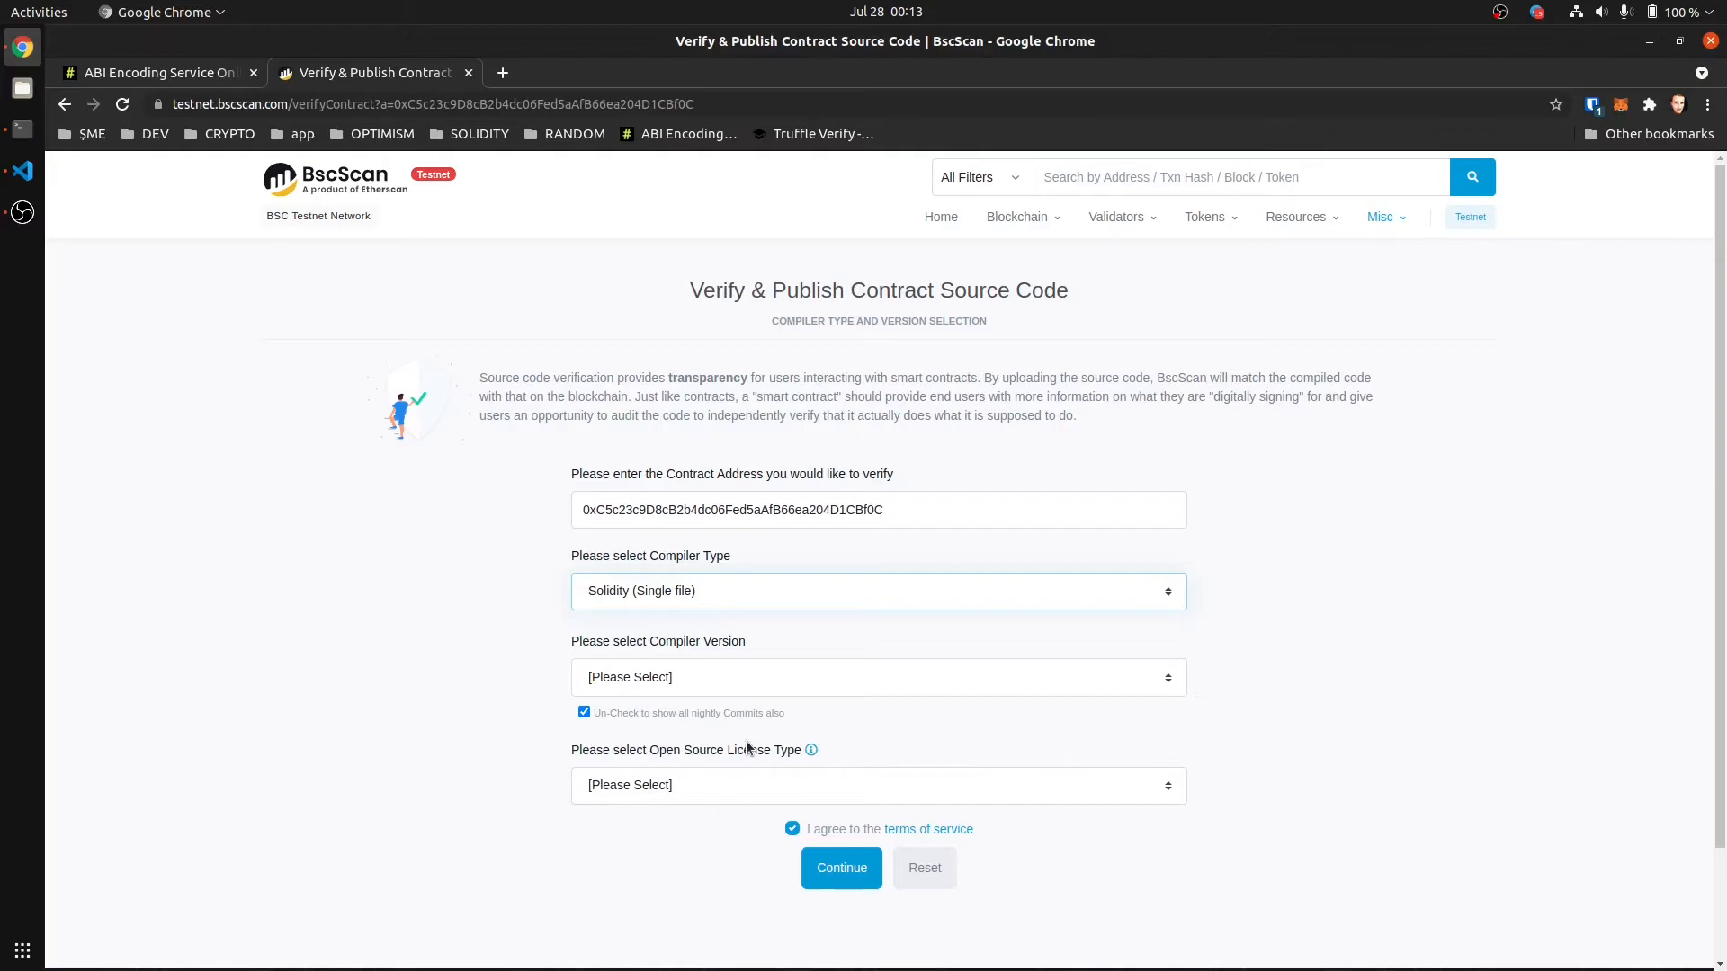
mouse_move(20, 140)
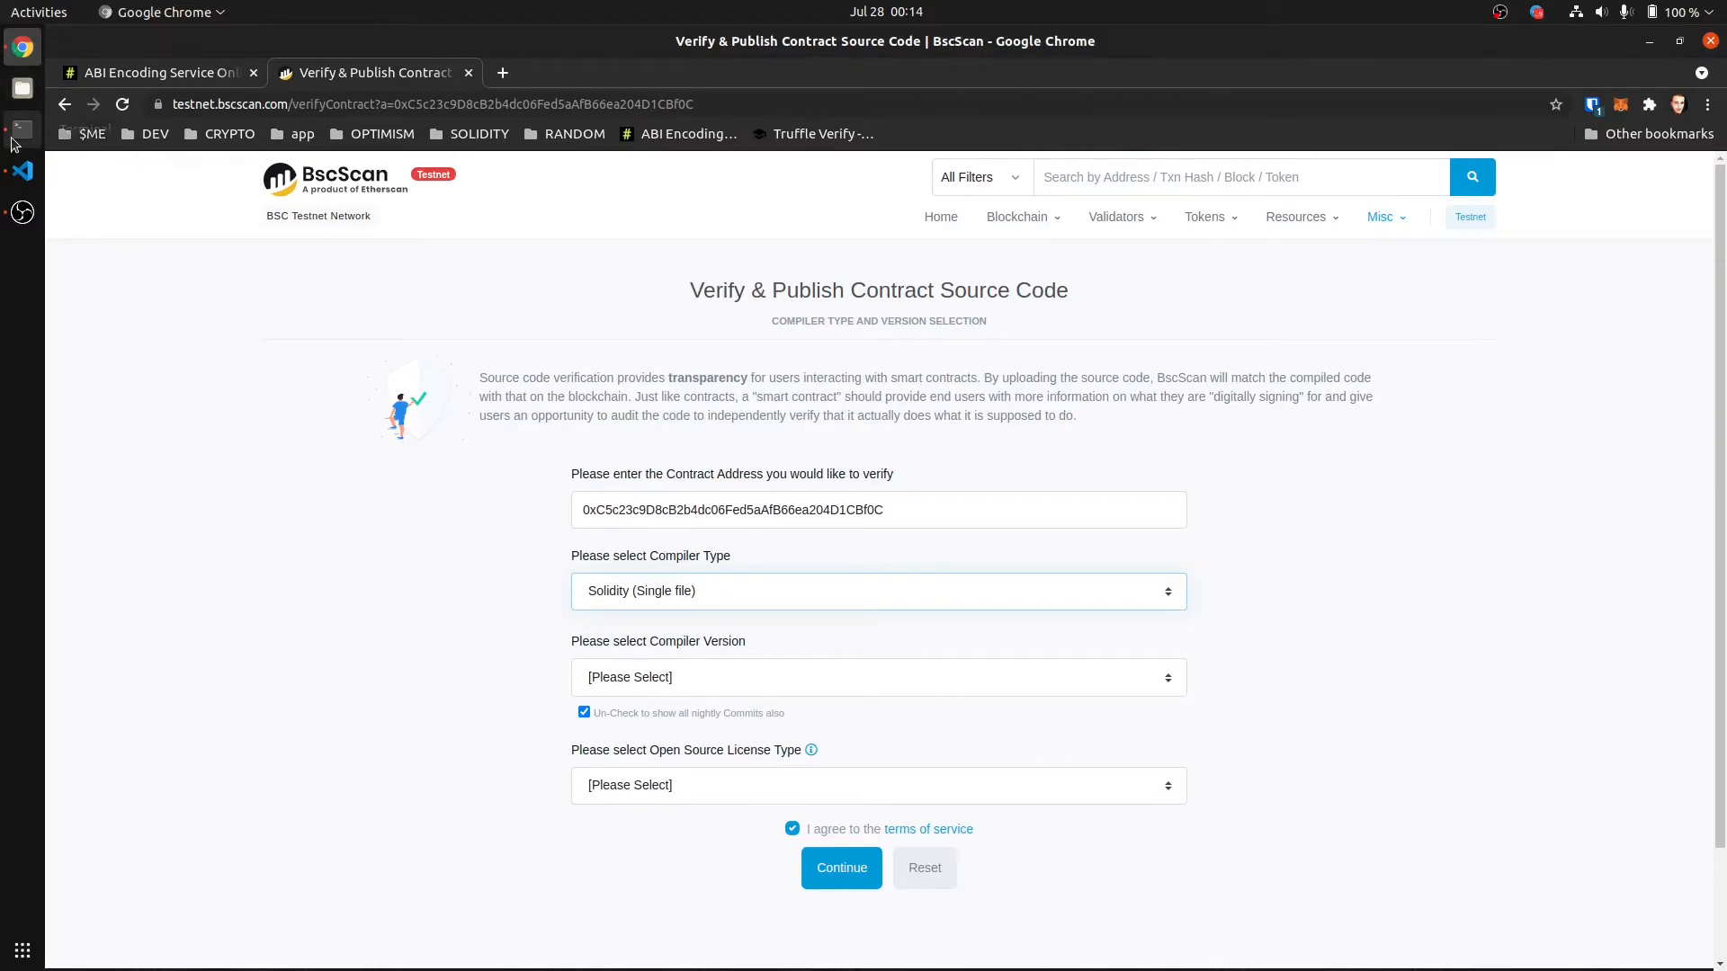
mouse_move(21, 170)
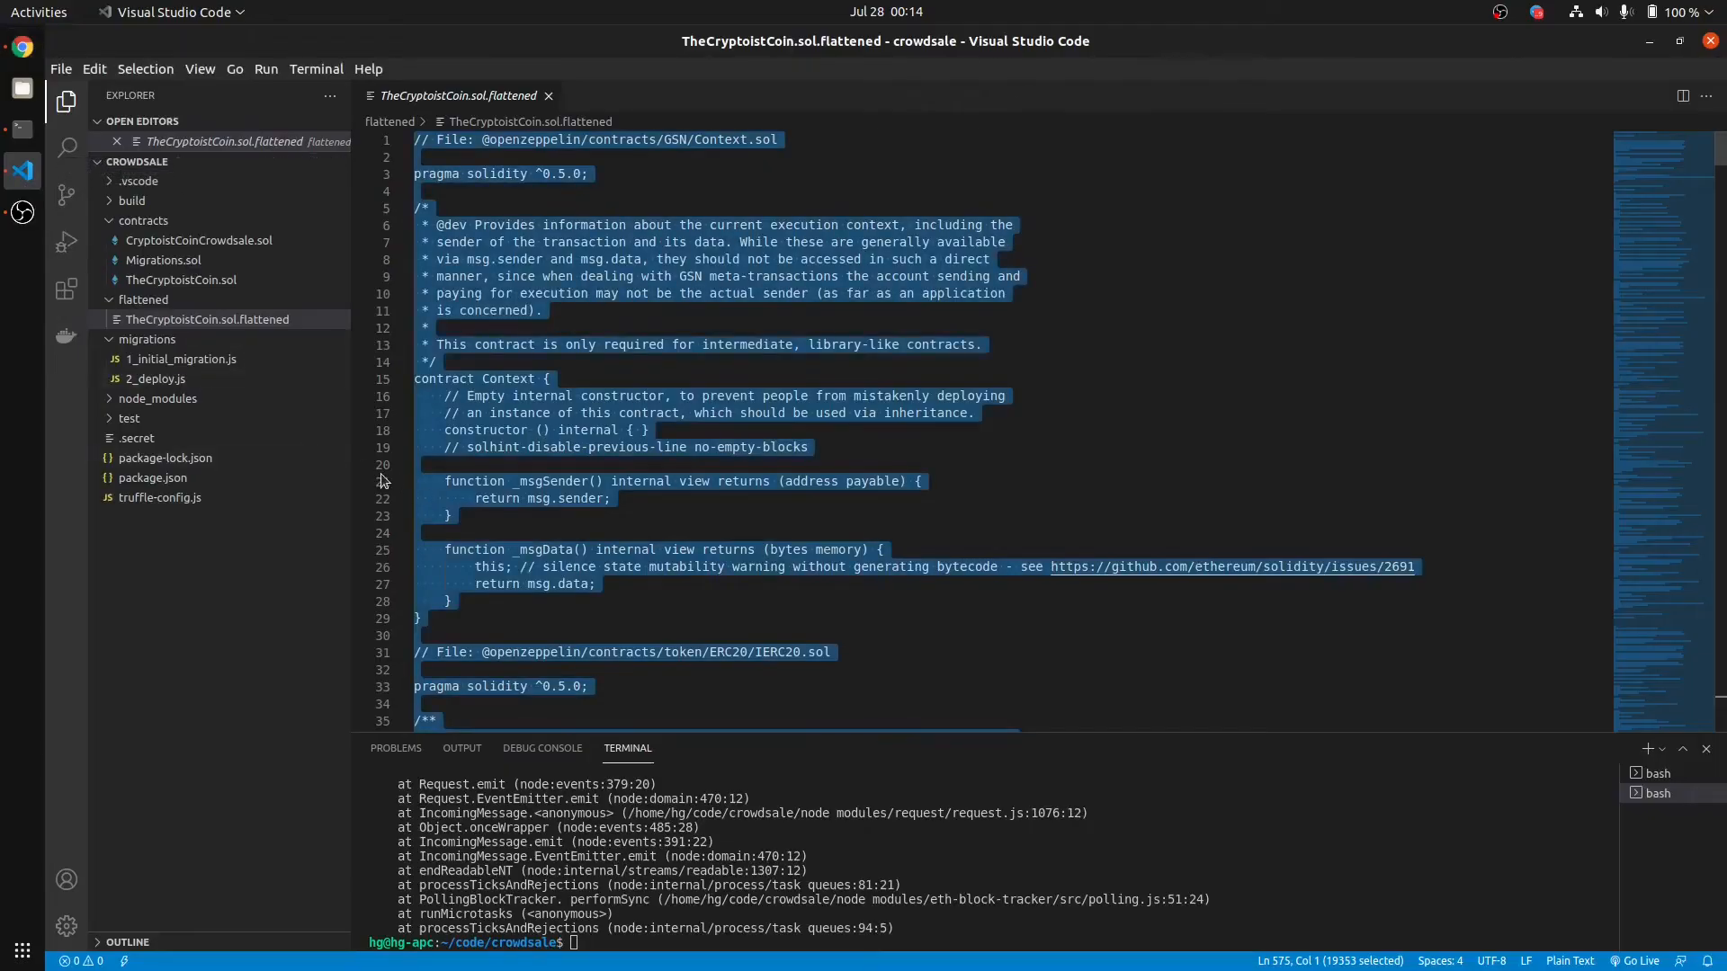
click(161, 496)
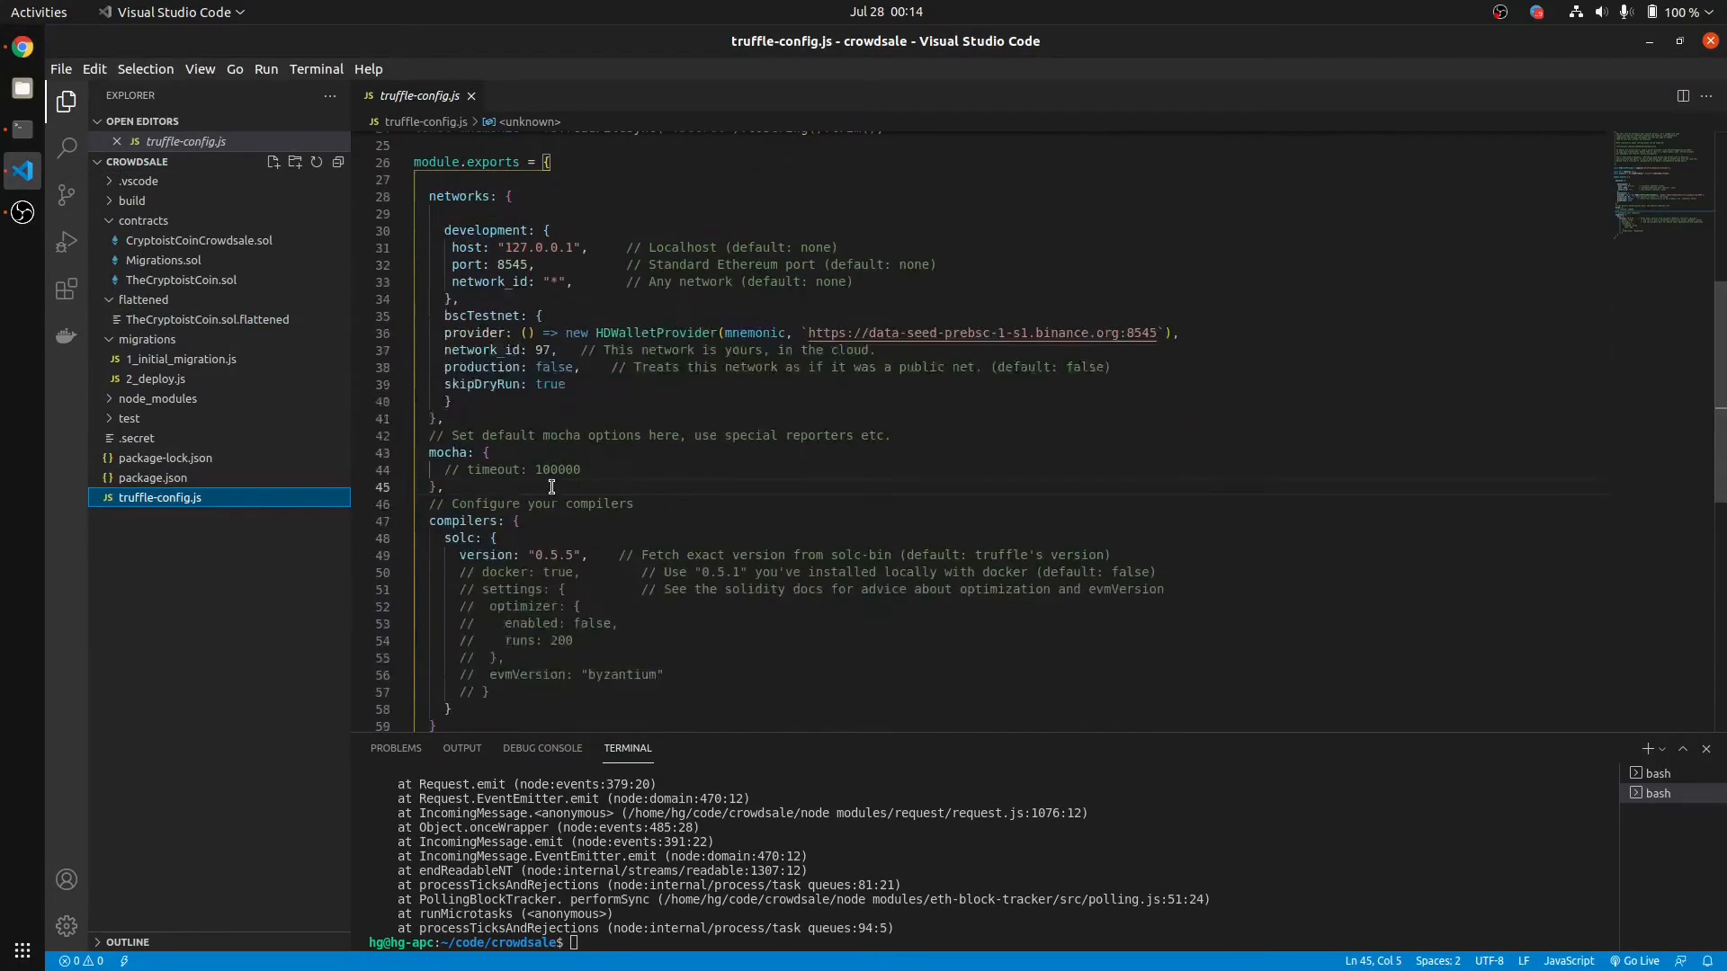
scroll(down, 3)
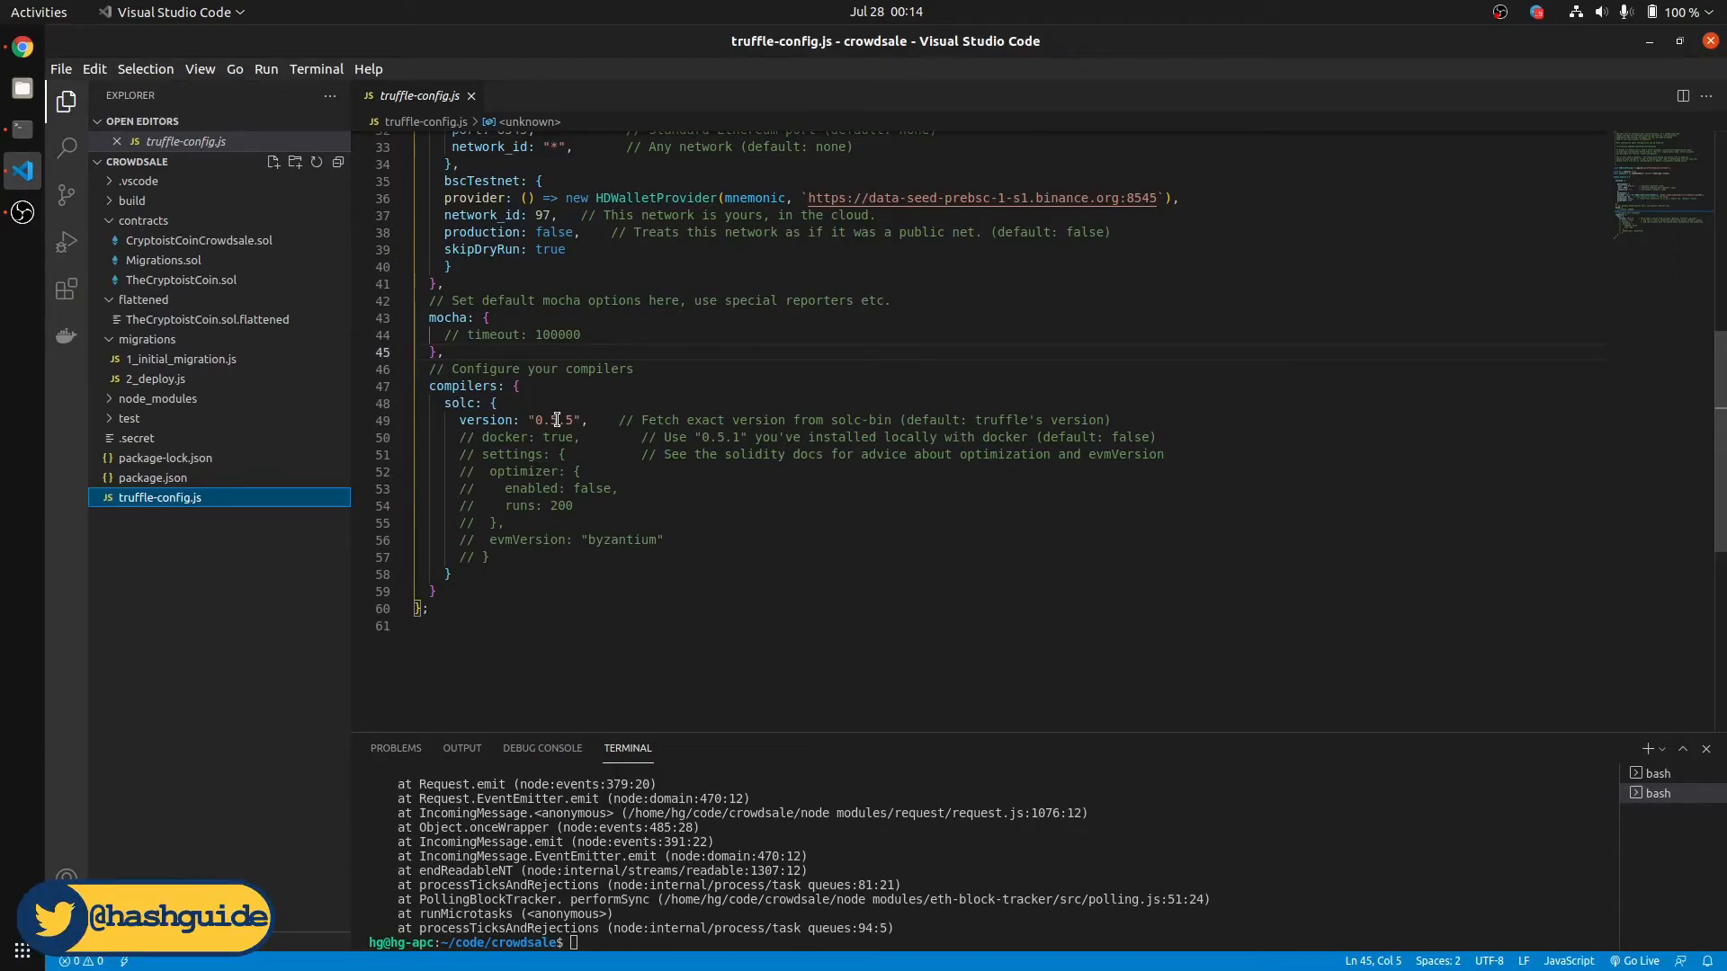
Step: Set compiler v0.5.5+commit.47a71e8f and 'No License (None)', then continue to source entry
click(22, 47)
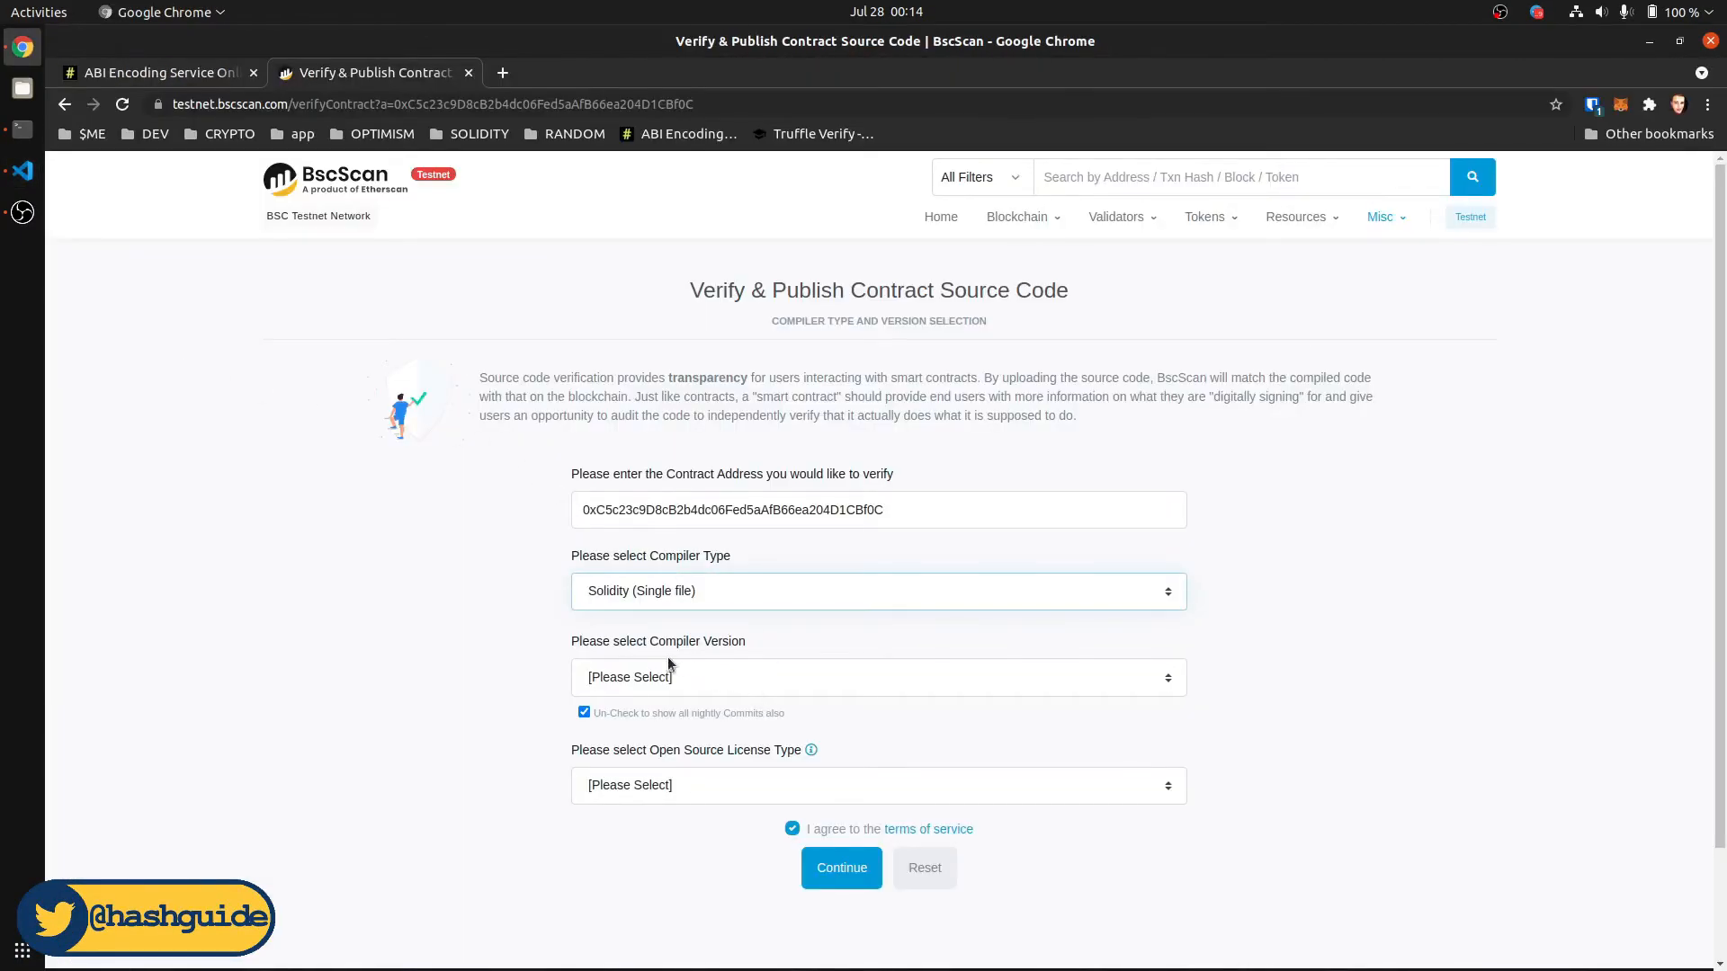
click(878, 676)
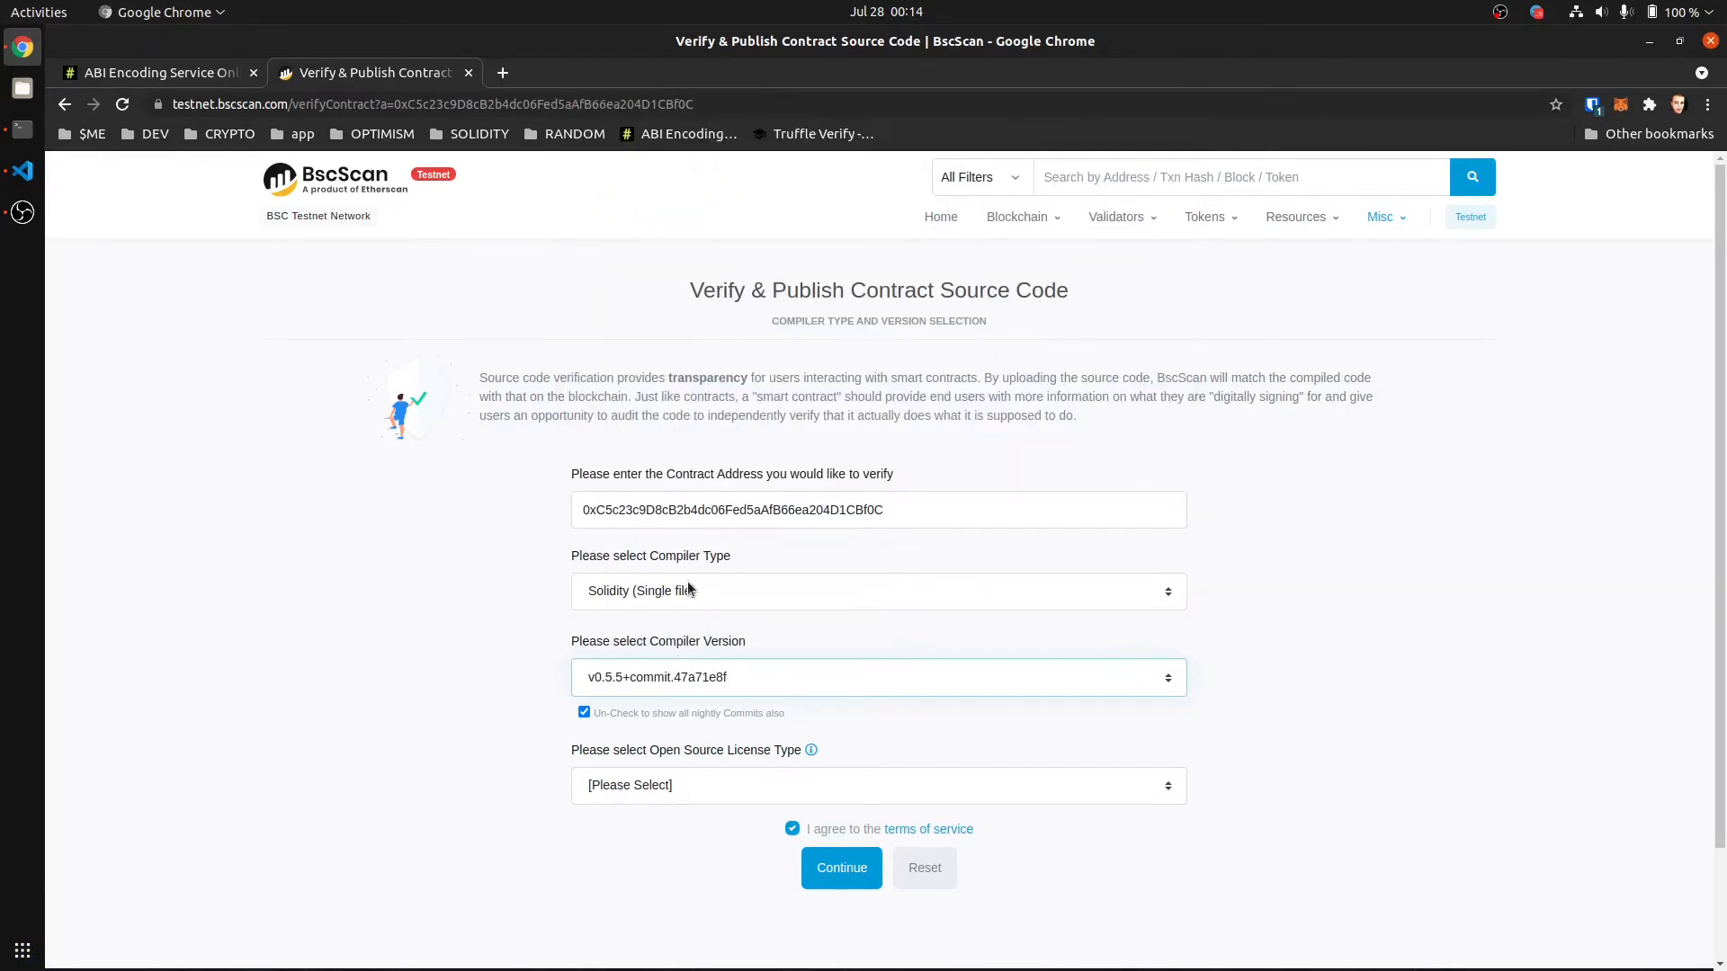
click(878, 784)
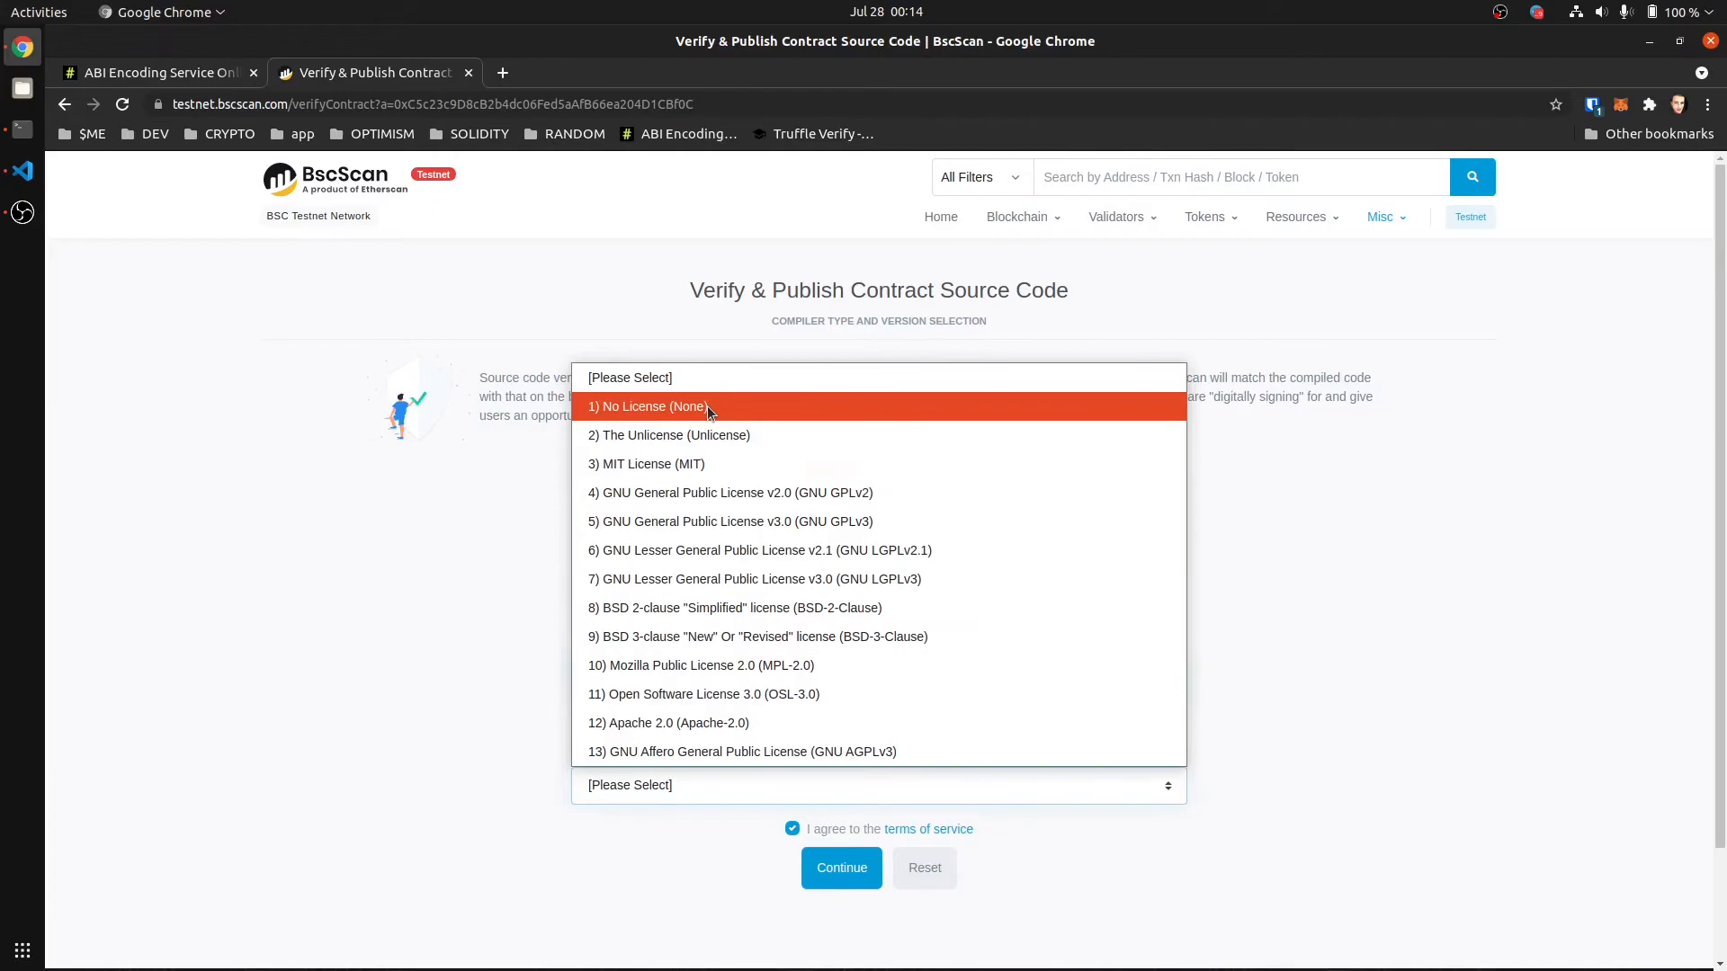
click(649, 406)
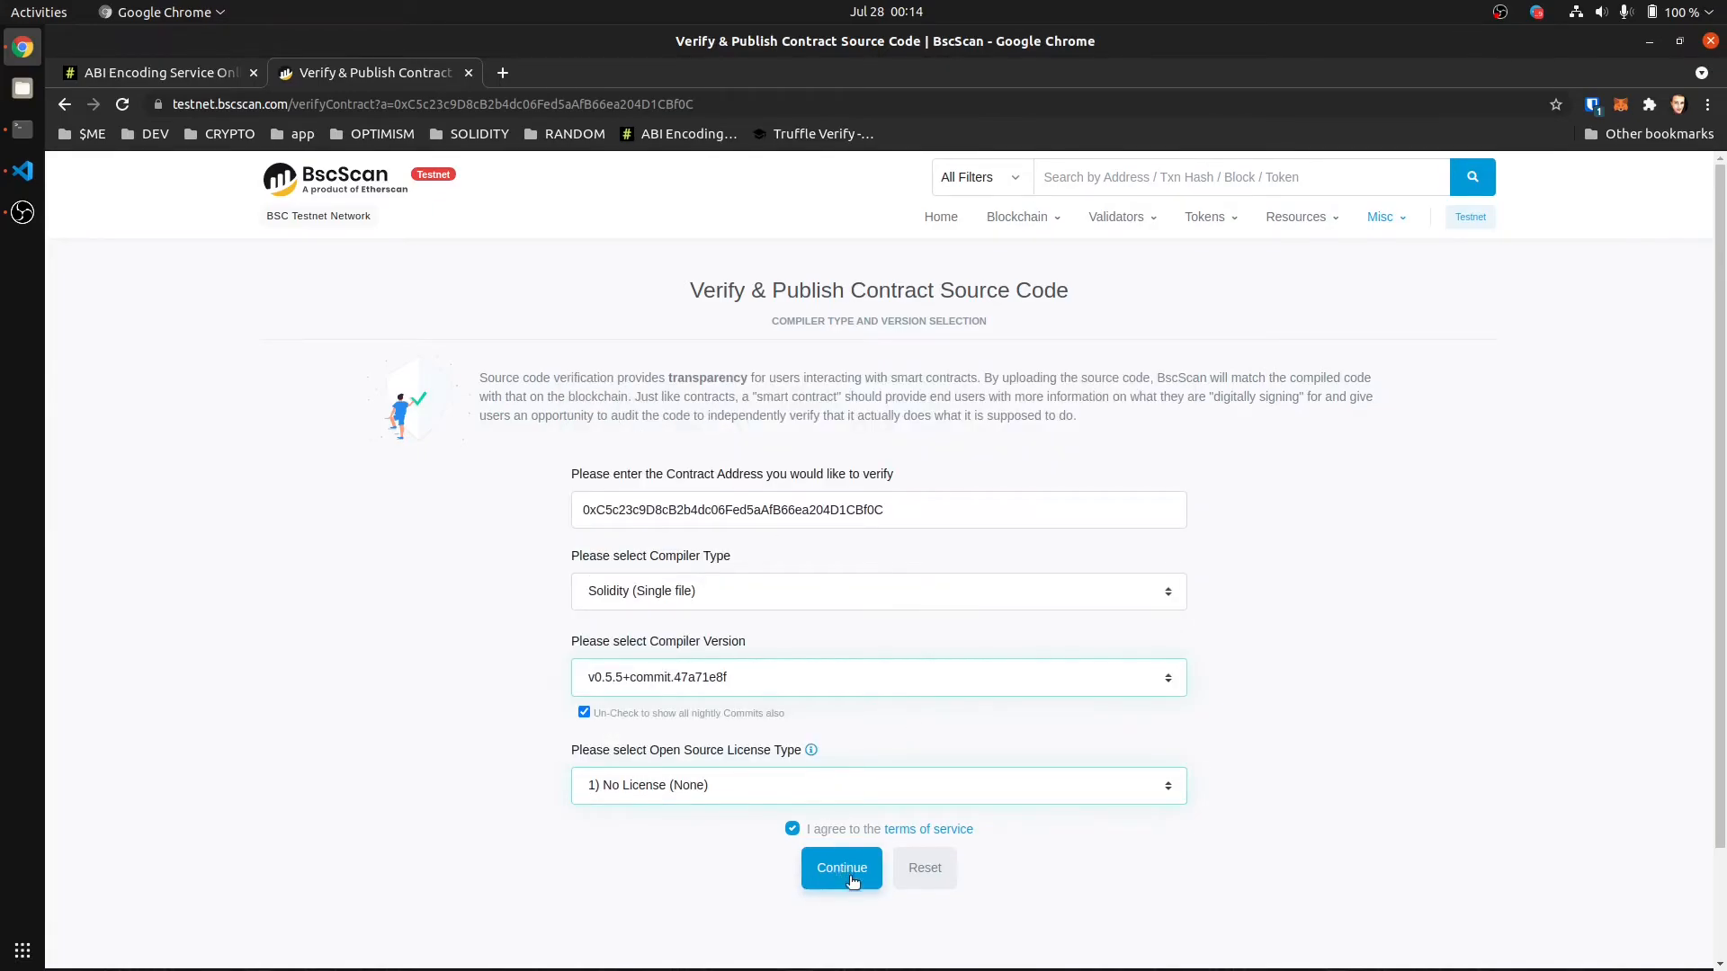
click(842, 868)
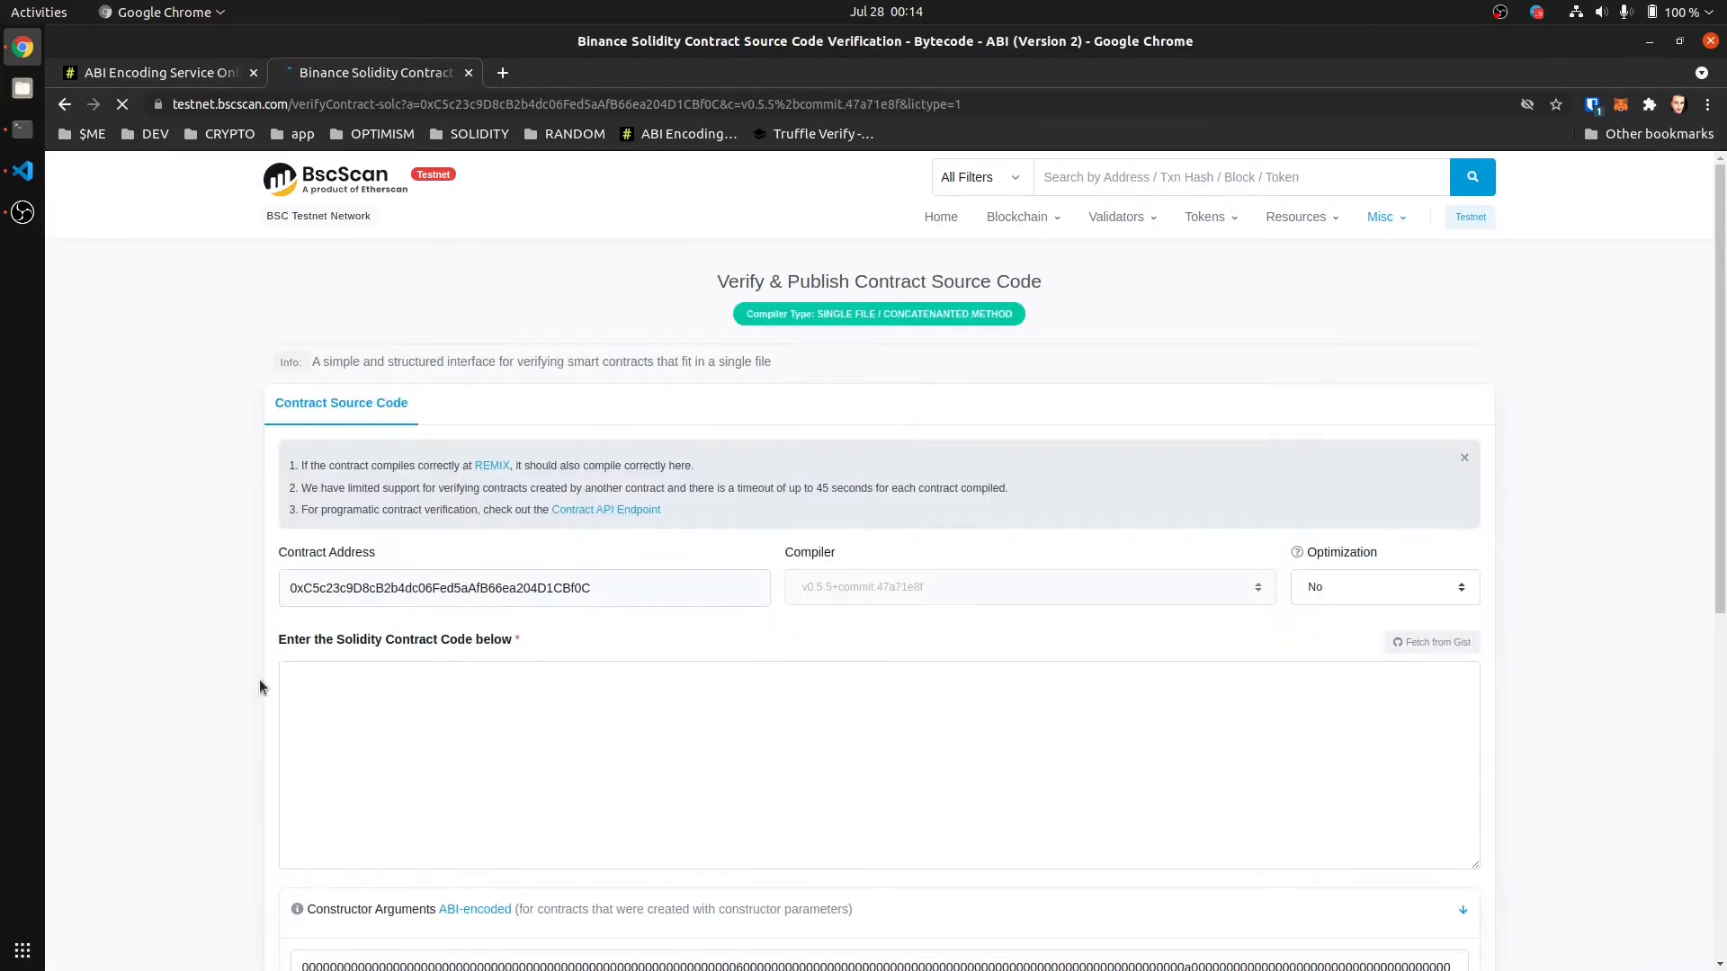
scroll(down, 3)
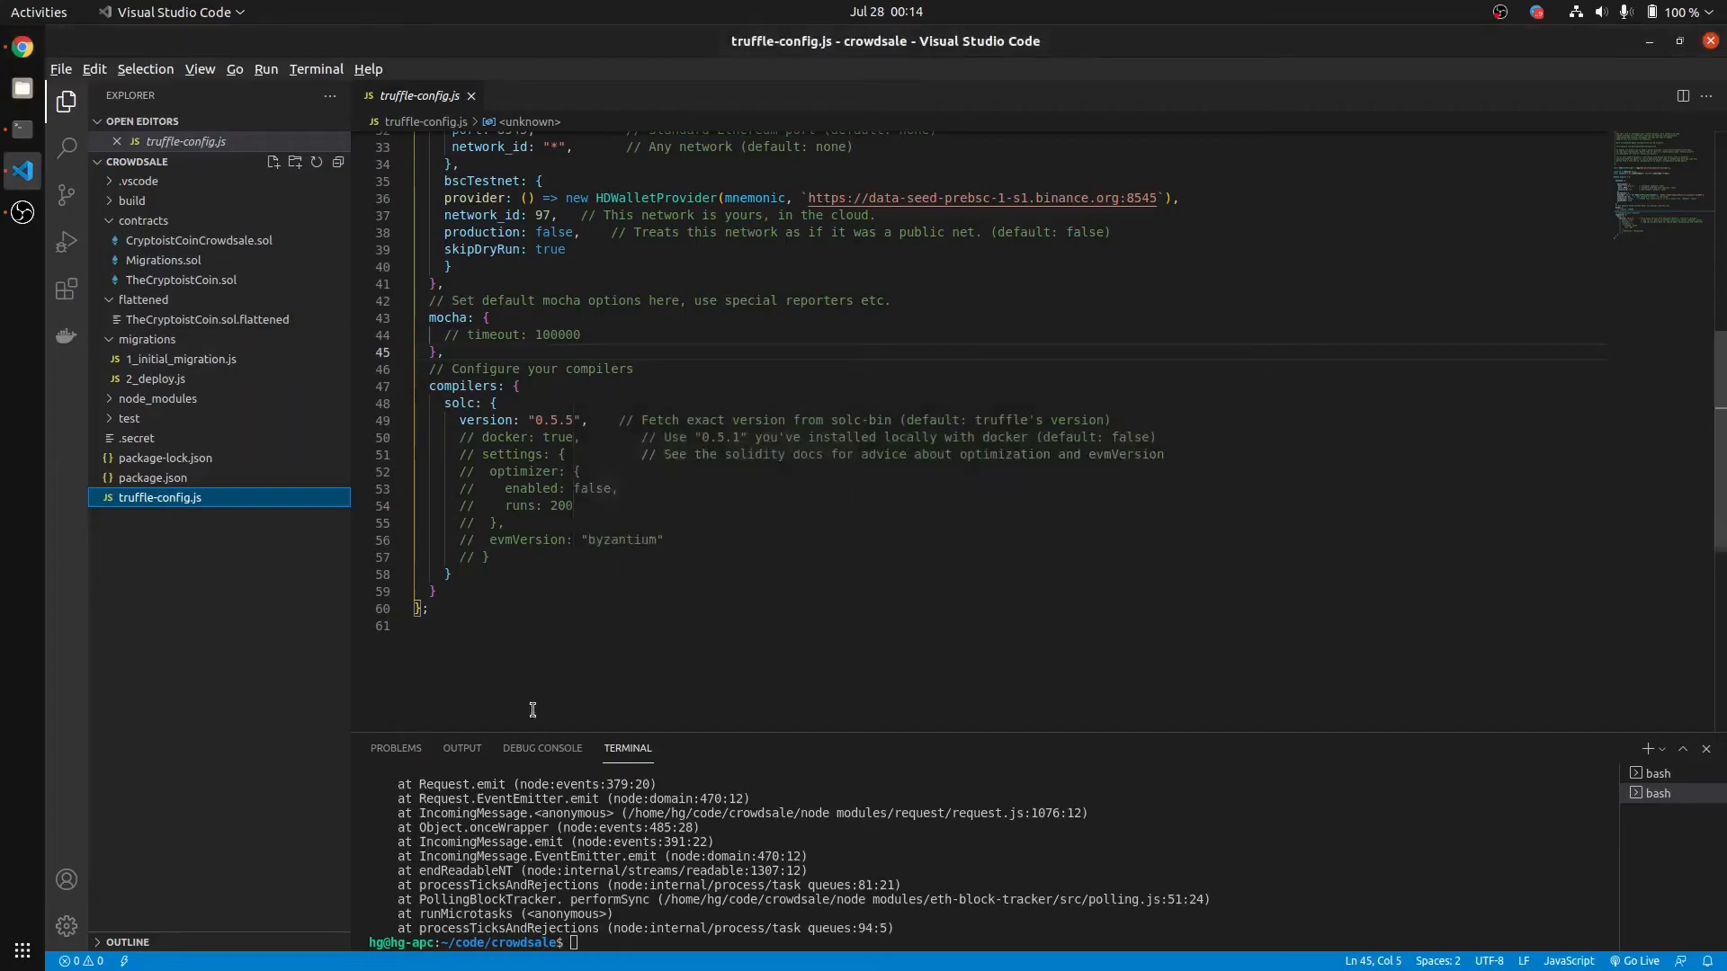
mouse_move(552, 385)
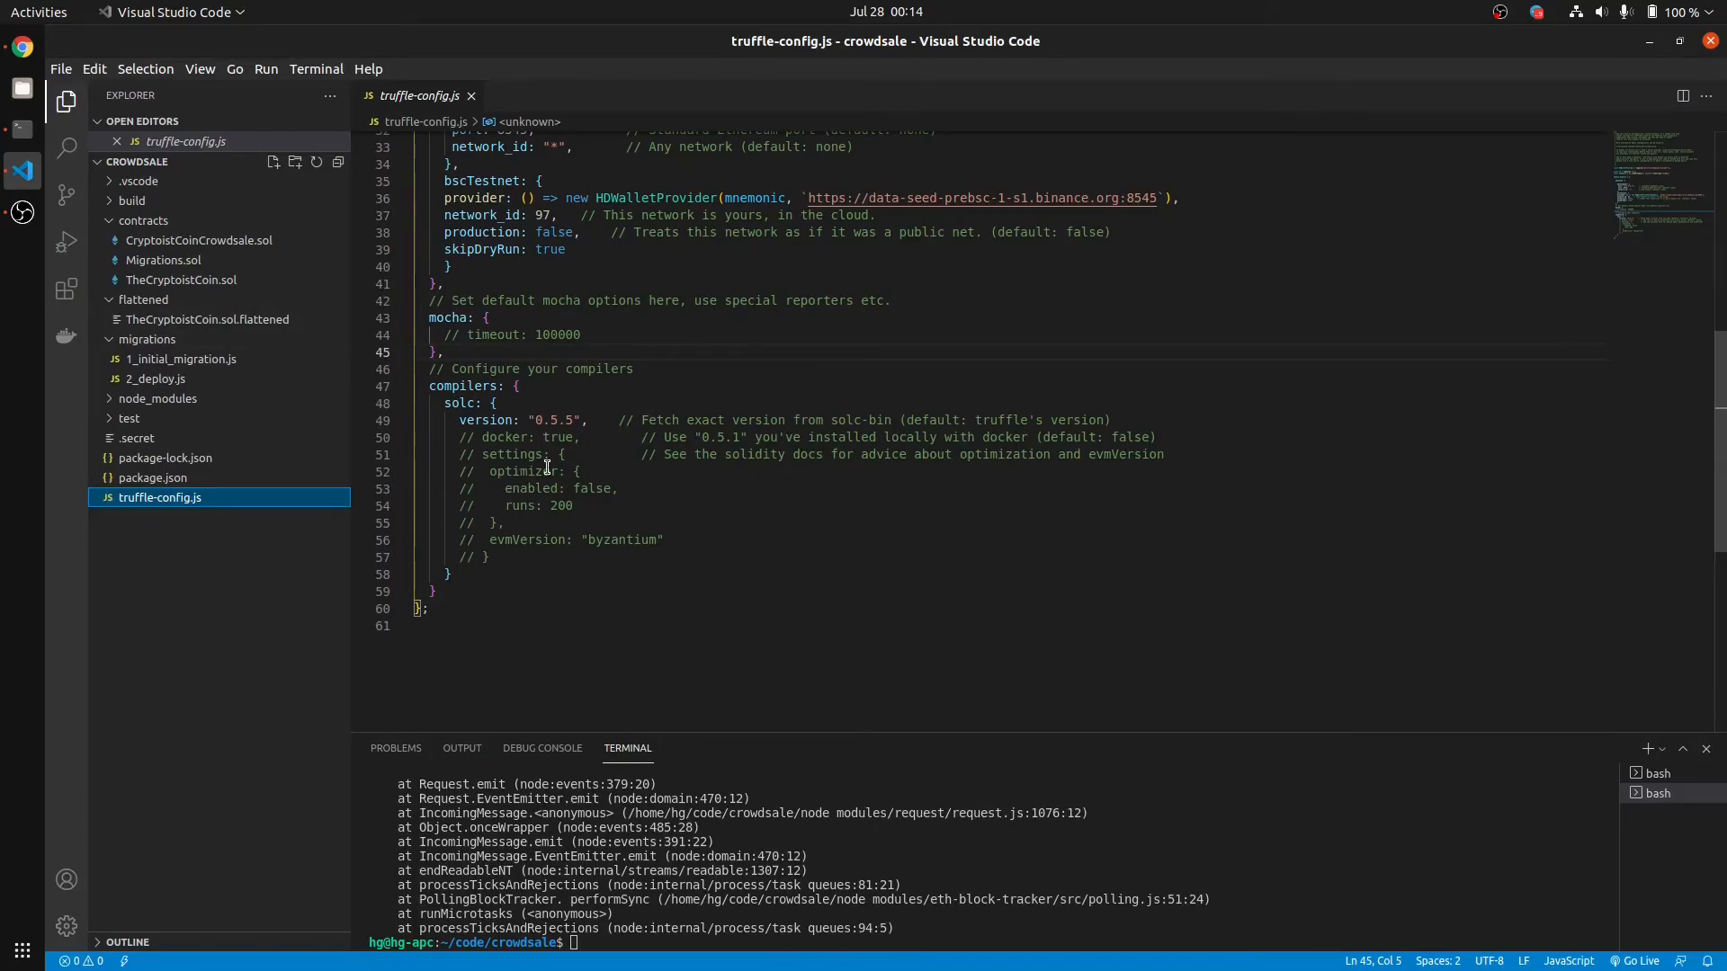
Step: Paste the flattened TheCryptoistCoin source into the contract code box and check the constructor arguments
click(22, 47)
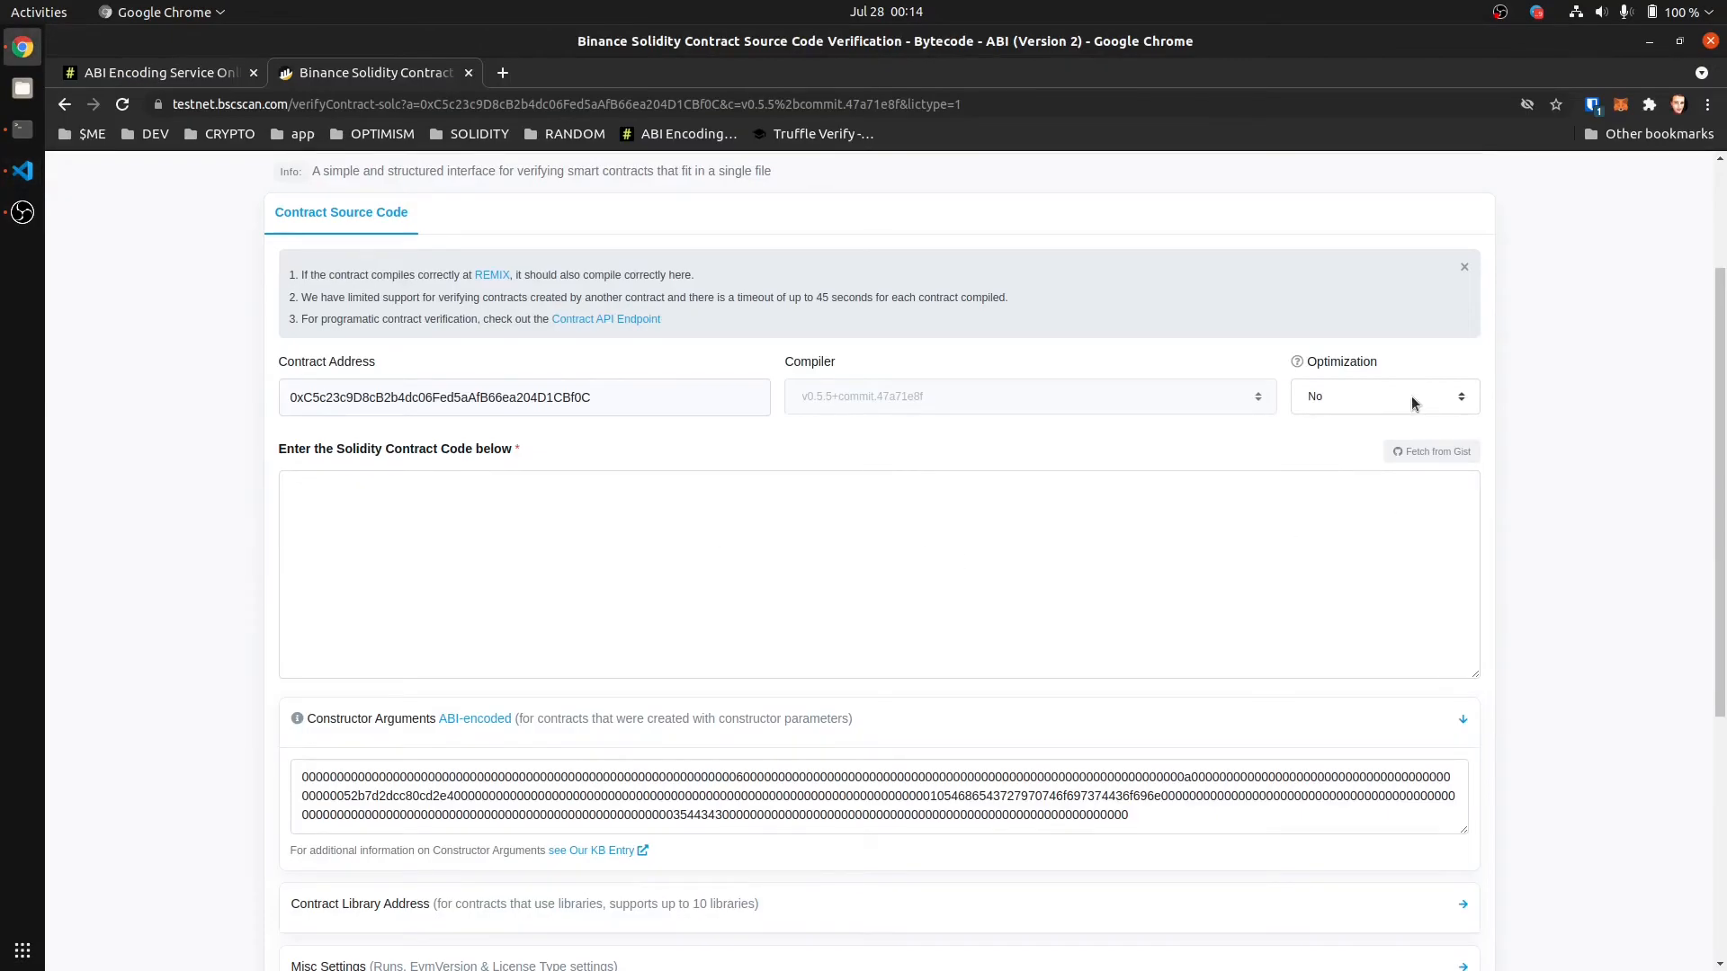
mouse_move(1006, 561)
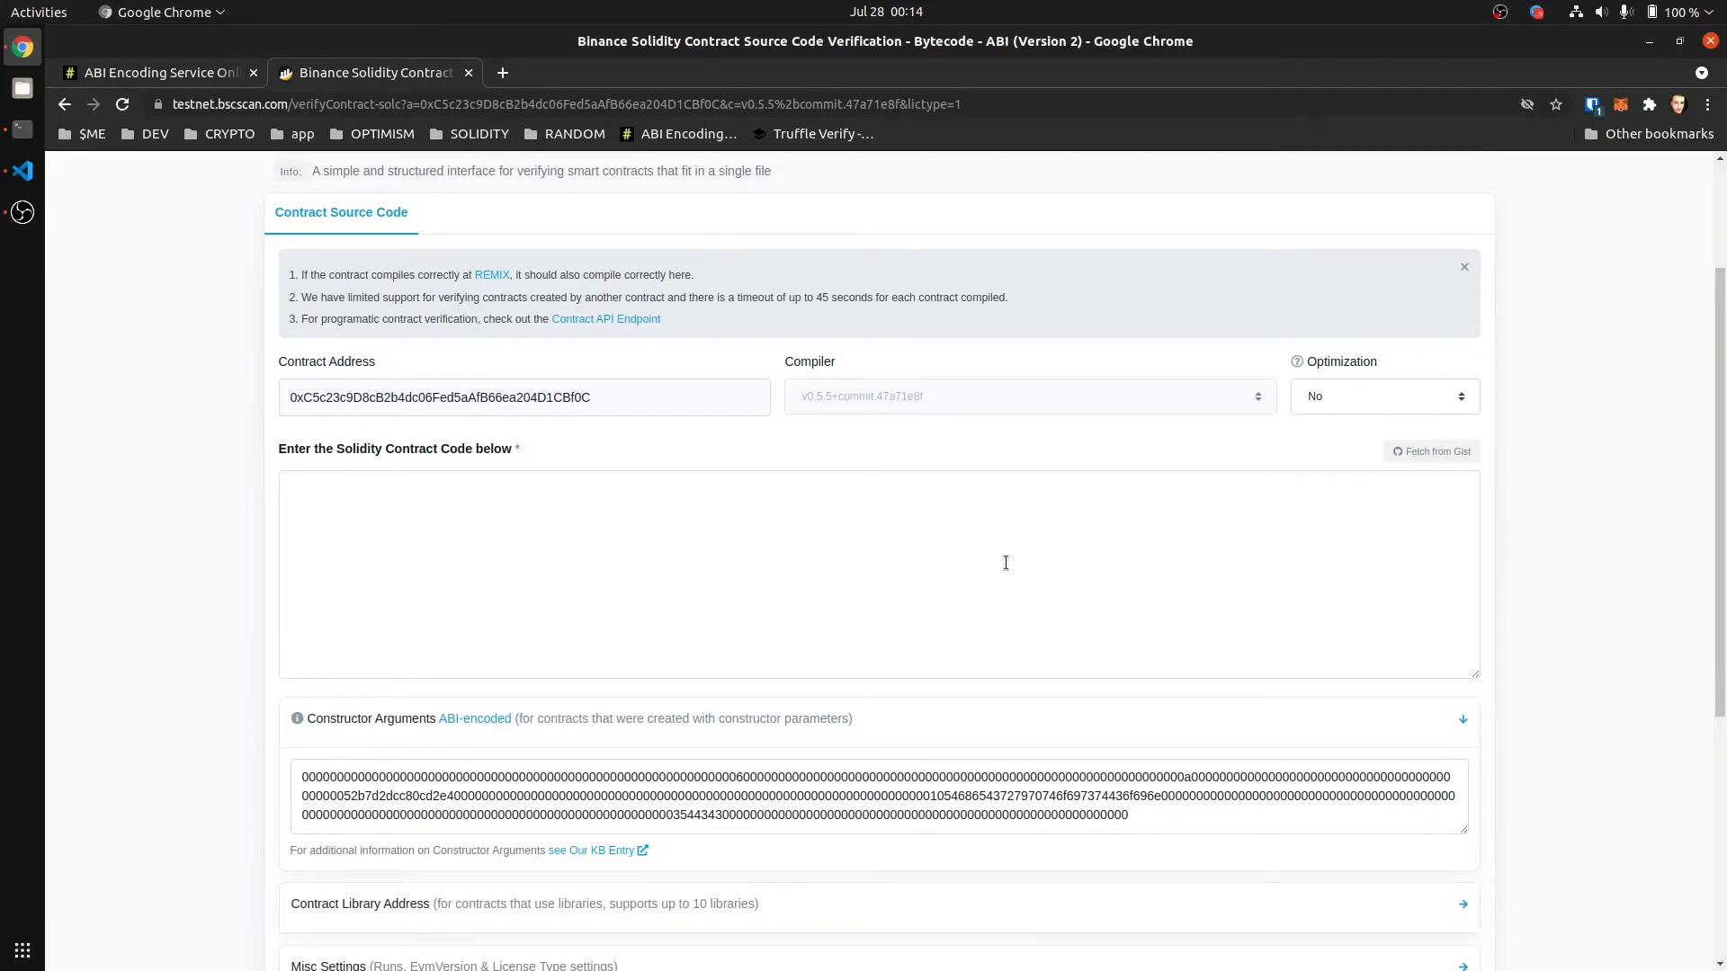
click(1005, 572)
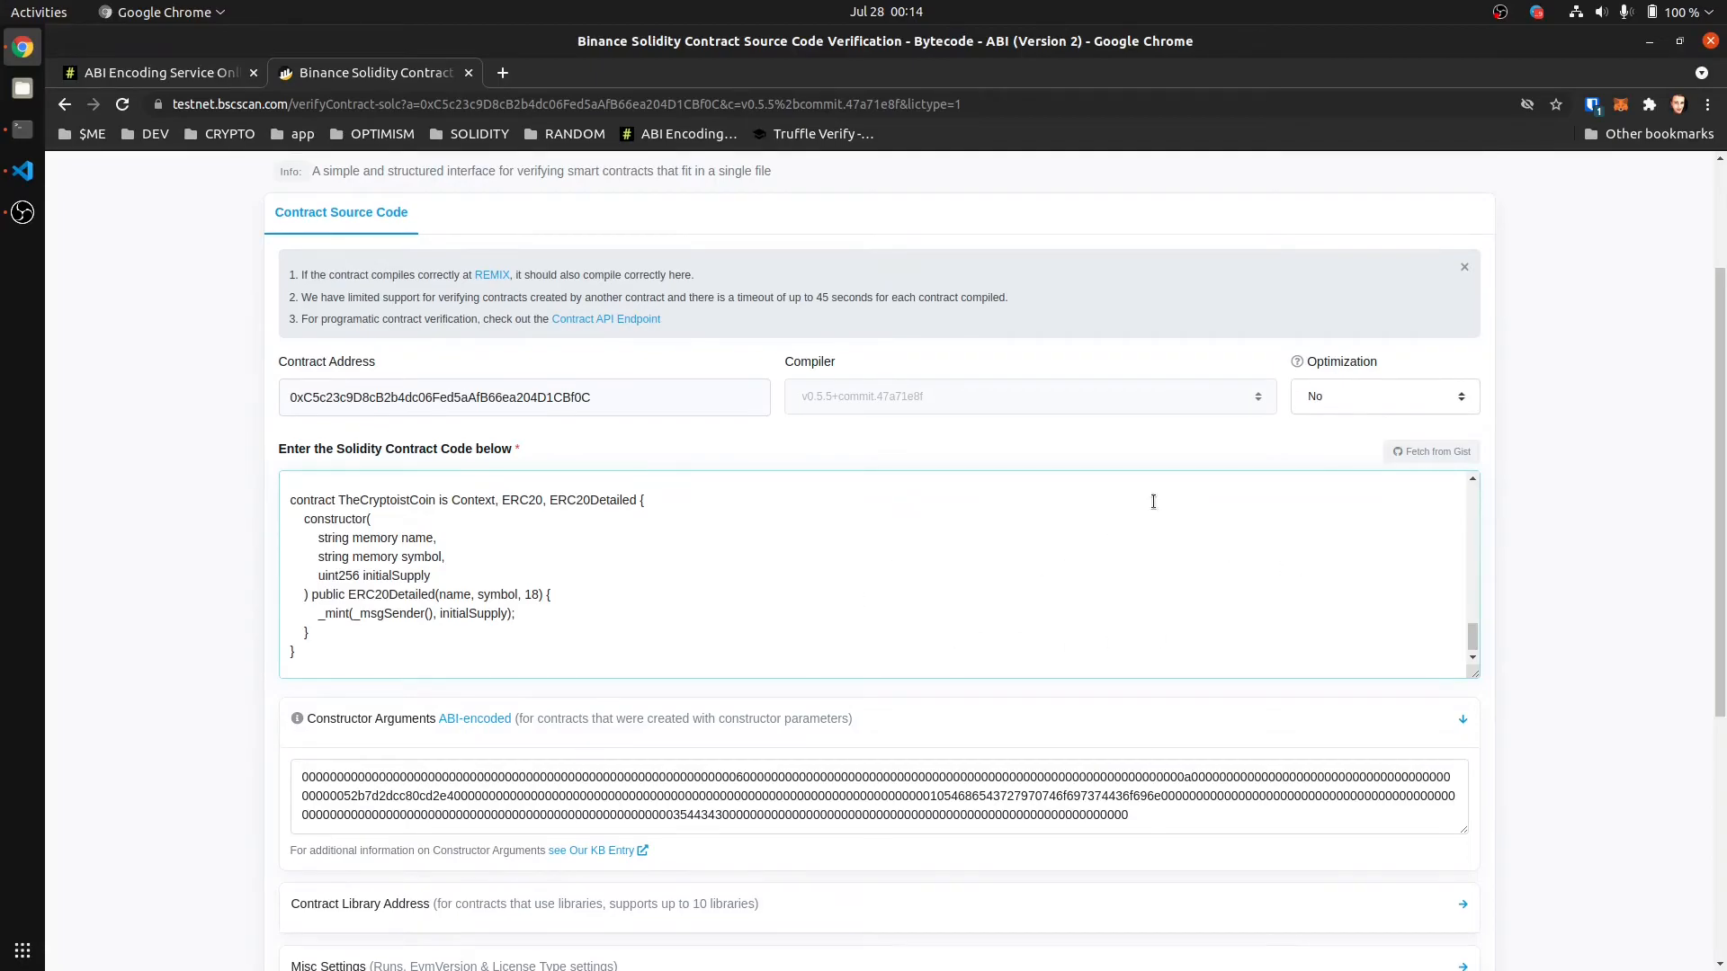
scroll(down, 3)
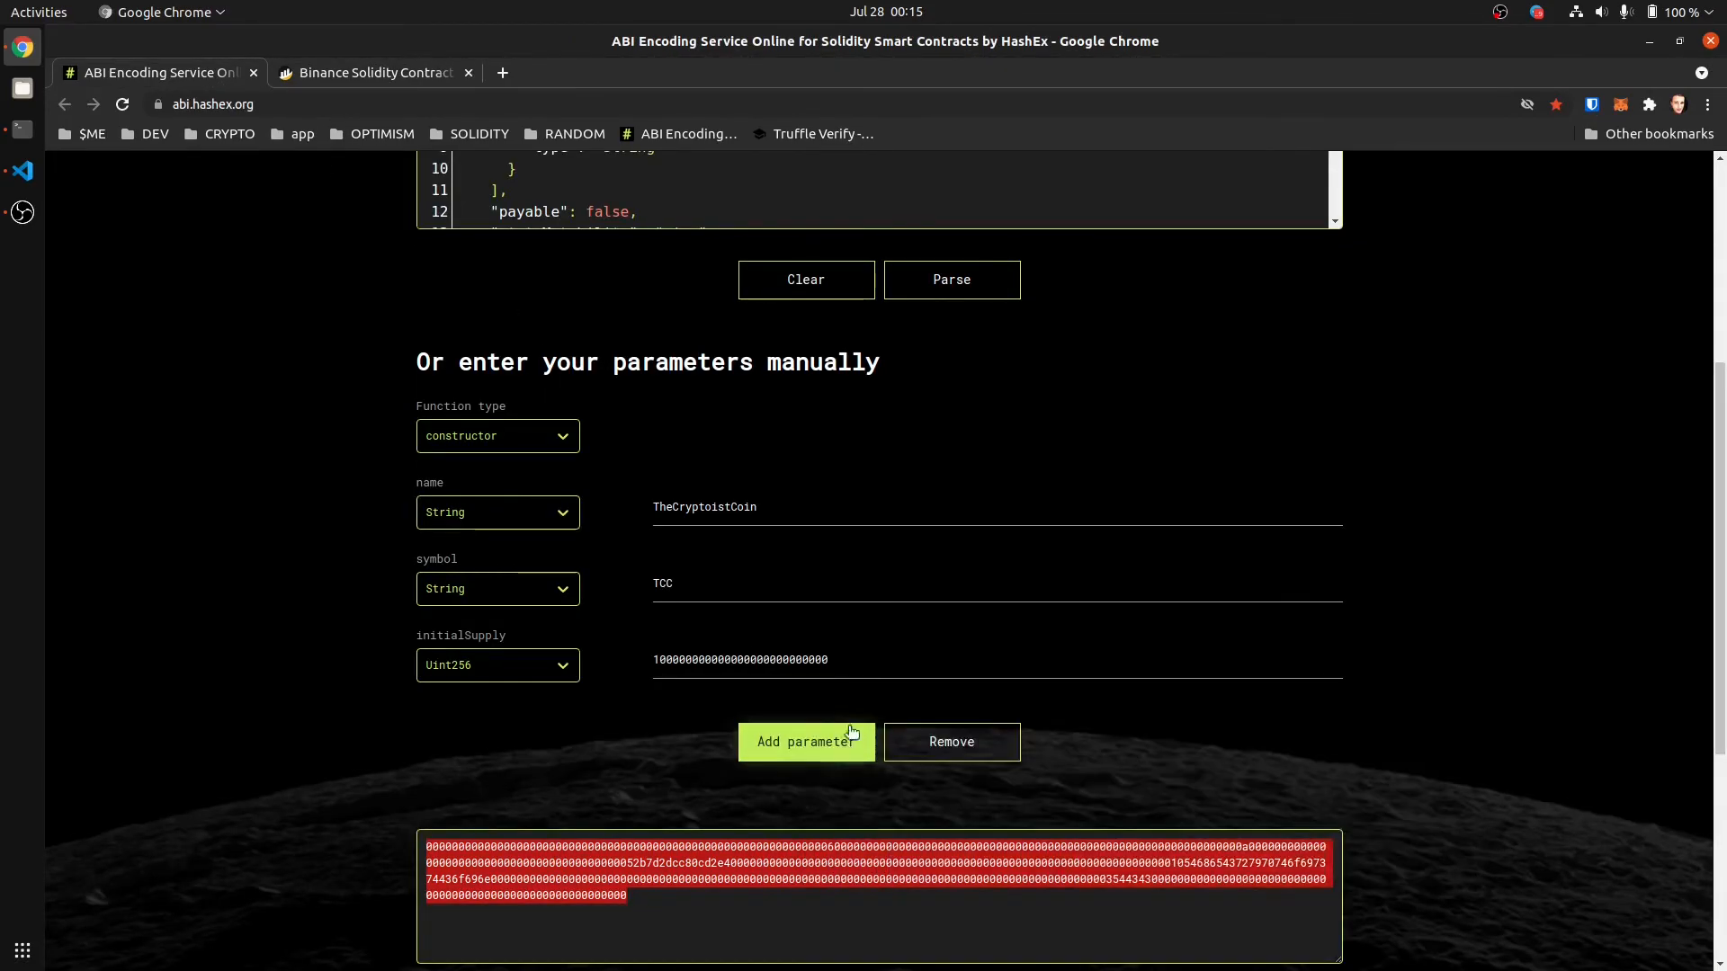
click(376, 72)
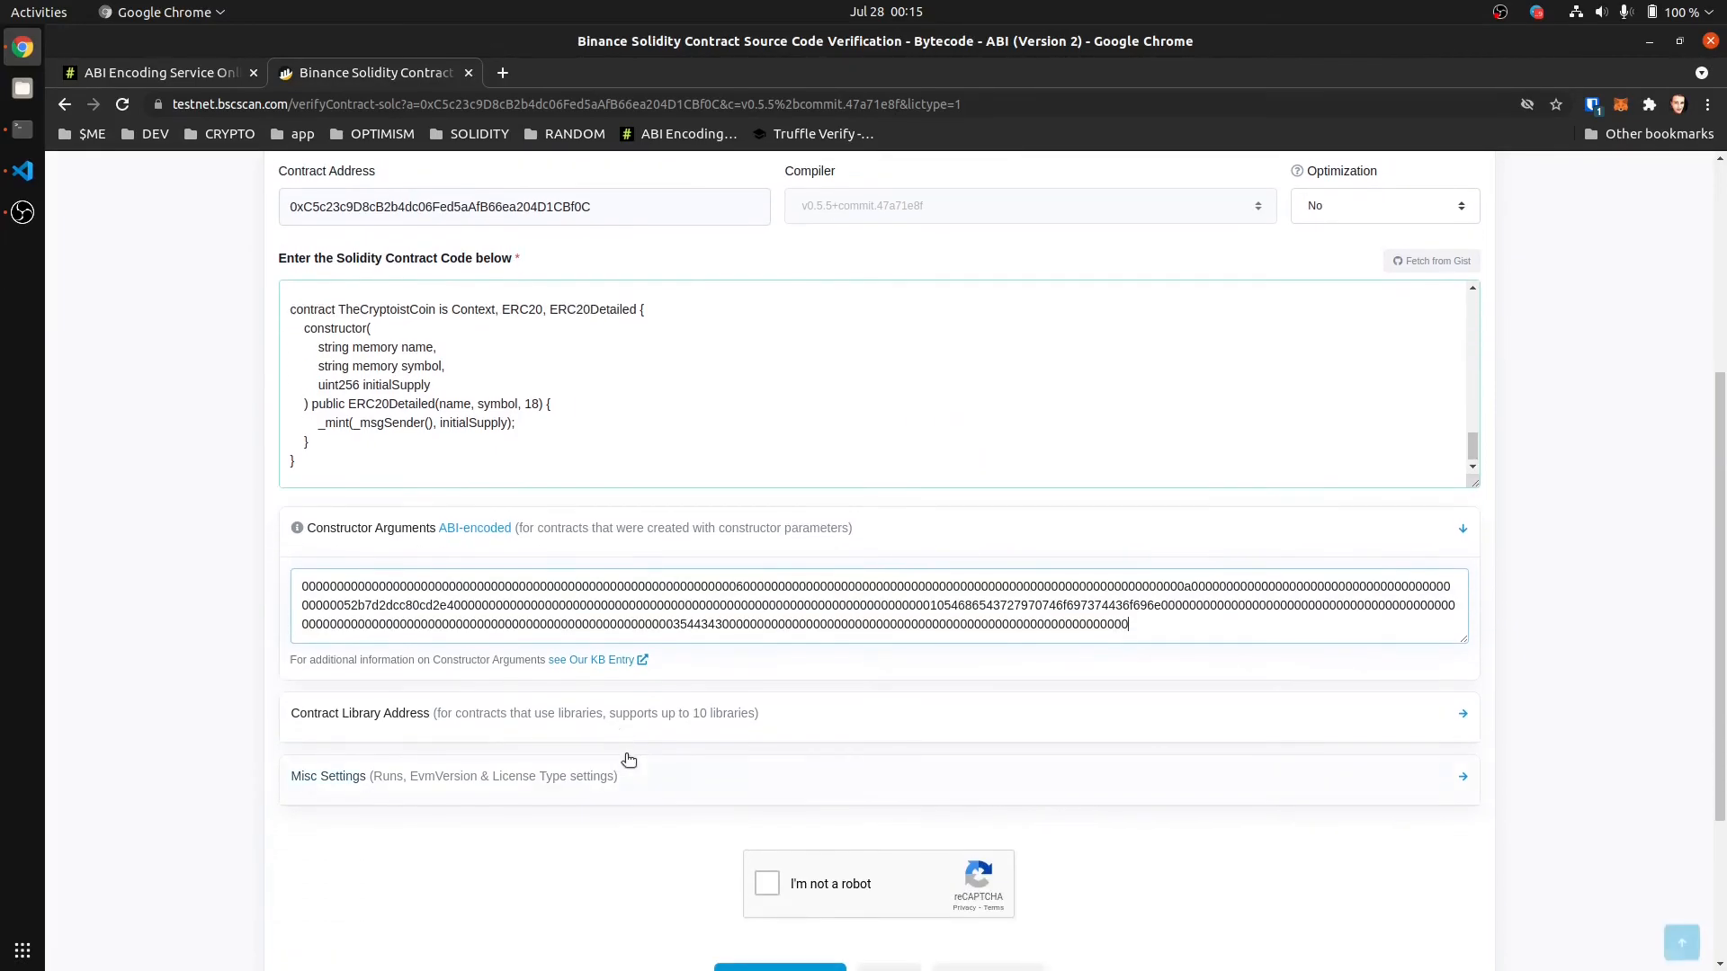
Step: Pass the reCAPTCHA, Verify and Publish the contract, and view the generated bytecode and ABI output
scroll(down, 3)
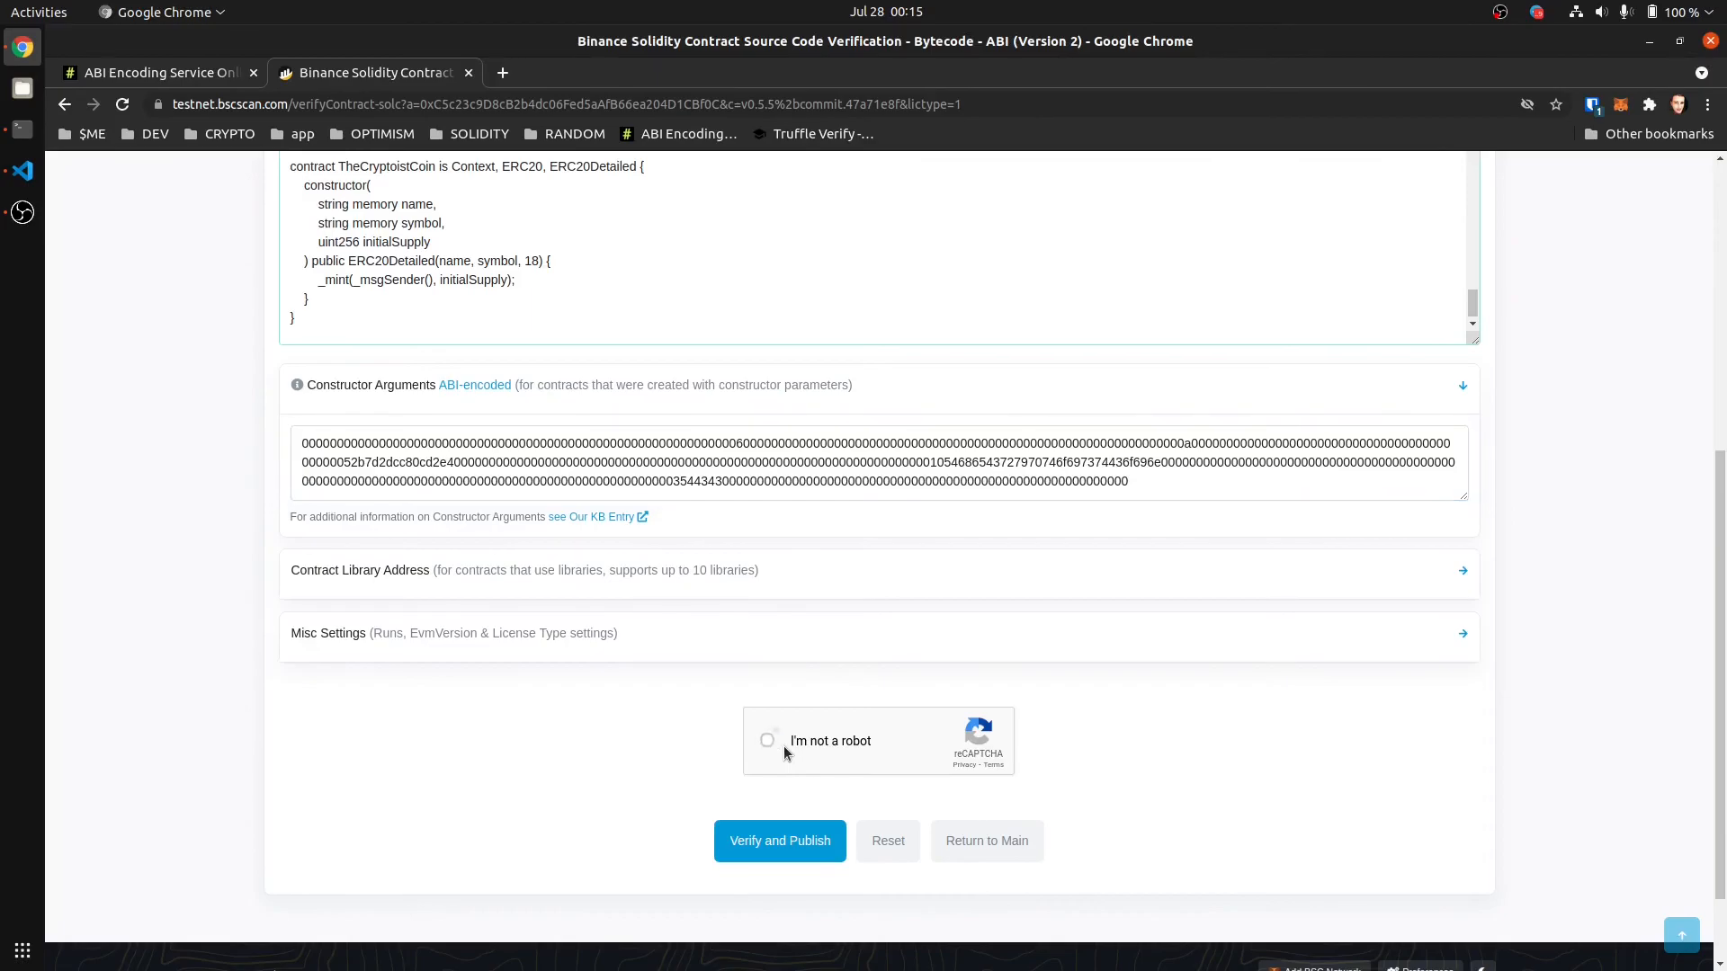
click(767, 741)
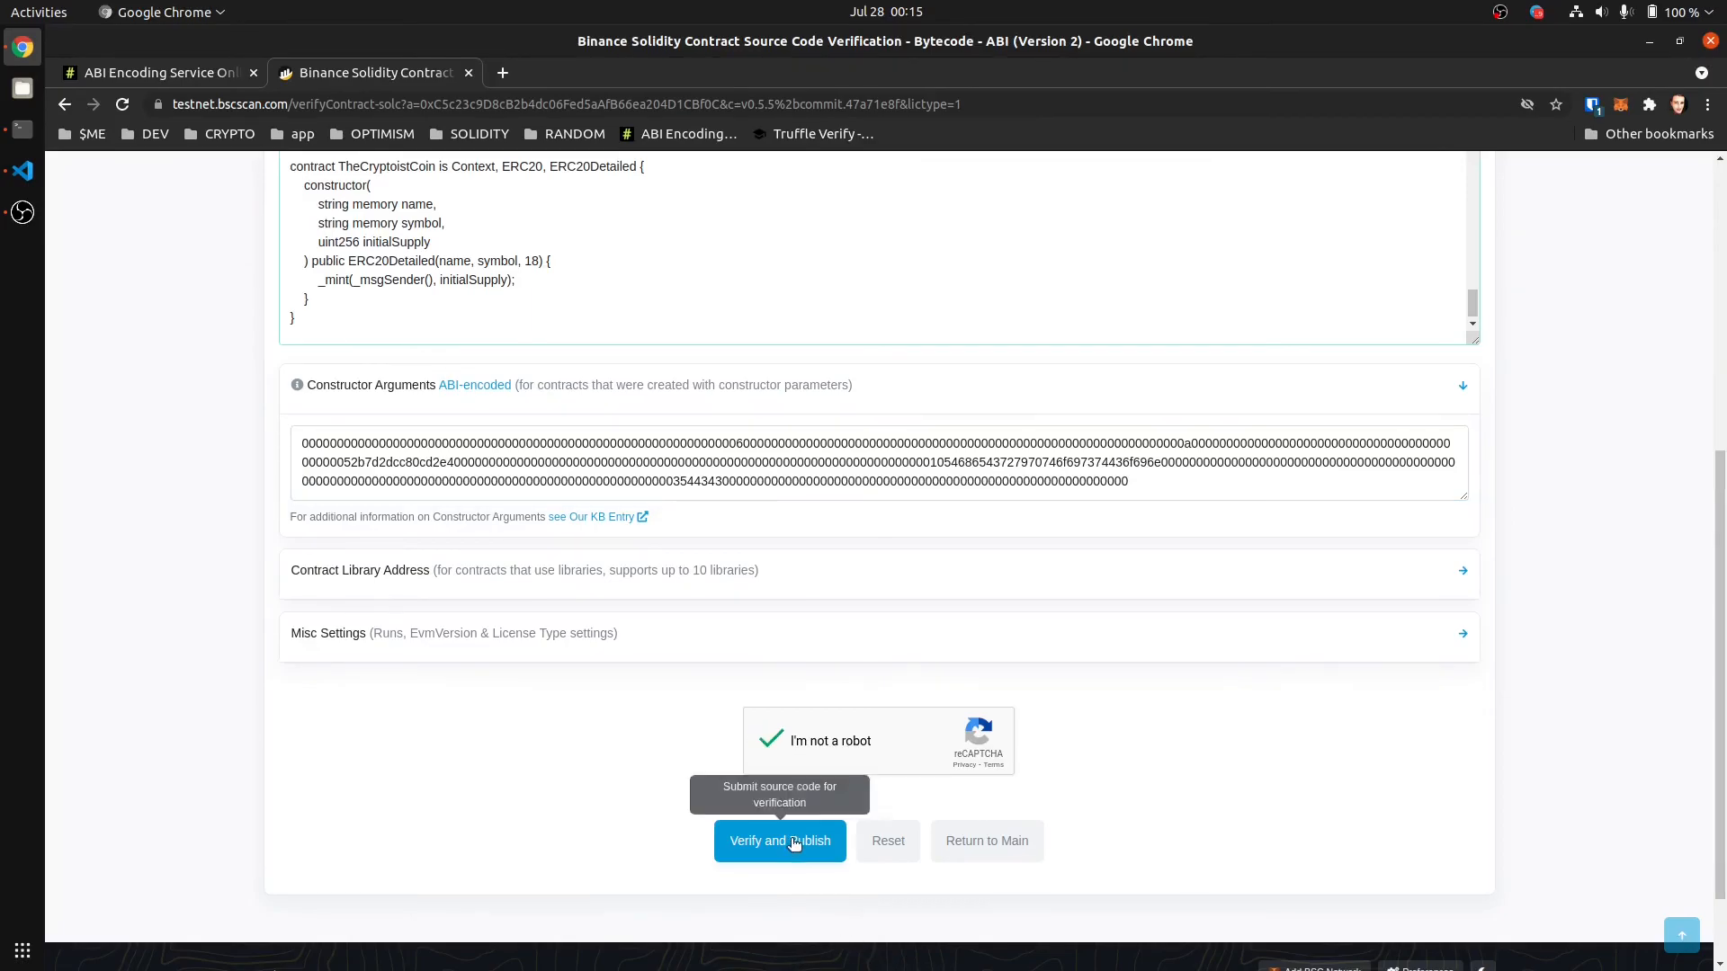
click(781, 842)
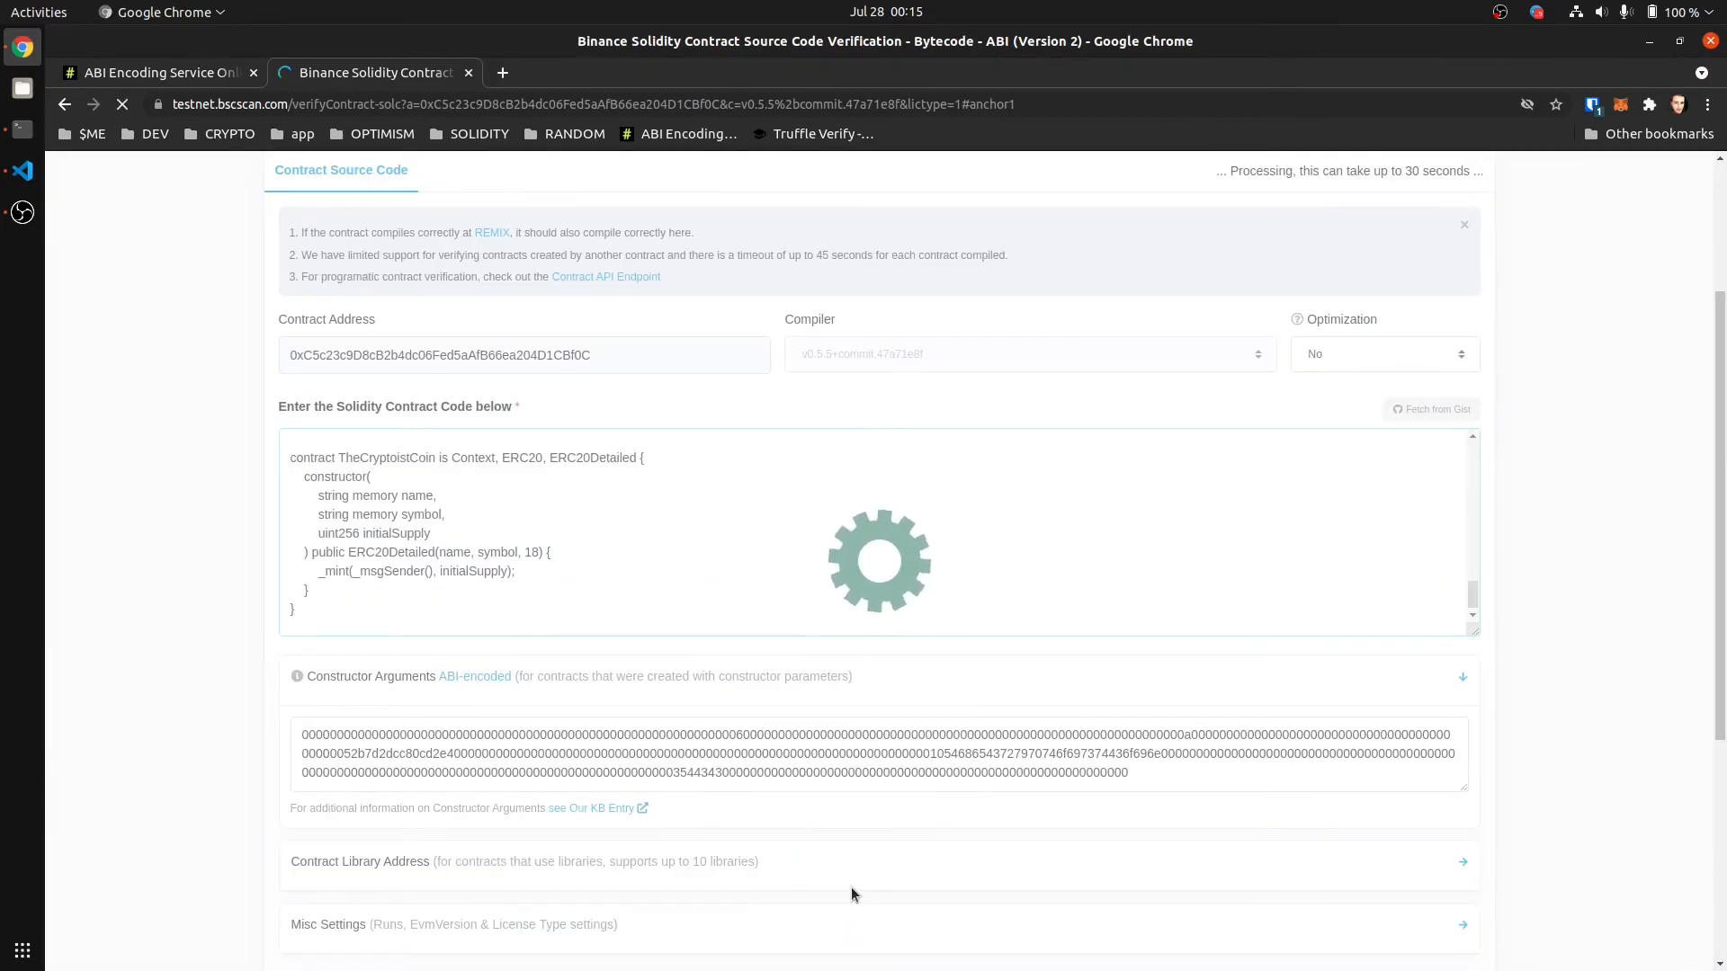
mouse_move(478, 813)
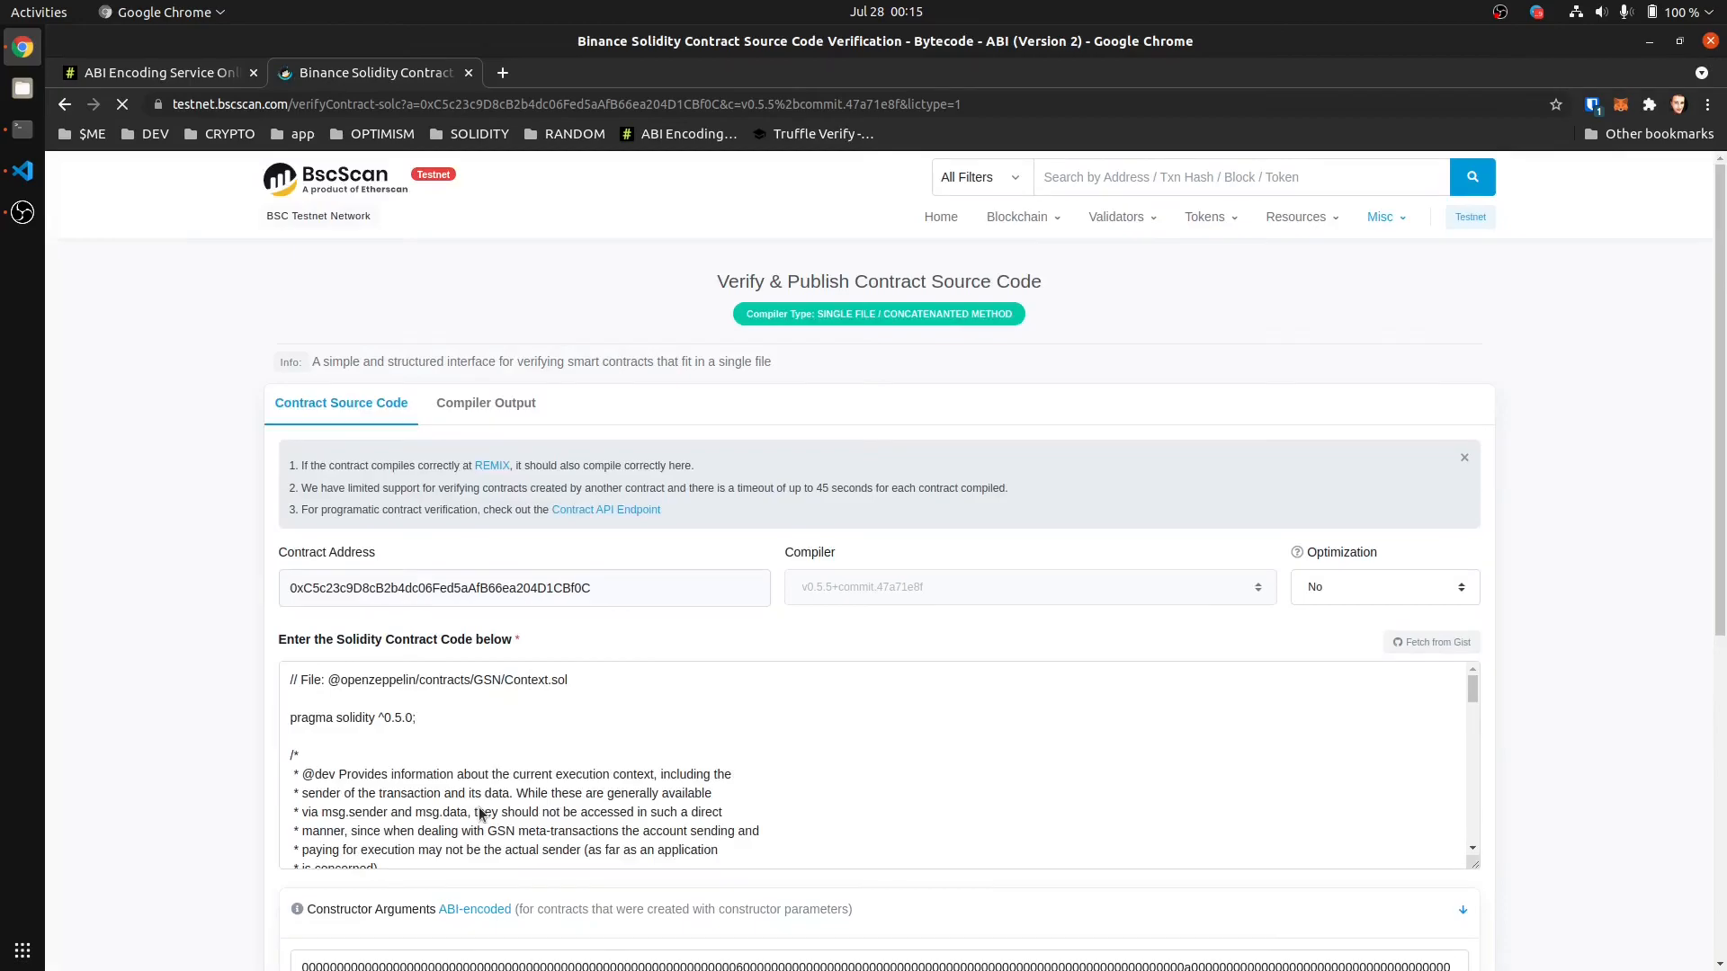
click(486, 403)
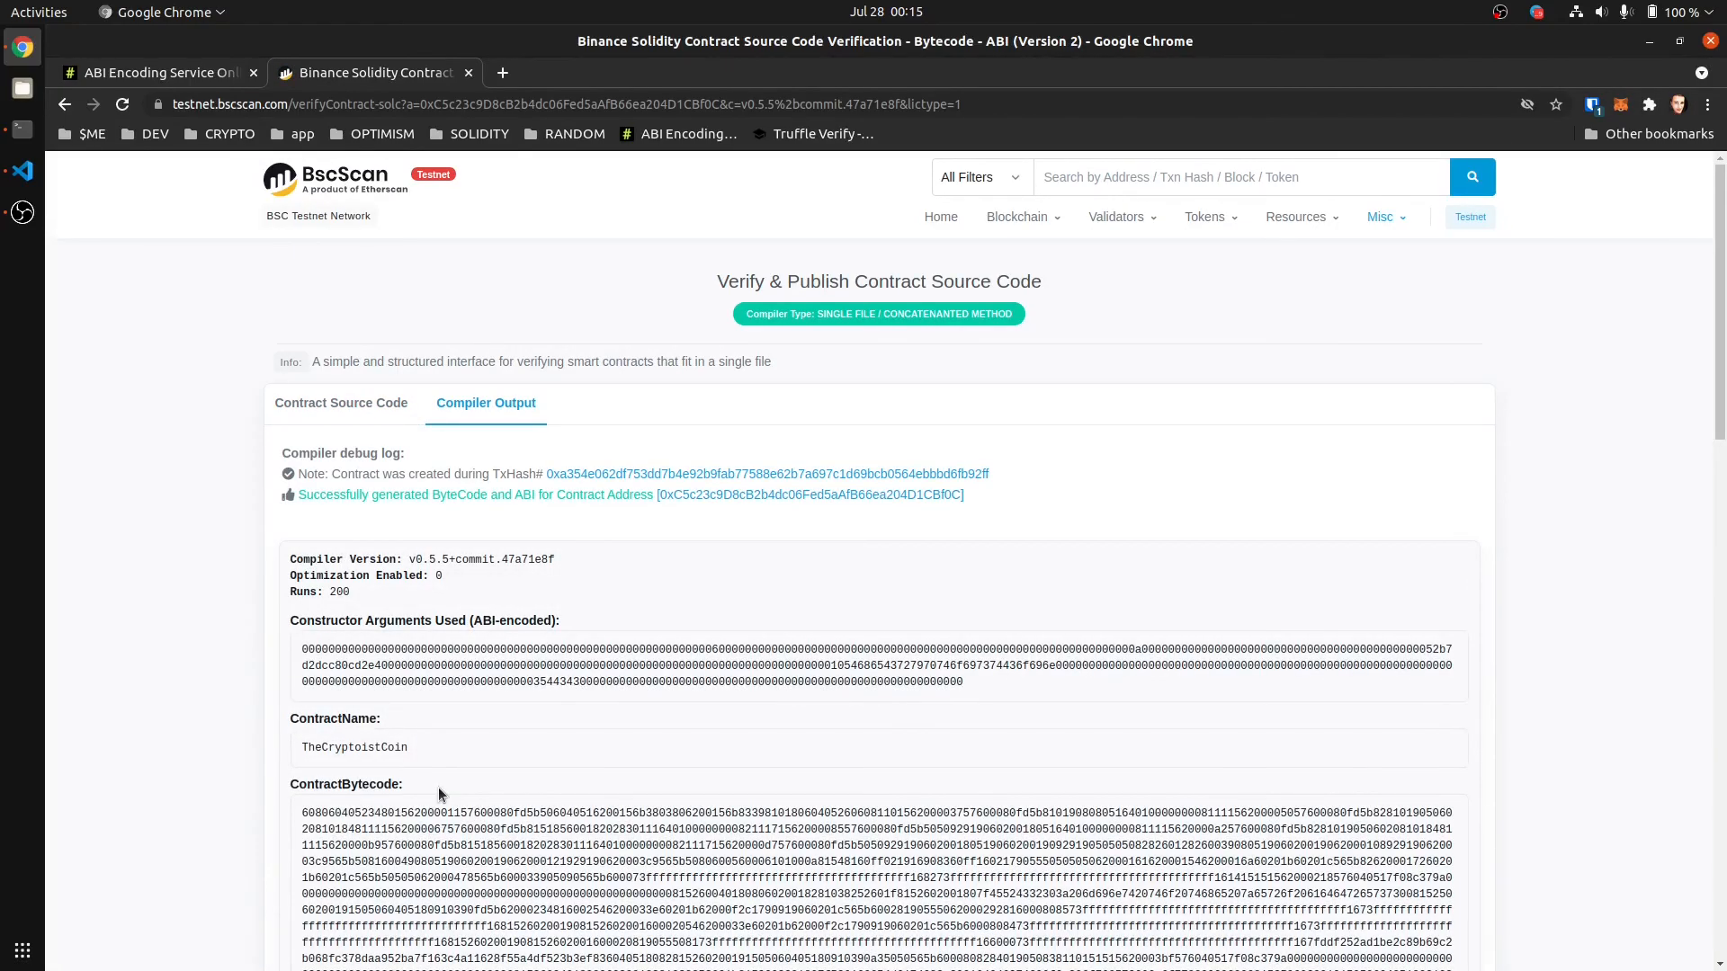